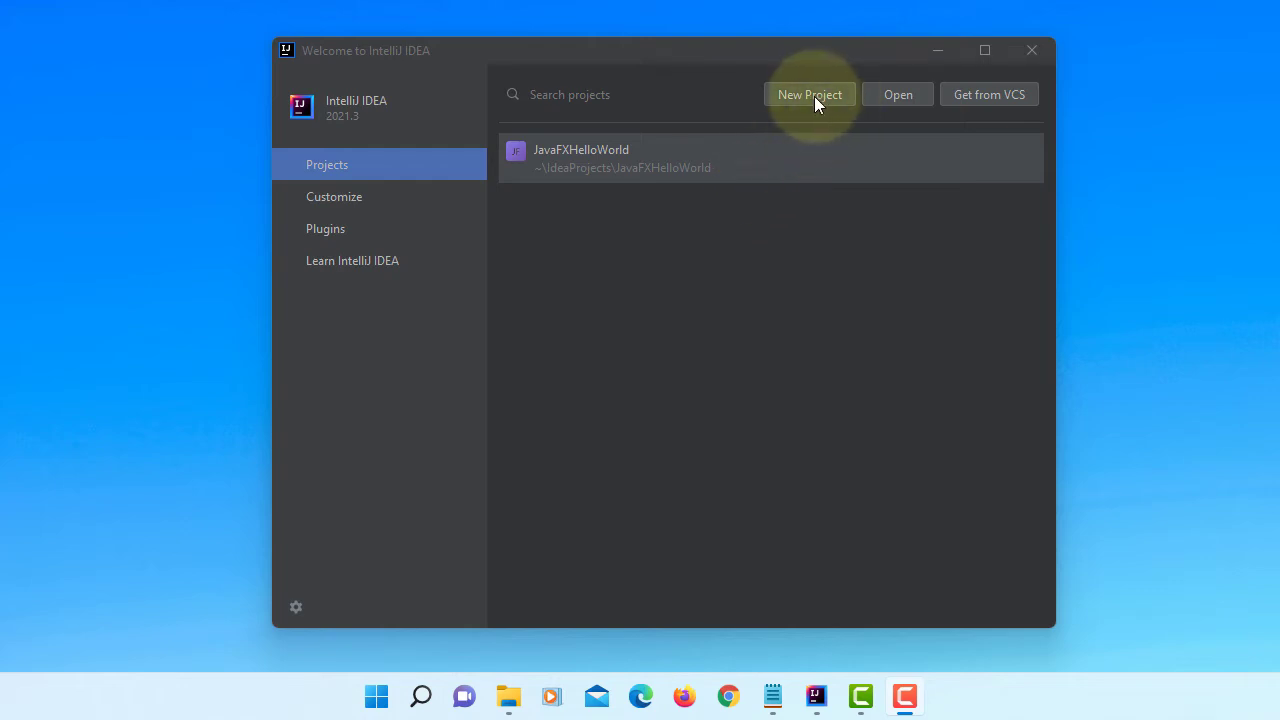
{"action": "mouse_move", "coordinate": [820, 94]}
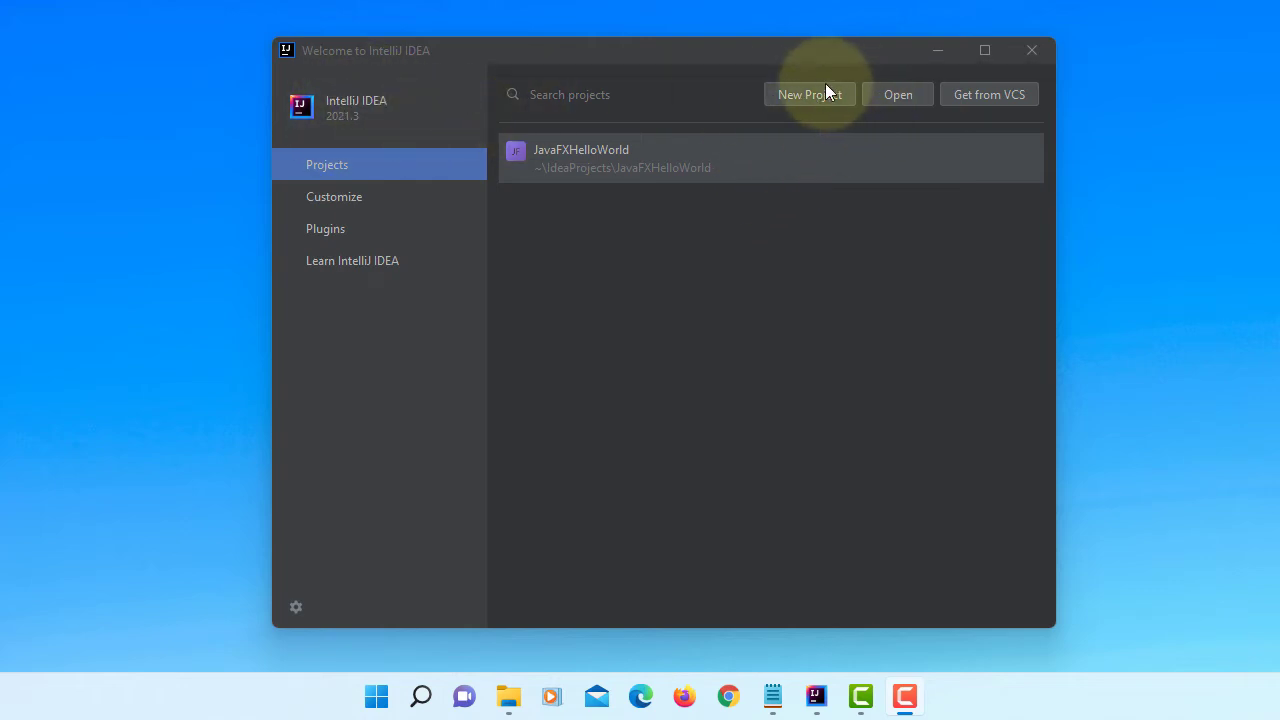
Create a new JavaFX project named JavaFX63 with default dependencies.
{"action": "left_click", "coordinate": [808, 94]}
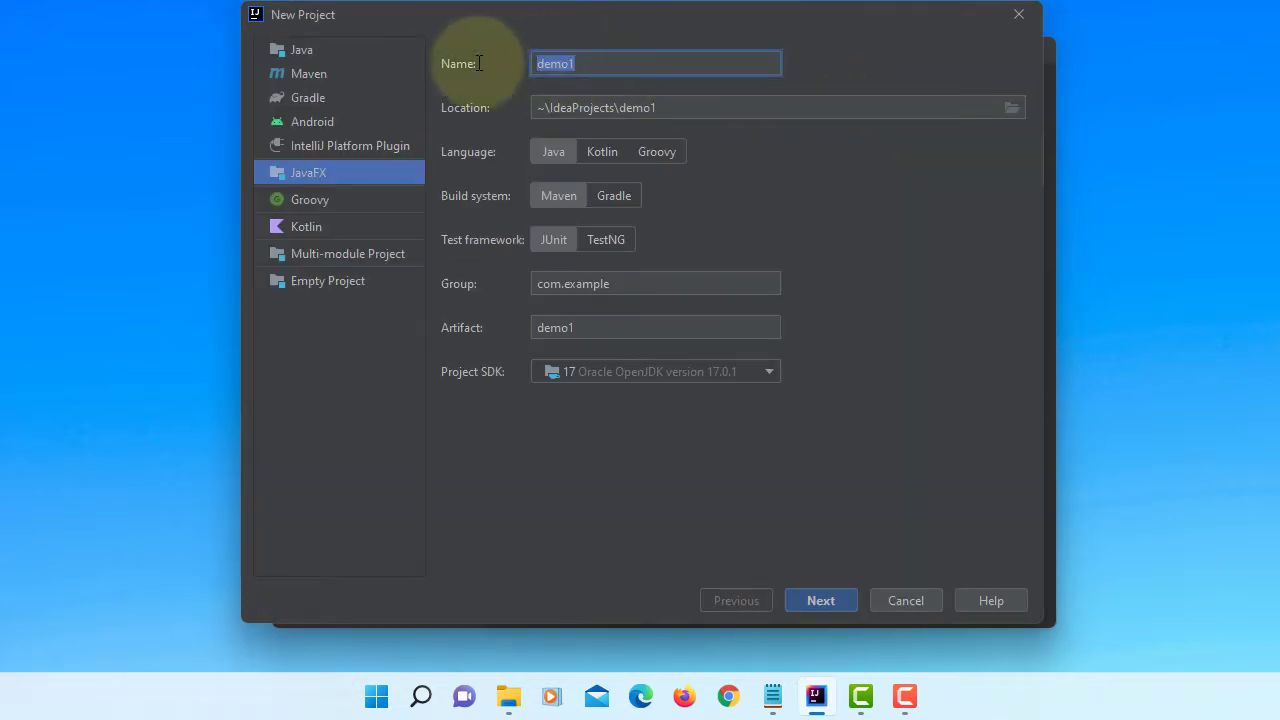
{"action": "type", "text": "Java"}
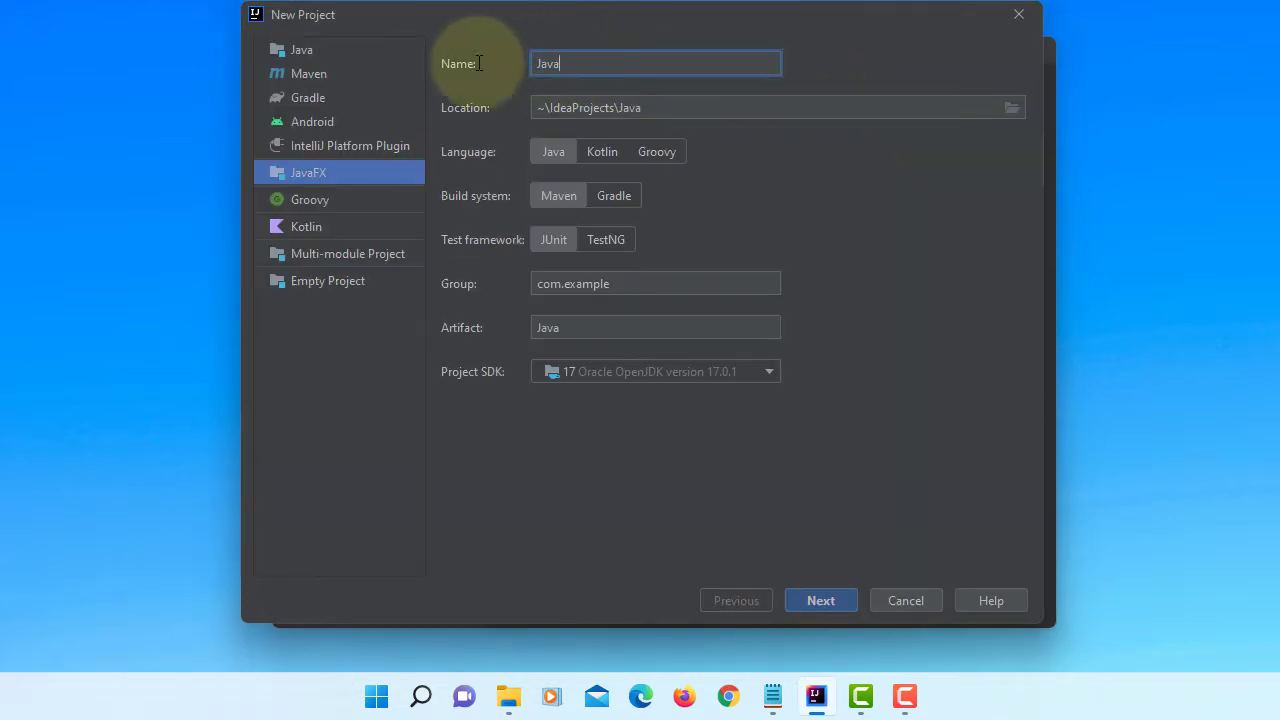
{"action": "type", "text": "Fx"}
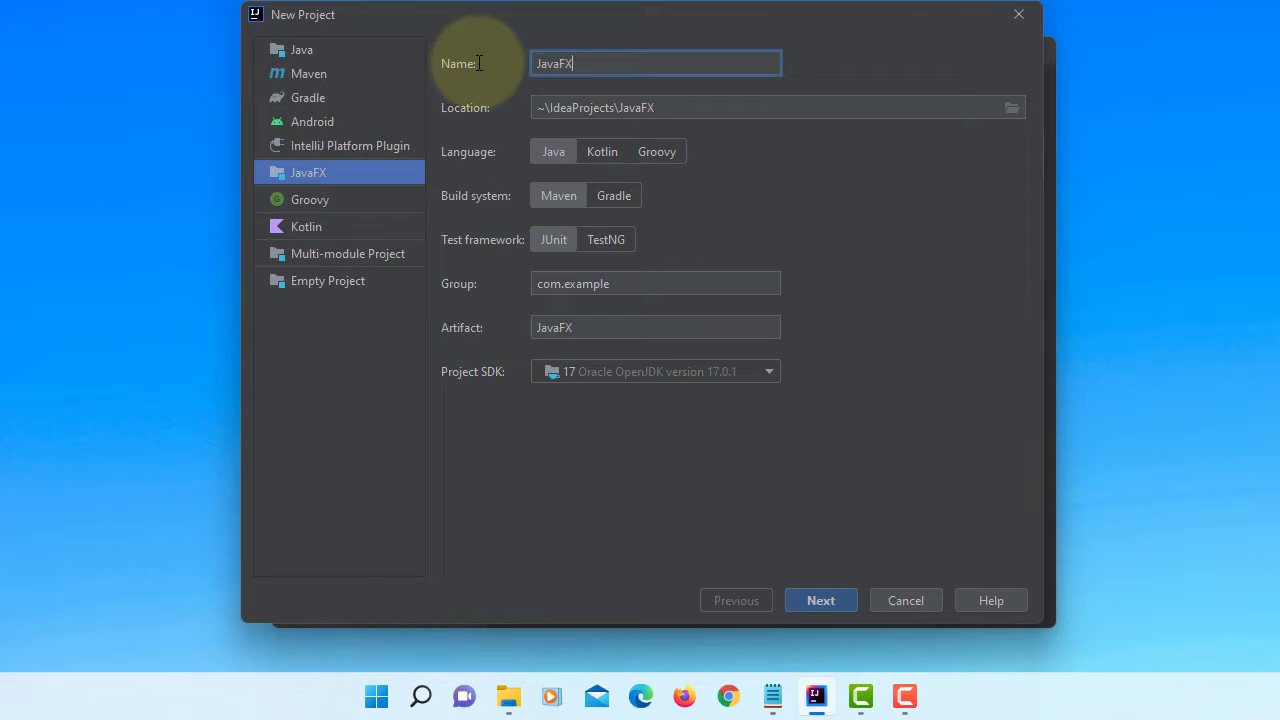
{"action": "type", "text": "6"}
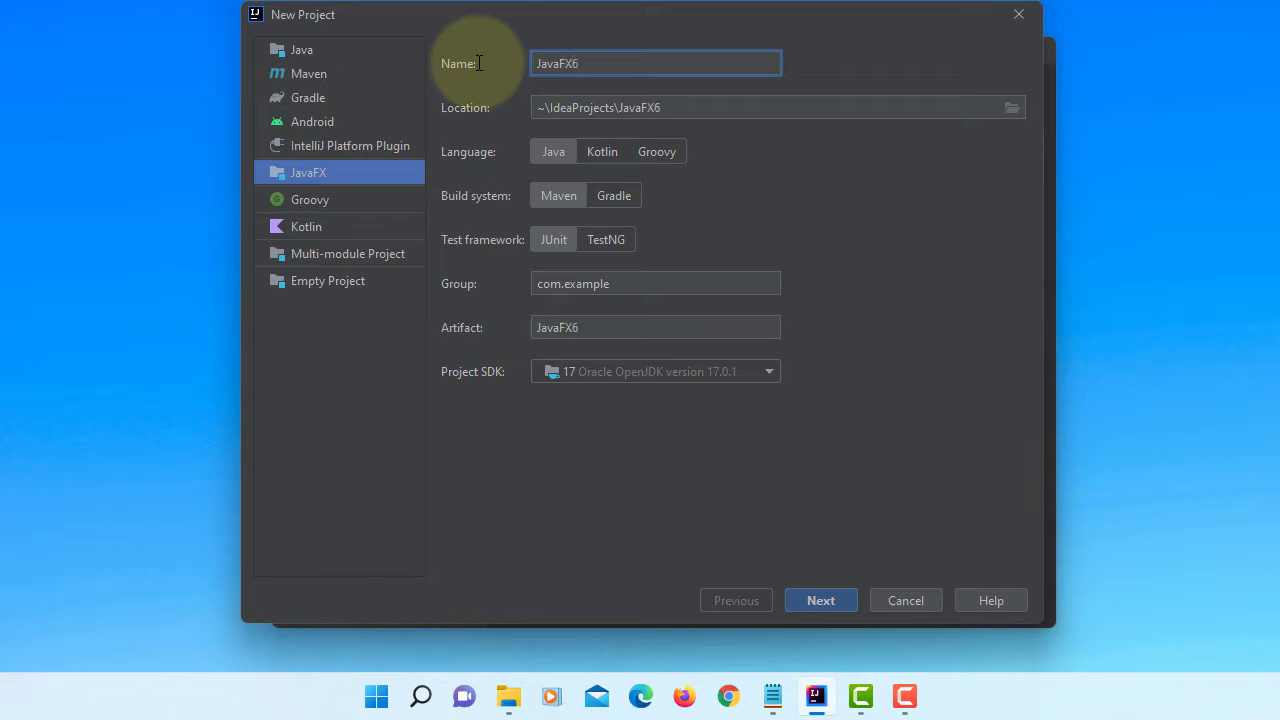
{"action": "type", "text": "3"}
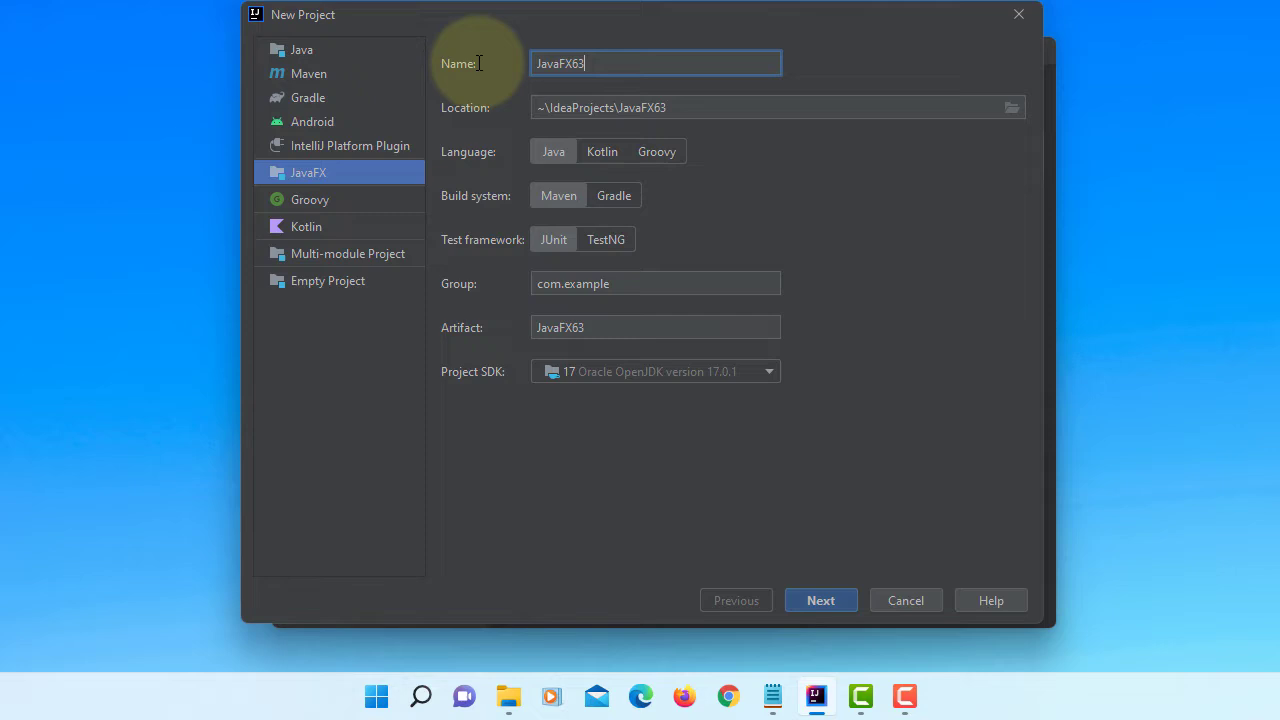
{"action": "mouse_move", "coordinate": [800, 420]}
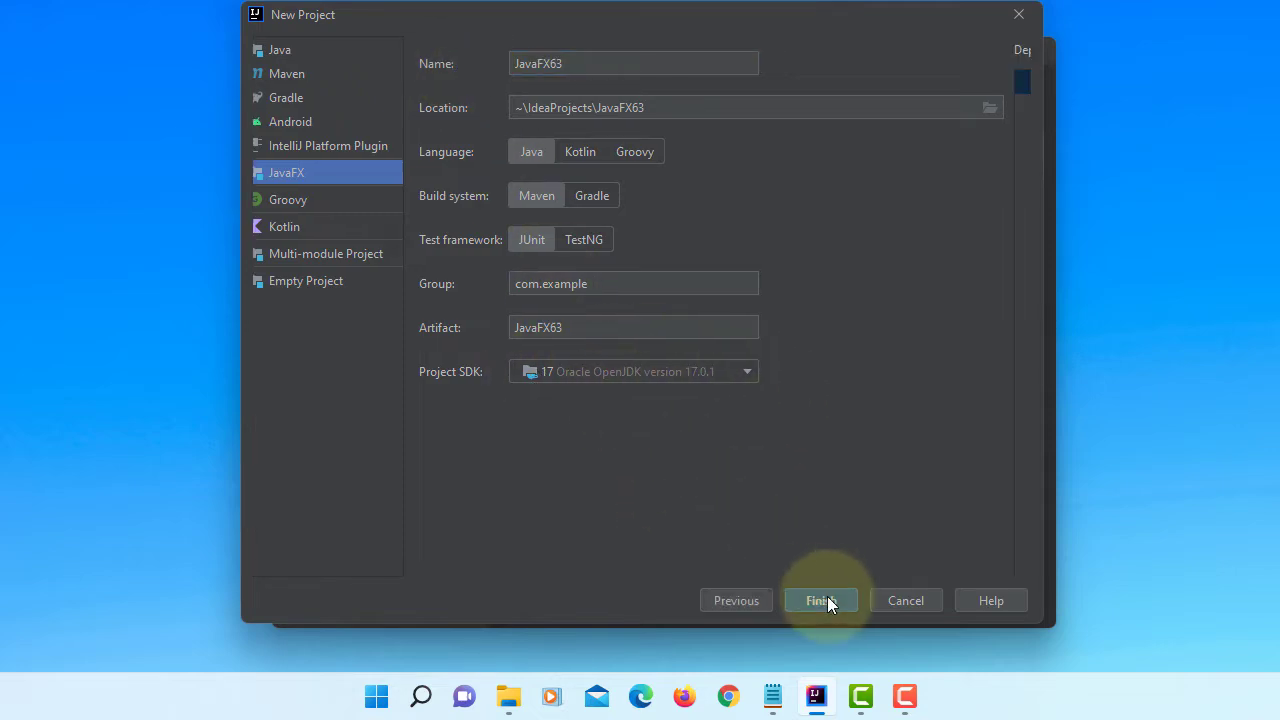
{"action": "left_click", "coordinate": [820, 600]}
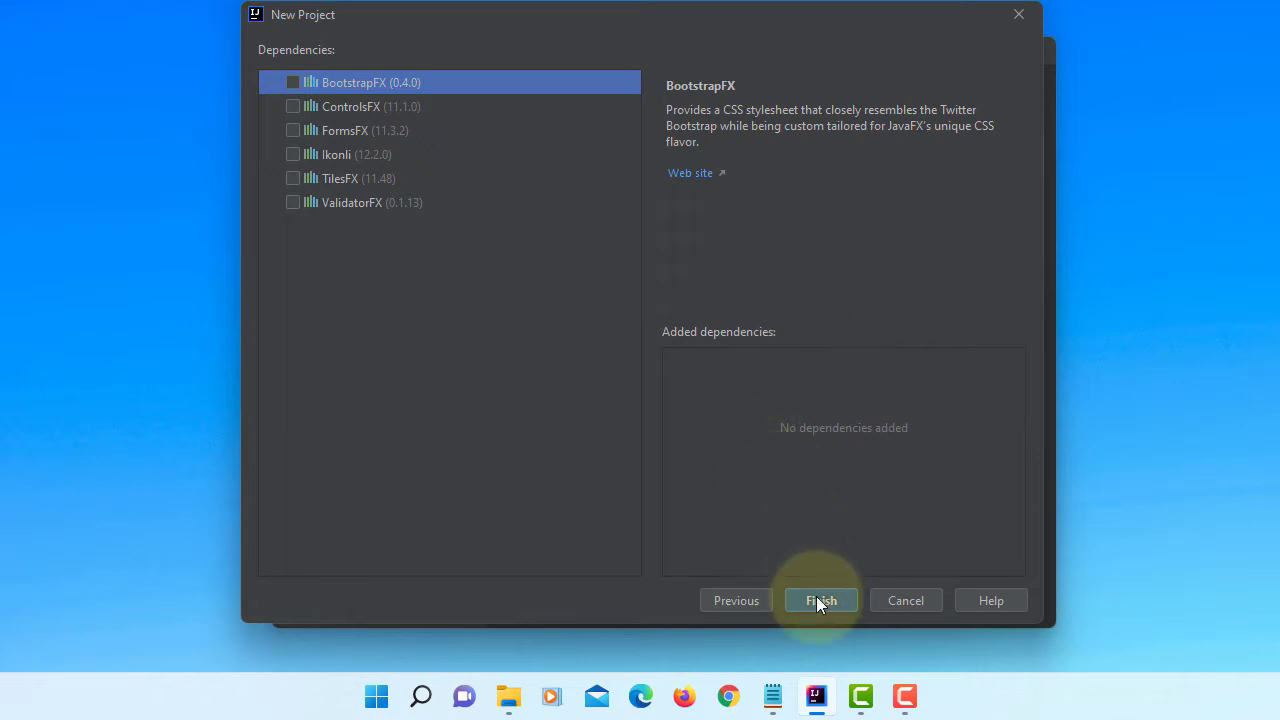
{"action": "left_click", "coordinate": [820, 600]}
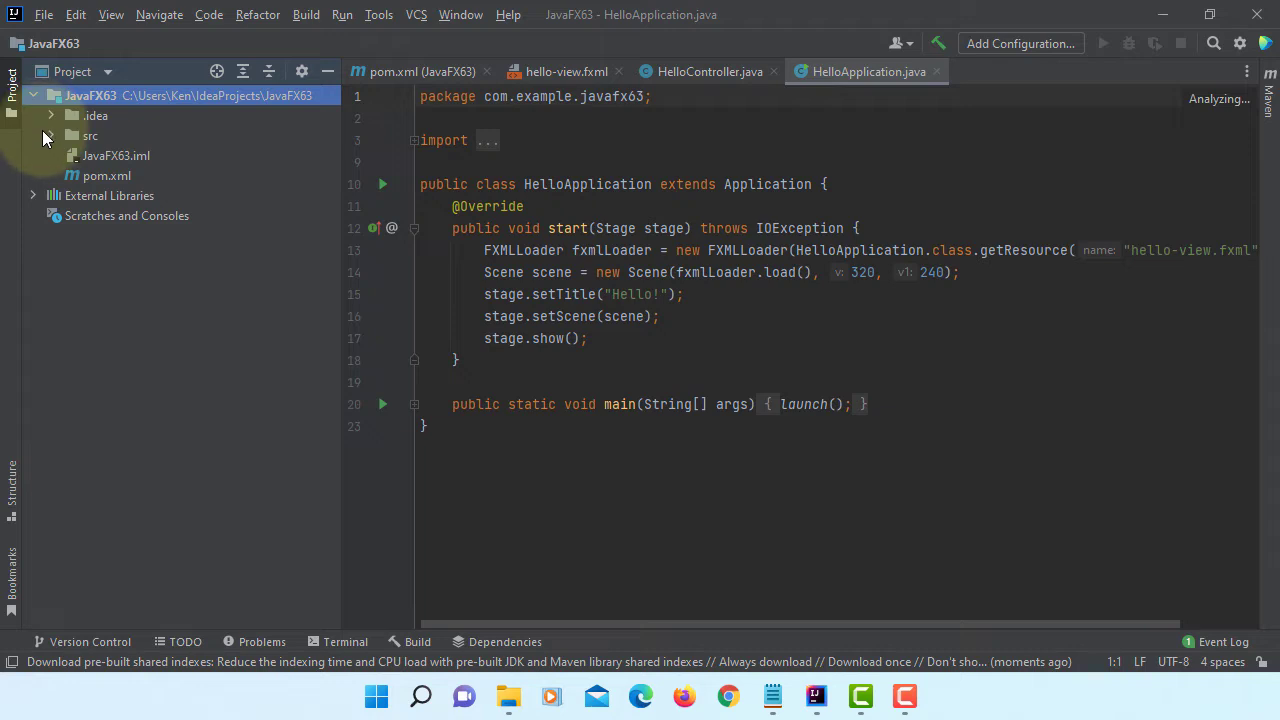
Expand src, java and resources folders and bring up actions for module-info.java.
{"action": "left_click", "coordinate": [90, 136]}
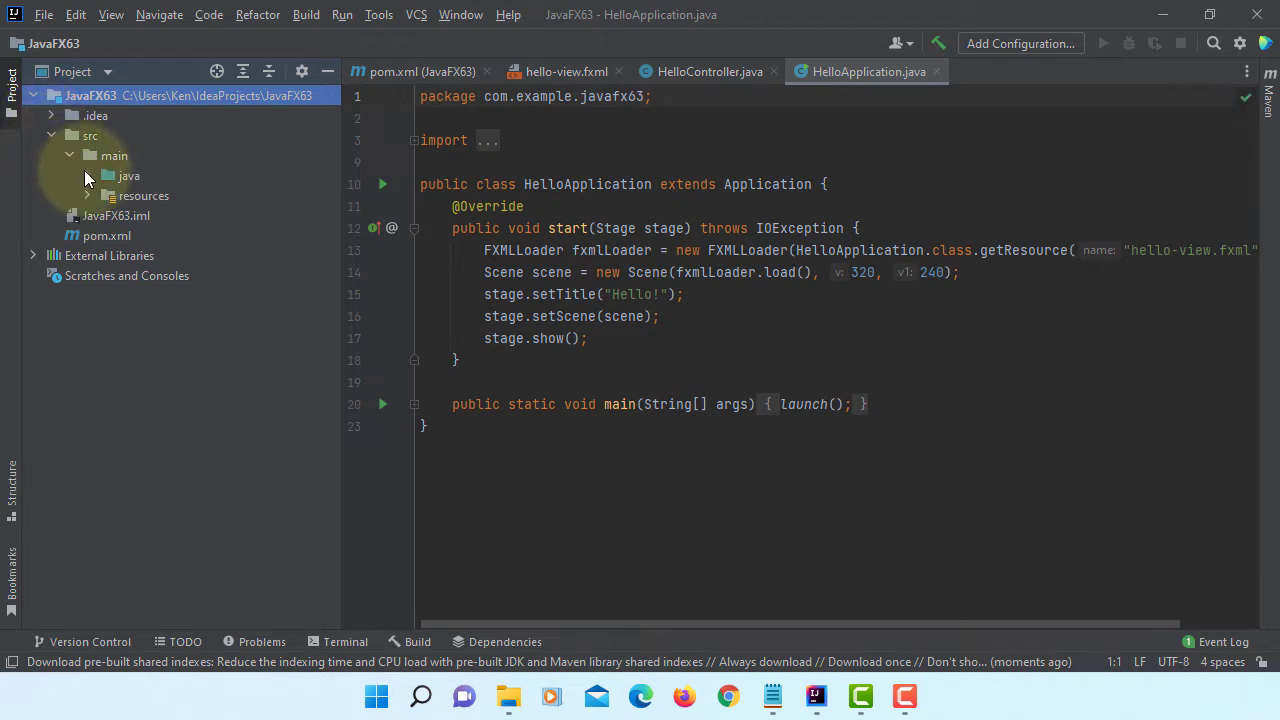
{"action": "left_click", "coordinate": [128, 176]}
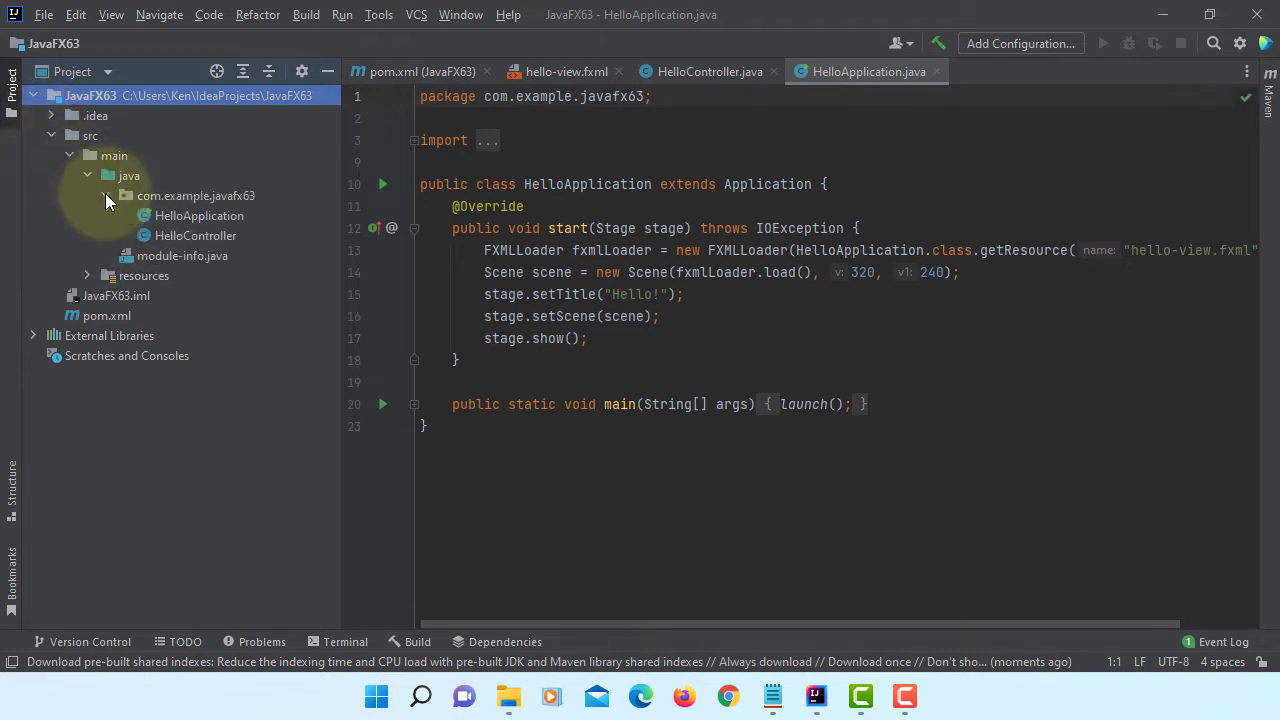
{"action": "left_click", "coordinate": [86, 276]}
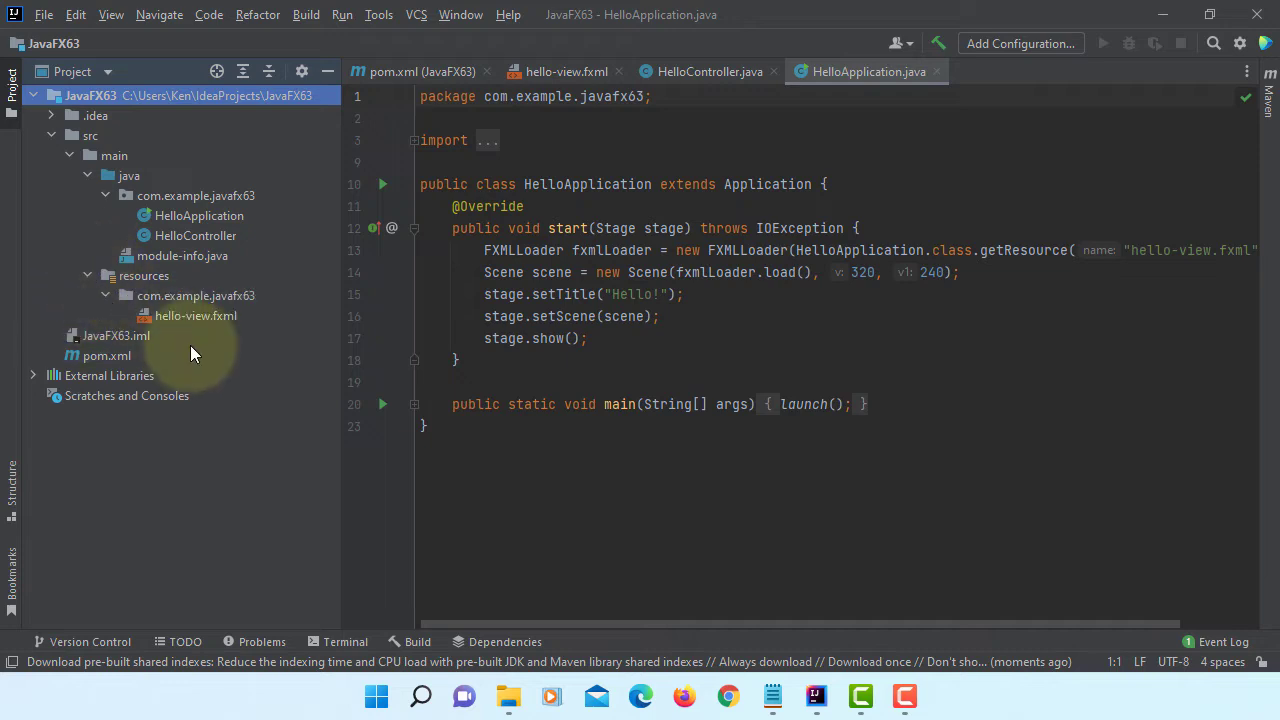
{"action": "left_click", "coordinate": [182, 256]}
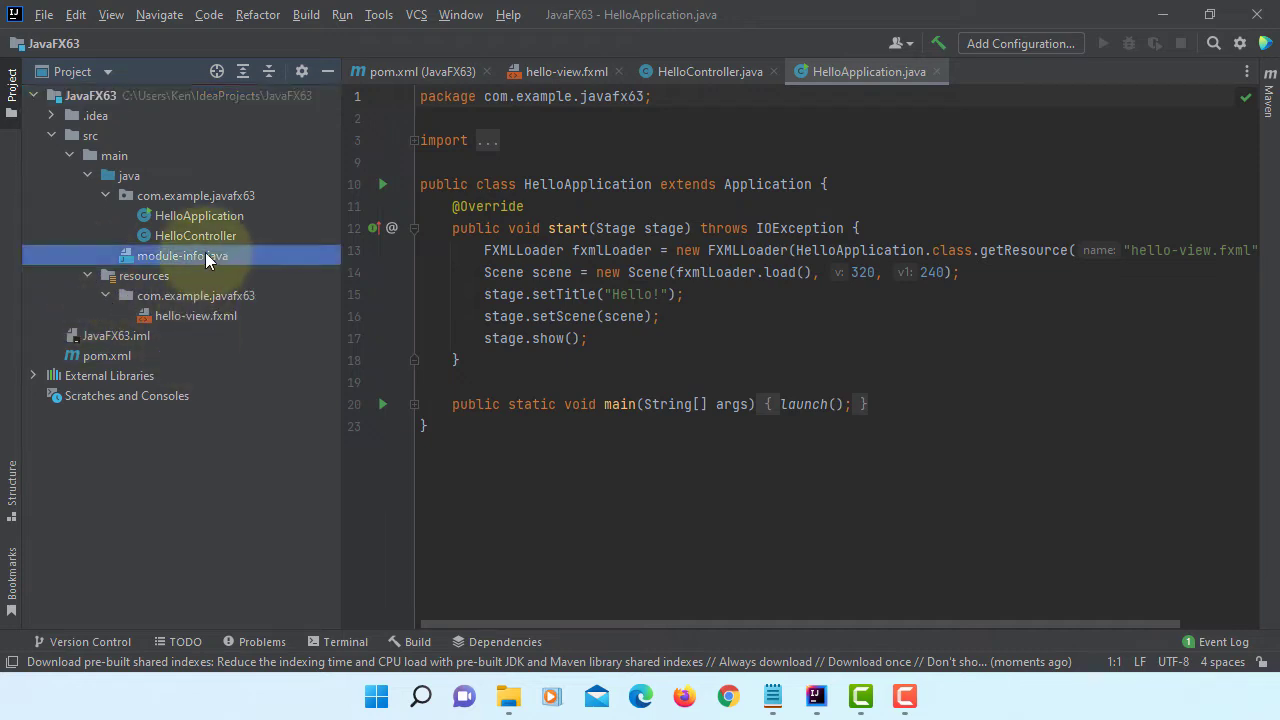
{"action": "right_click", "coordinate": [182, 256]}
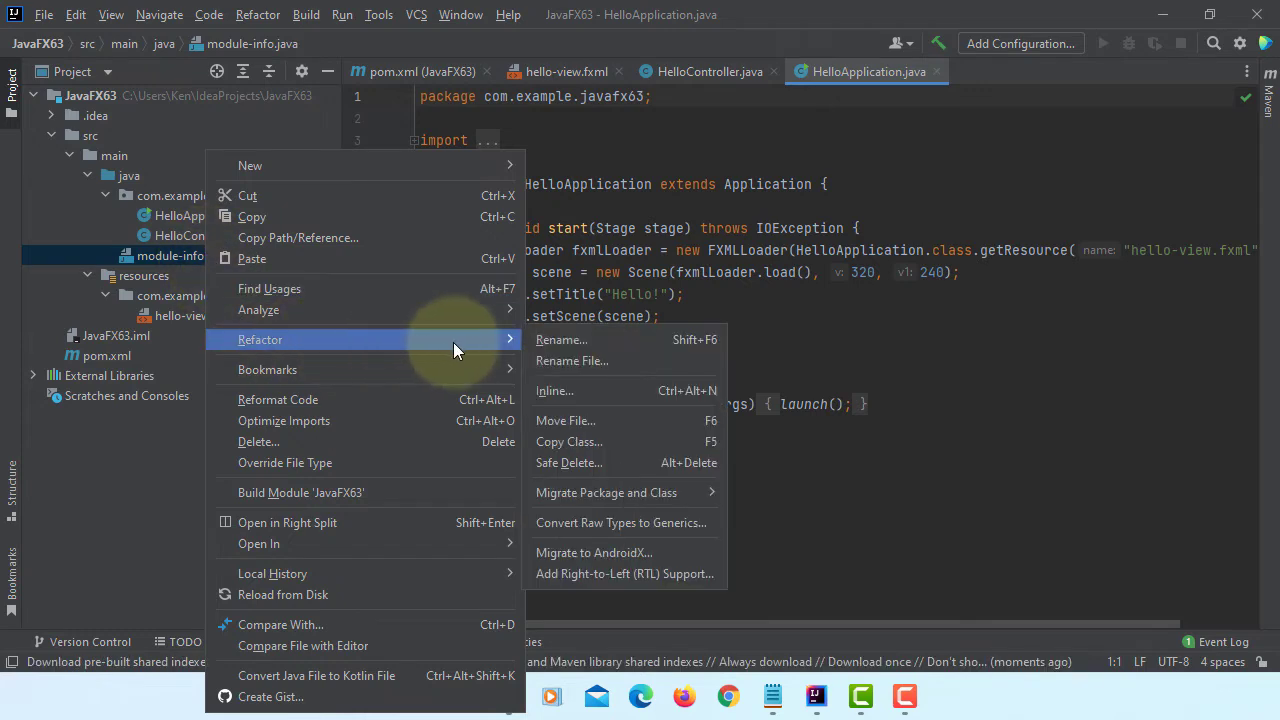
{"action": "mouse_move", "coordinate": [590, 462]}
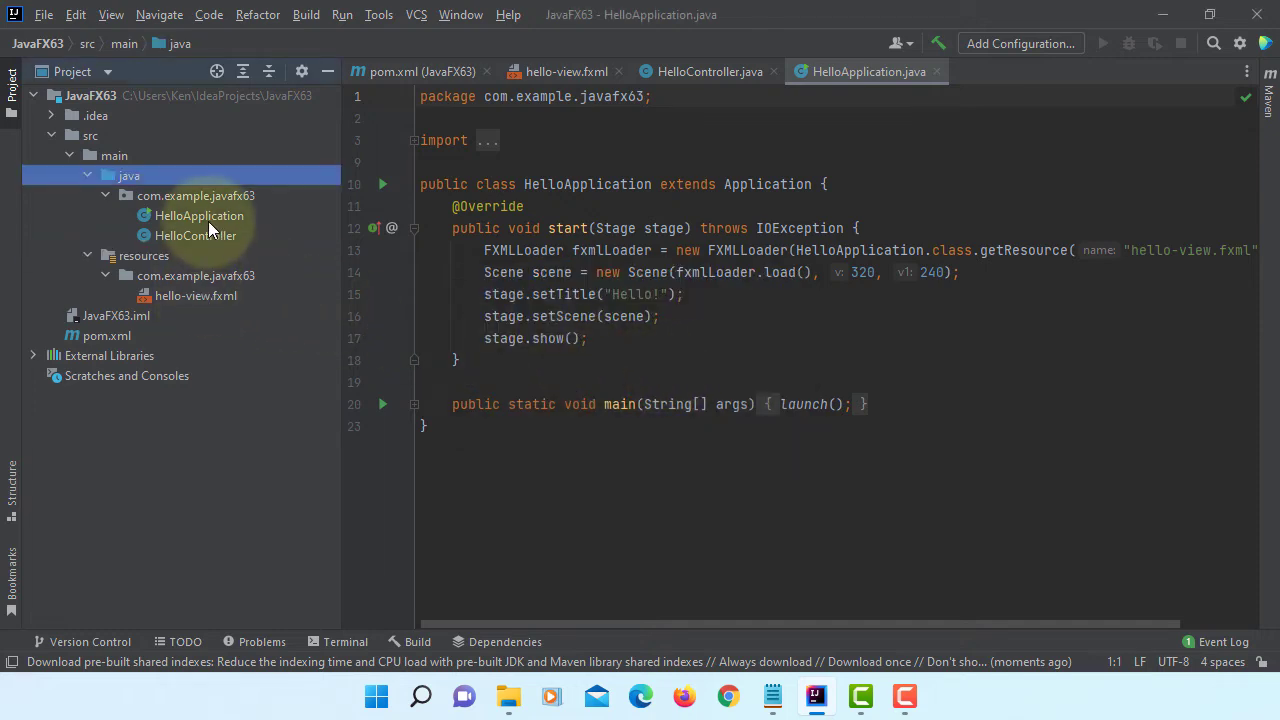
Refactor-rename HelloApplication to Application and HelloController to Controller.
{"action": "right_click", "coordinate": [198, 216]}
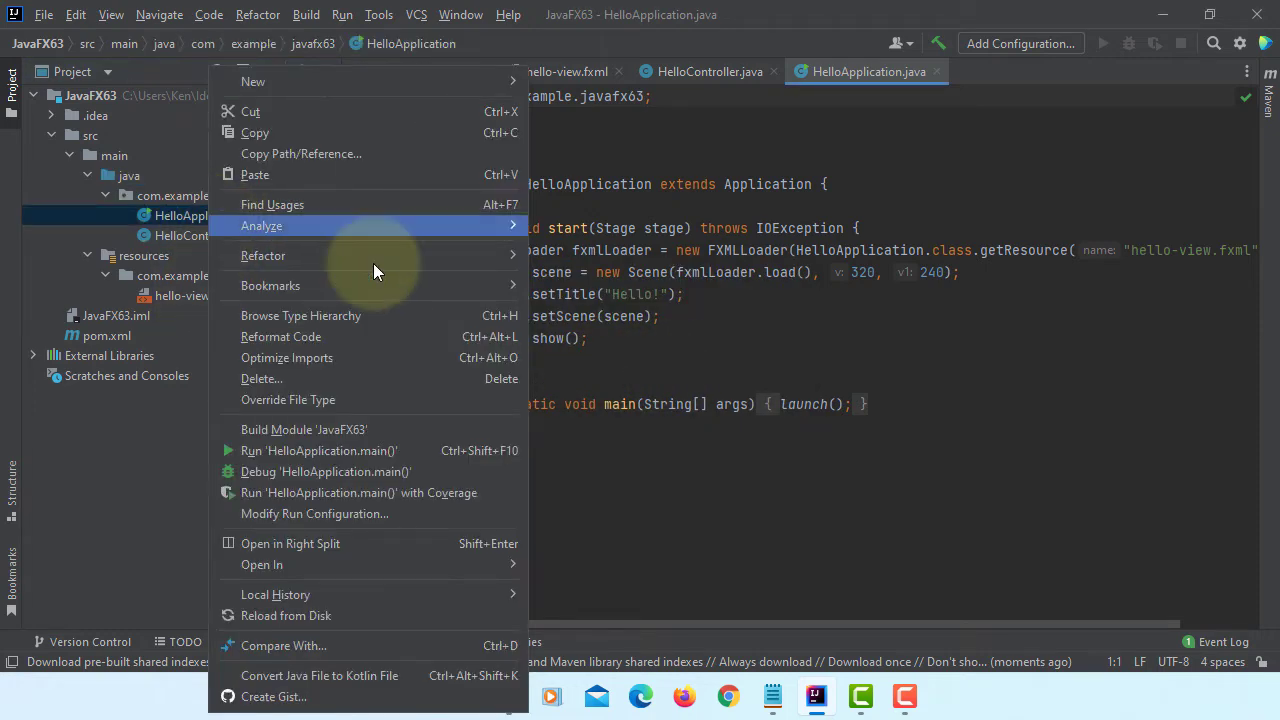
{"action": "left_click", "coordinate": [264, 256]}
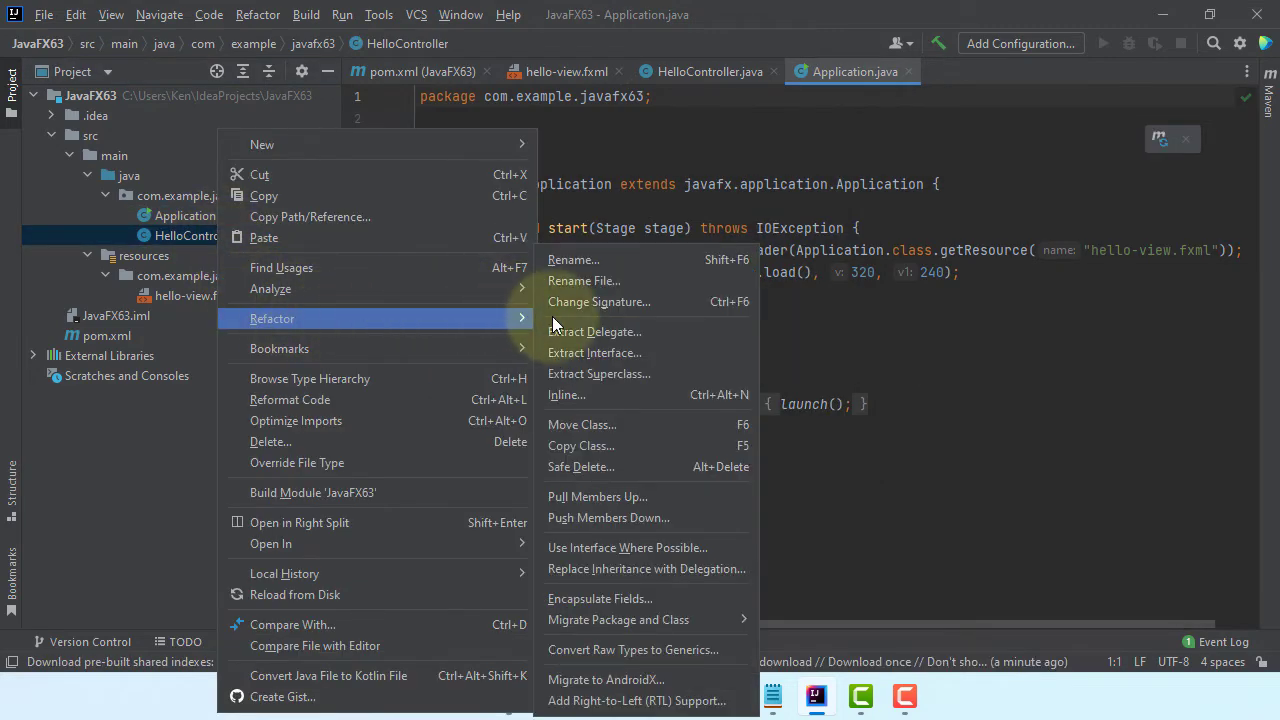
{"action": "left_click", "coordinate": [572, 260]}
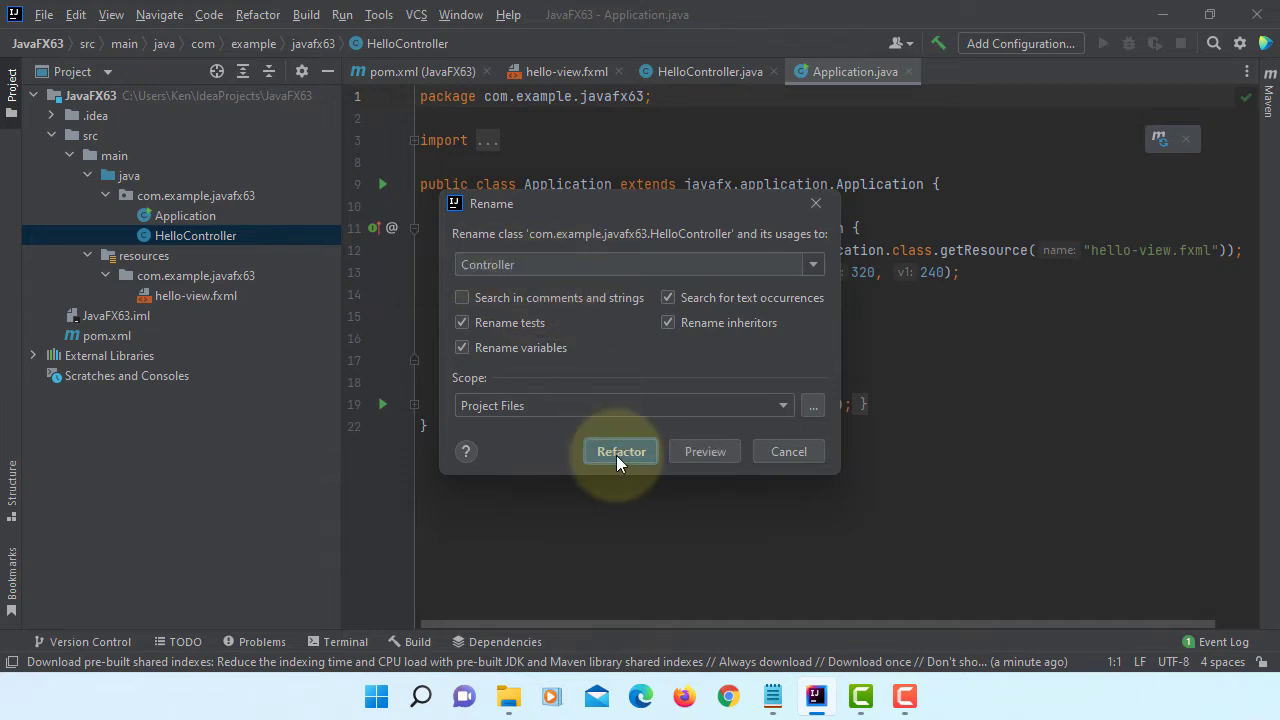
{"action": "left_click", "coordinate": [620, 452]}
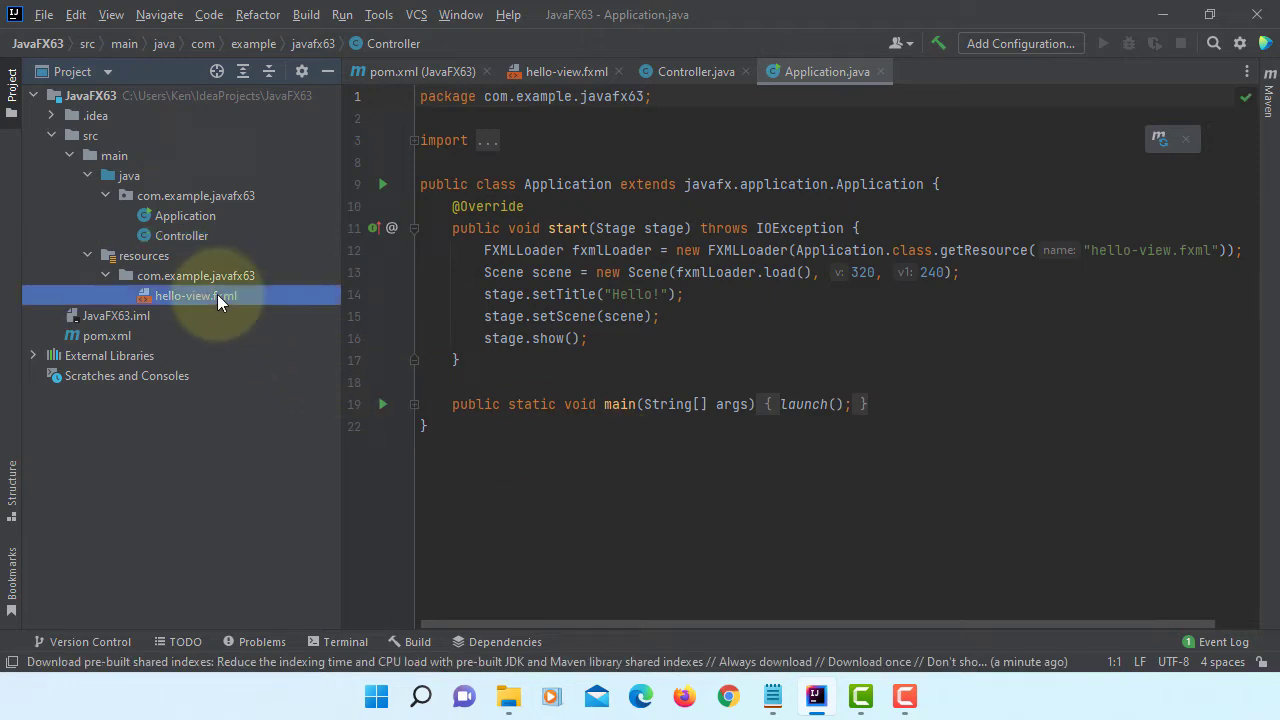
Refactor-rename hello-view.fxml to view.fxml, updating its references.
{"action": "right_click", "coordinate": [196, 296]}
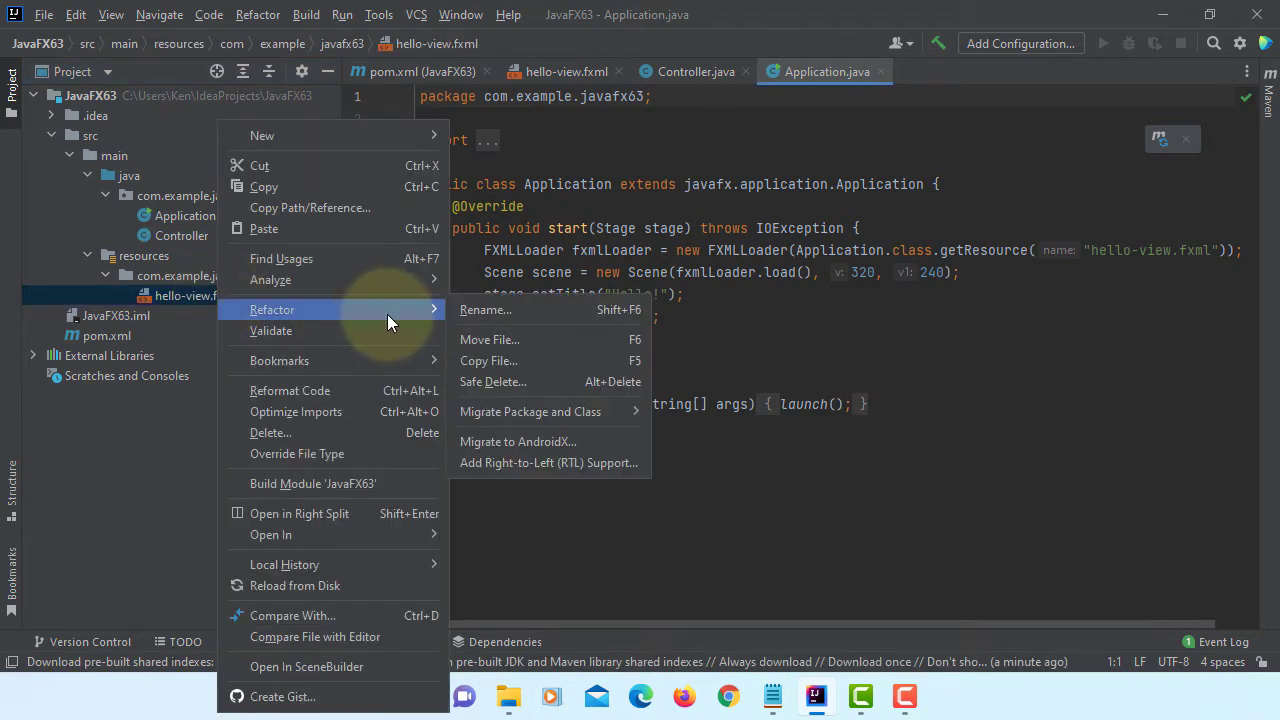
{"action": "left_click", "coordinate": [484, 308]}
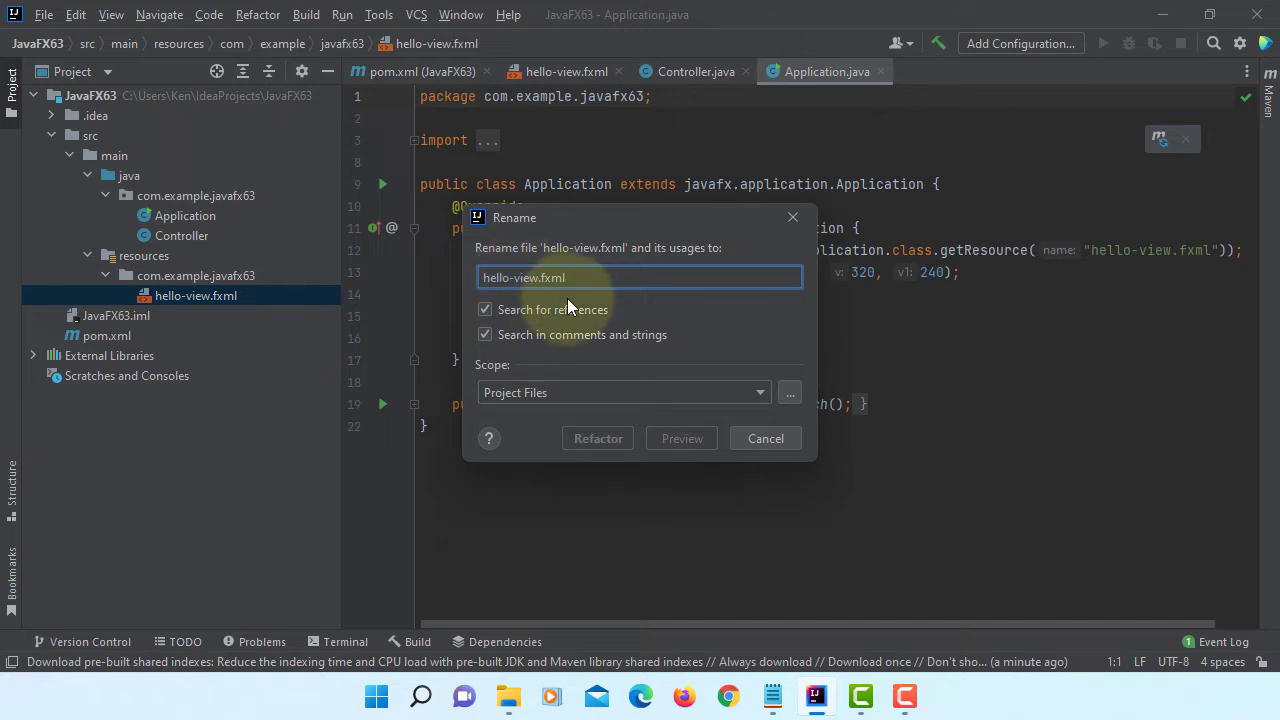
{"action": "type", "text": "view.fxml"}
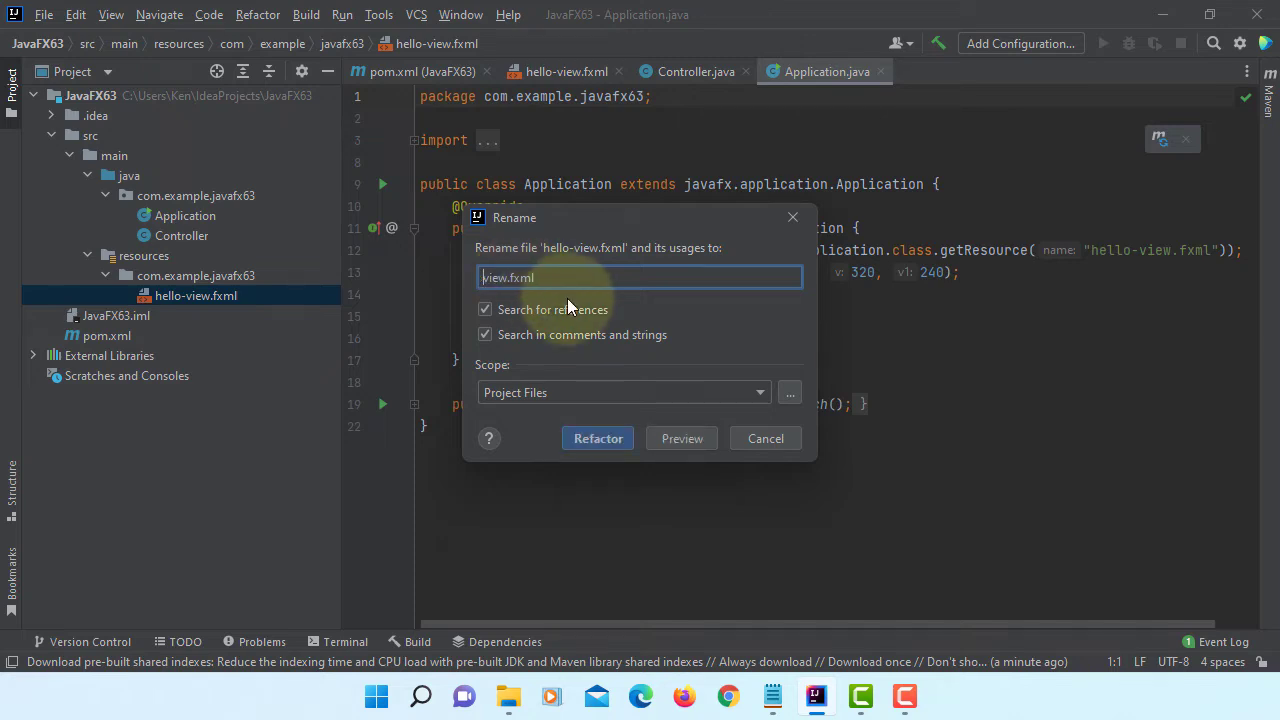
{"action": "left_click", "coordinate": [596, 438]}
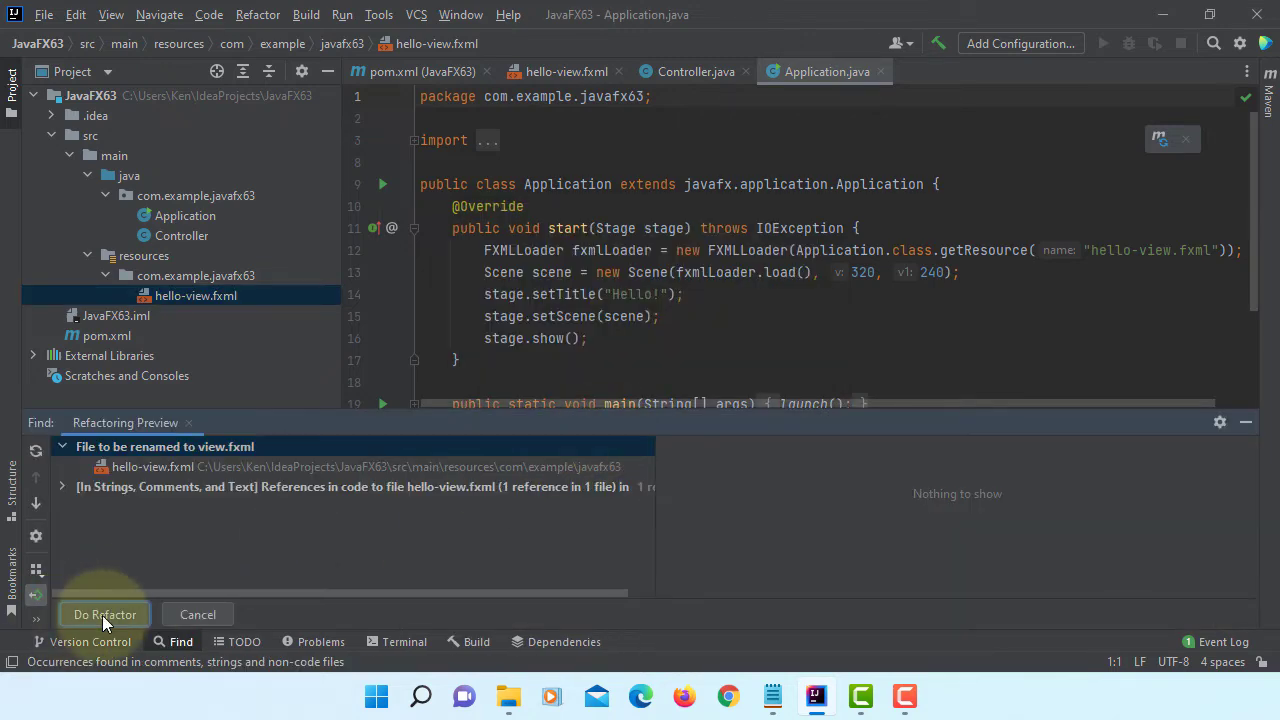
{"action": "left_click", "coordinate": [104, 614]}
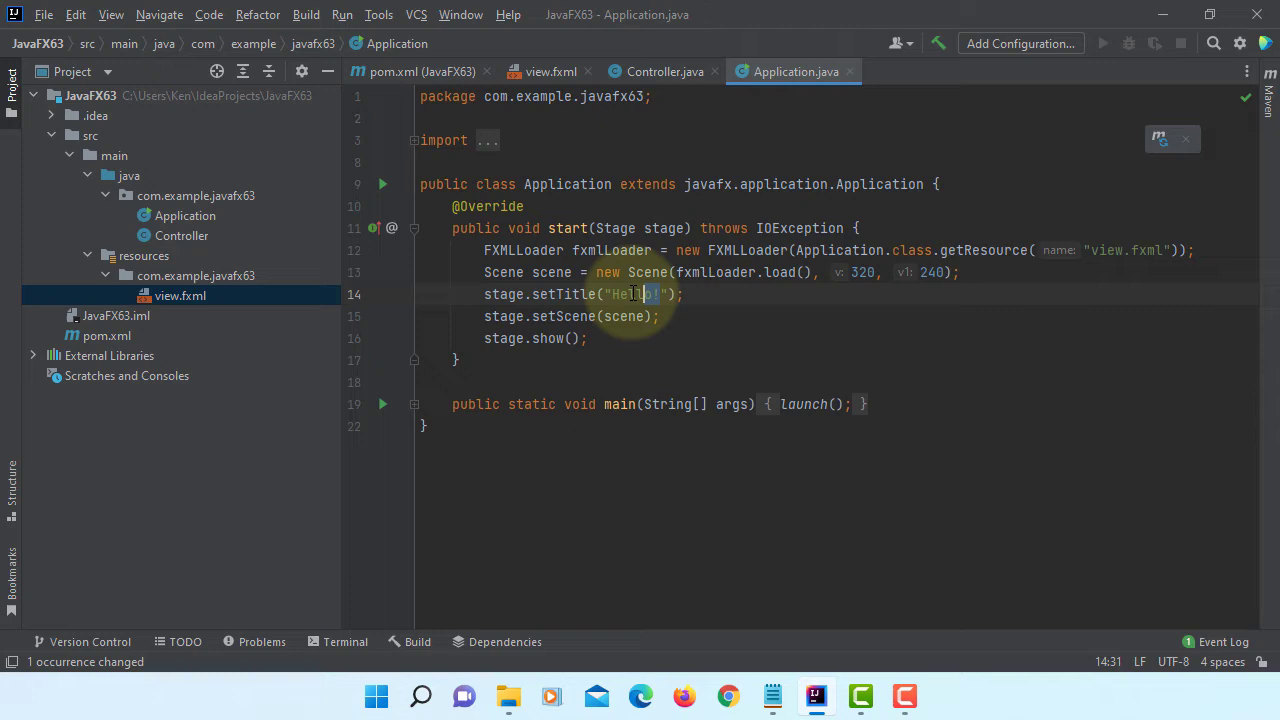
Change the window title to "JavaFX TreeView" and bring up actions for view.fxml.
{"action": "double_click", "coordinate": [636, 294]}
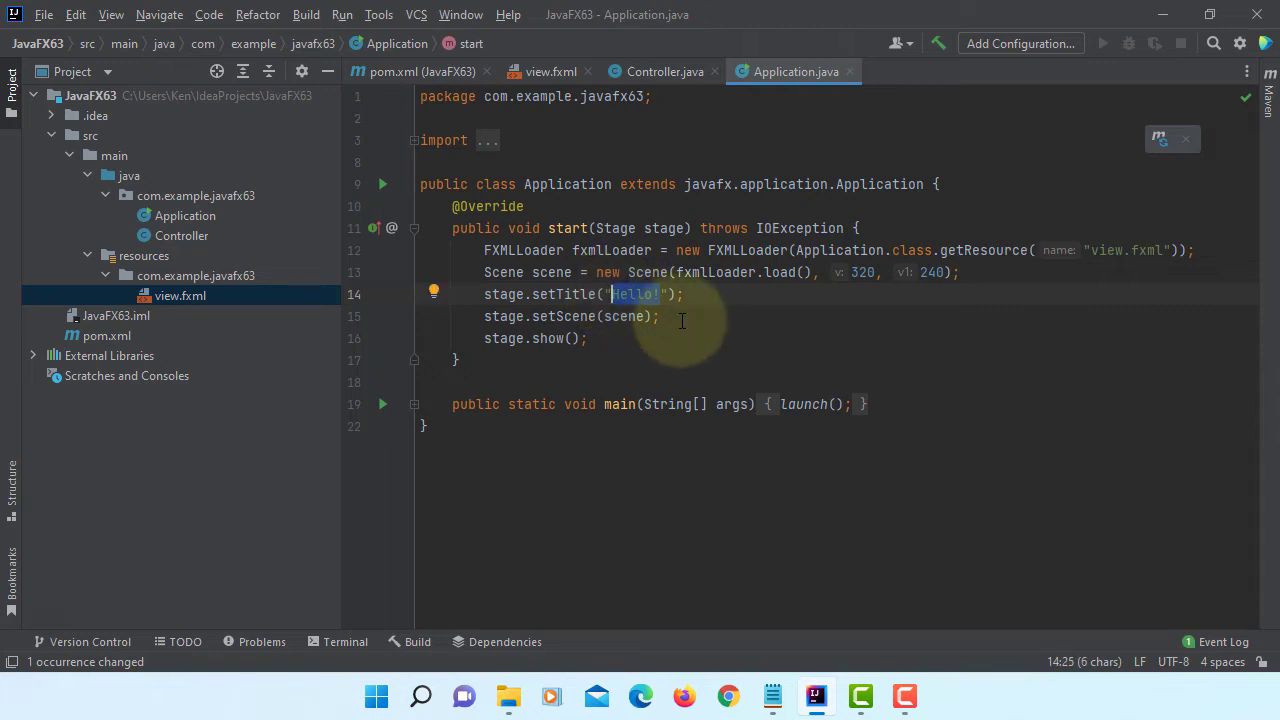
{"action": "type", "text": "JavaFX"}
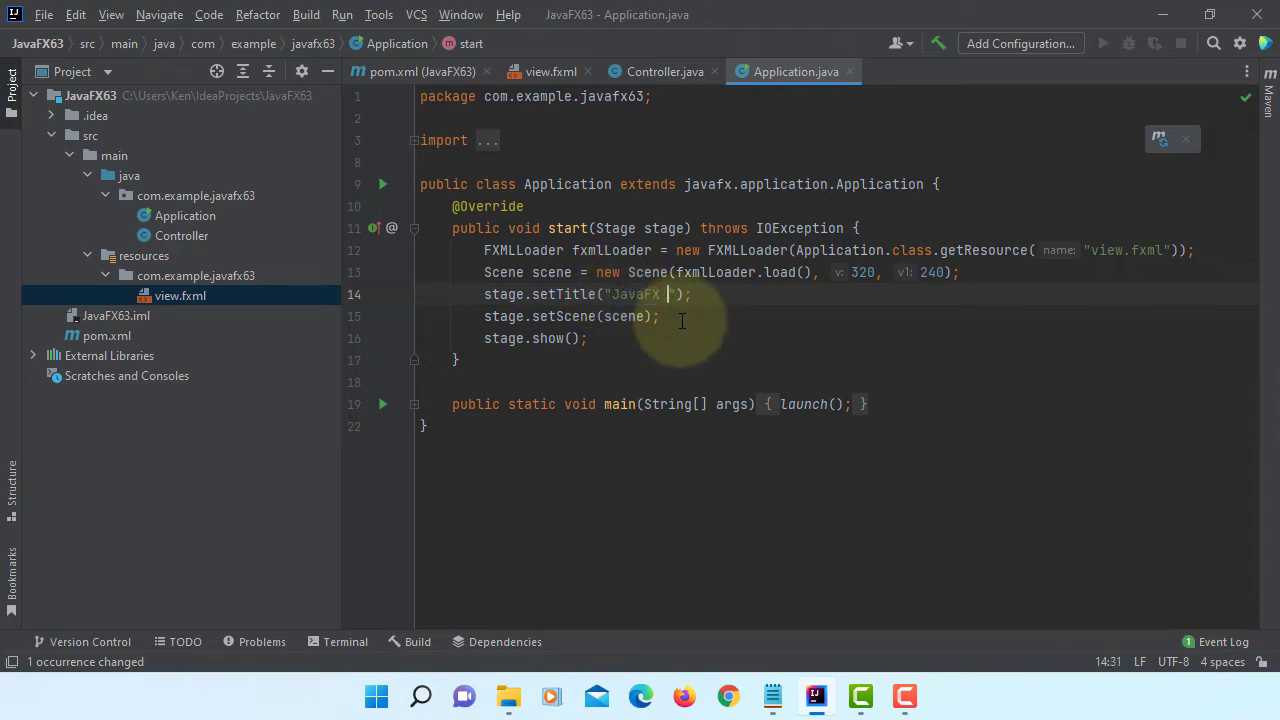
{"action": "type", "text": "Tree"}
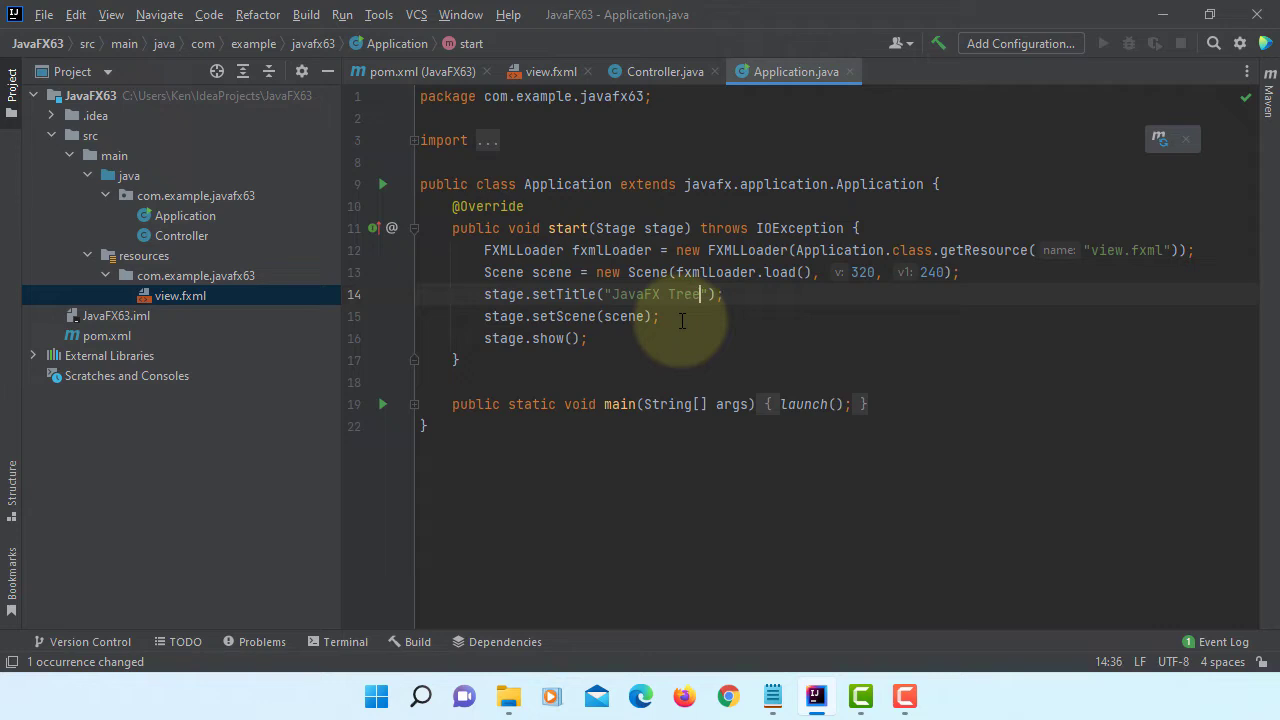
{"action": "type", "text": "View"}
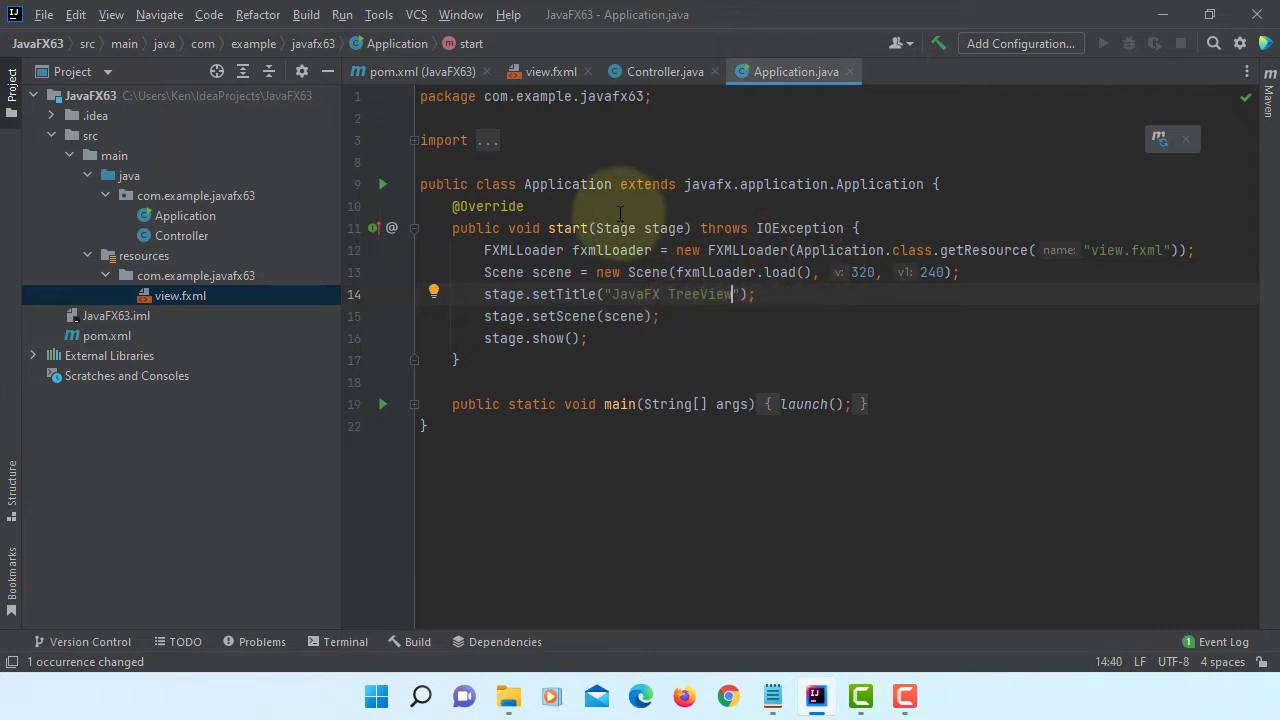
{"action": "left_click", "coordinate": [180, 296]}
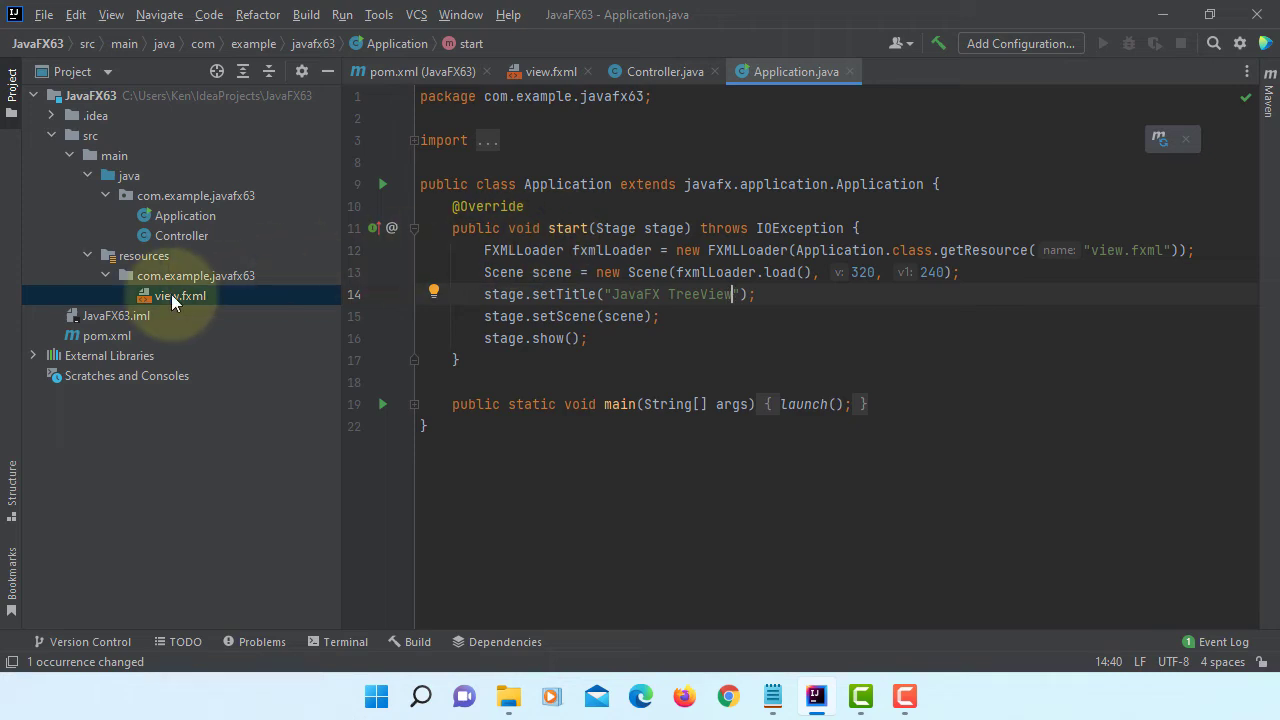
{"action": "right_click", "coordinate": [180, 296]}
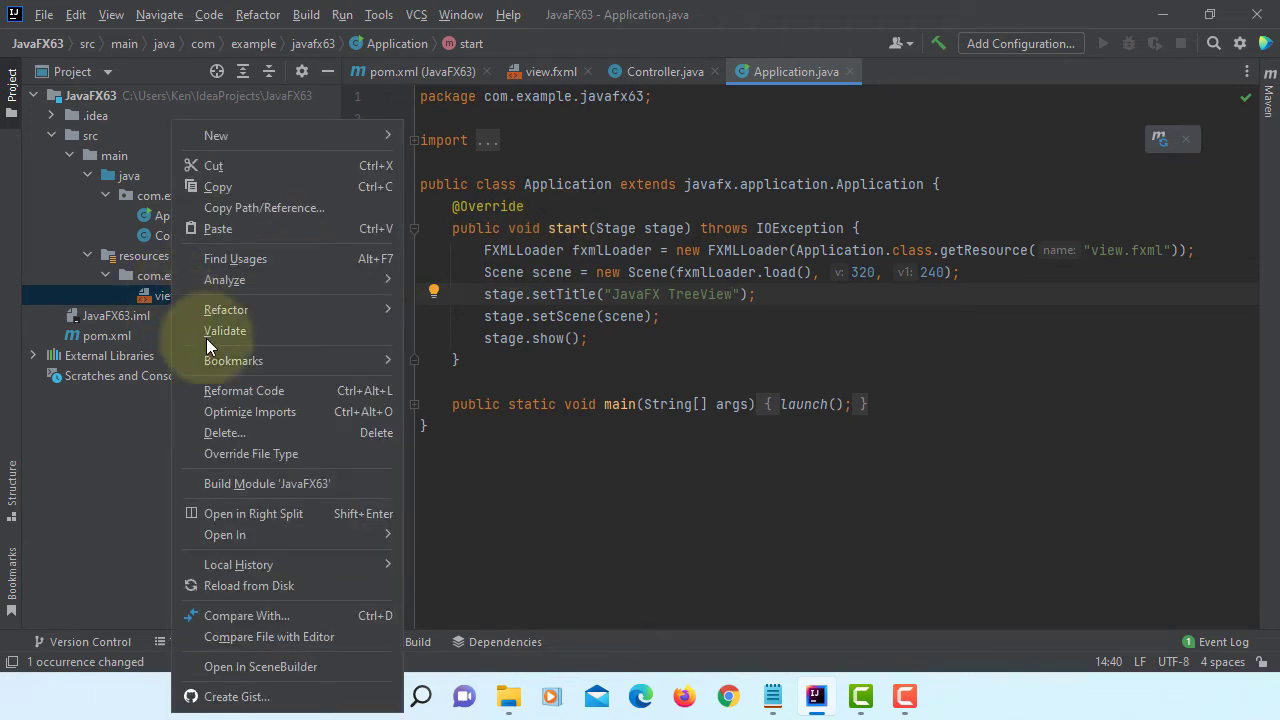
Open view.fxml in Scene Builder, delete the VBox and make an AnchorPane the root.
{"action": "left_click", "coordinate": [260, 668]}
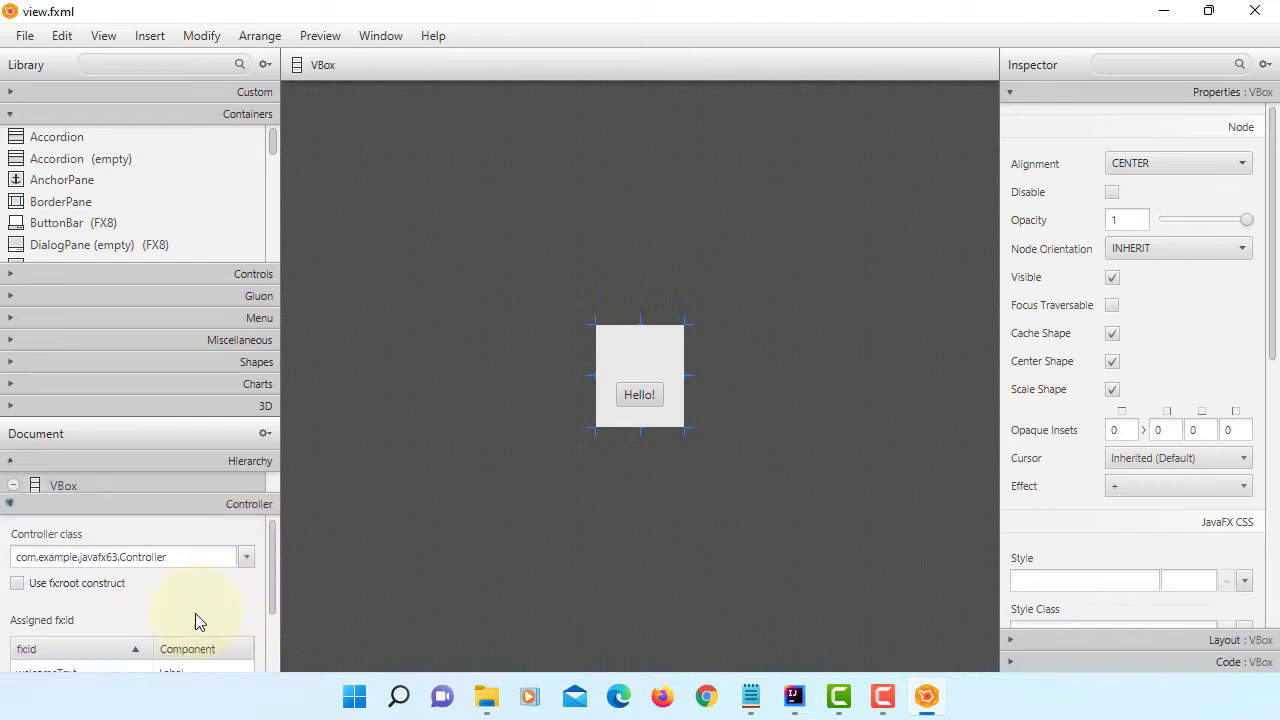
{"action": "left_click", "coordinate": [120, 556]}
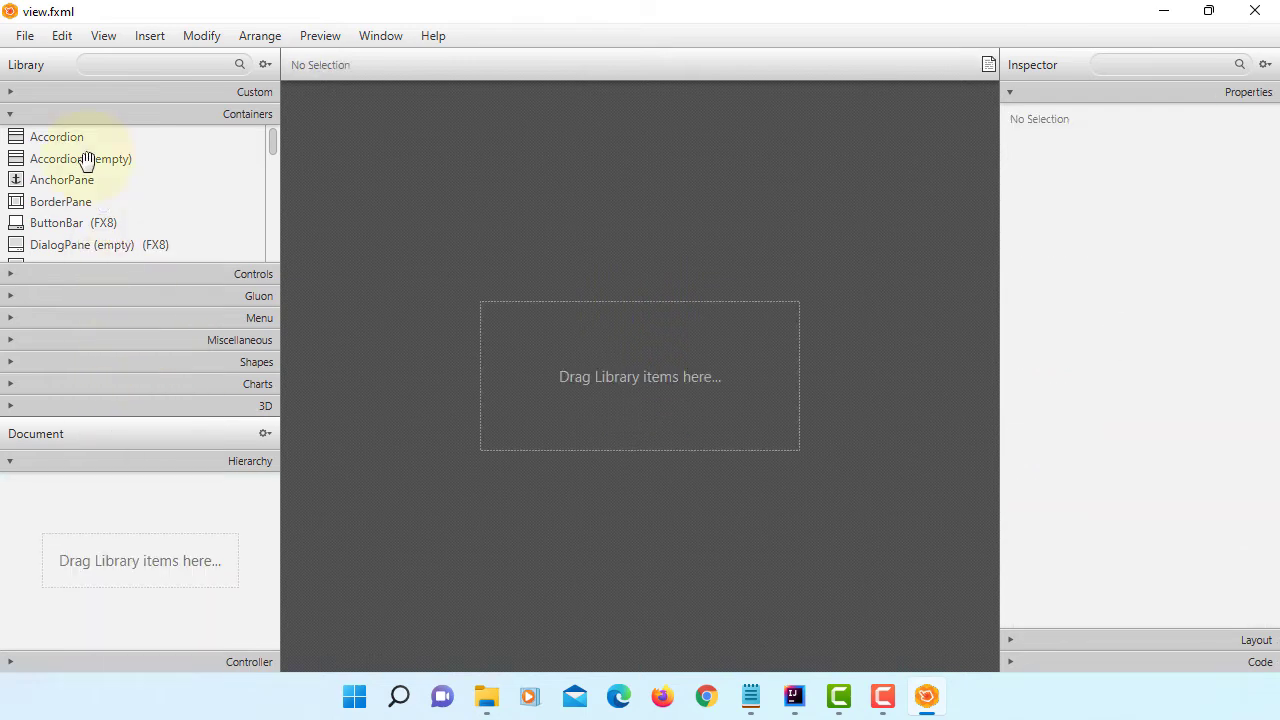
{"action": "left_click_drag", "start_coordinate": [62, 180], "coordinate": [660, 396]}
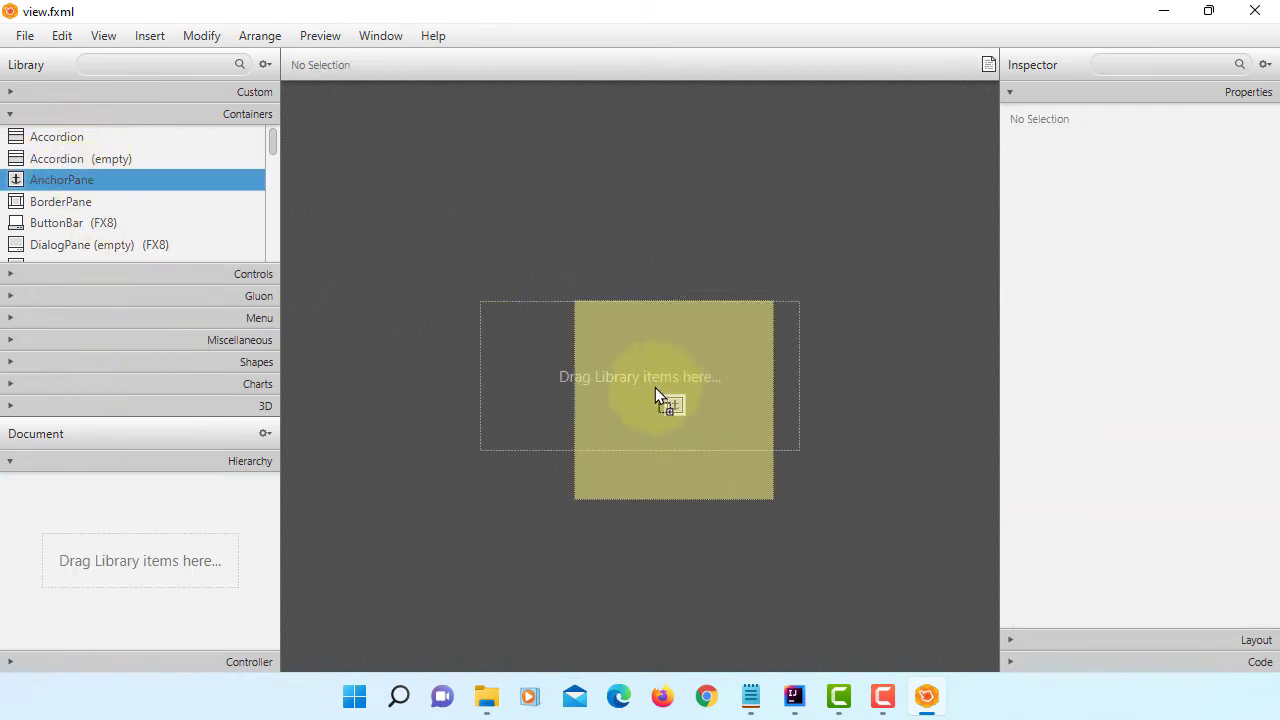
{"action": "left_click_drag", "start_coordinate": [62, 180], "coordinate": [640, 376]}
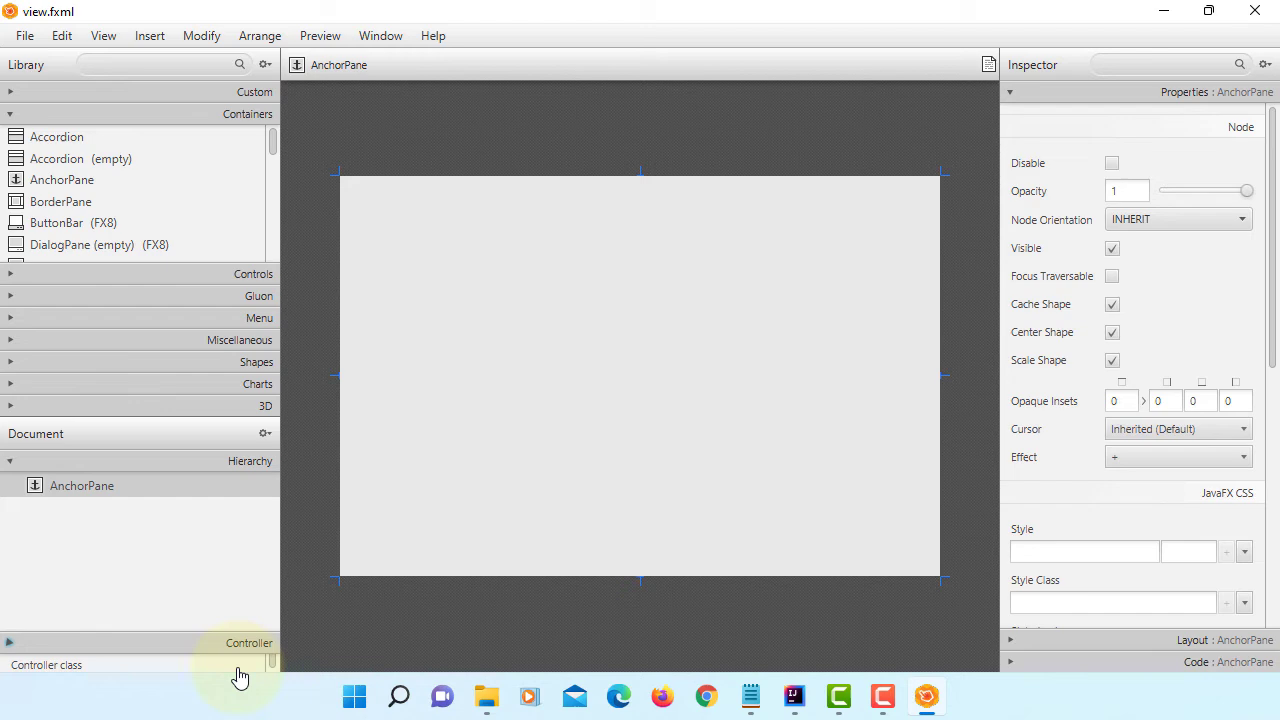
{"action": "left_click", "coordinate": [248, 644]}
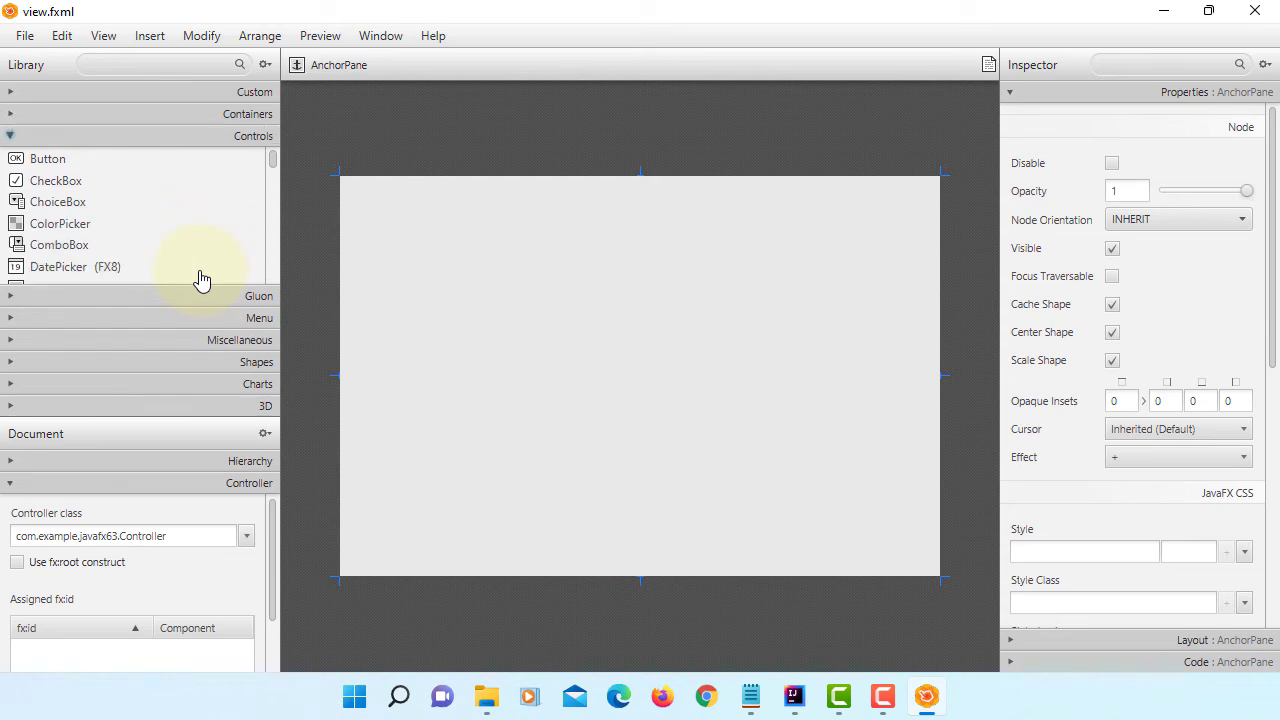
Drag a TreeView from Controls into the AnchorPane.
{"action": "scroll", "scroll_direction": "down", "scroll_amount": 3}
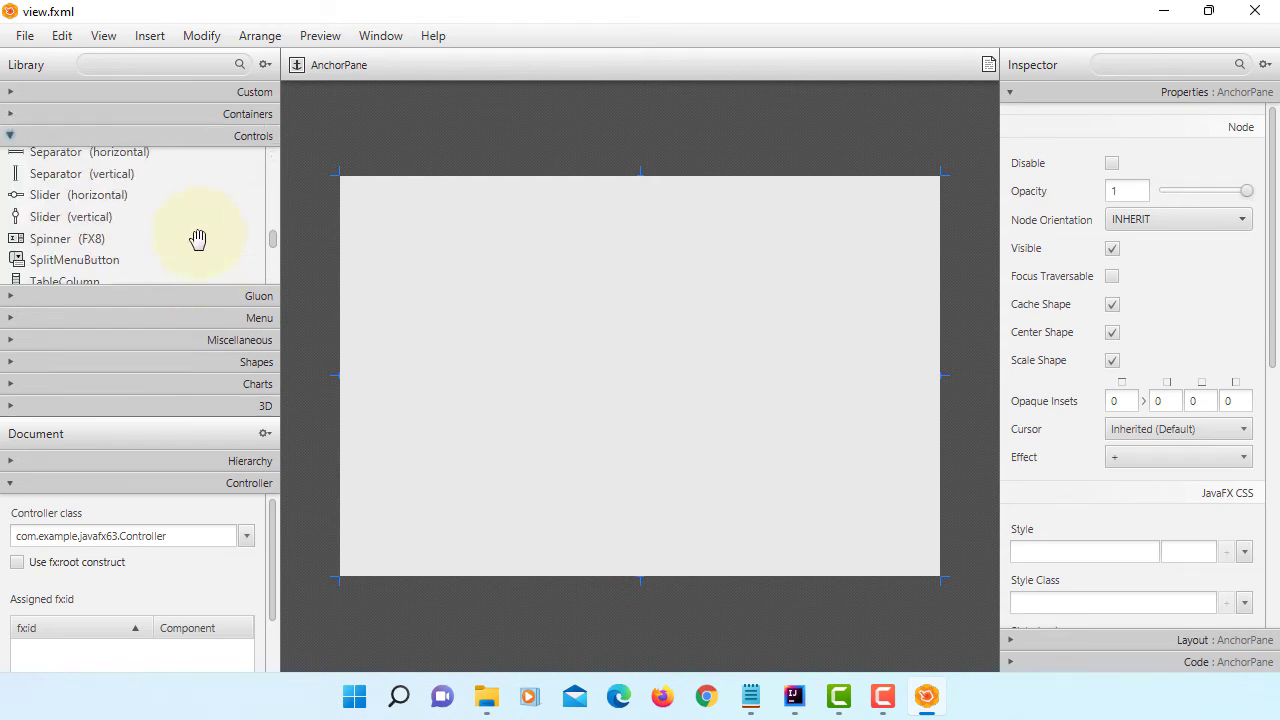
{"action": "scroll", "scroll_direction": "down", "scroll_amount": 3}
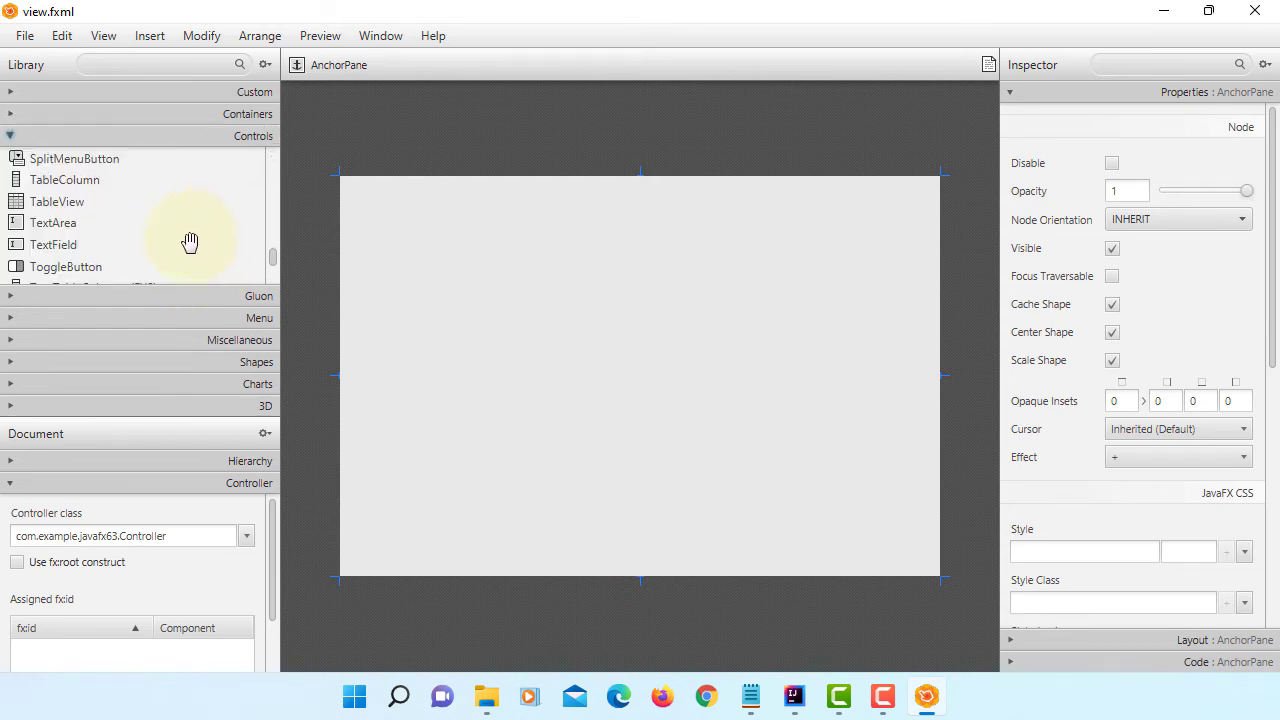
{"action": "scroll", "scroll_direction": "down", "scroll_amount": 3}
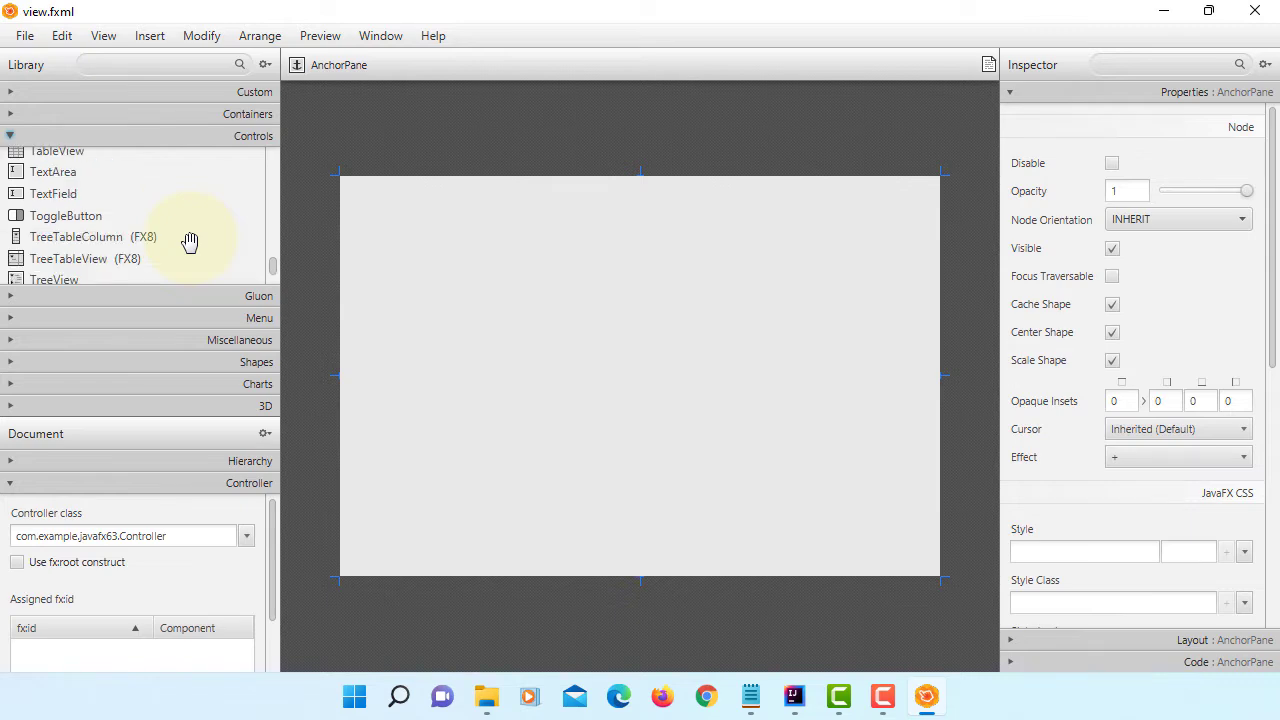
{"action": "left_click_drag", "start_coordinate": [190, 240], "coordinate": [530, 330]}
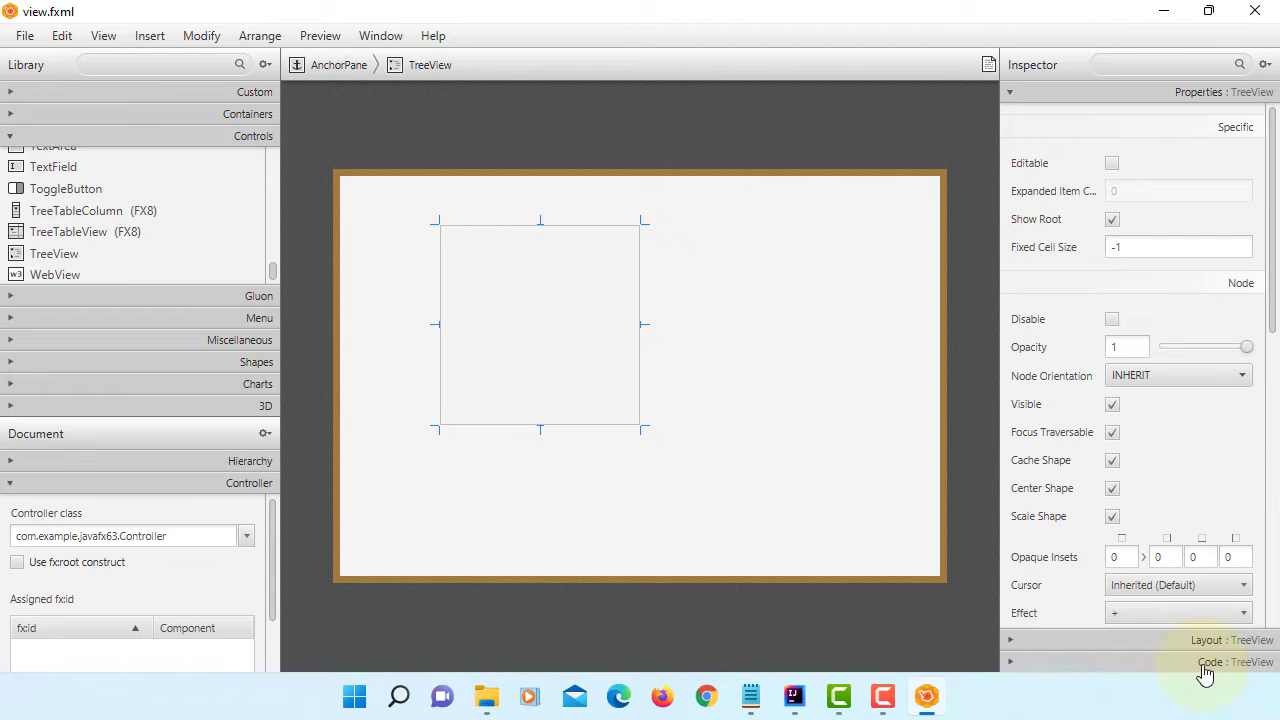
Set the TreeView's fx:id to tvCategory and save the layout.
{"action": "left_click", "coordinate": [1236, 660]}
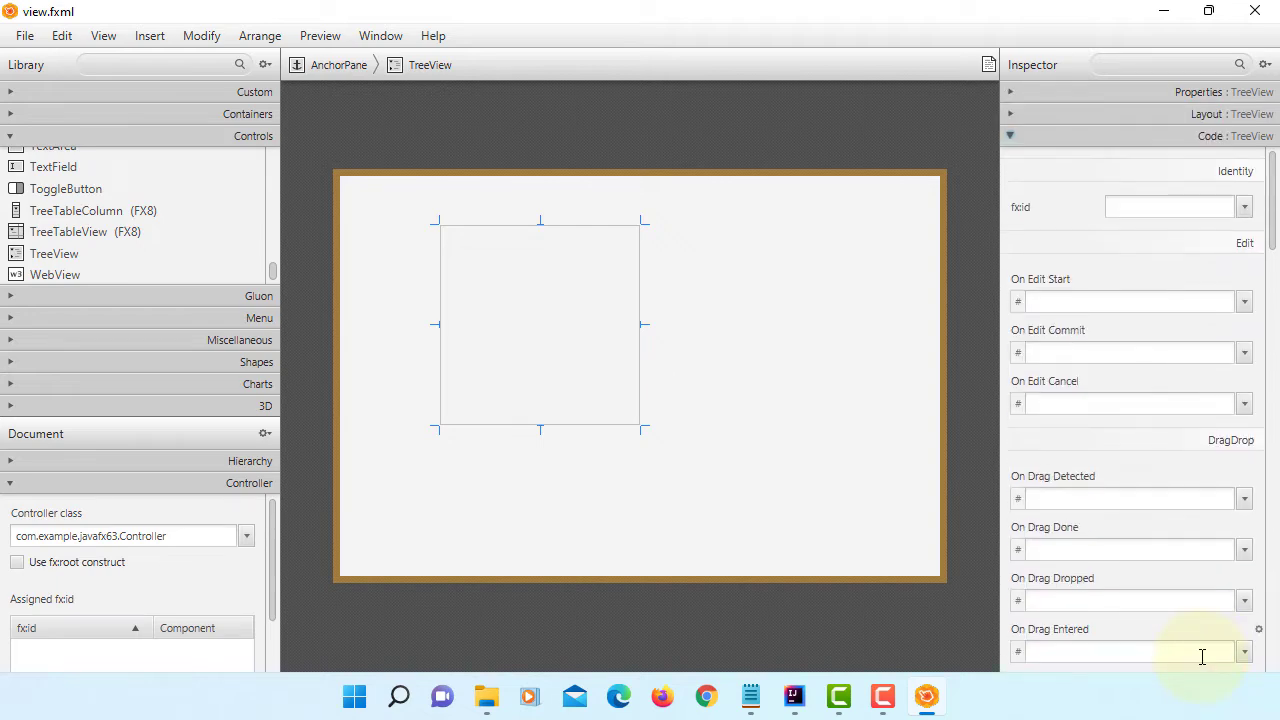
{"action": "left_click", "coordinate": [1170, 206]}
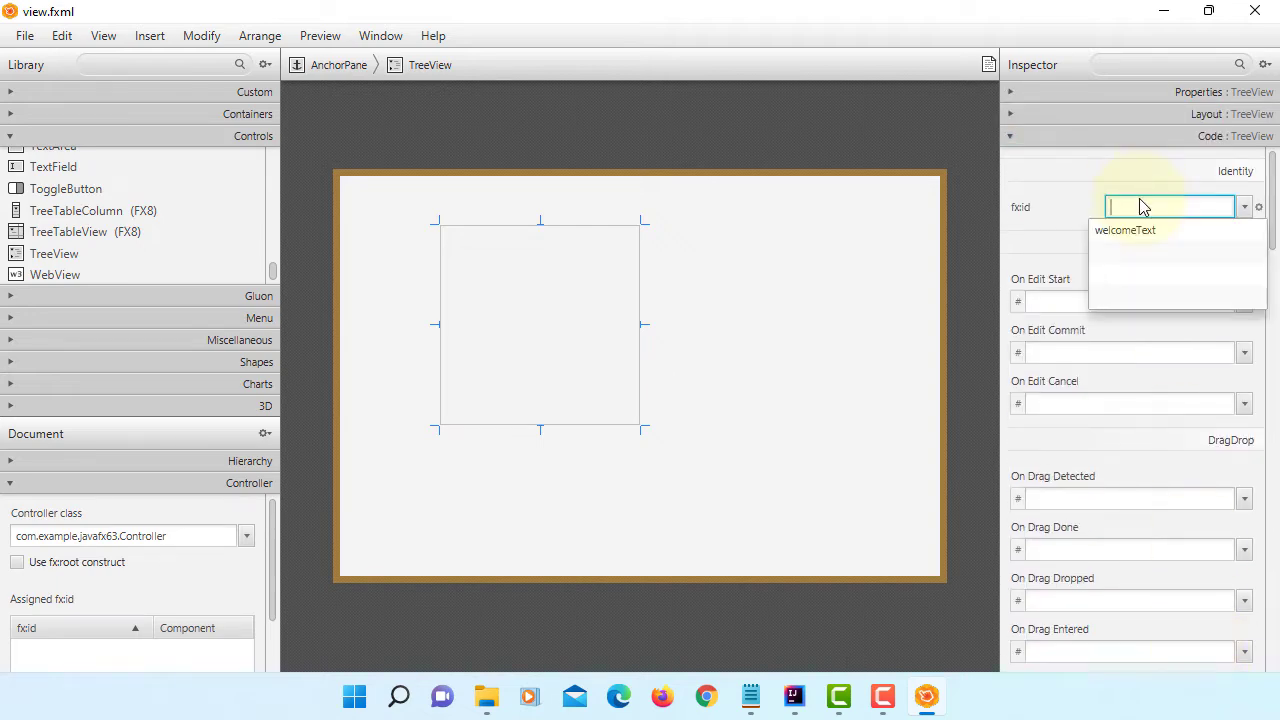
{"action": "type", "text": "tvCategory"}
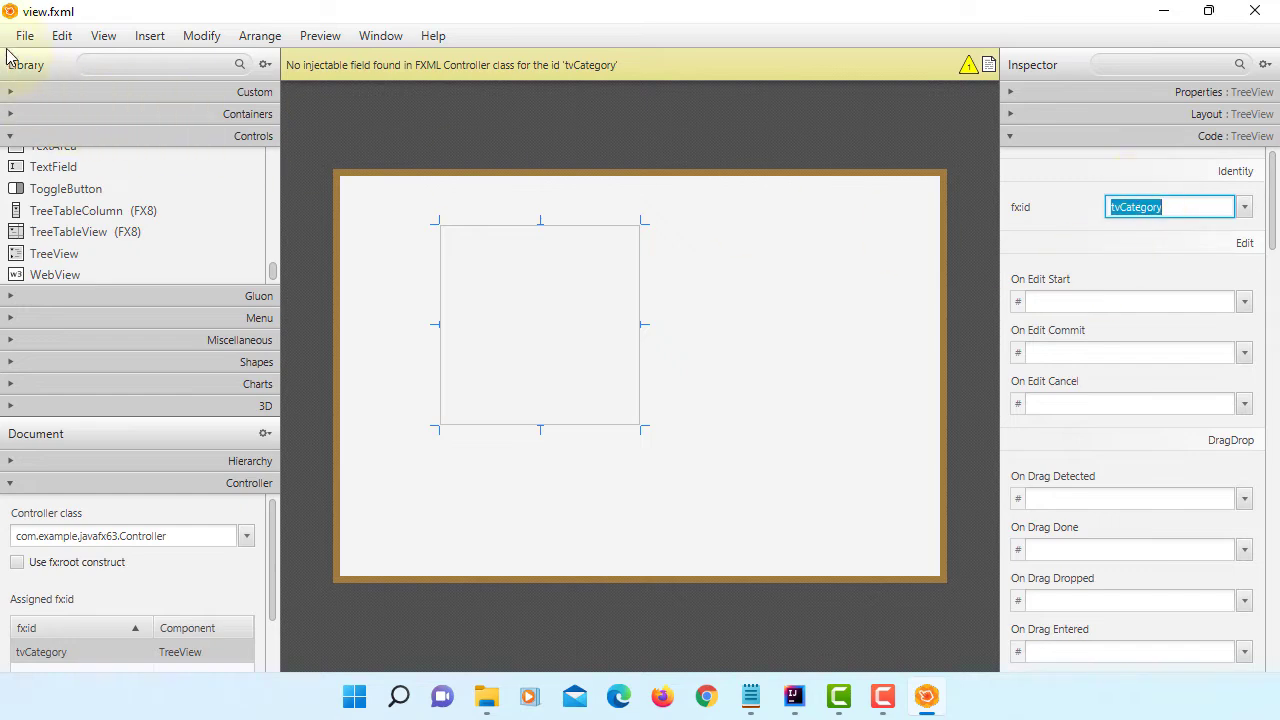
{"action": "key", "text": "ctrl+s"}
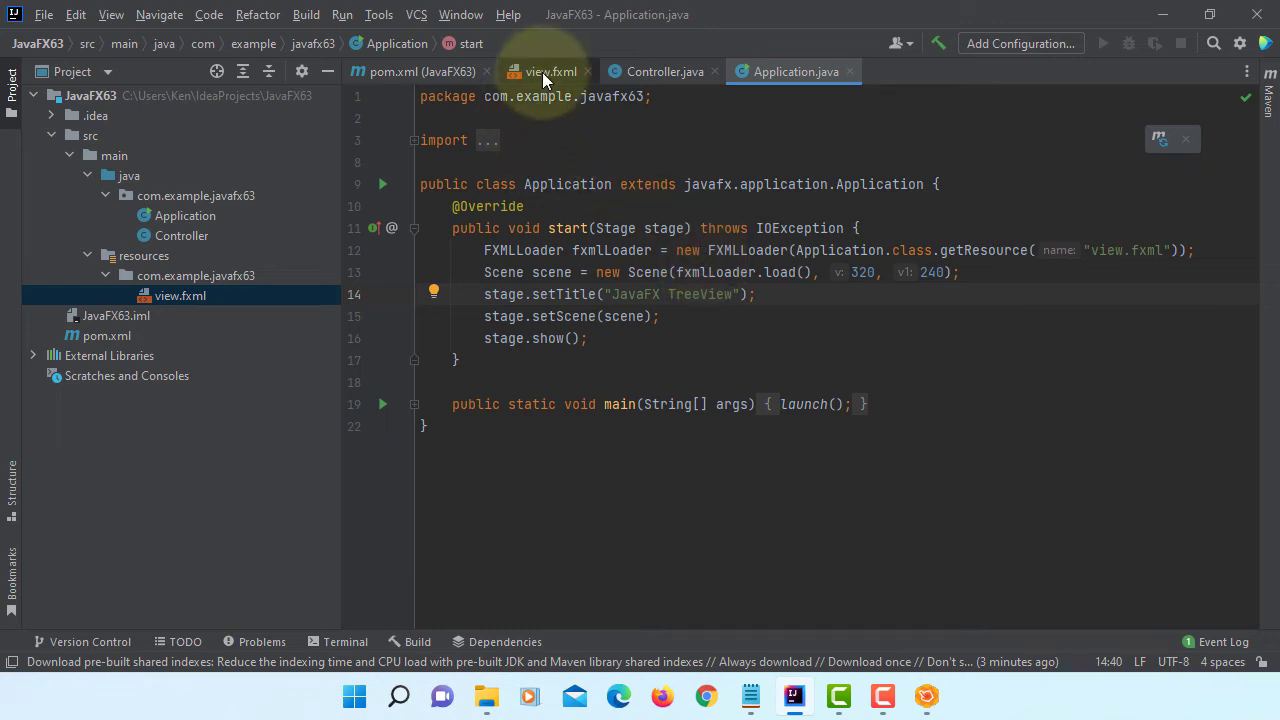
Create the tvCategory field in Controller from view.fxml and open Controller.java.
{"action": "left_click", "coordinate": [548, 72]}
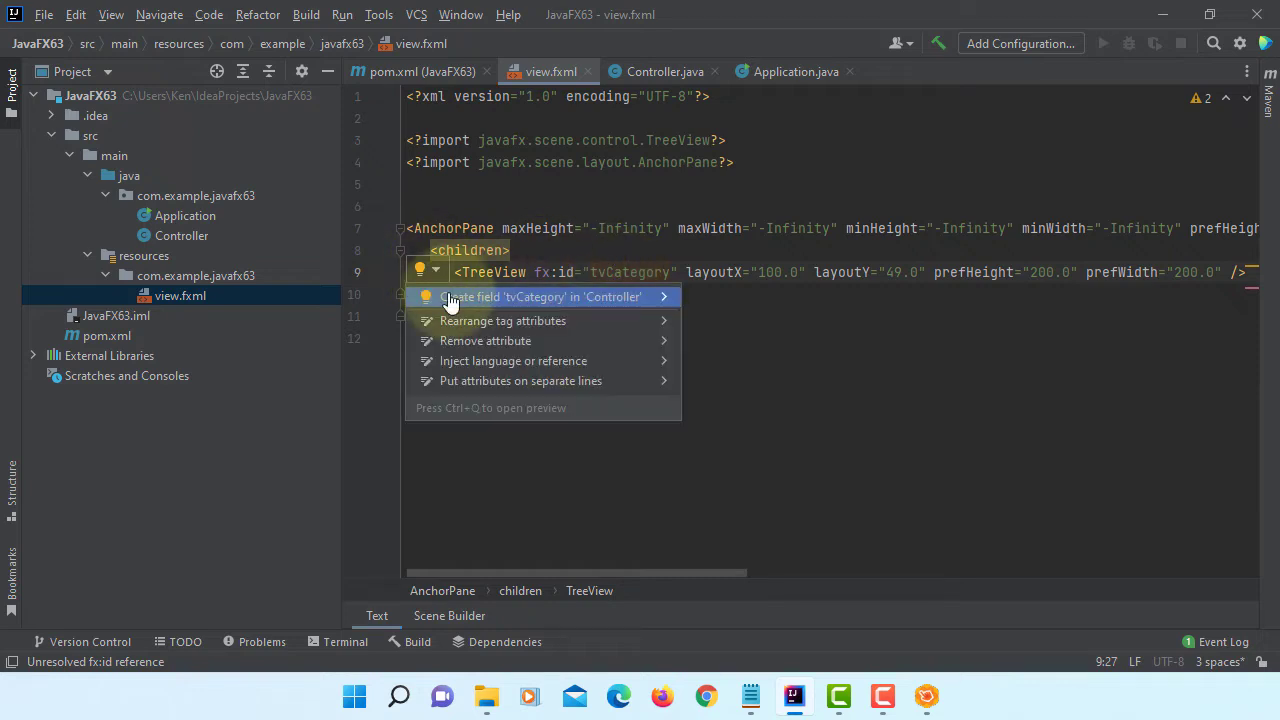
{"action": "left_click", "coordinate": [540, 296]}
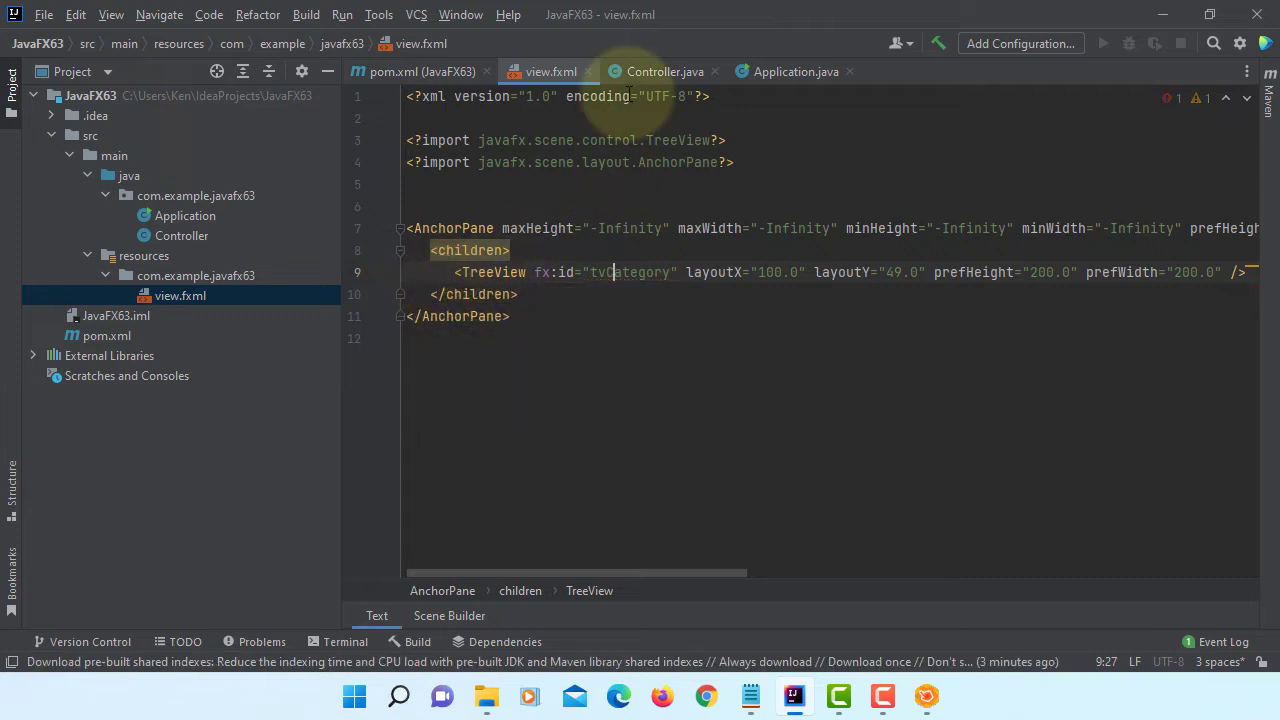
{"action": "left_click", "coordinate": [664, 72]}
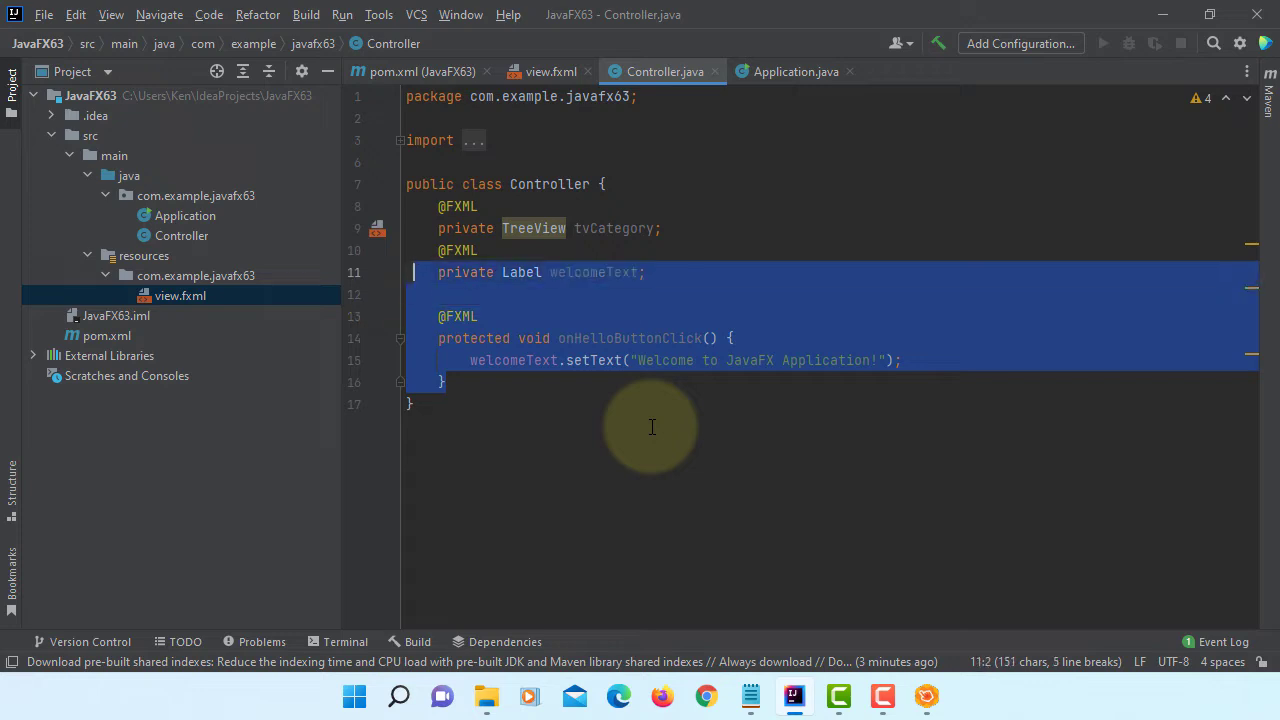
Delete the welcomeText code and make Controller implement Initializable with an initialize method.
{"action": "key", "text": "Delete"}
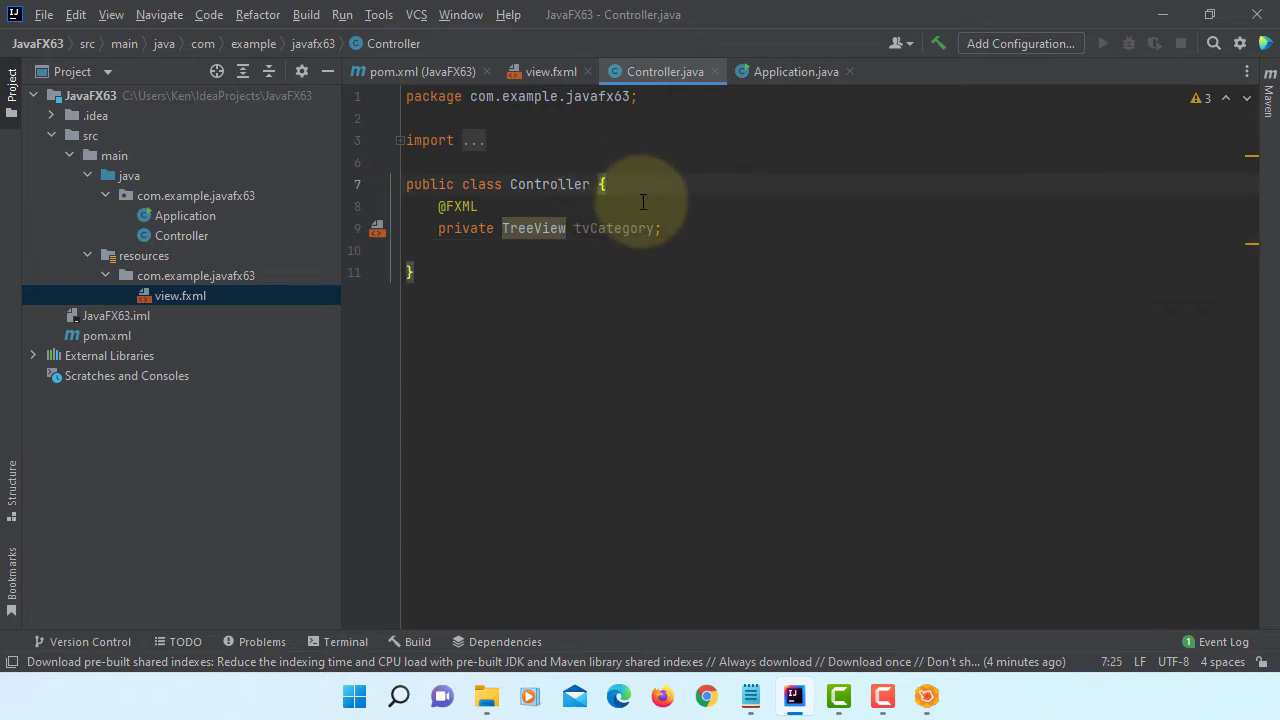
{"action": "type", "text": "implements"}
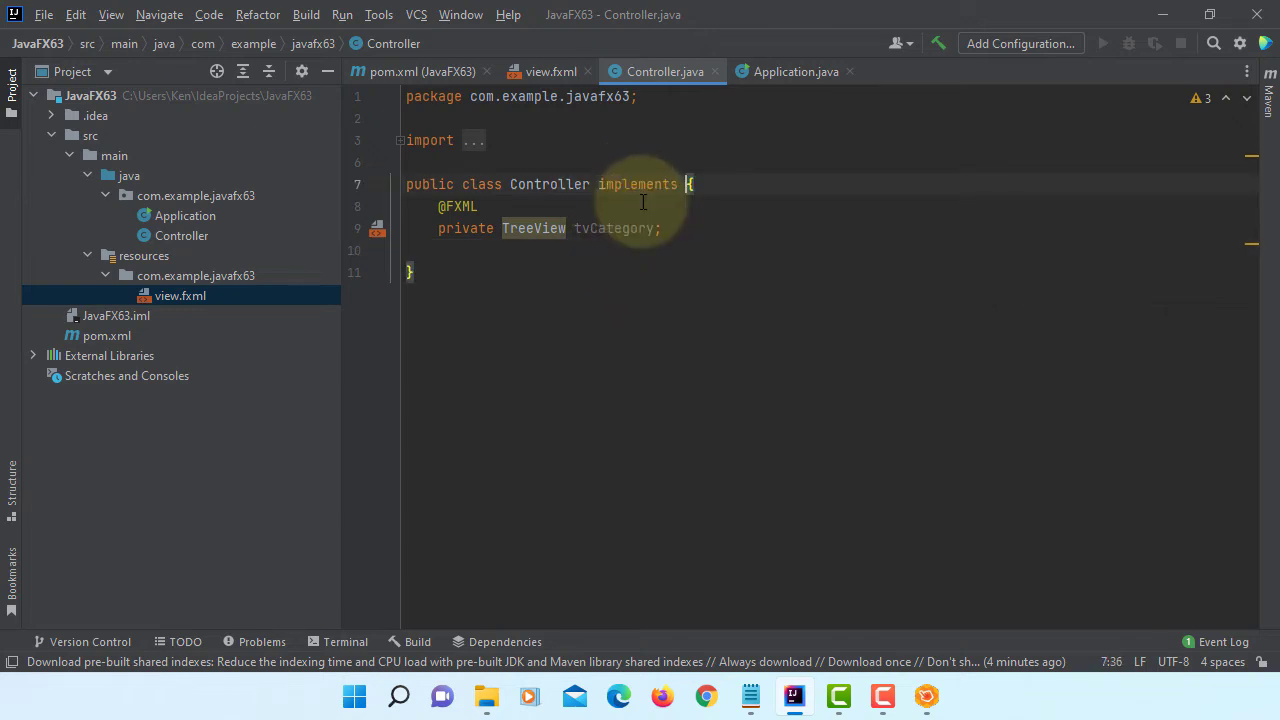
{"action": "type", "text": "Init"}
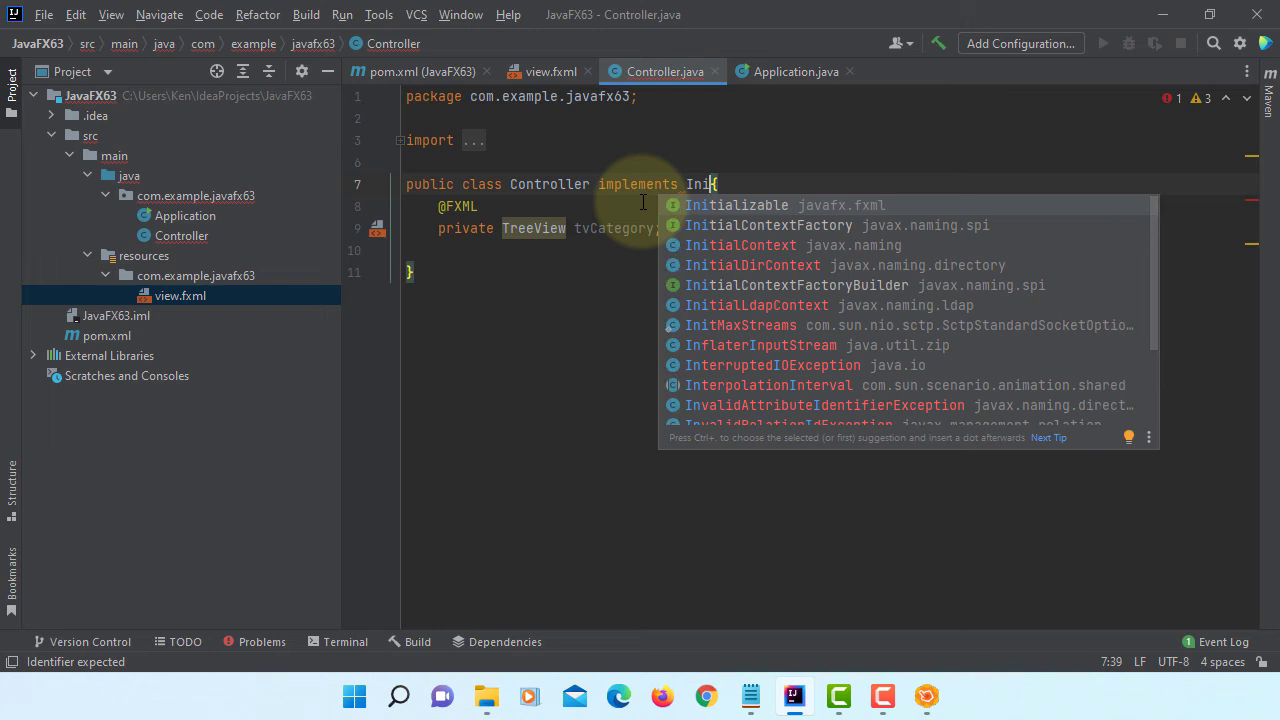
{"action": "left_click", "coordinate": [736, 204]}
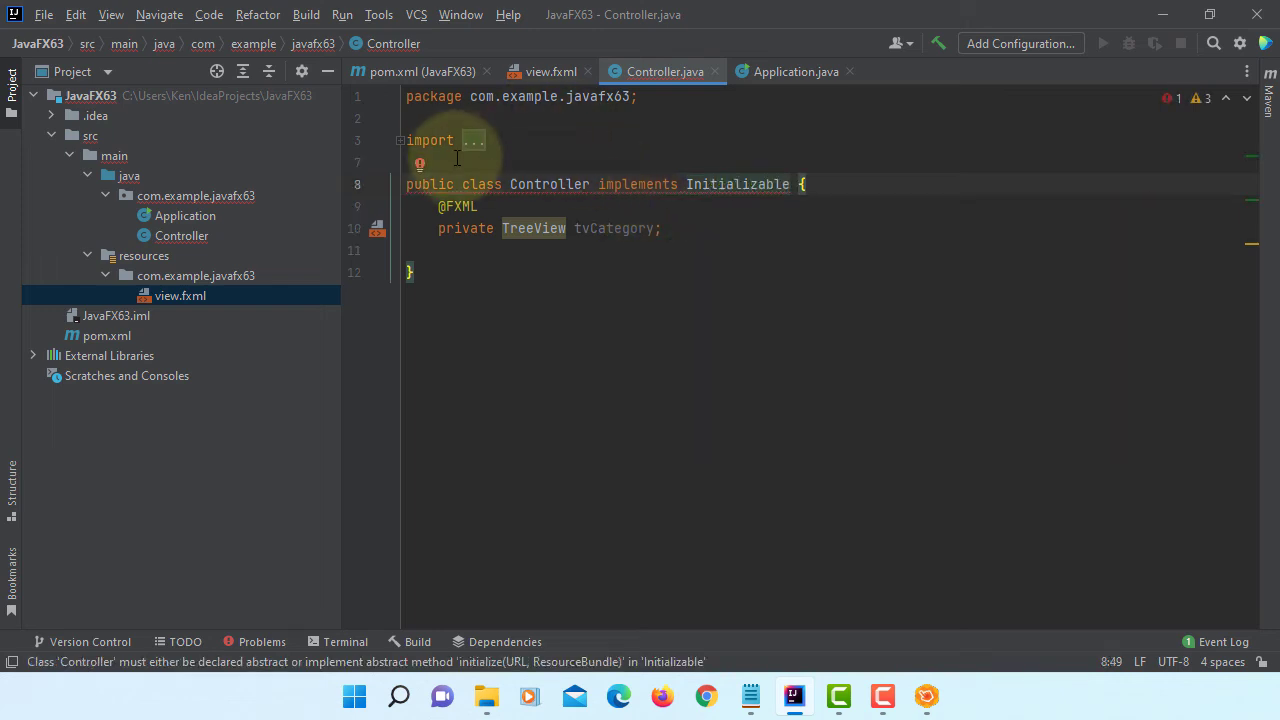
{"action": "left_click", "coordinate": [420, 164]}
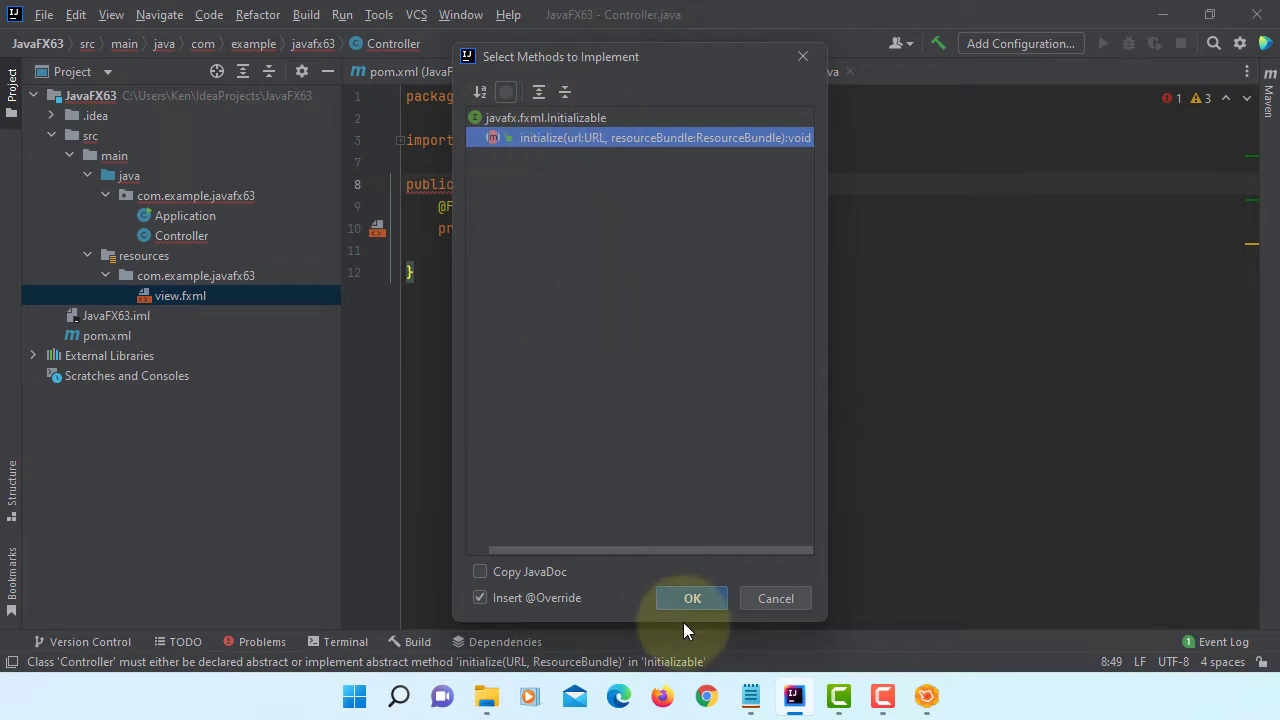
{"action": "left_click", "coordinate": [692, 598]}
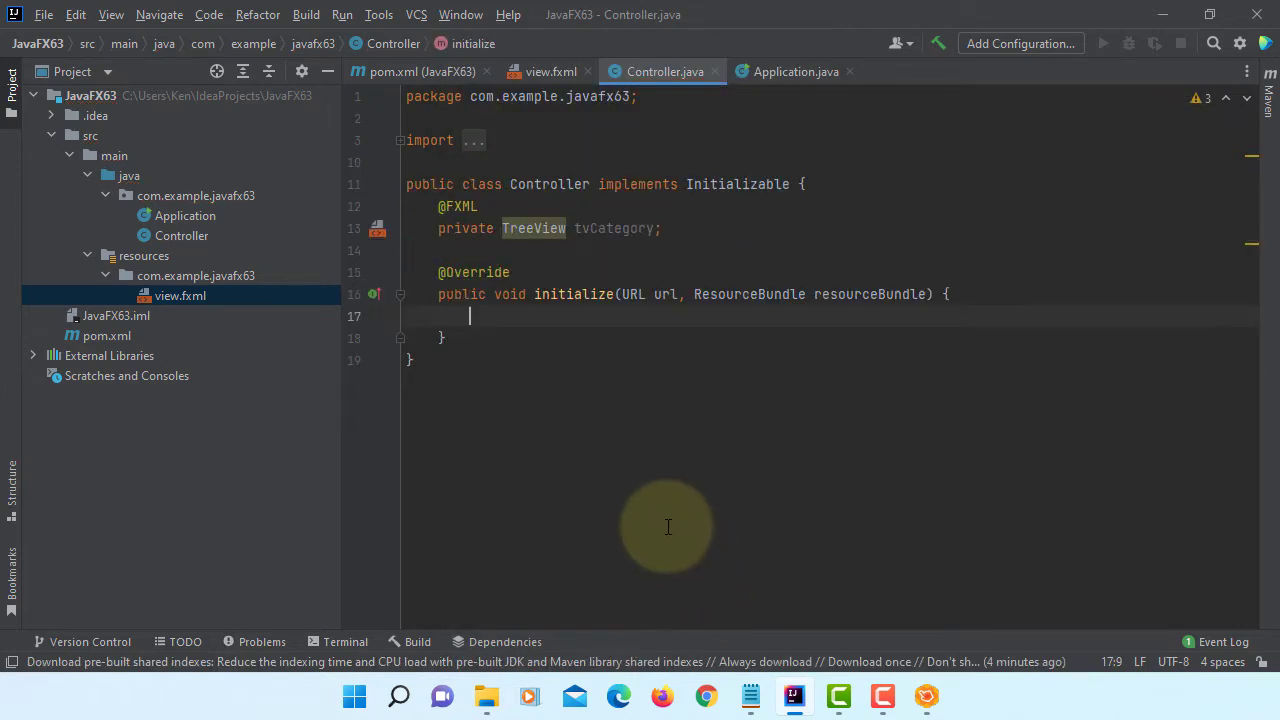
Add a root-object comment and type tvCategory as TreeView<String>.
{"action": "type", "text": "// create"}
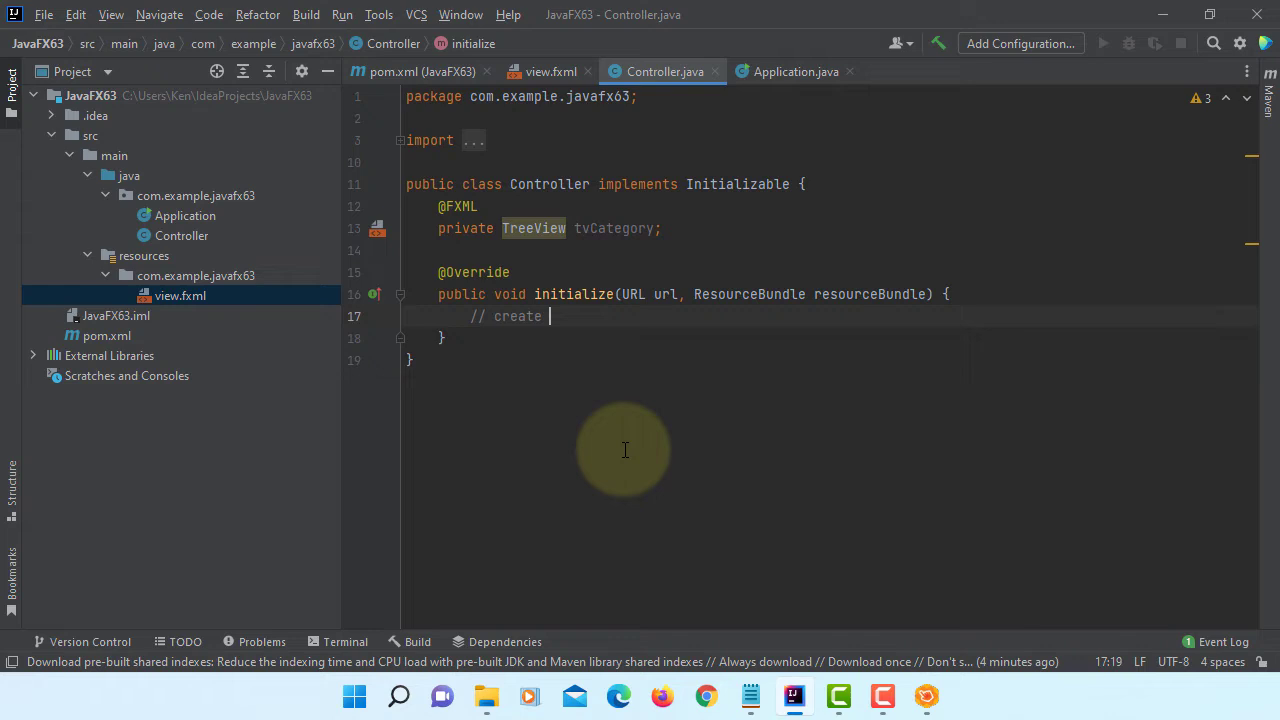
{"action": "type", "text": "a root"}
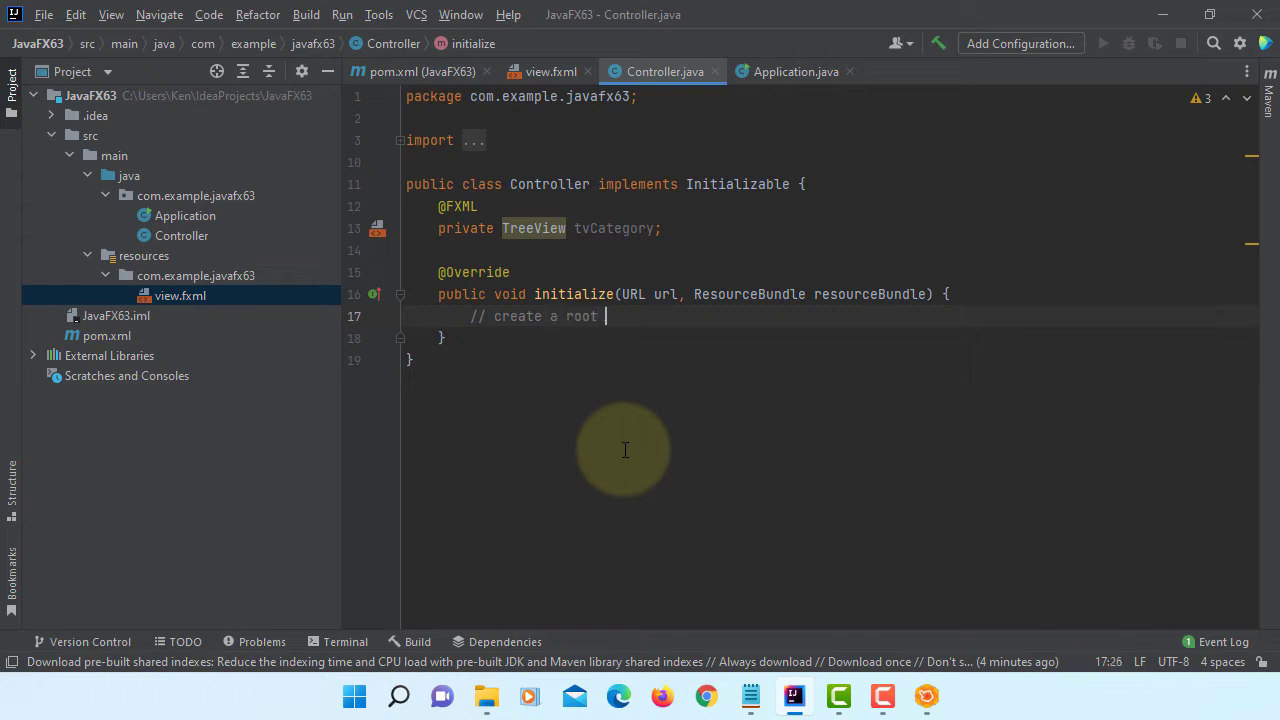
{"action": "type", "text": "object of T"}
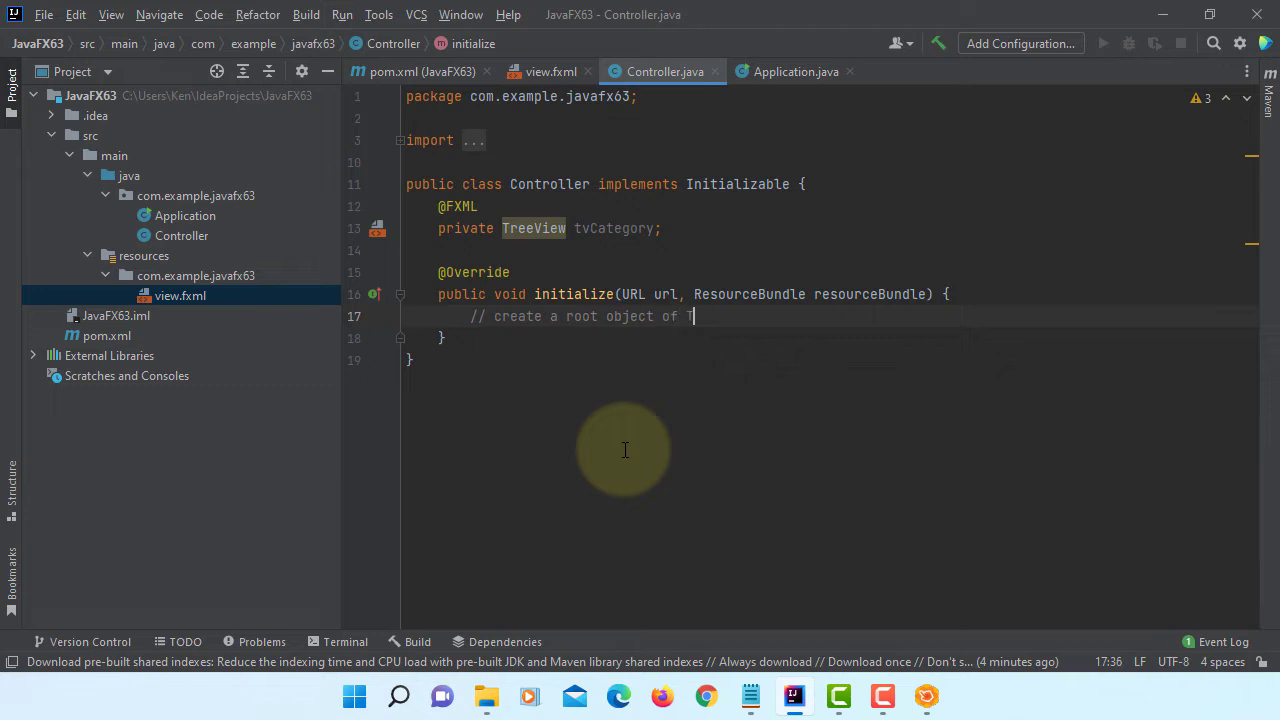
{"action": "type", "text": "reeItem"}
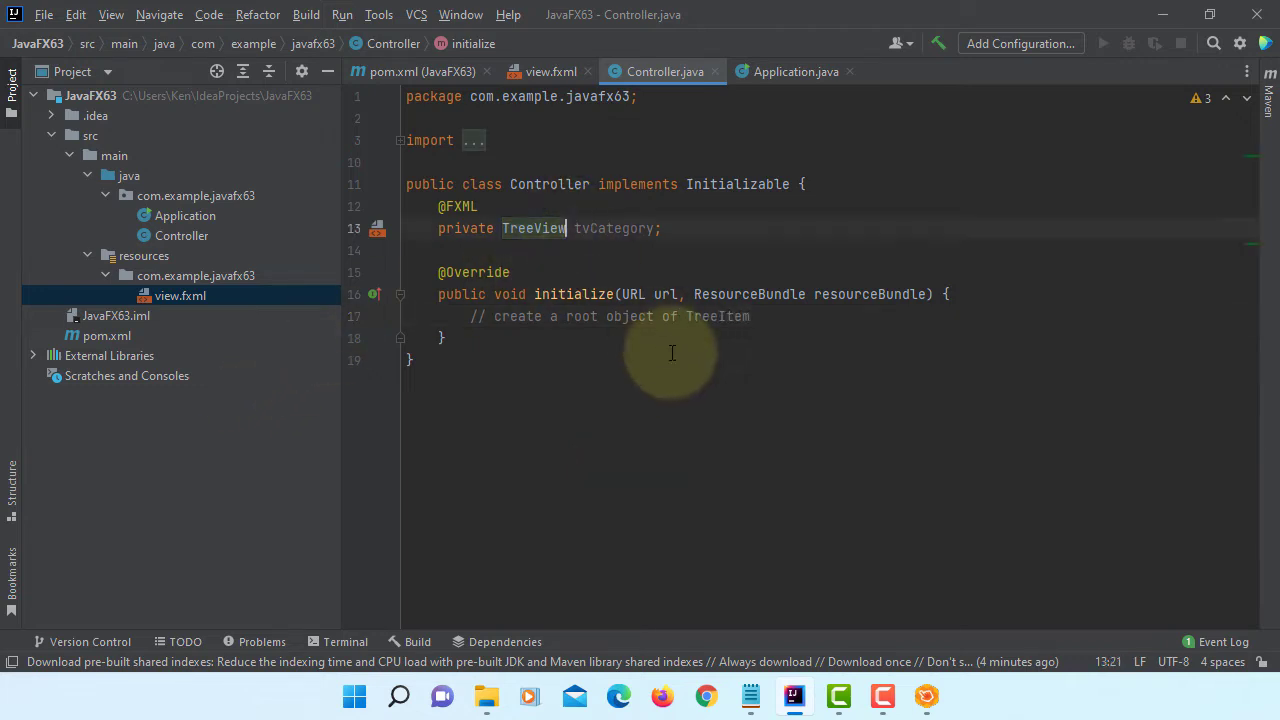
{"action": "type", "text": "<String>"}
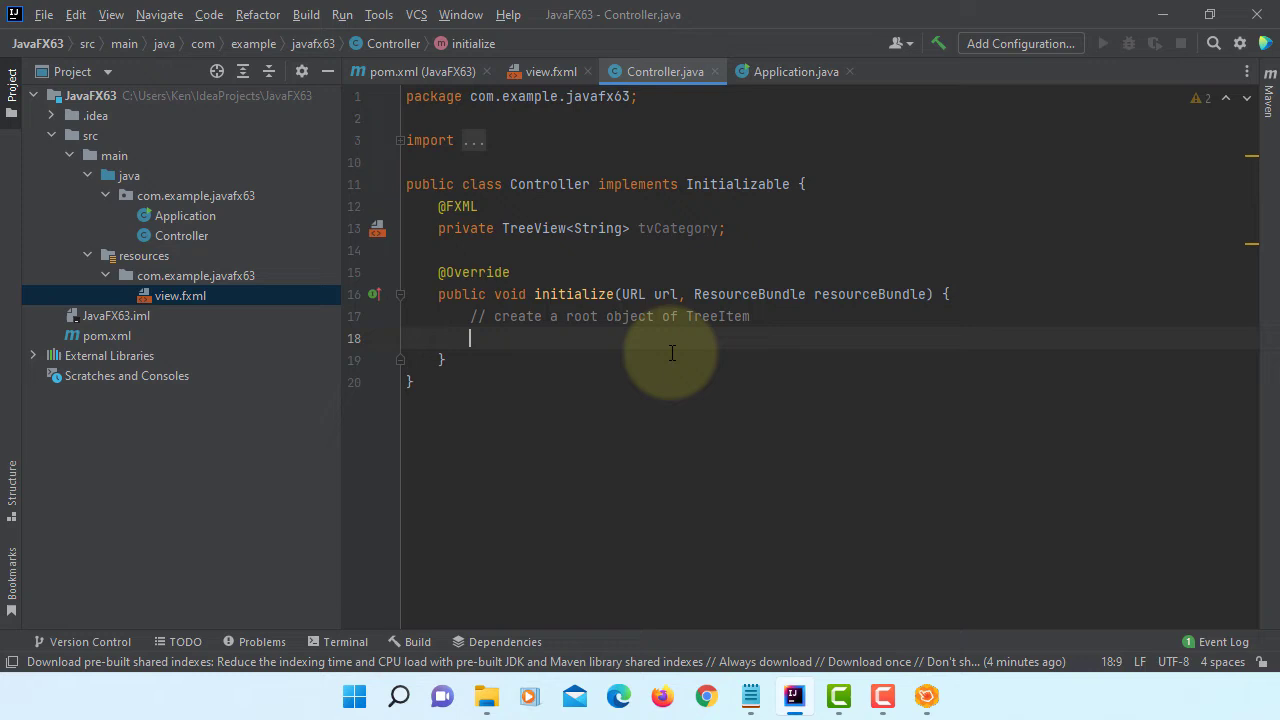
Declare TreeItem<String> rootItem = new TreeItem<>("Product") in initialize.
{"action": "type", "text": "TreeItem"}
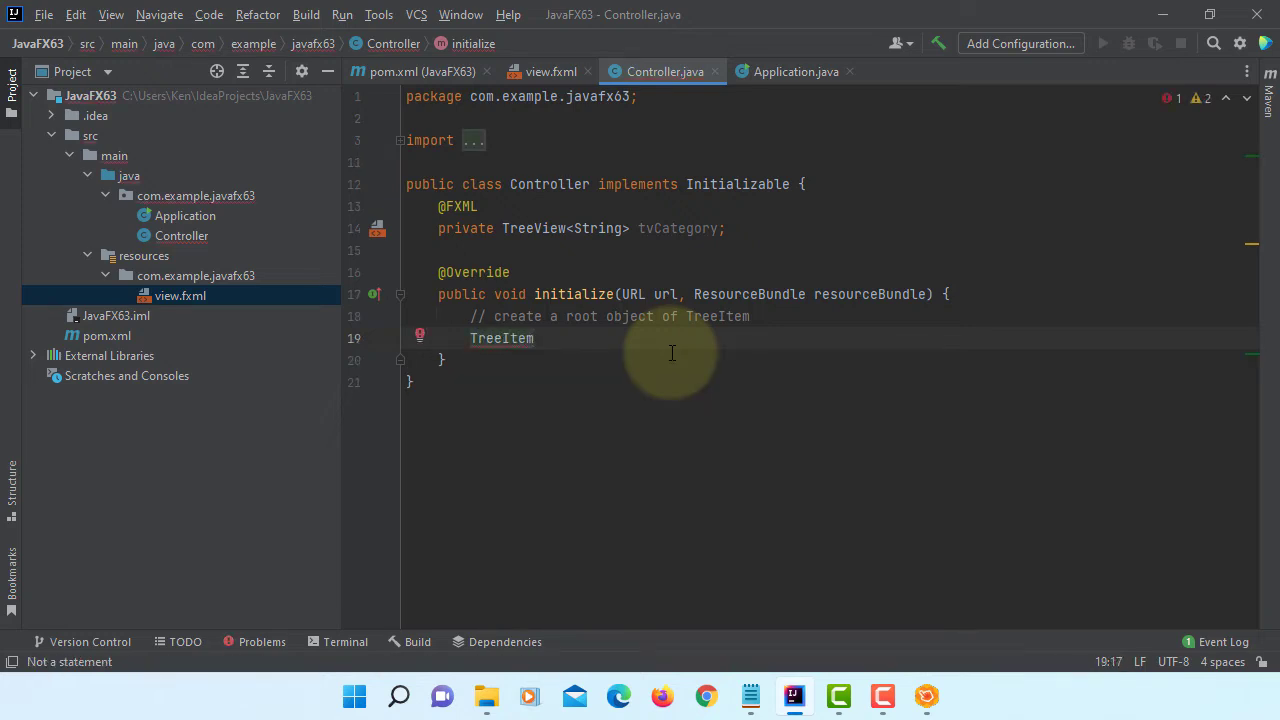
{"action": "type", "text": "<String>"}
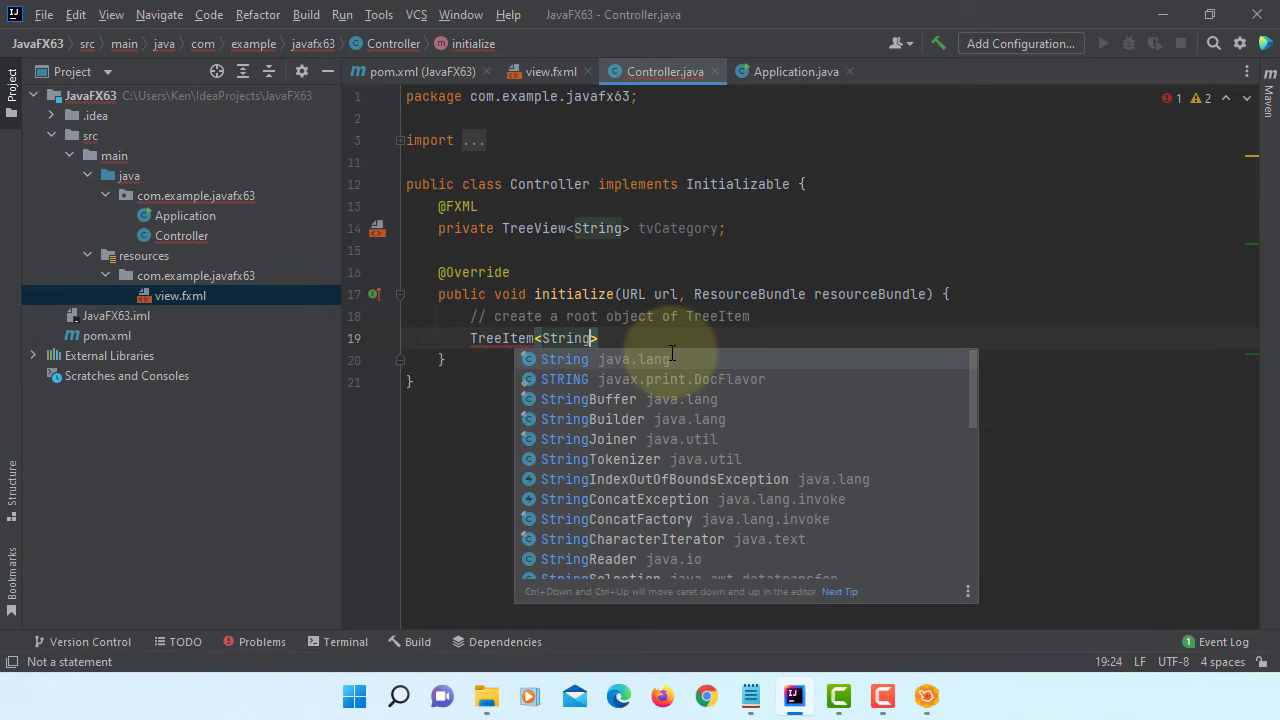
{"action": "type", "text": "root"}
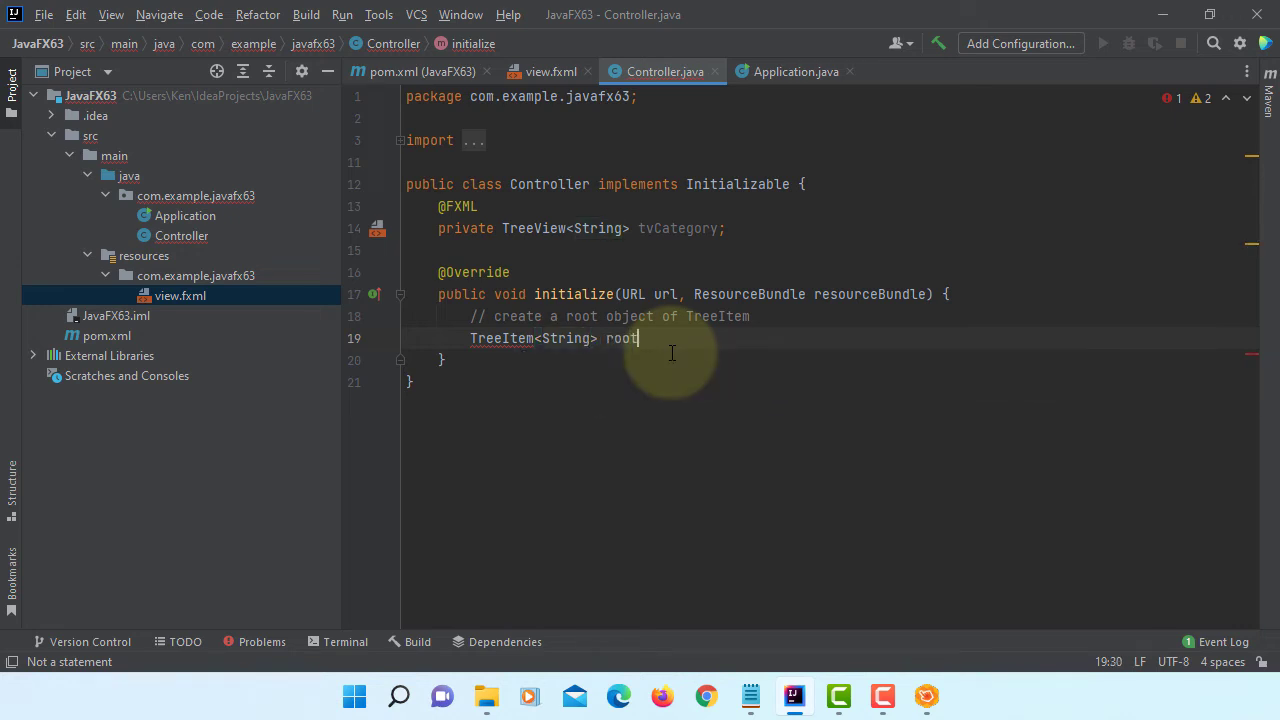
{"action": "type", "text": "Item ="}
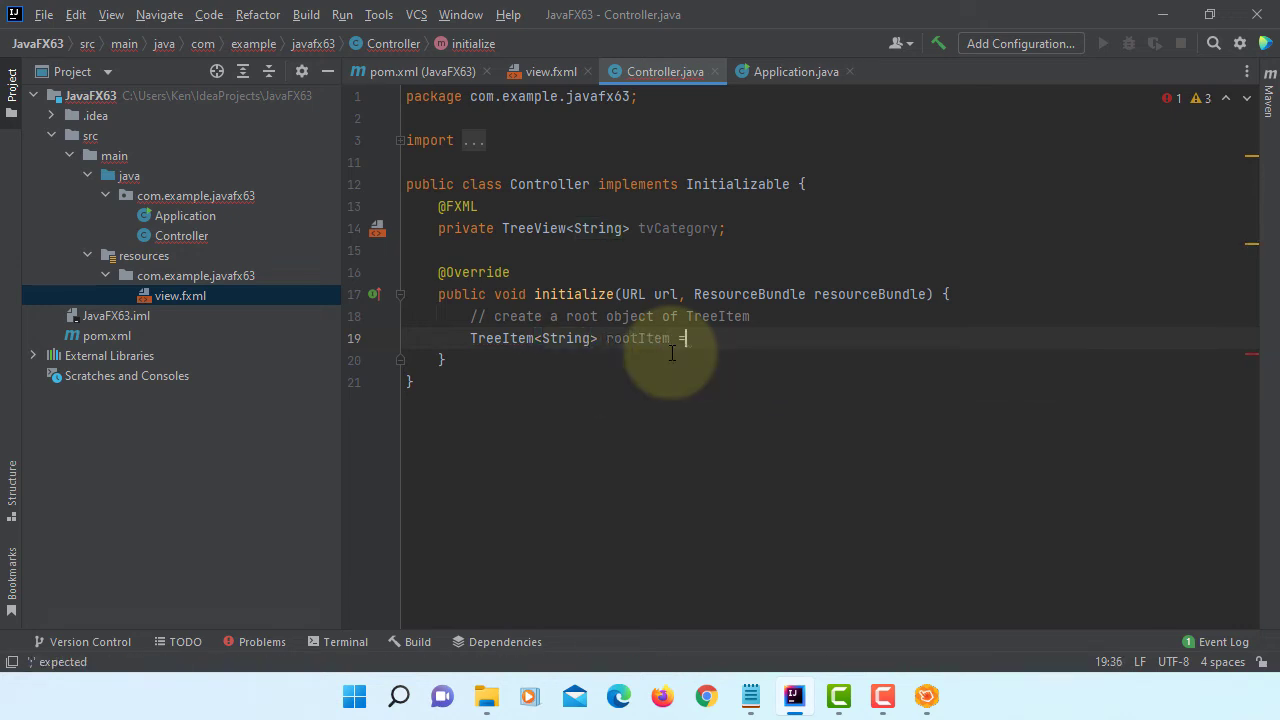
{"action": "type", "text": "= new TreeItem<>(\"Product"}
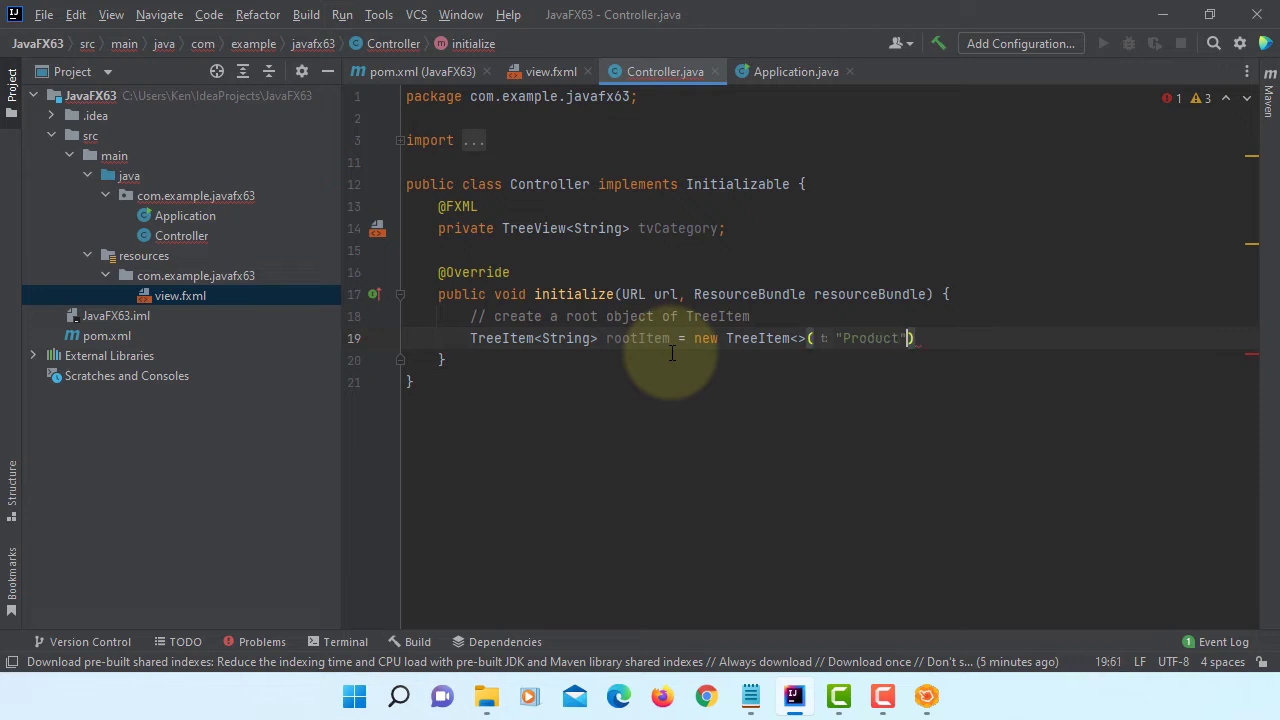
{"action": "type", "text": ");"}
{"action": "type", "text": "// c"}
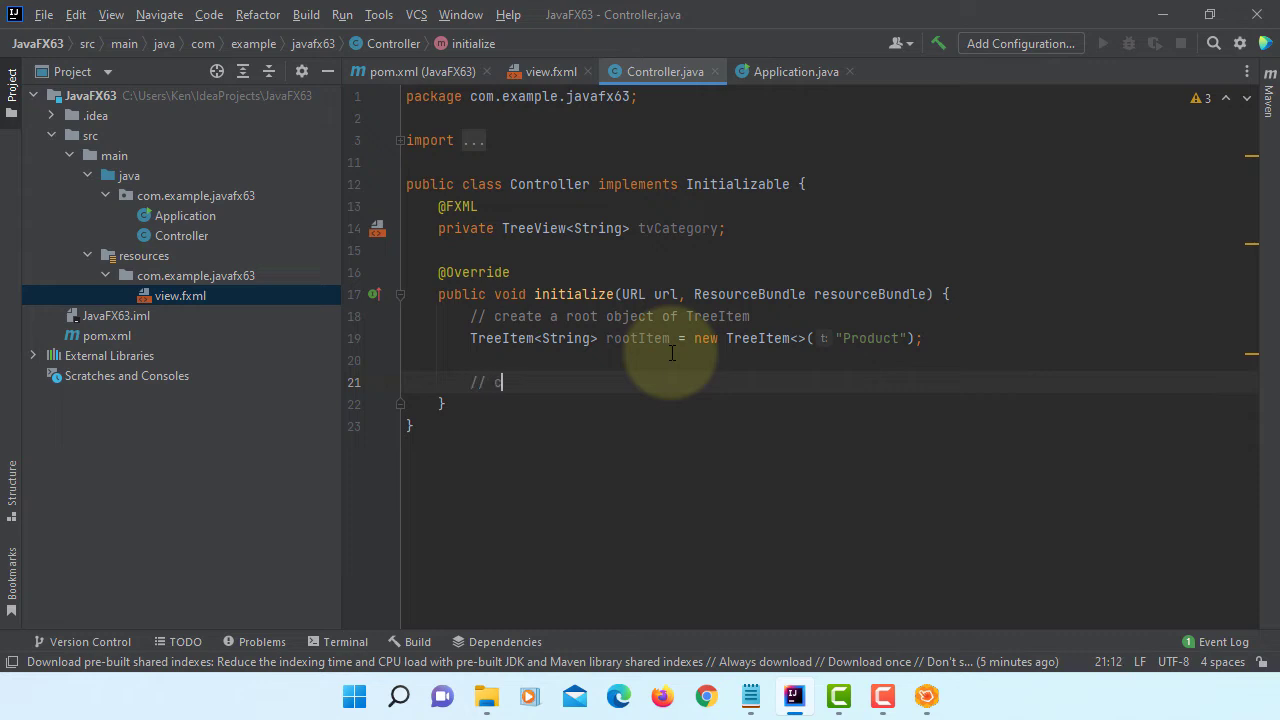
Write a comment about creating TreeItem objects as children of the root item.
{"action": "type", "text": "reate"}
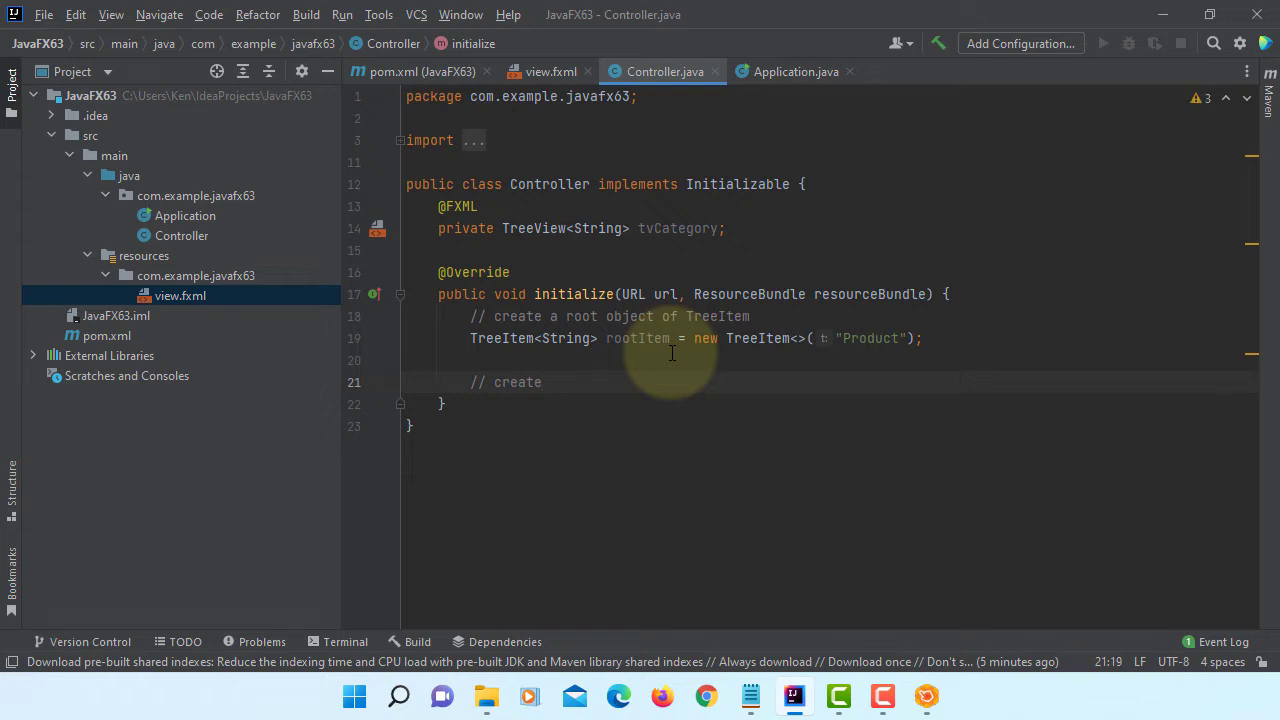
{"action": "type", "text": "objects of"}
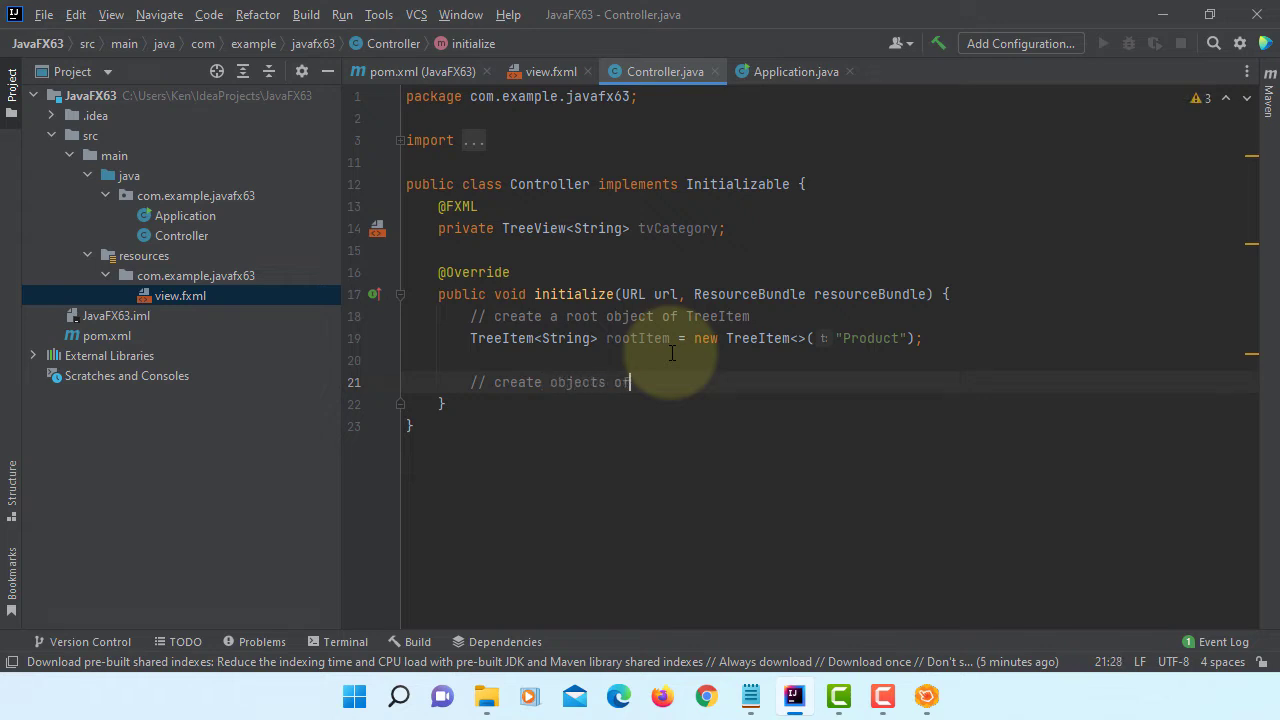
{"action": "type", "text": "Tr"}
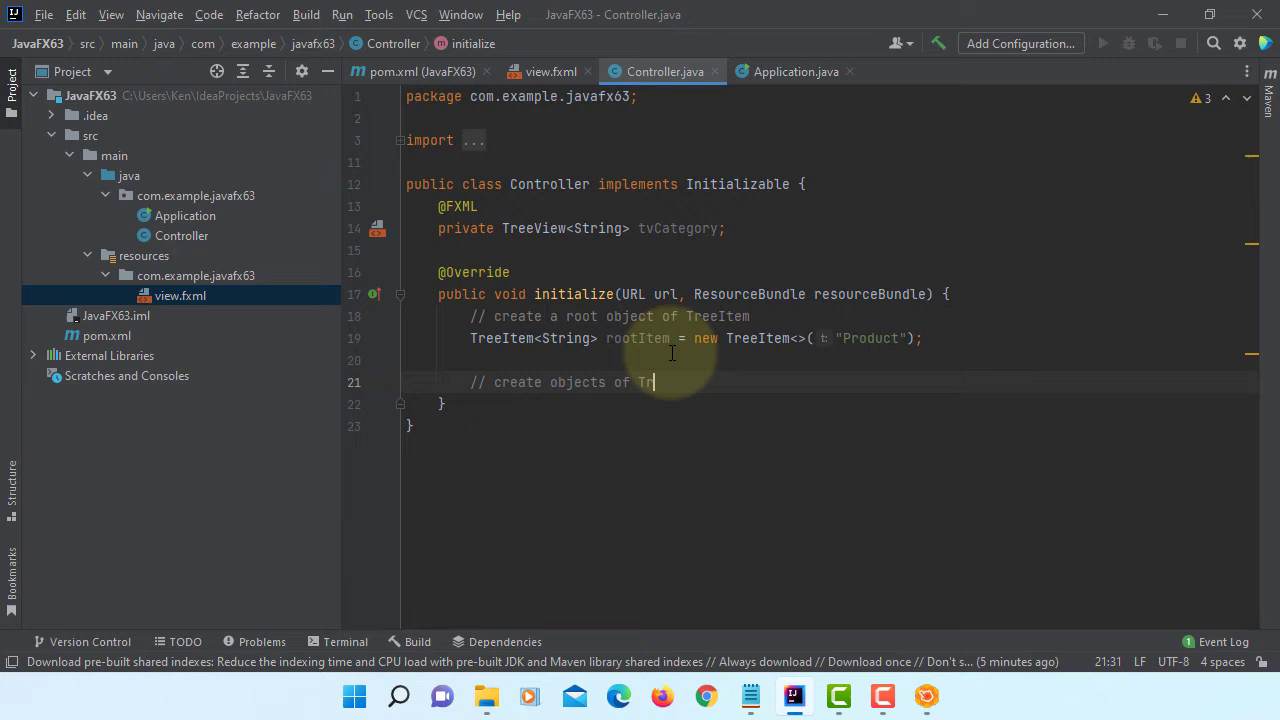
{"action": "type", "text": "eeItem as chji"}
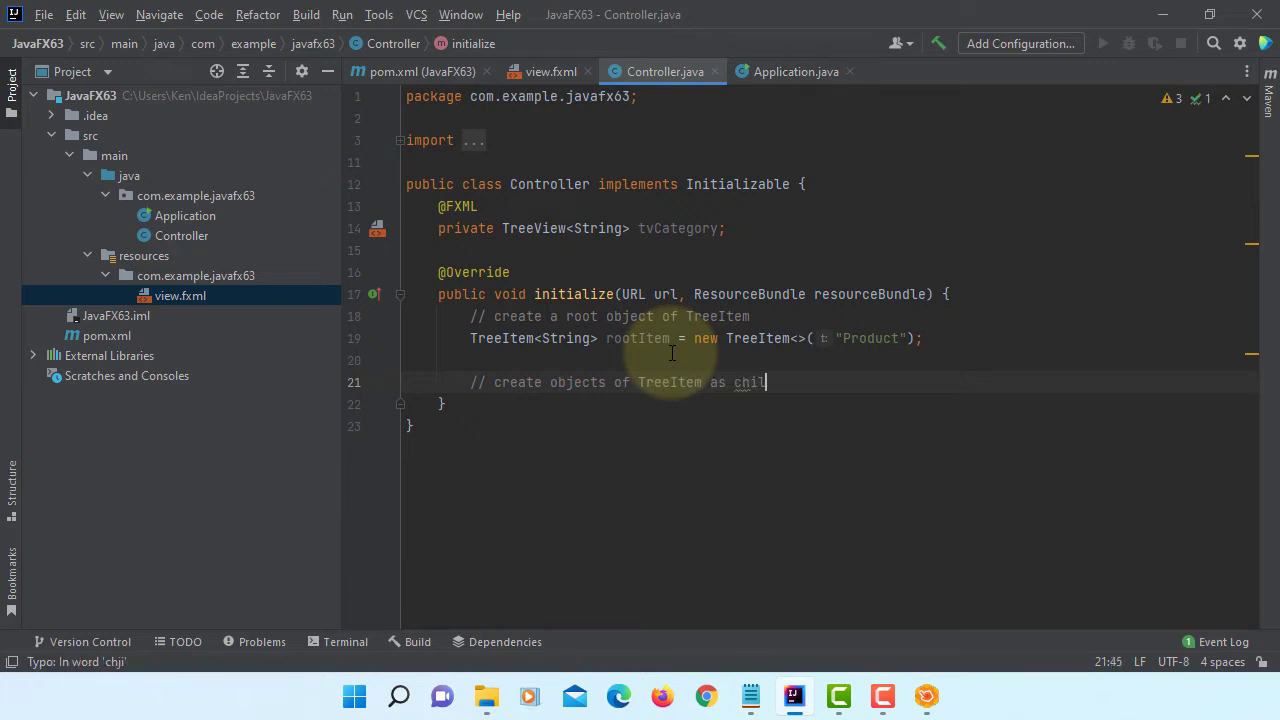
{"action": "type", "text": "dren of t"}
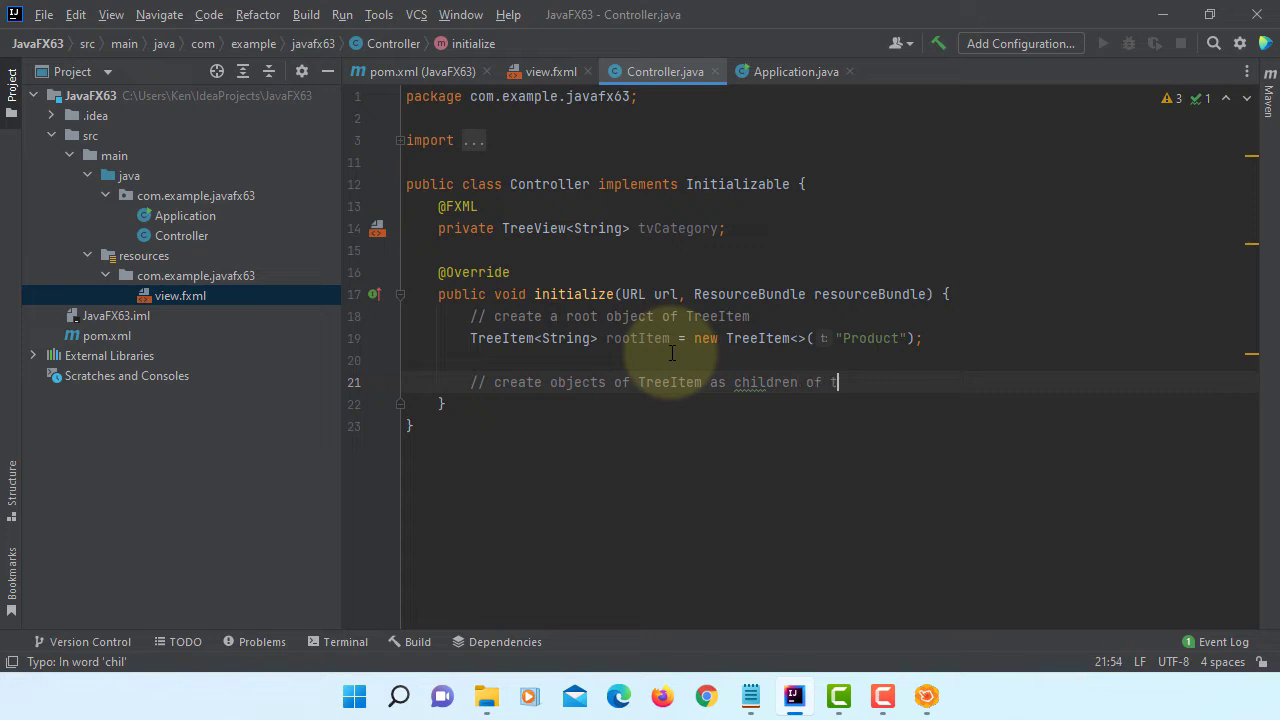
{"action": "type", "text": "he root item"}
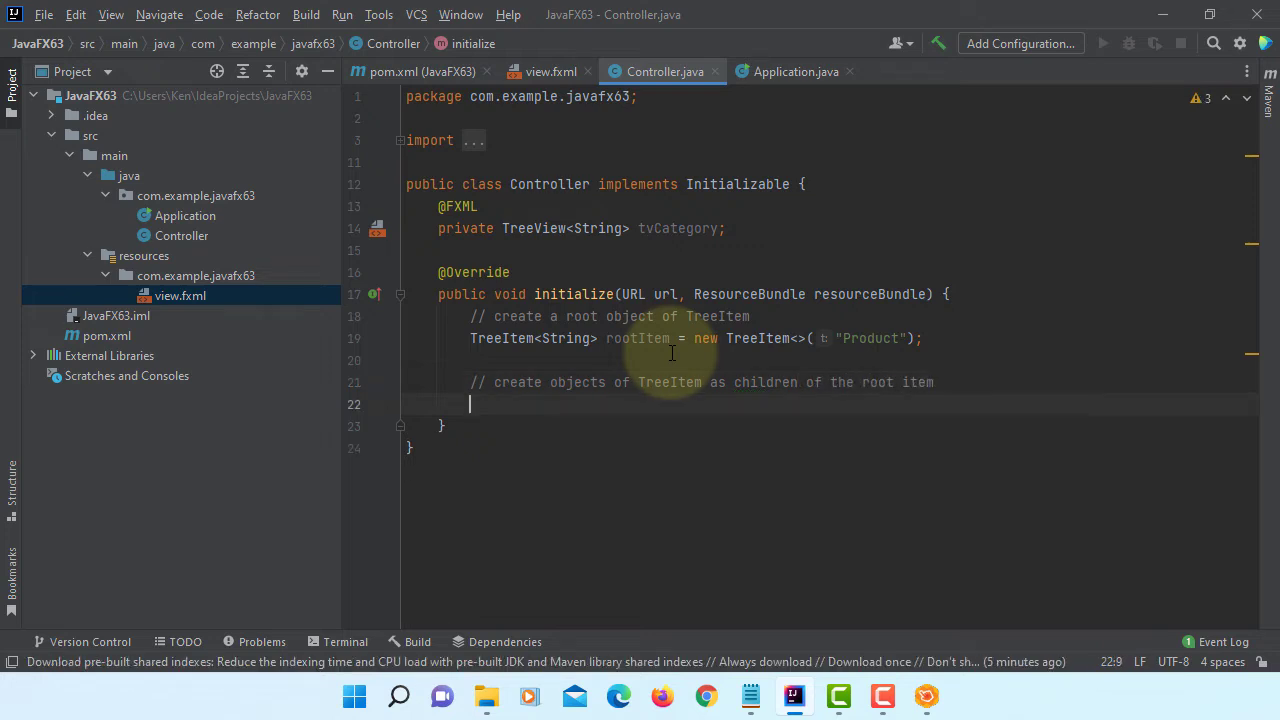
Declare fruitItem, drinkItem and saladItem as new TreeItem<>("Fruit"), ("Drink") and ("Salad").
{"action": "type", "text": "TreeItem"}
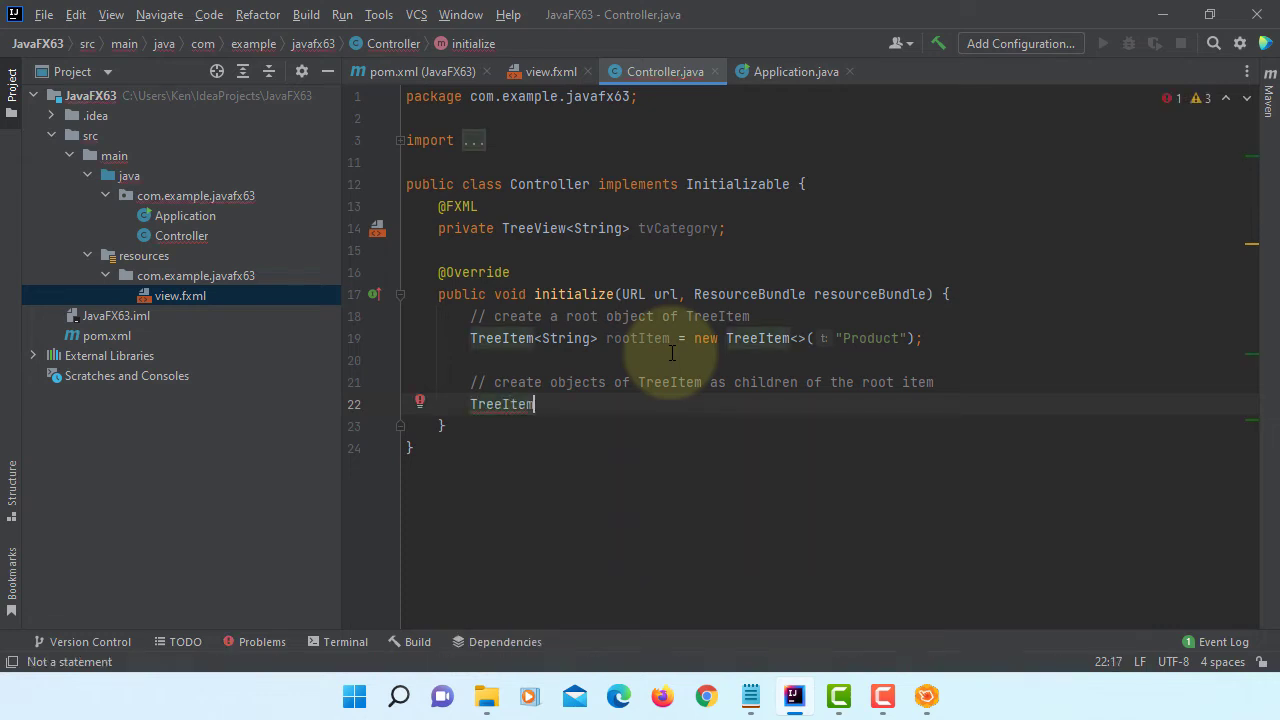
{"action": "type", "text": "<String>"}
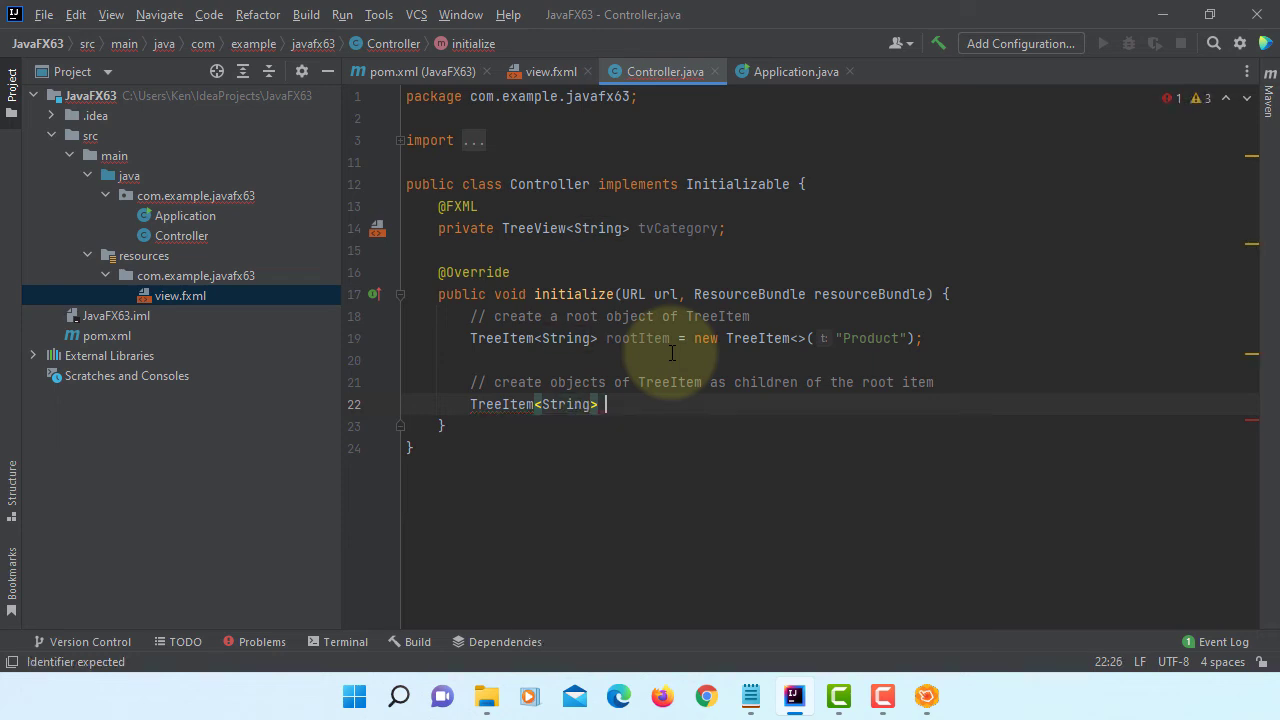
{"action": "type", "text": "fruitItem = new TreeItem<>()"}
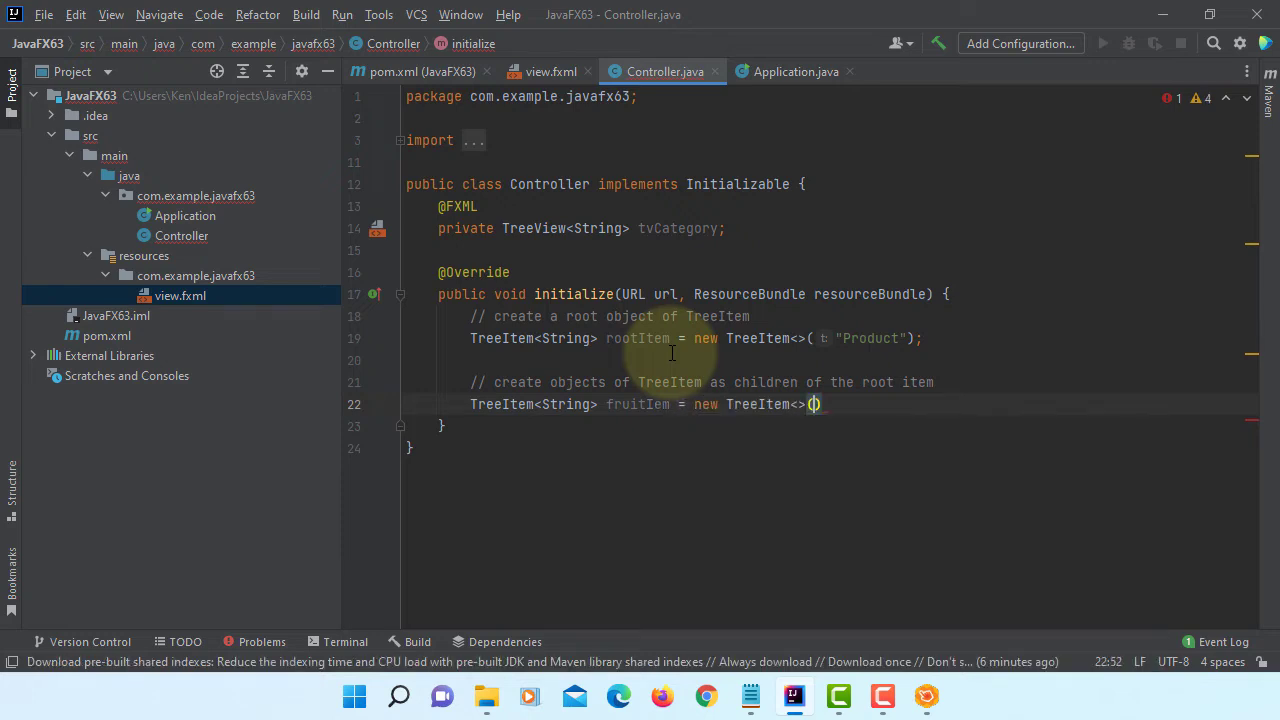
{"action": "type", "text": "F\""}
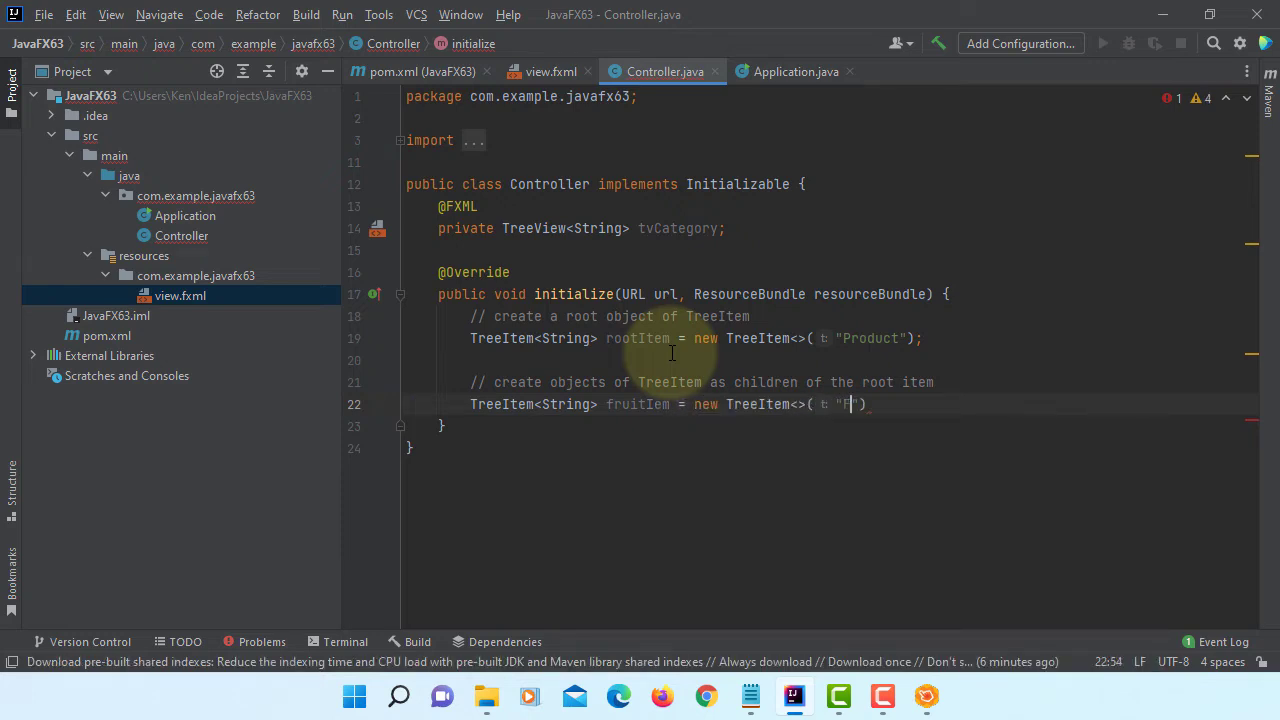
{"action": "type", "text": "ruit)"}
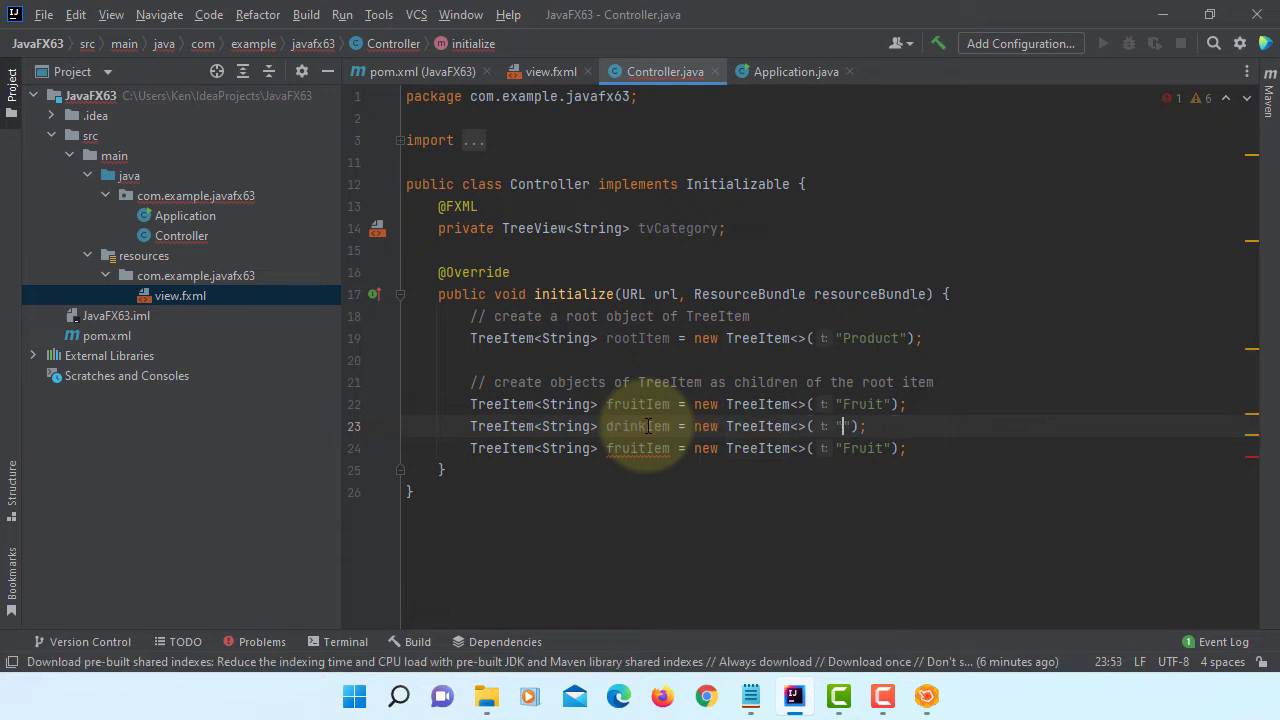
{"action": "type", "text": "Drink"}
{"action": "left_click", "coordinate": [690, 448]}
{"action": "type", "text": "s"}
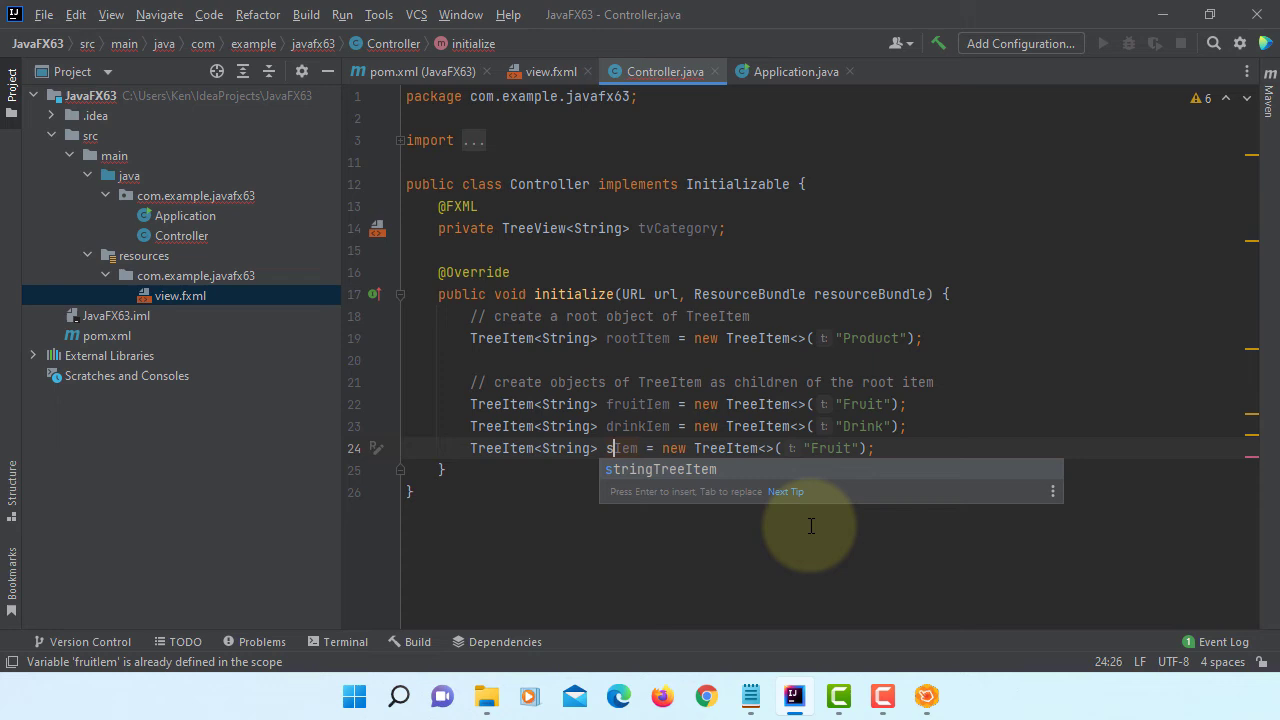
{"action": "type", "text": "aladItem"}
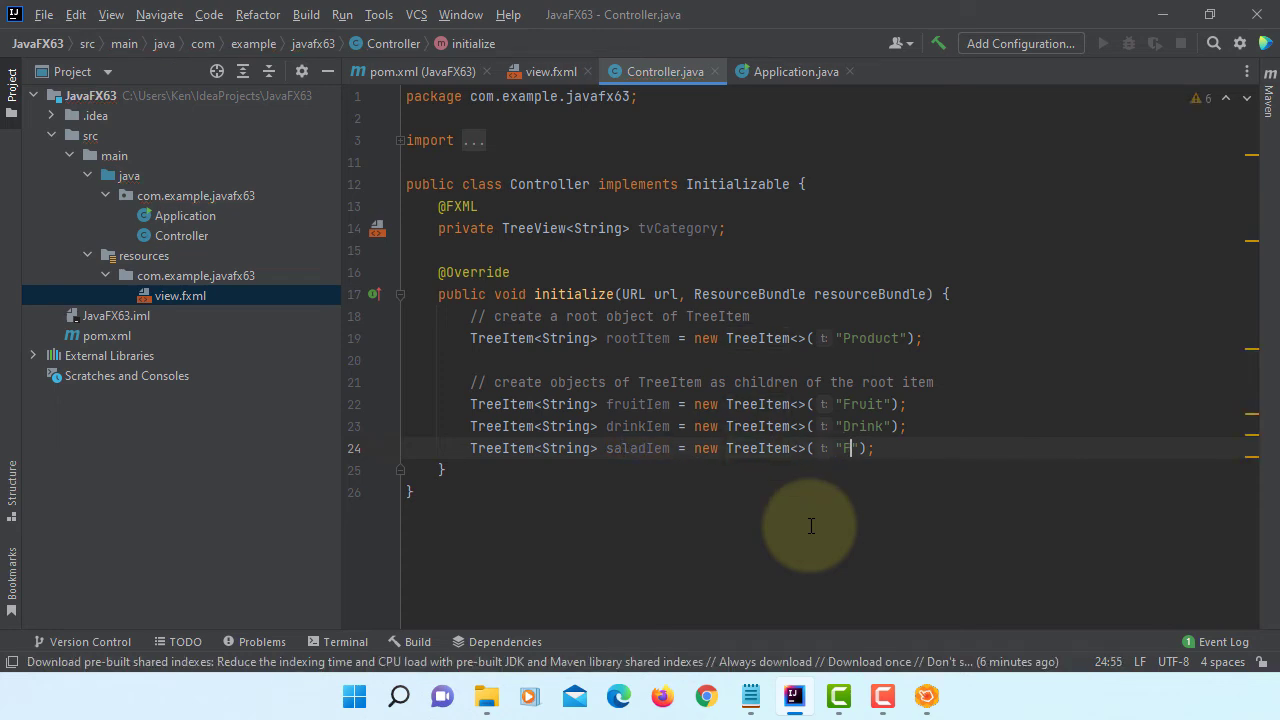
{"action": "type", "text": "alad"}
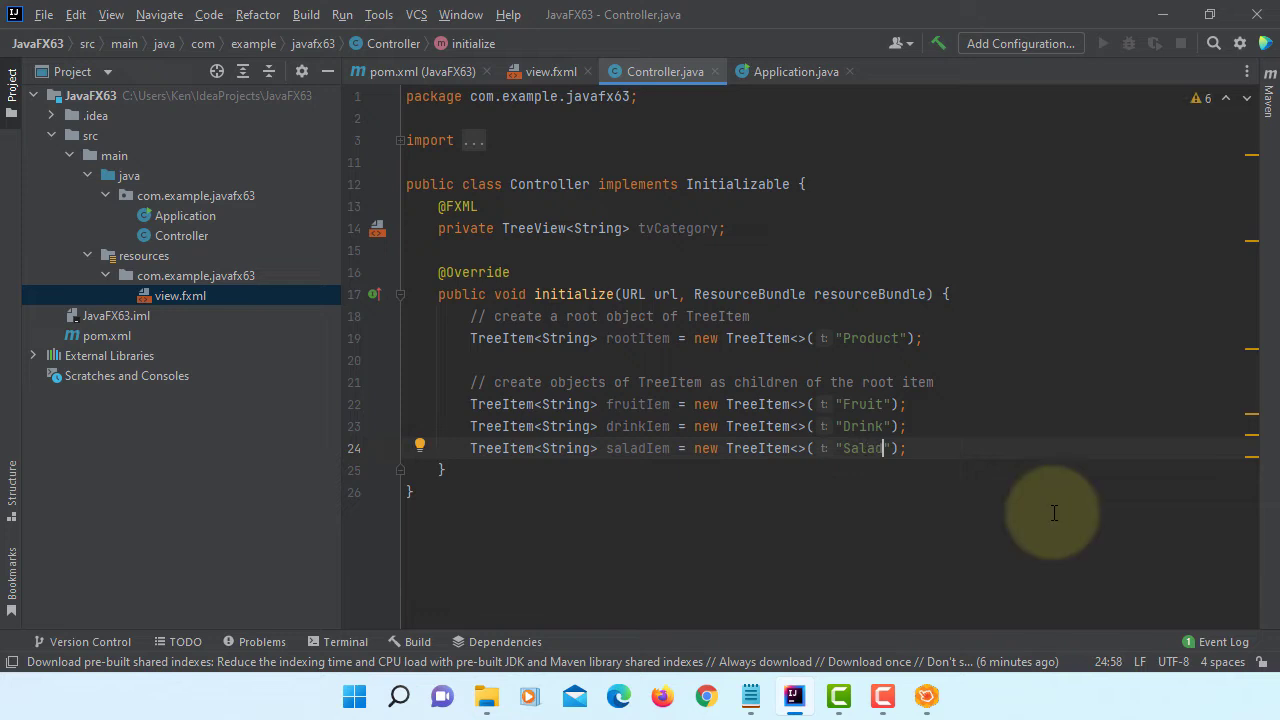
{"action": "type", "text": "// Add"}
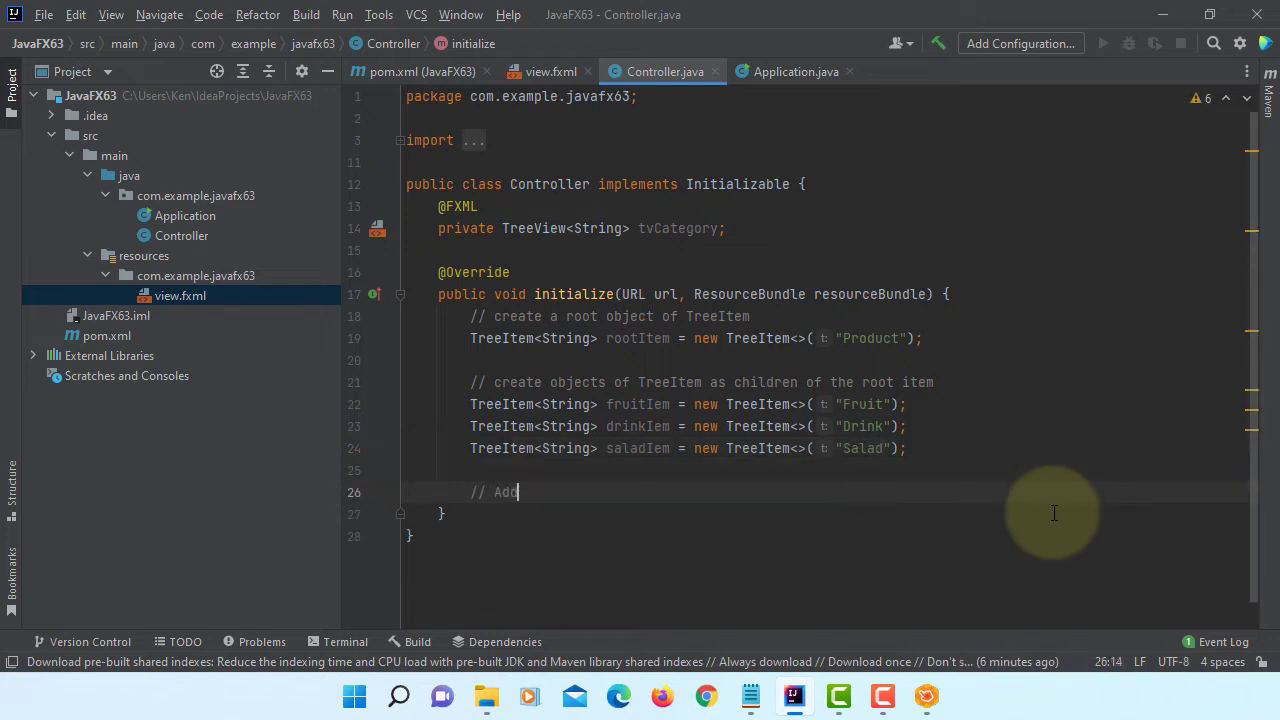
Write an 'Add fruit items to a parent fruitItem' comment.
{"action": "type", "text": "fruit"}
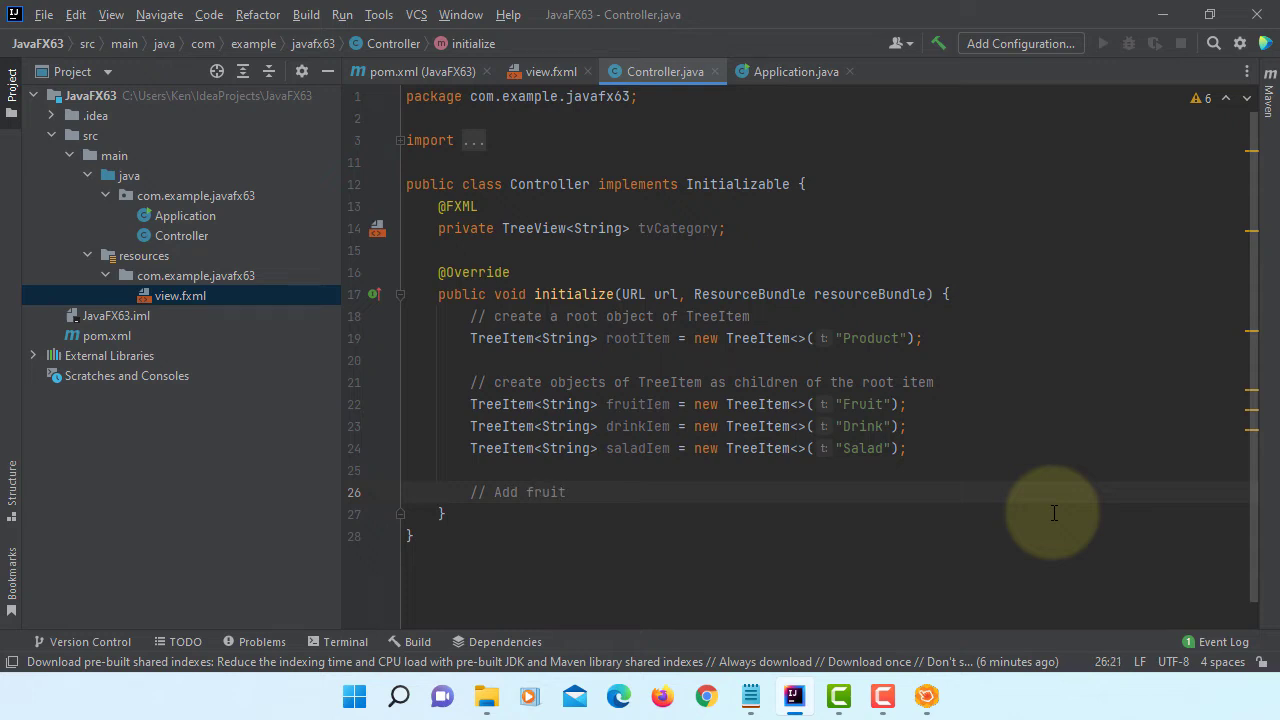
{"action": "type", "text": "items to a p"}
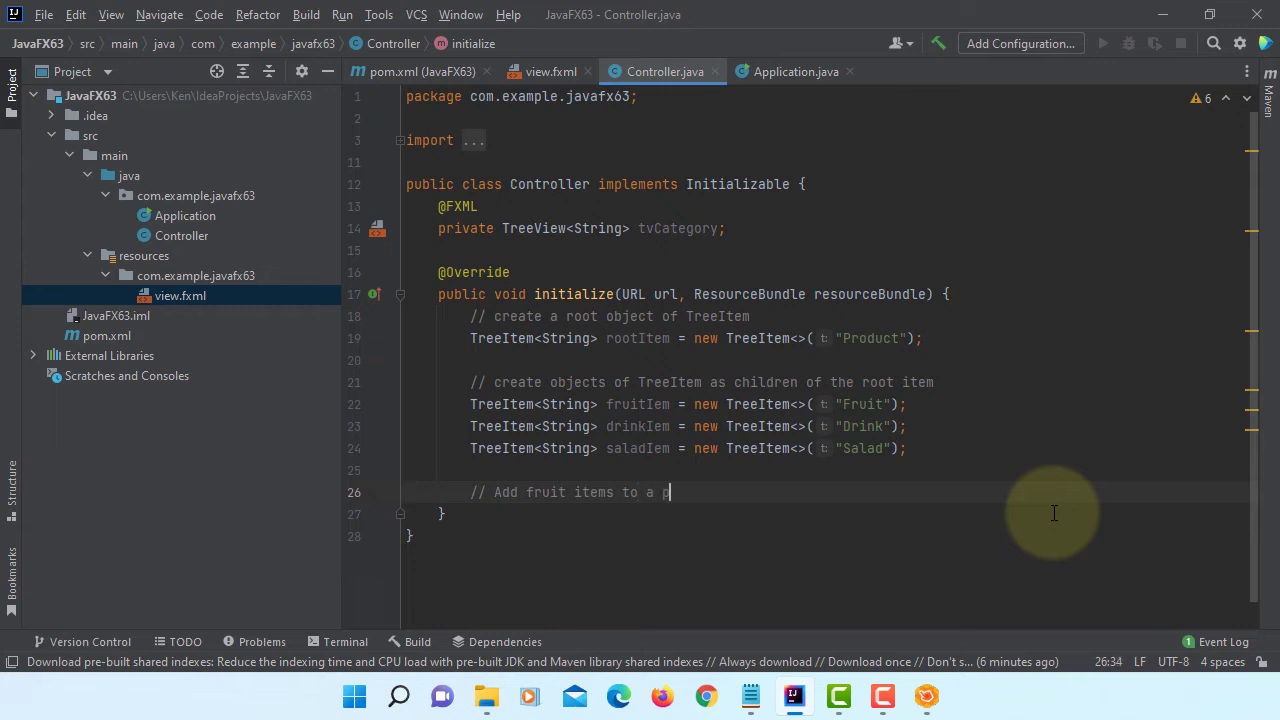
{"action": "type", "text": "arent"}
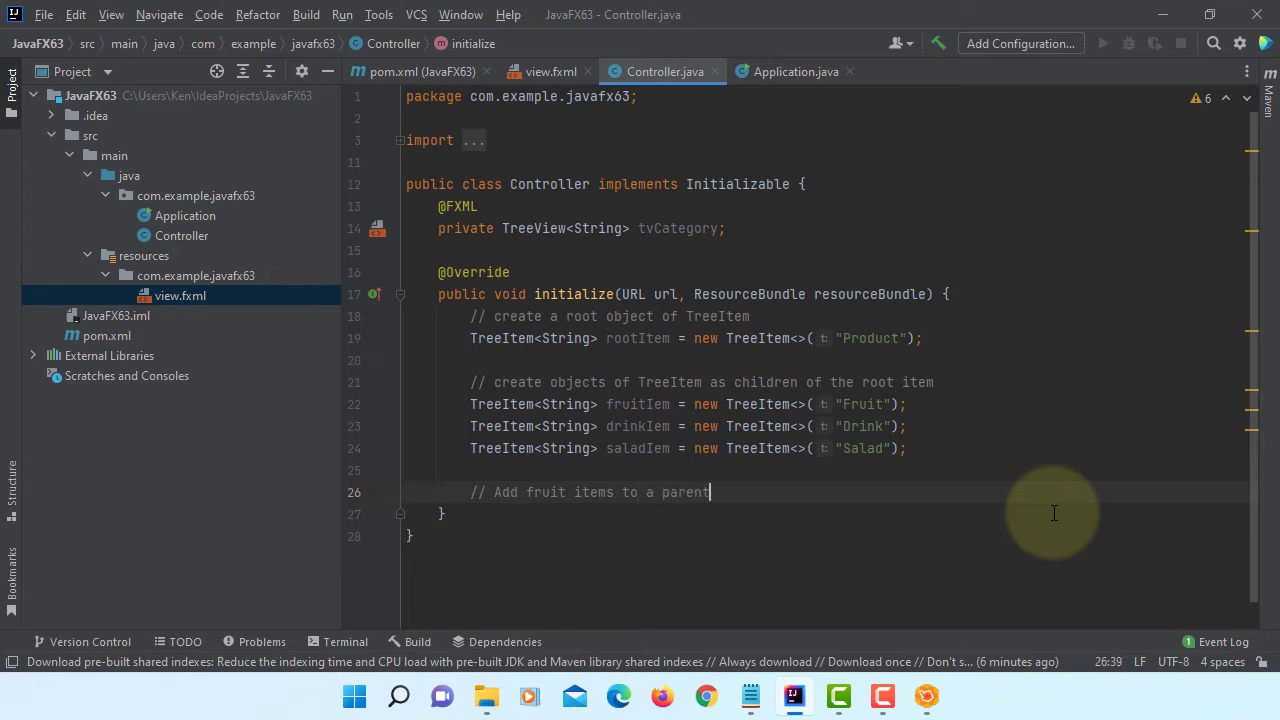
{"action": "type", "text": "fr"}
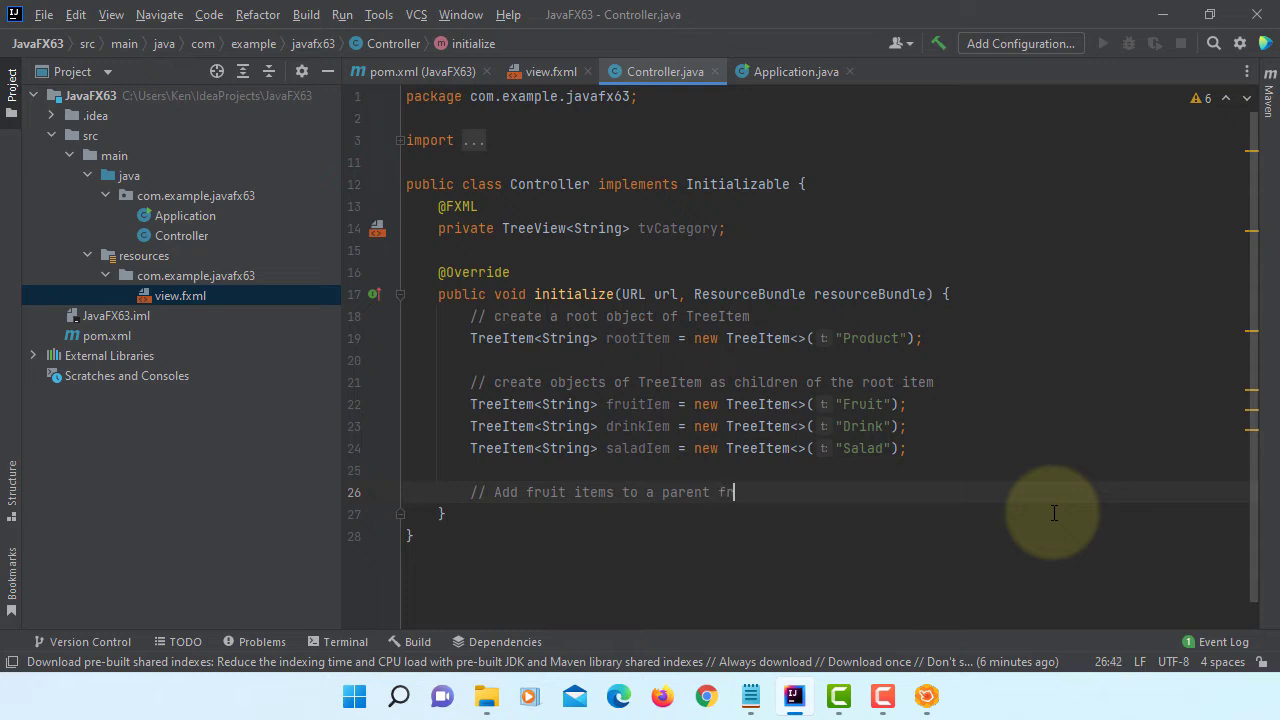
{"action": "type", "text": "uiteItem"}
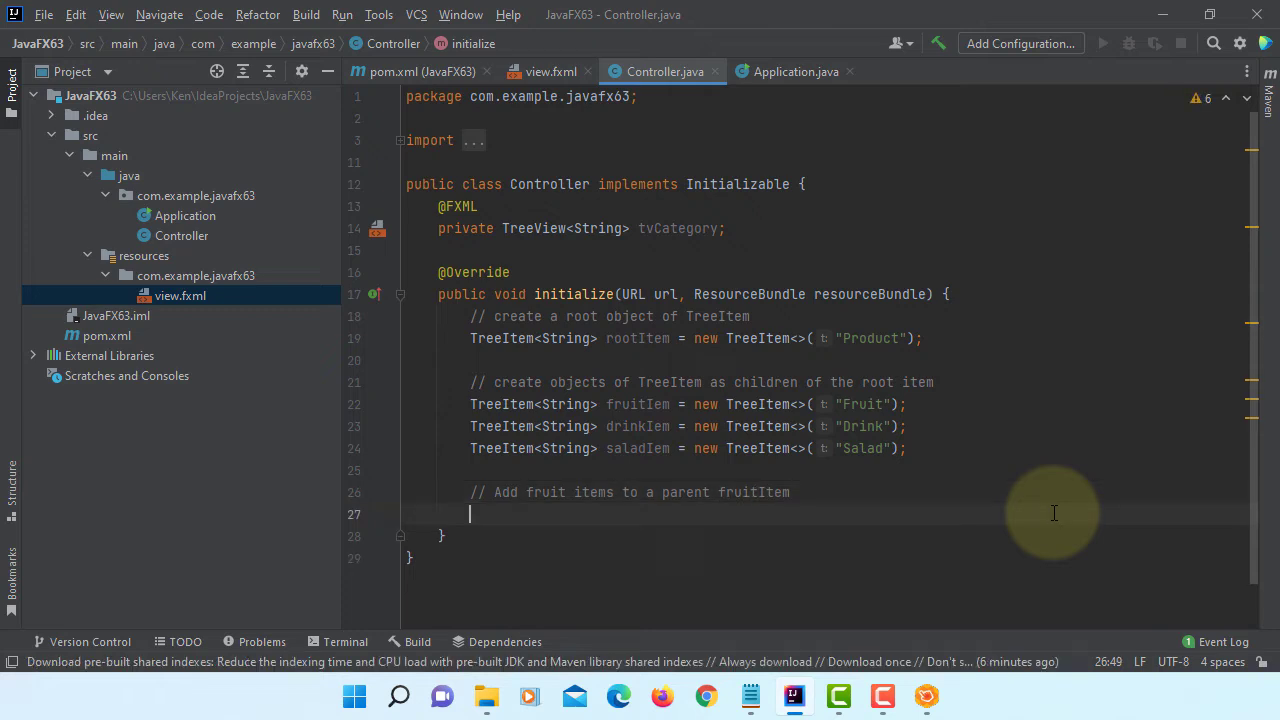
Add Apple, Orange and Pear TreeItems to fruitItem.getChildren().
{"action": "type", "text": "f"}
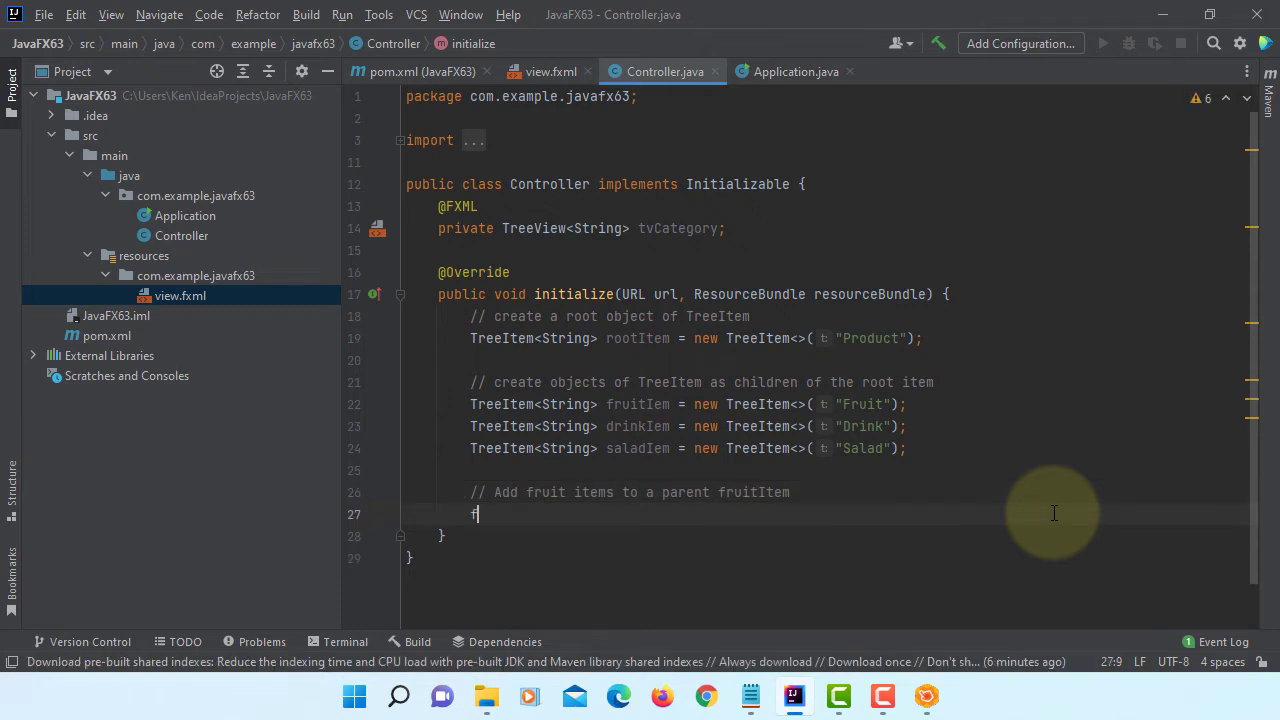
{"action": "type", "text": "ruitItem"}
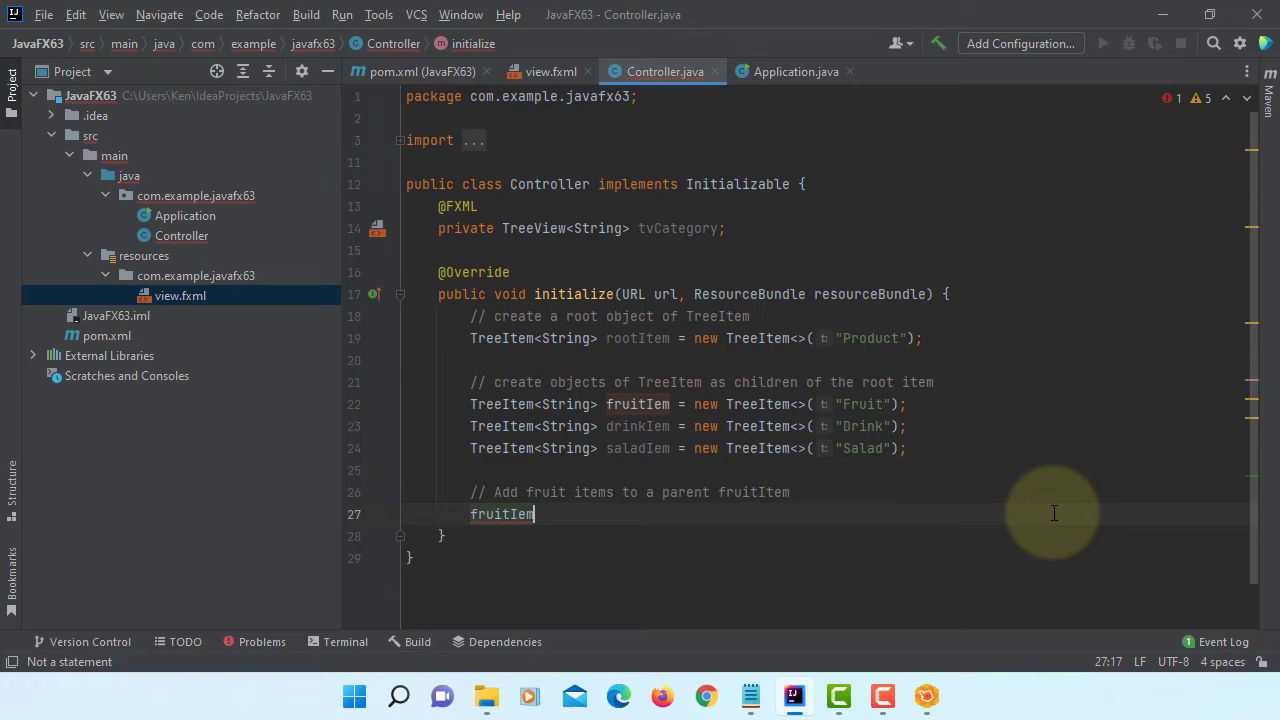
{"action": "type", "text": ".getChildren()"}
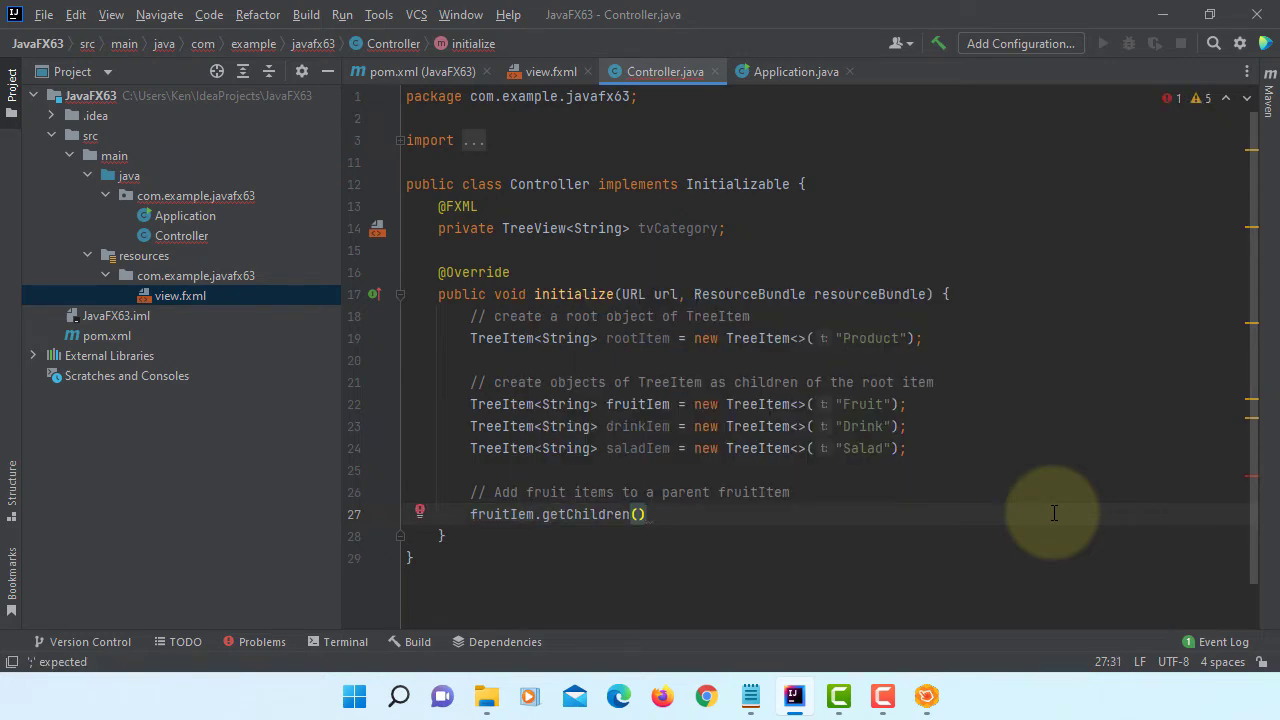
{"action": "type", "text": ".add()"}
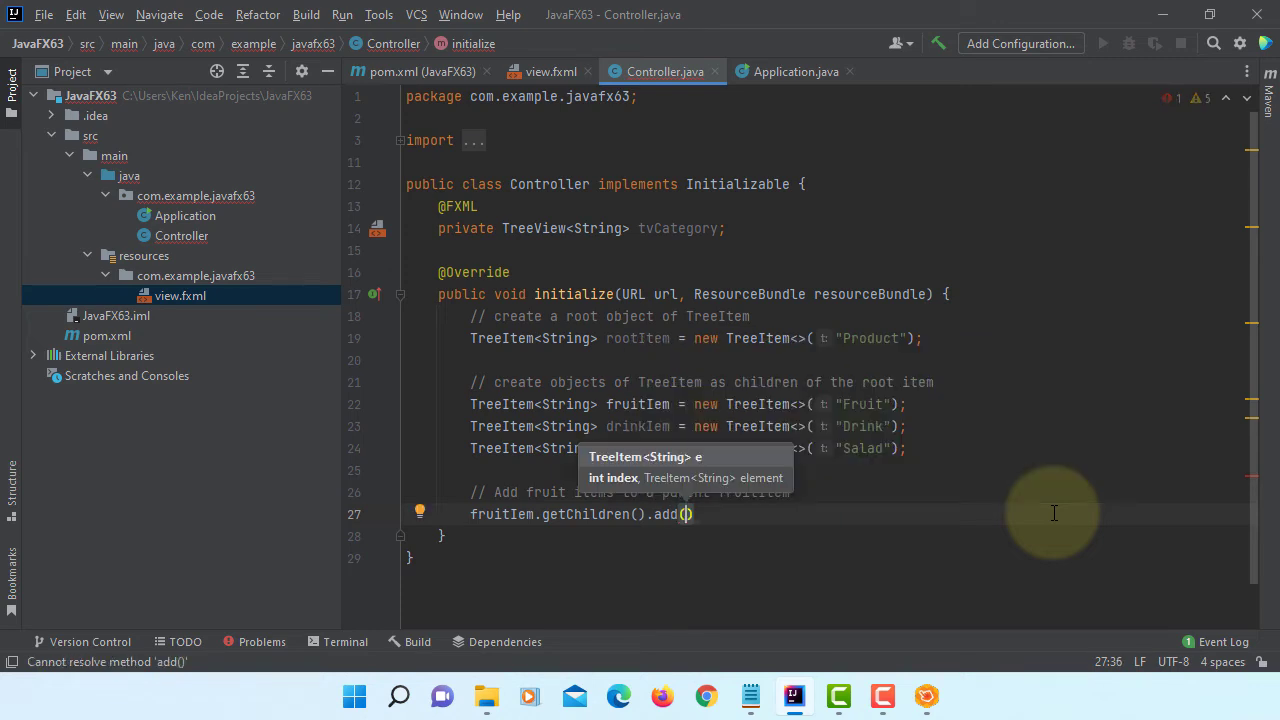
{"action": "type", "text": "new TreeItem<>(\"Apple"}
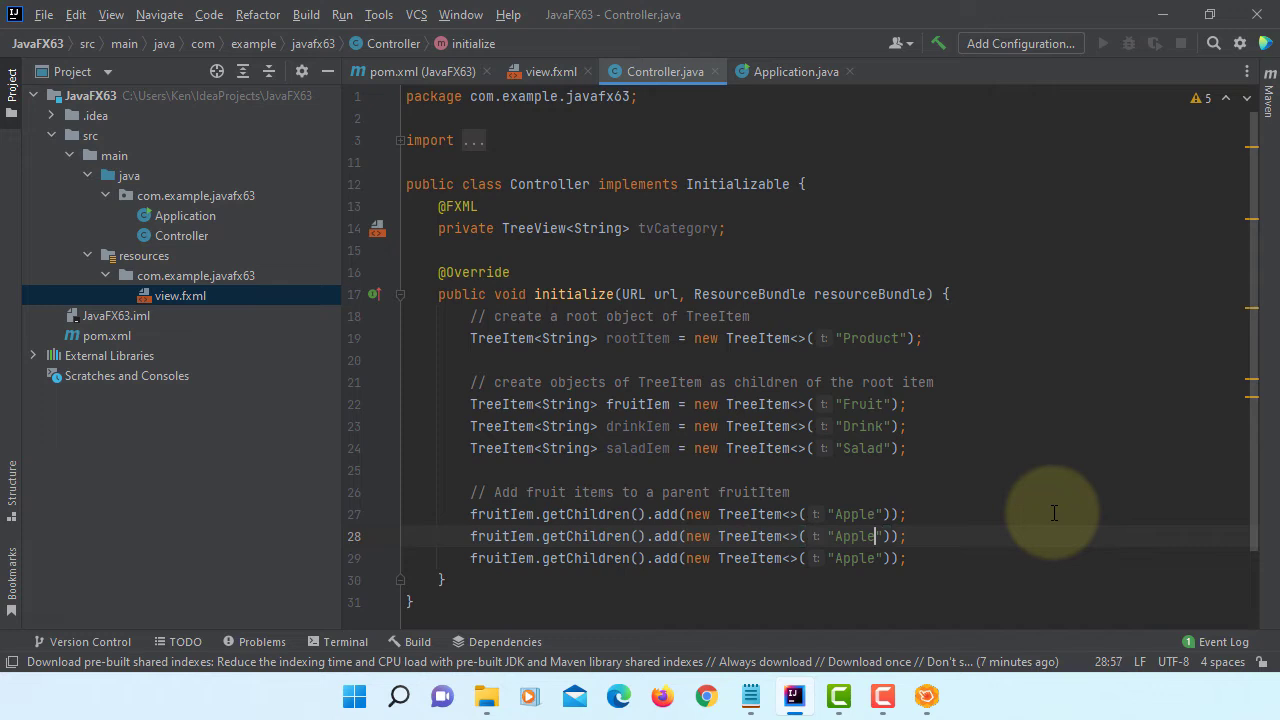
{"action": "type", "text": "O"}
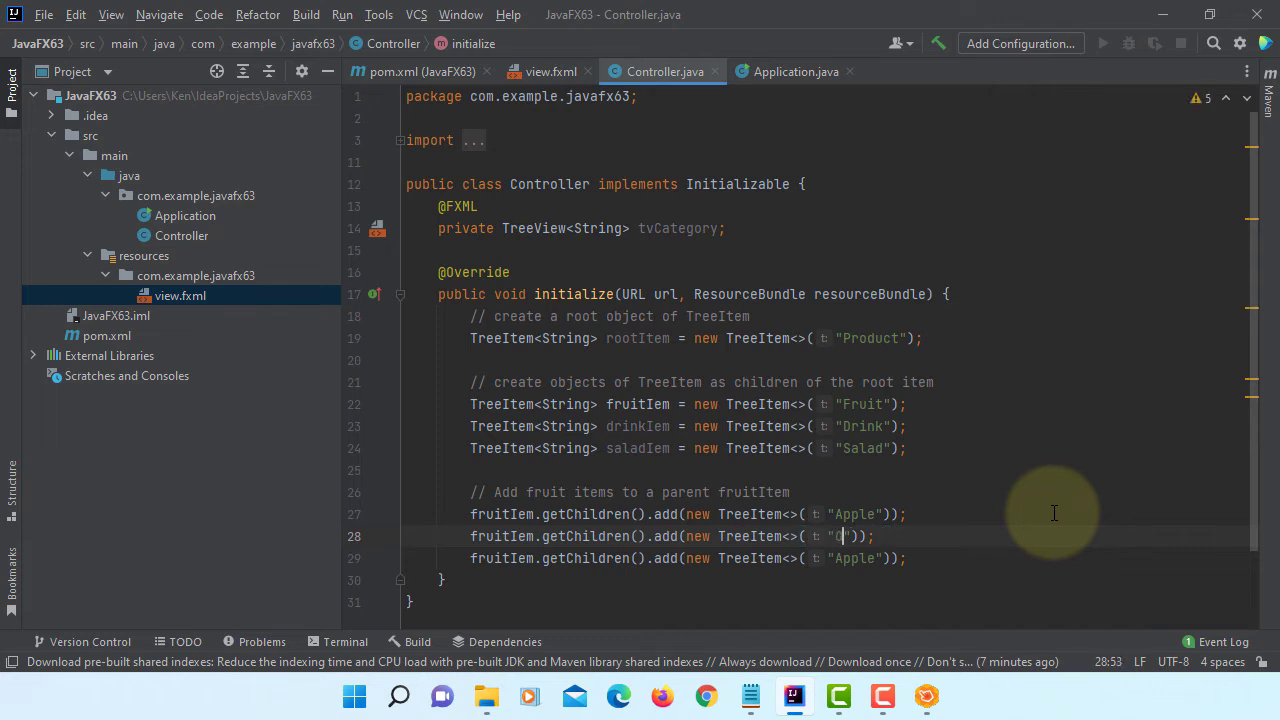
{"action": "type", "text": "range"}
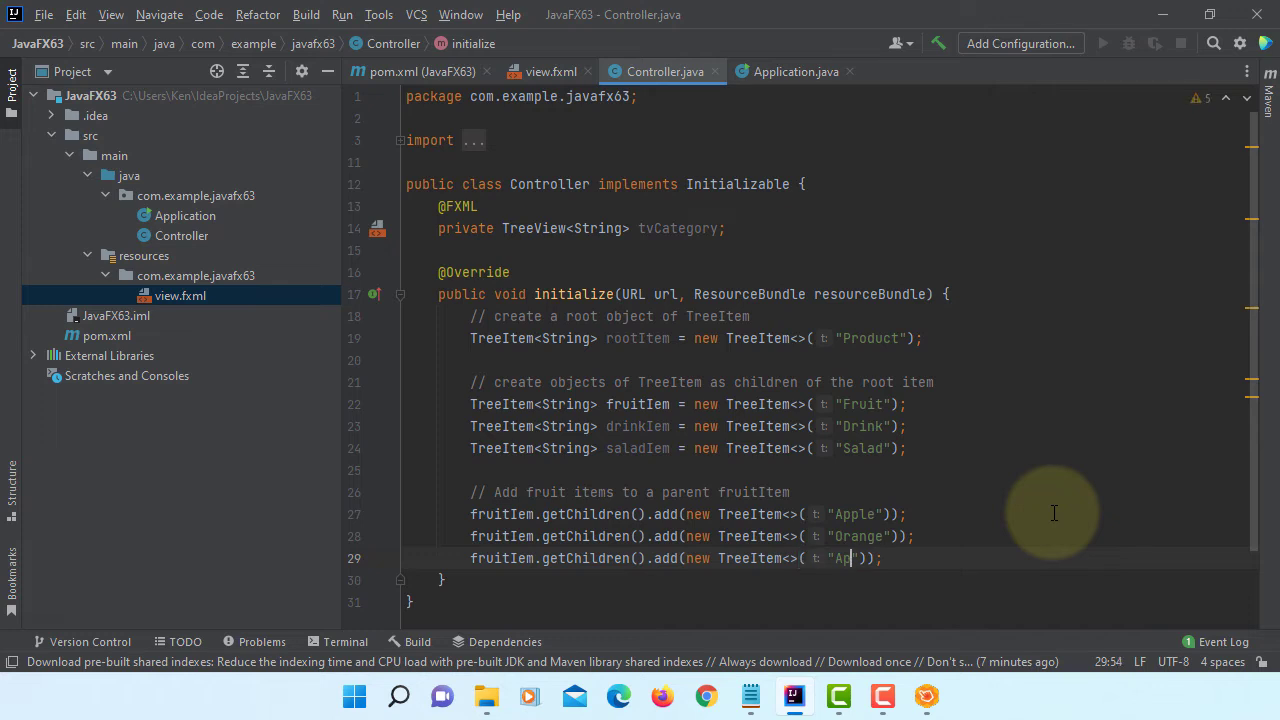
{"action": "type", "text": "ear"}
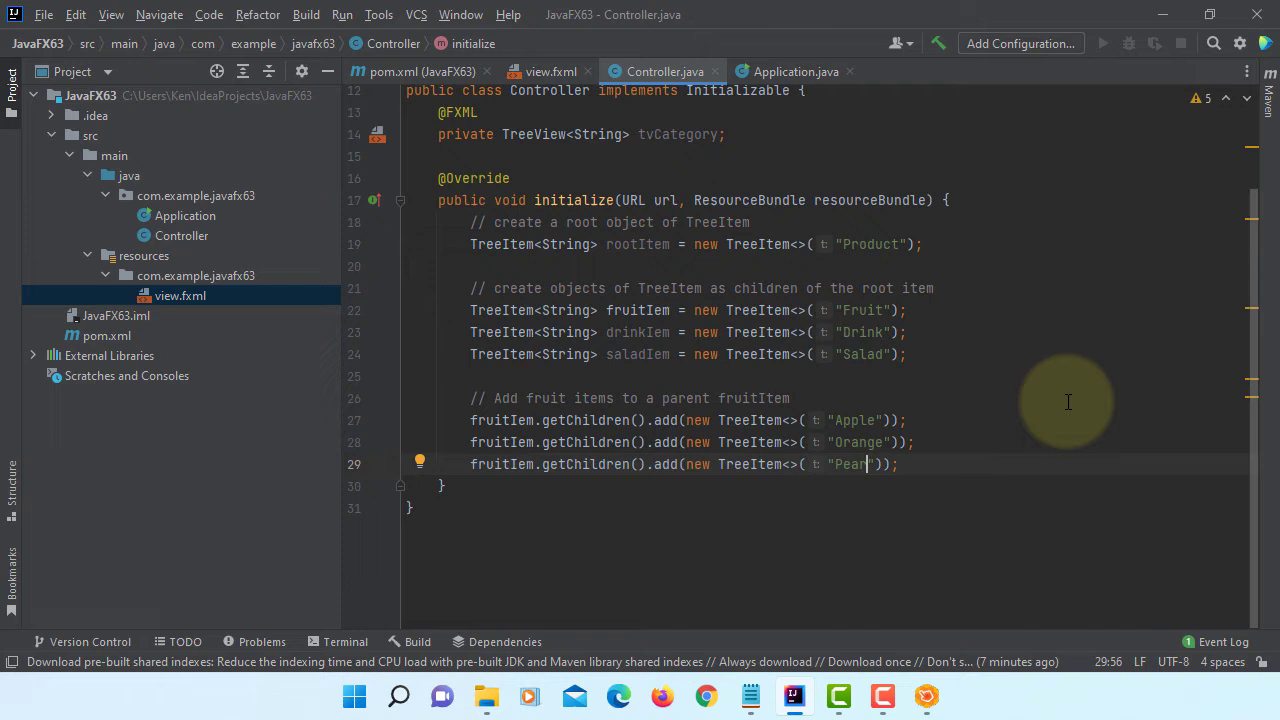
{"action": "key", "text": "Enter"}
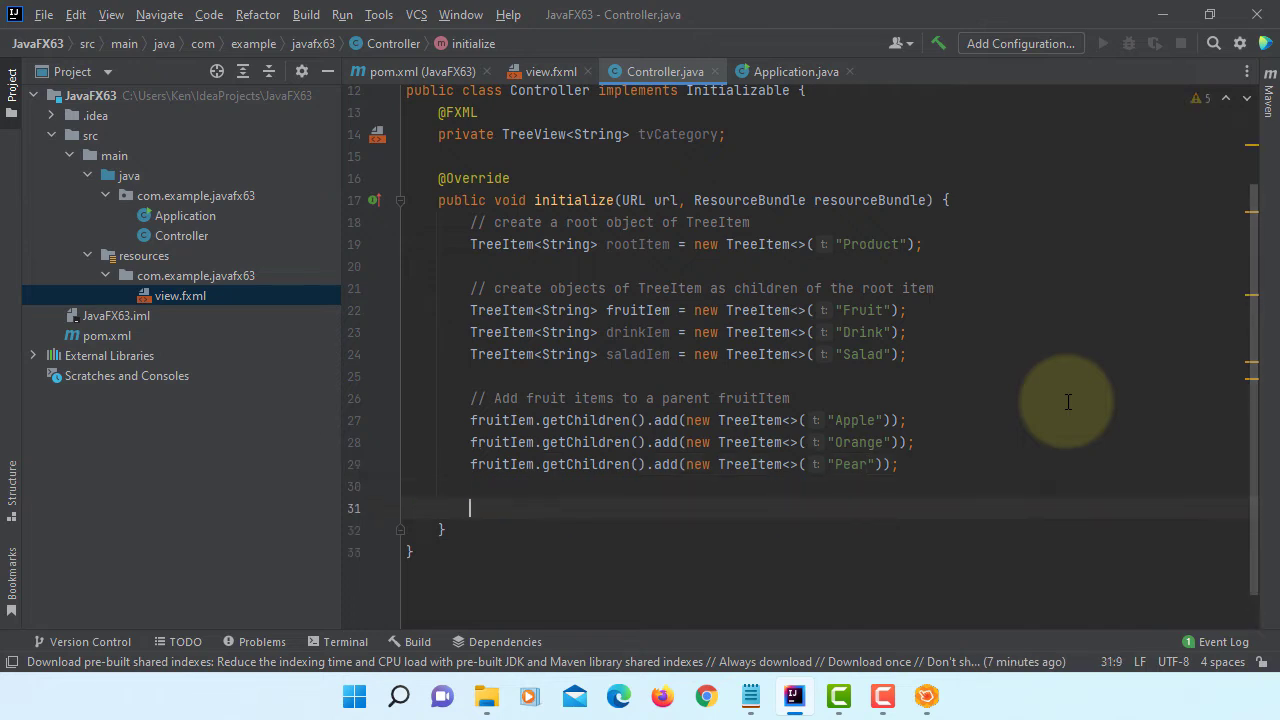
Write an 'Add drink items to a parent drinkItem' comment.
{"action": "type", "text": "// Add"}
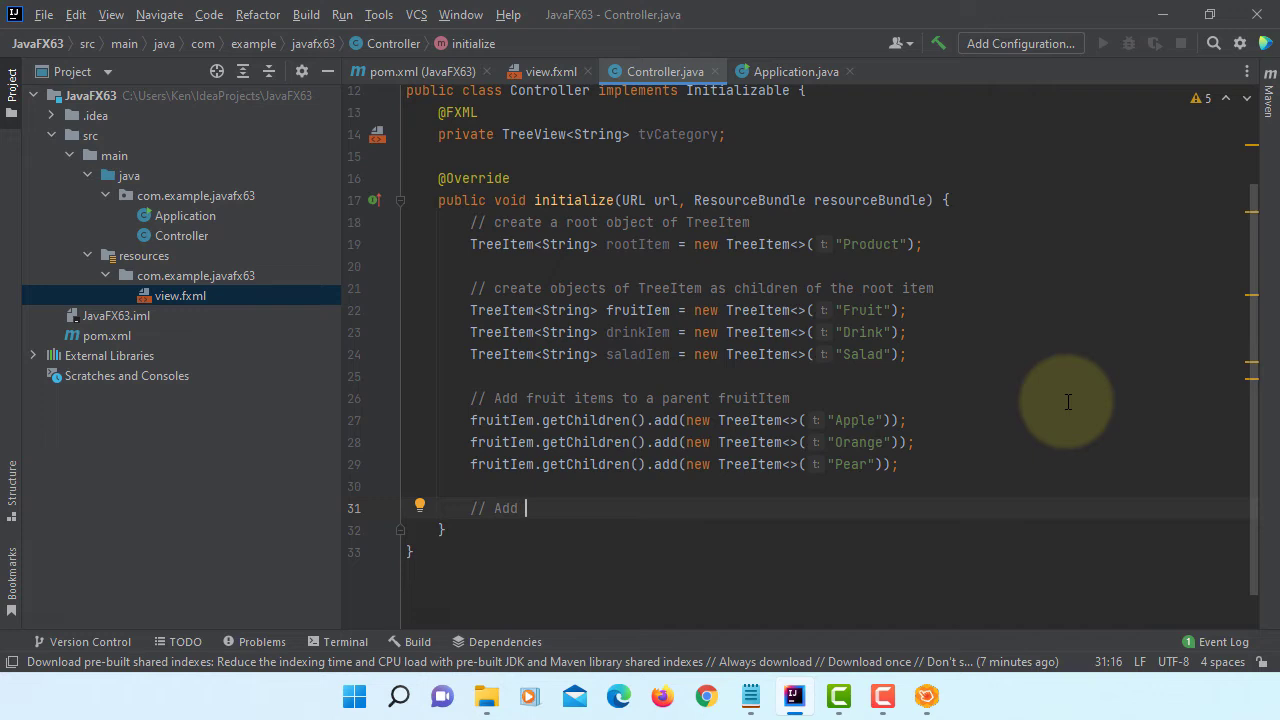
{"action": "type", "text": "drink items"}
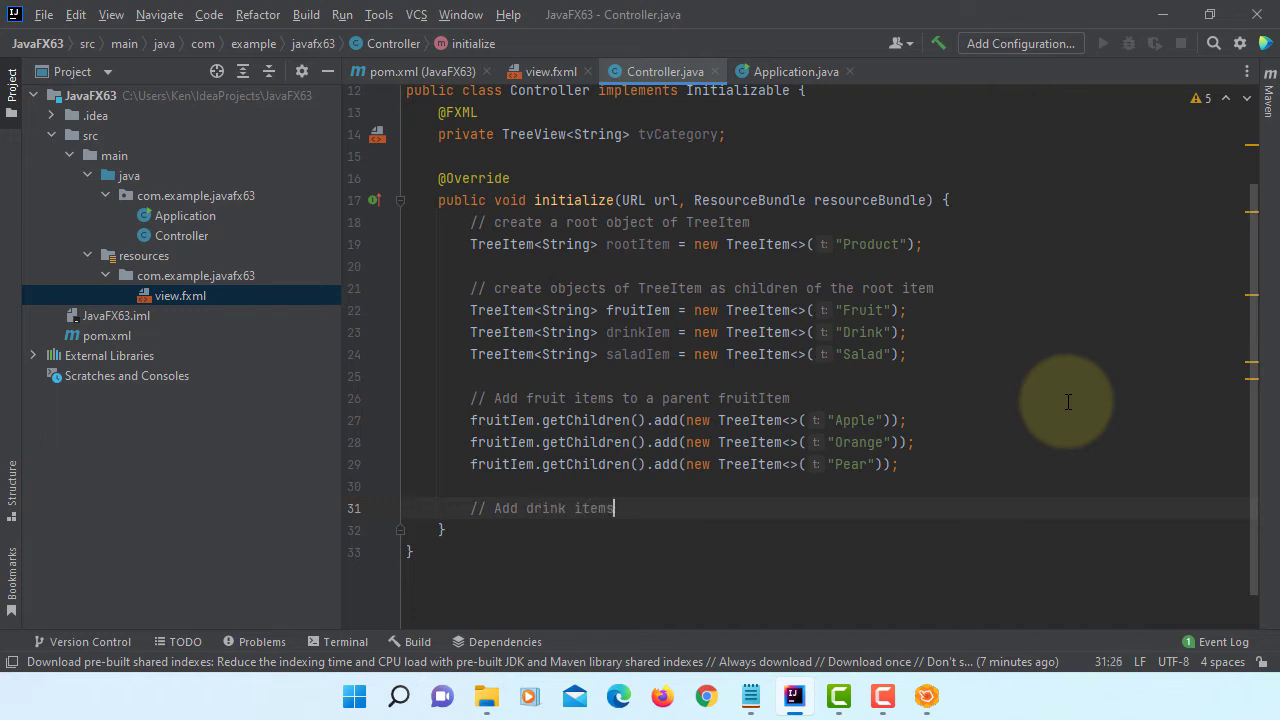
{"action": "type", "text": "to a parent dri"}
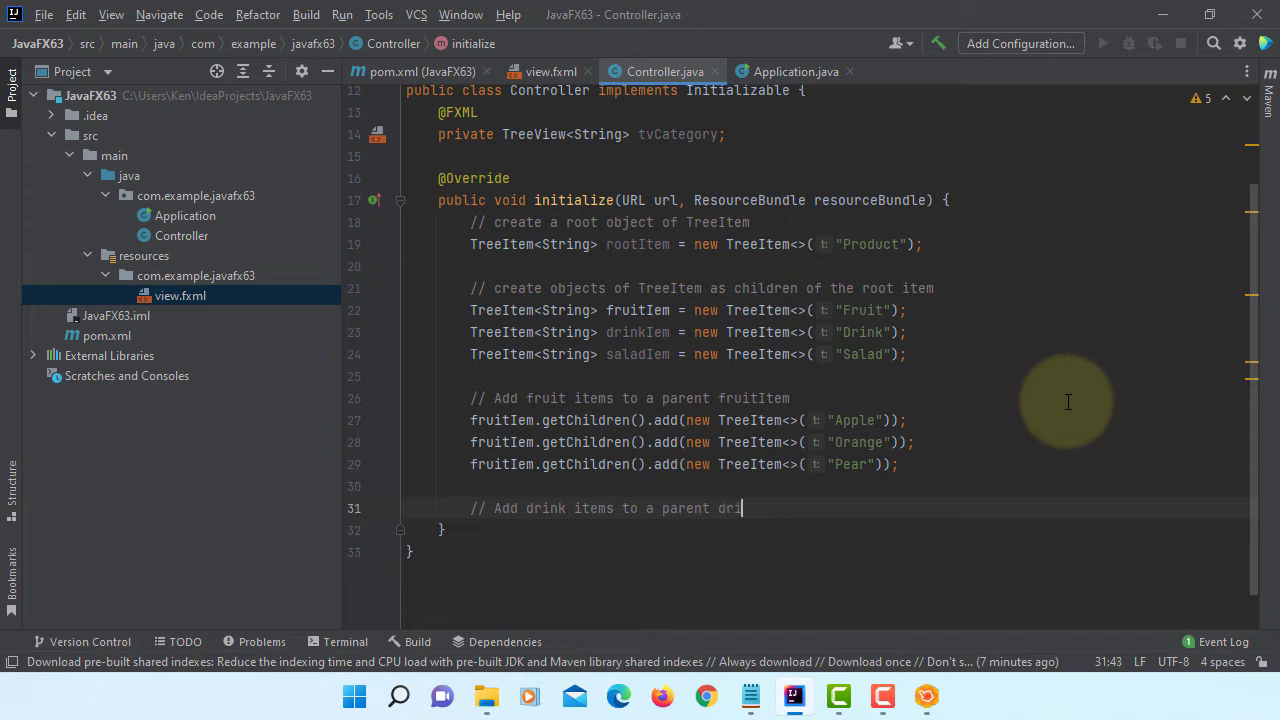
Start drinkItem.getChildren().addAll with new TreeItem<>("Color") entries.
{"action": "type", "text": "nkItem"}
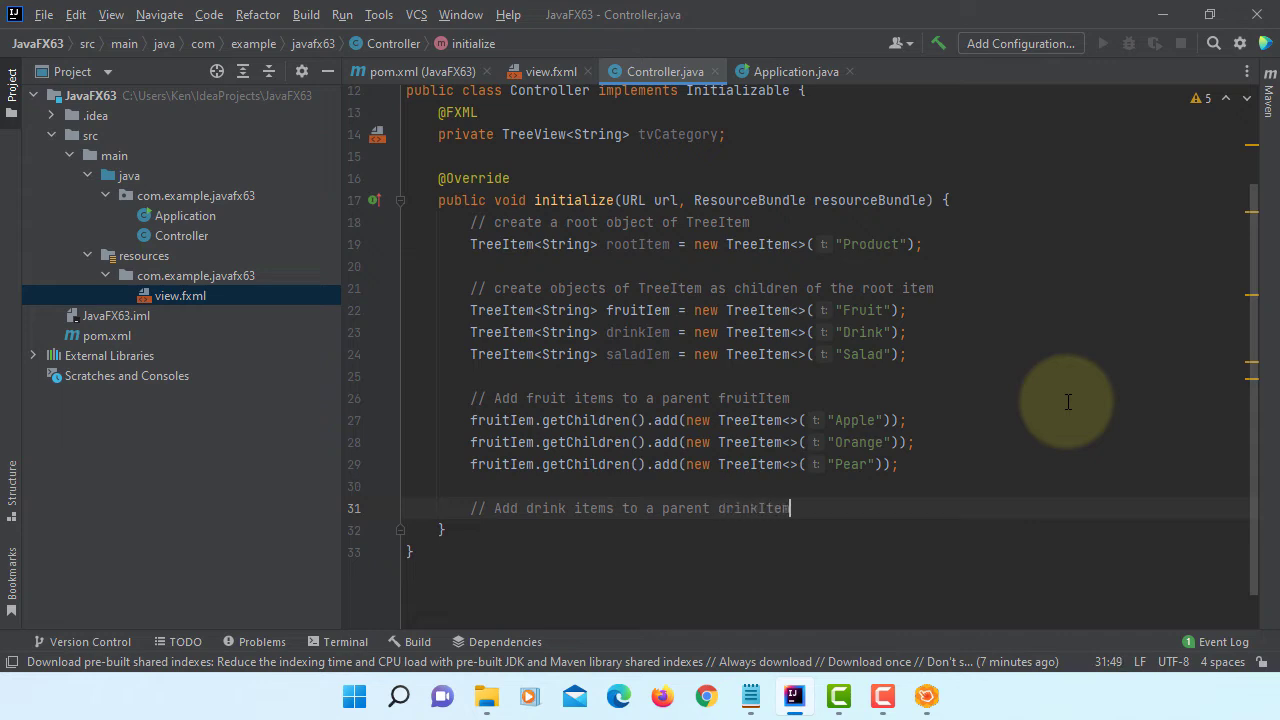
{"action": "type", "text": "drinkItem."}
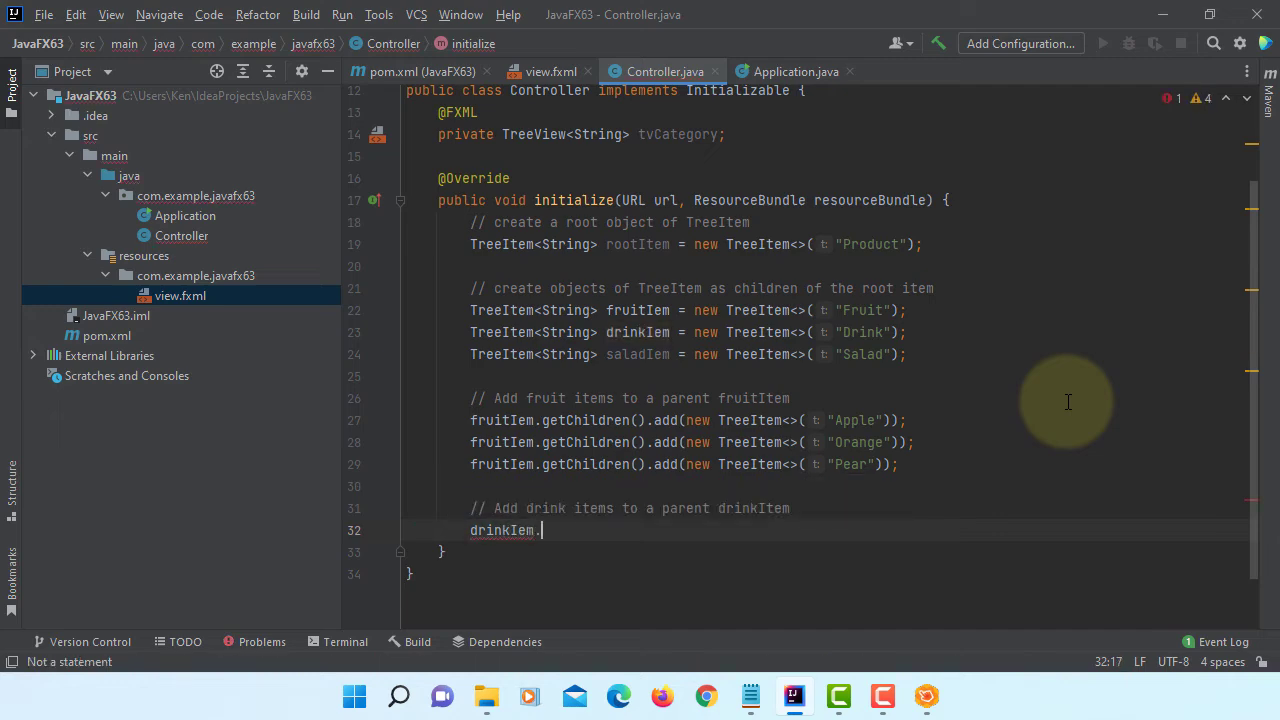
{"action": "type", "text": "getChildren()."}
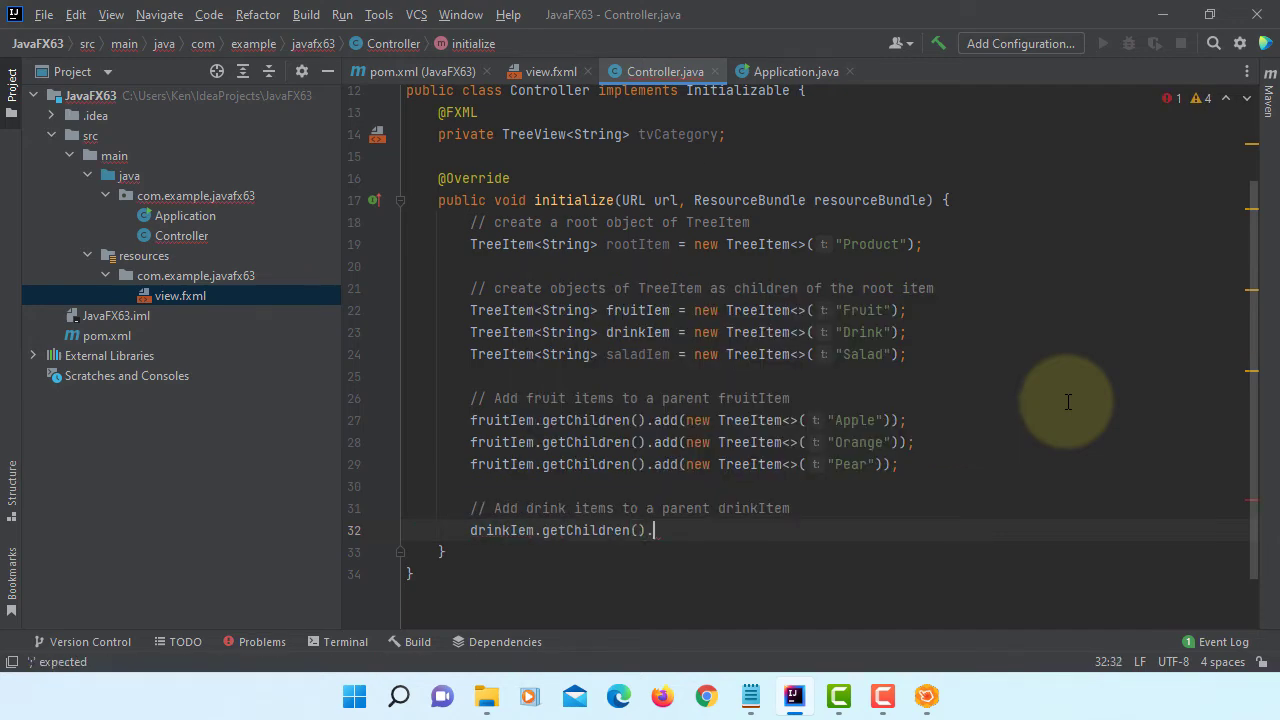
{"action": "type", "text": "addAll("}
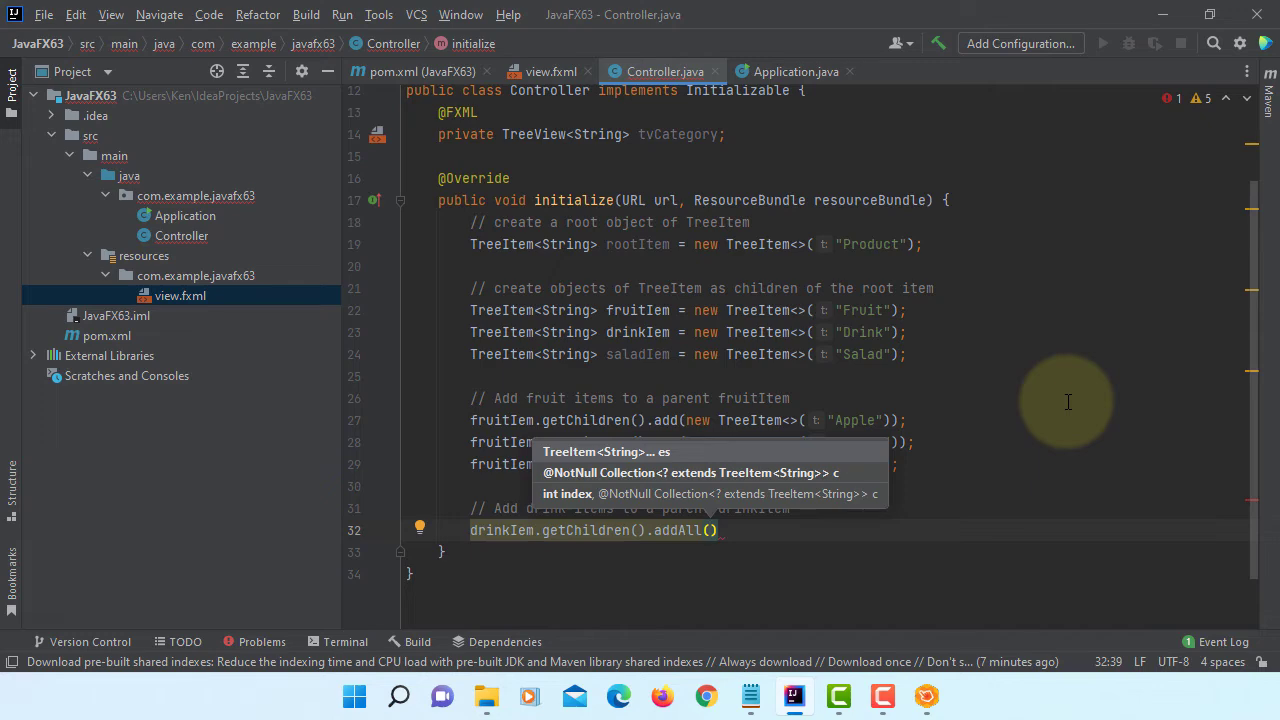
{"action": "type", "text": "new"}
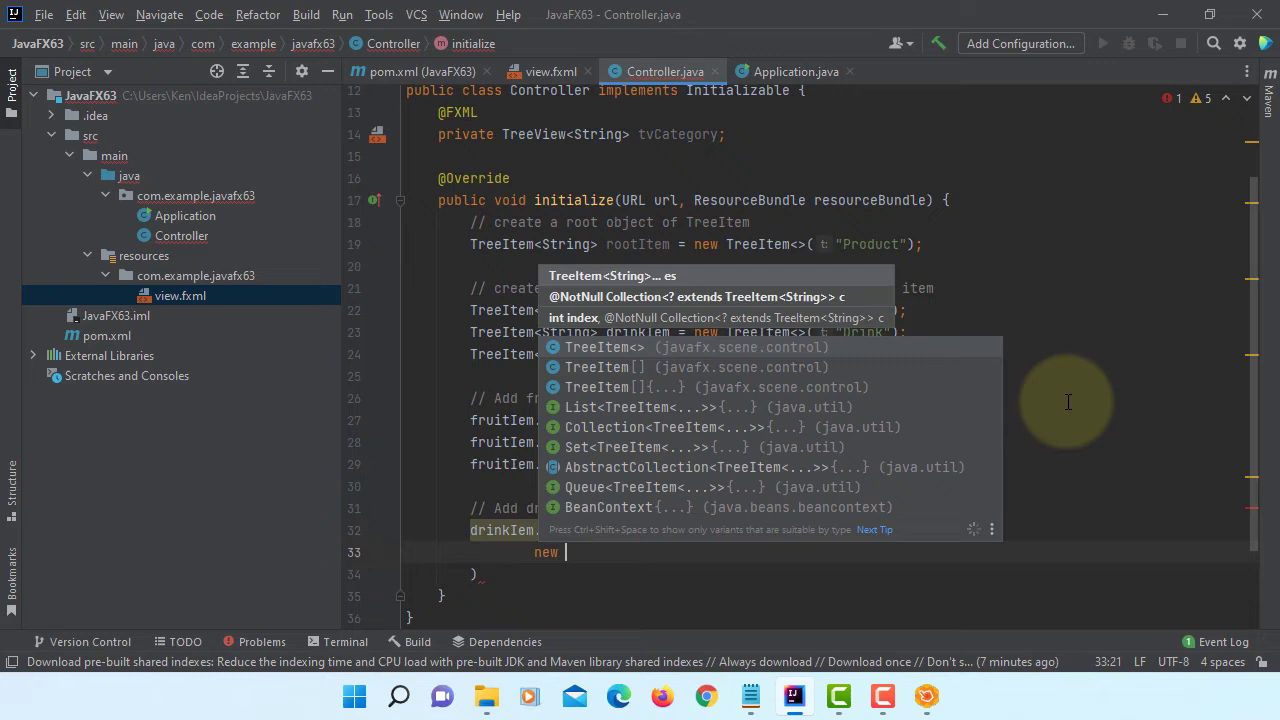
{"action": "type", "text": "TreeItem<>("}
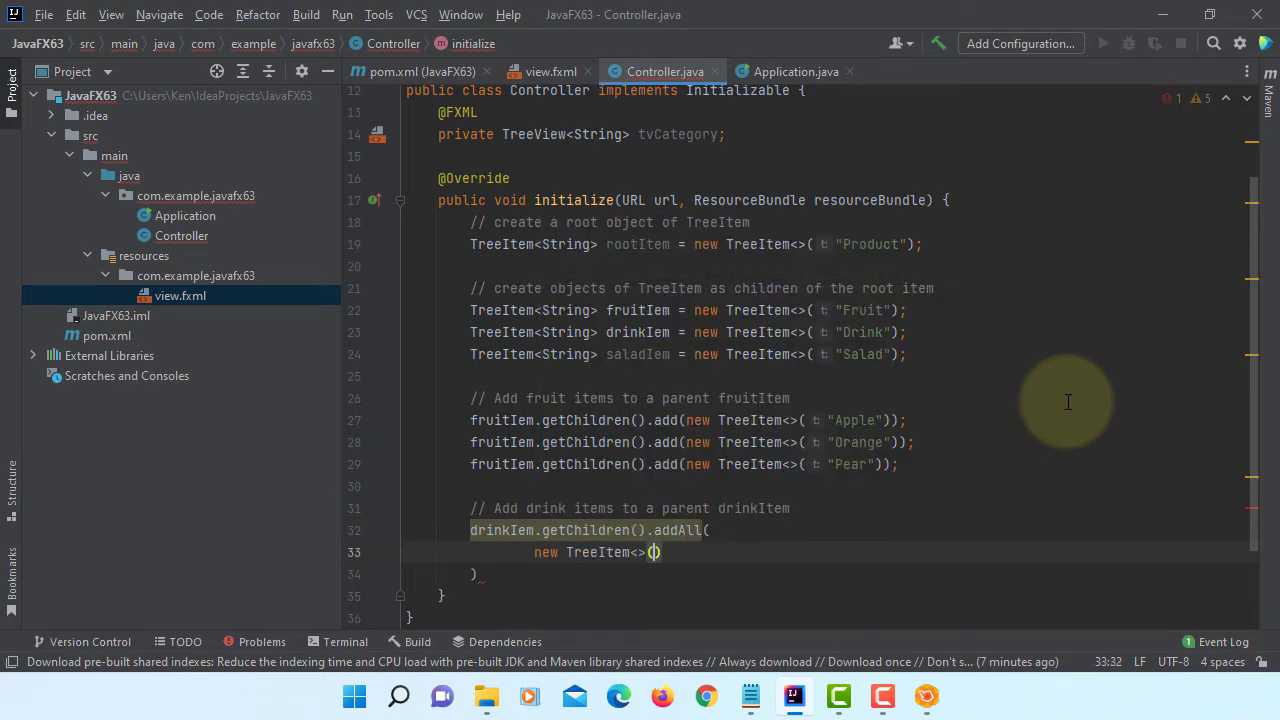
{"action": "type", "text": "\""}
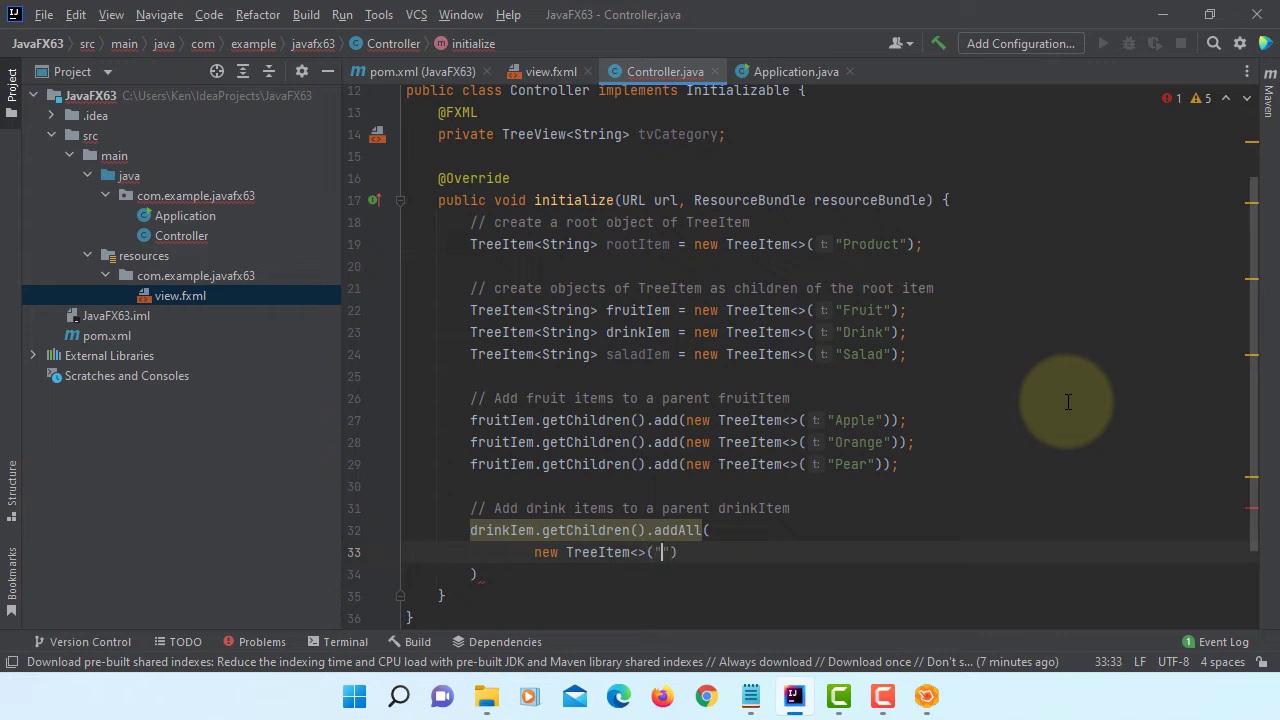
{"action": "type", "text": "Color"}
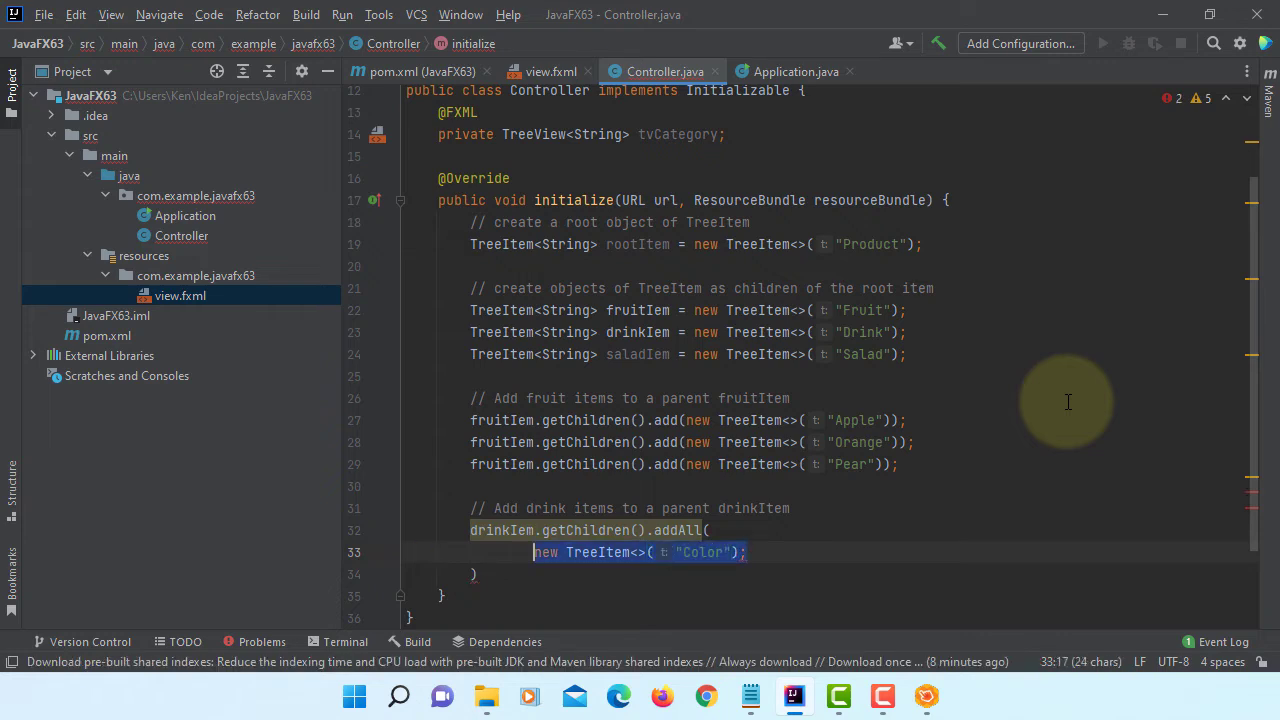
{"action": "type", "text": "new TreeItem<>(\"Color\");"}
{"action": "type", "text": "new TreeItem<>(\"\");"}
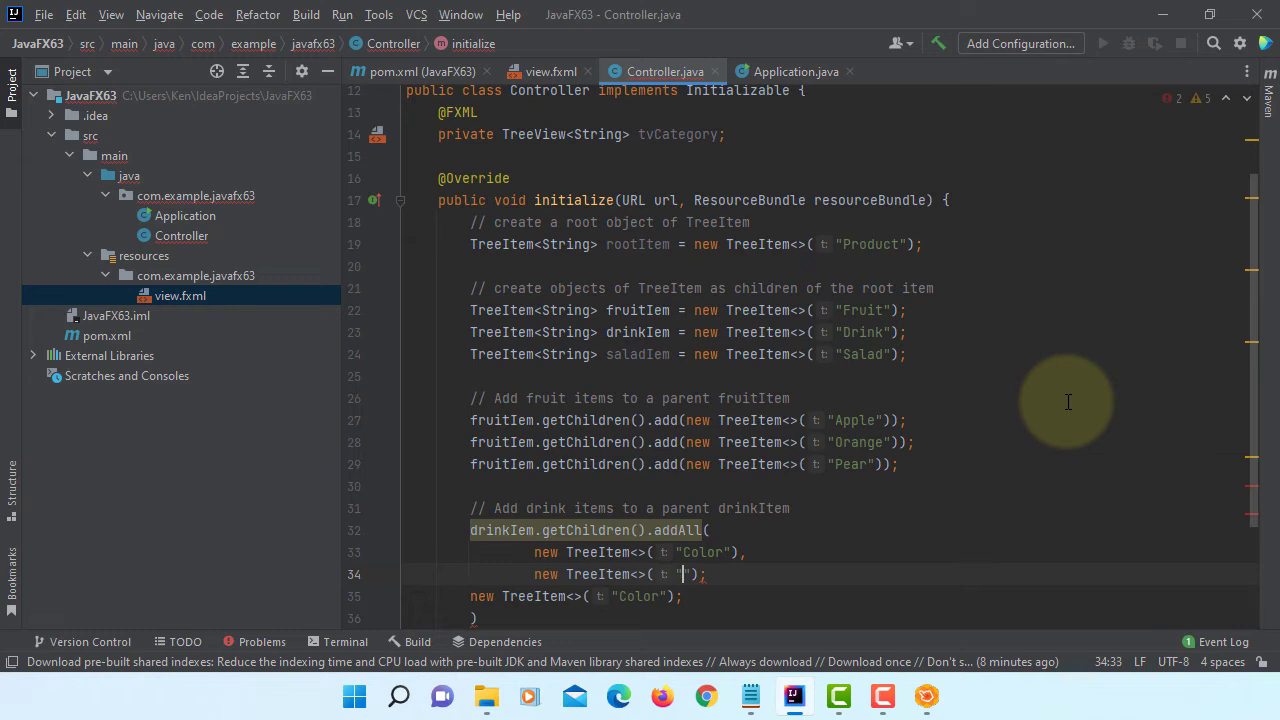
Complete the addAll call with Sprite and Pepsi TreeItems and end the statement.
{"action": "type", "text": "Sprit"}
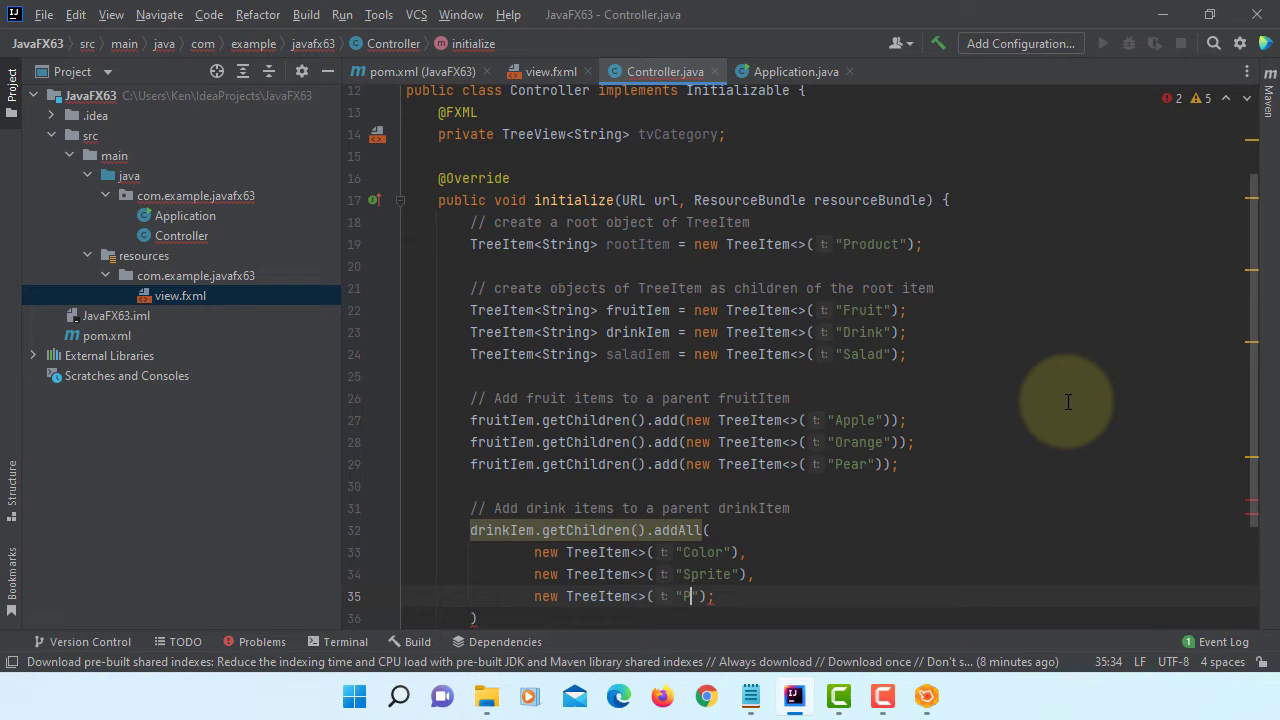
{"action": "type", "text": "epsi"}
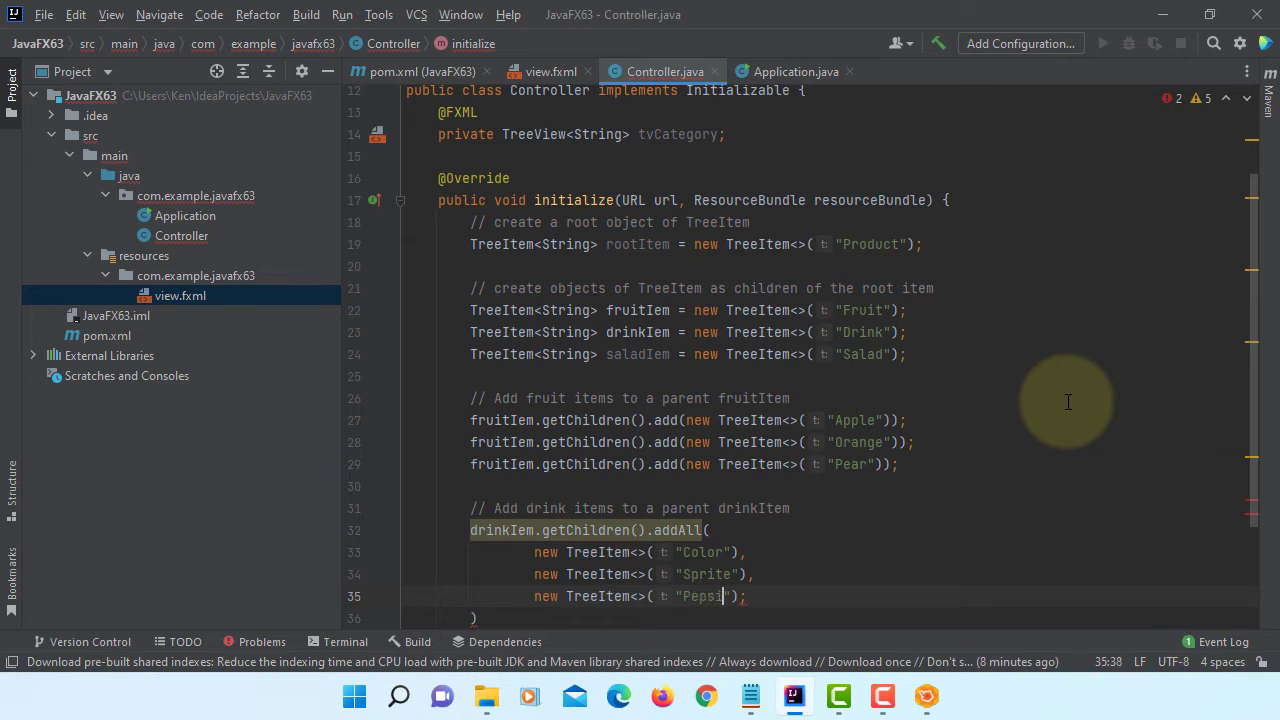
{"action": "type", "text": ");"}
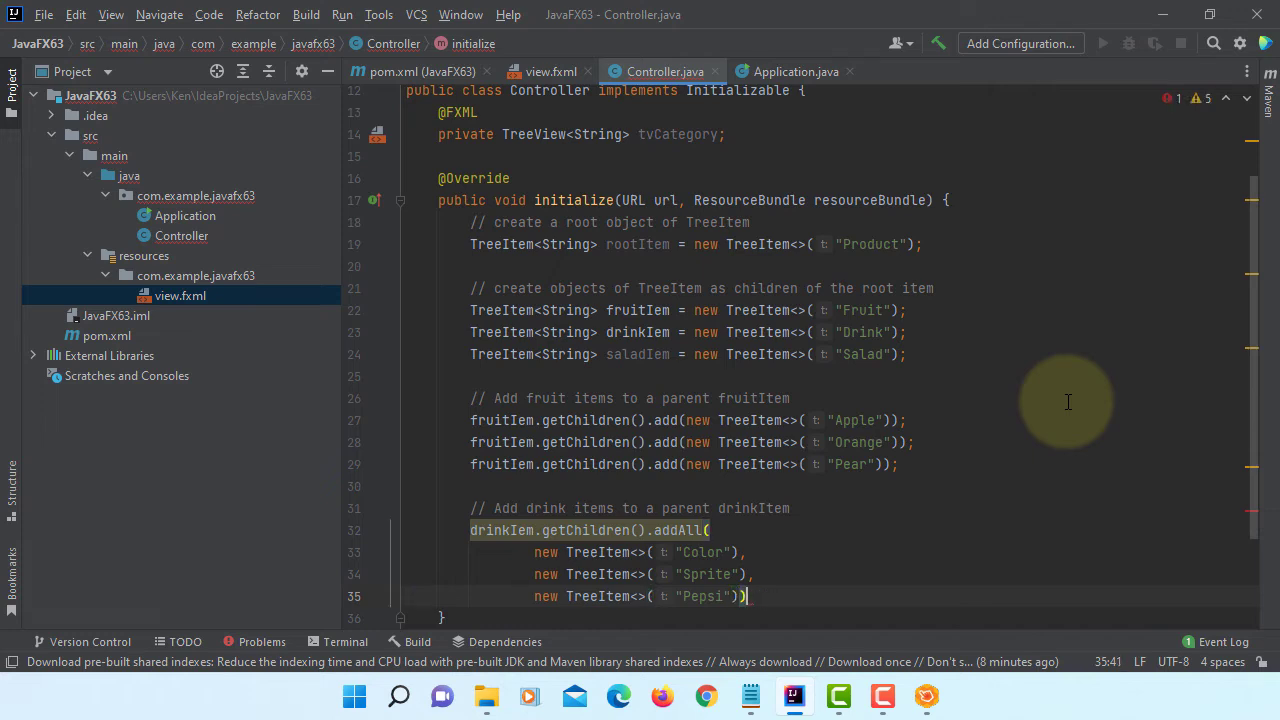
{"action": "scroll", "scroll_direction": "down", "scroll_amount": 3}
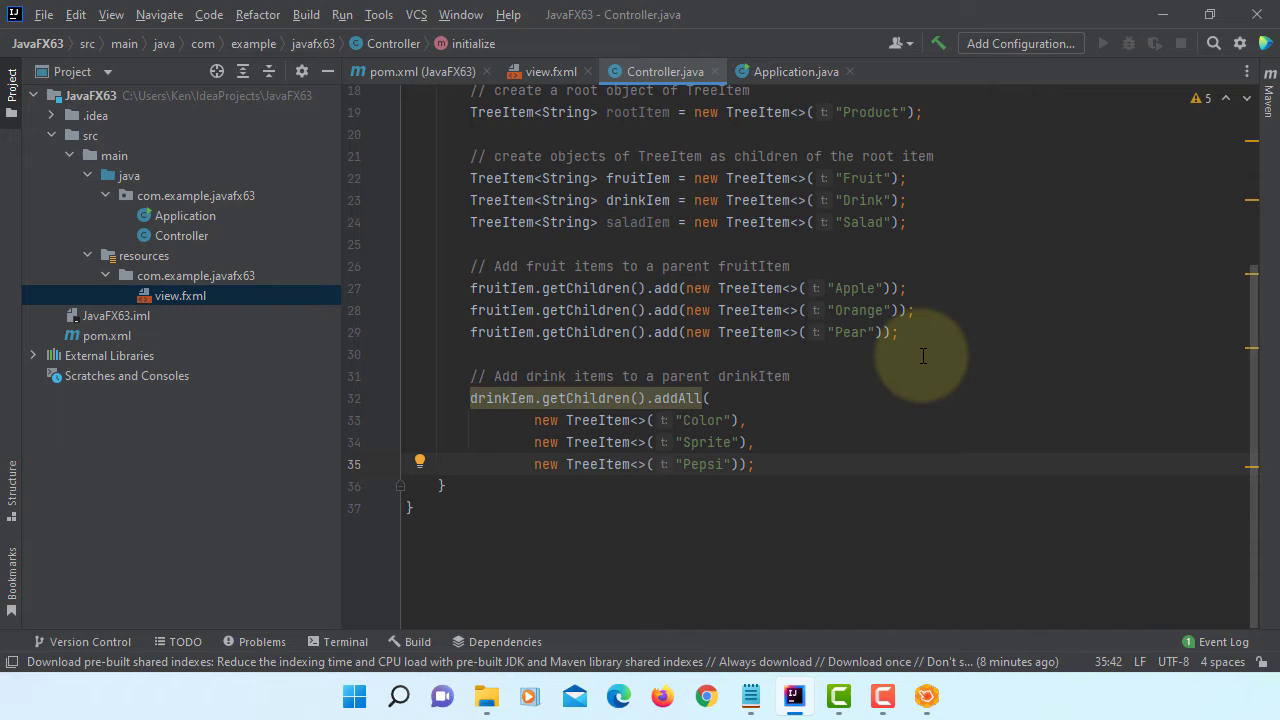
{"action": "key", "text": "enter"}
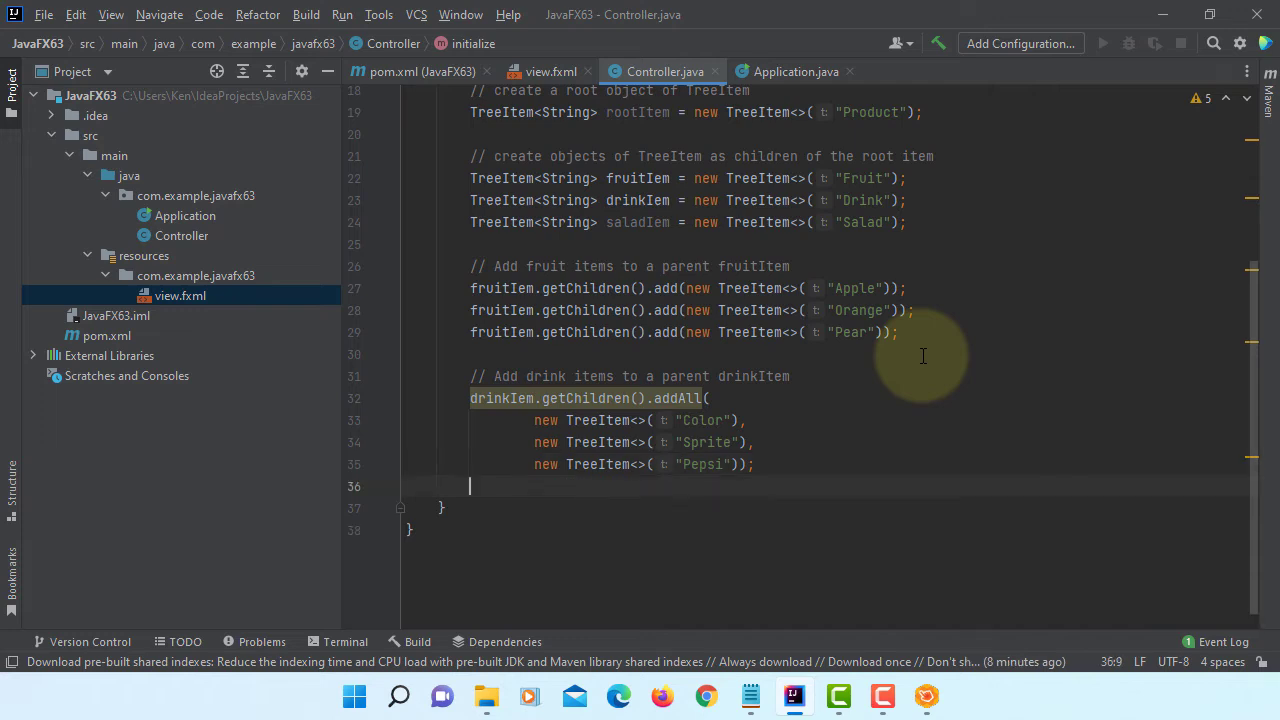
Write the comment '// Add no salad items to a parent saladItem'.
{"action": "type", "text": "// Add no salad"}
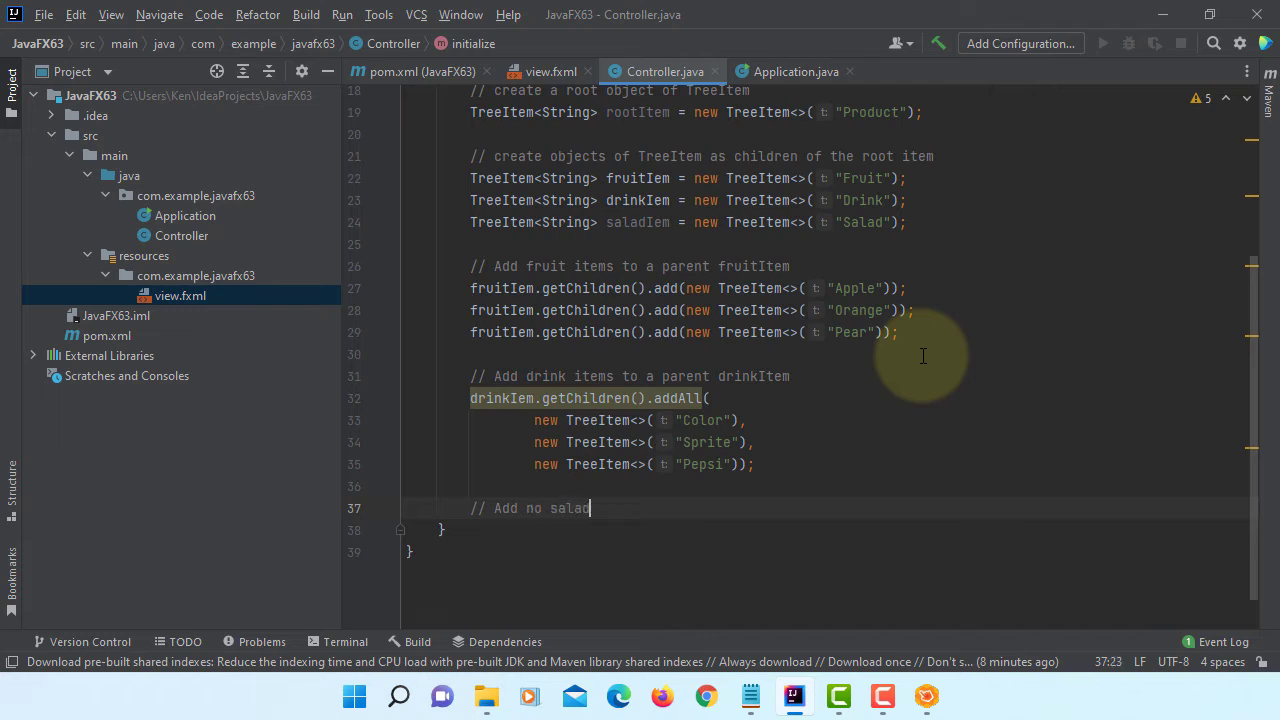
{"action": "type", "text": "items to a"}
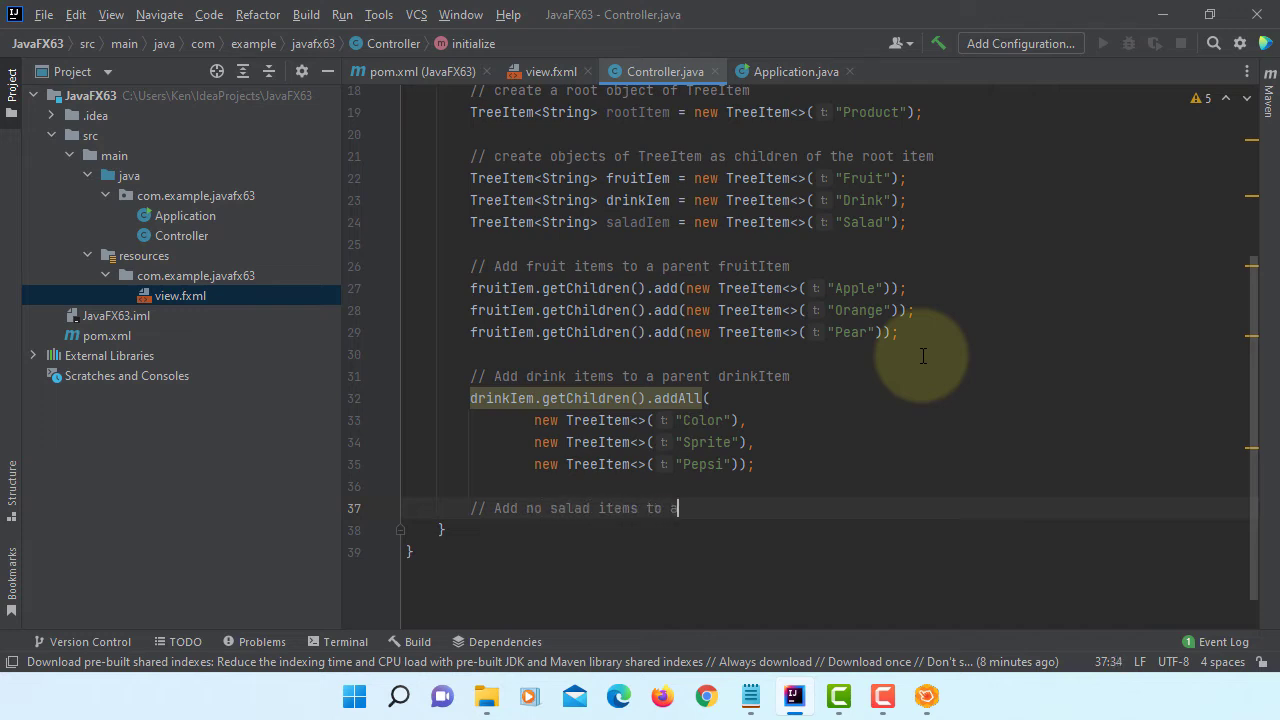
{"action": "type", "text": "parent"}
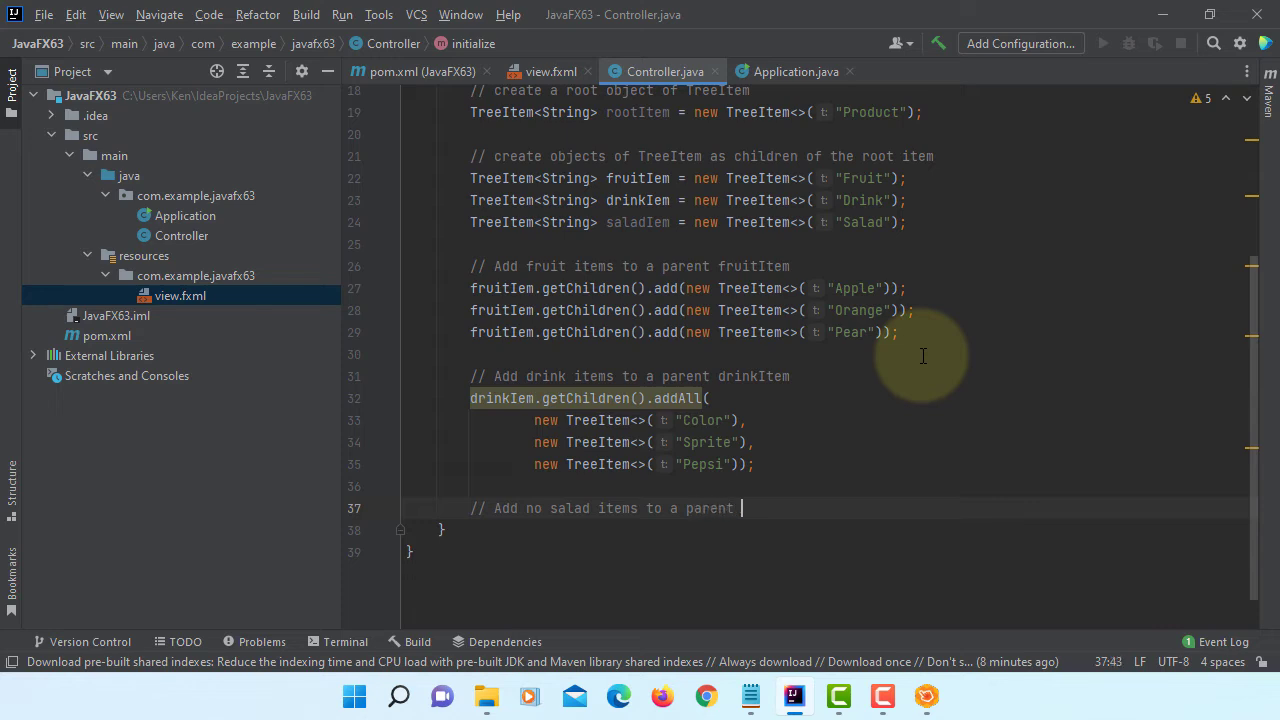
{"action": "type", "text": "salad"}
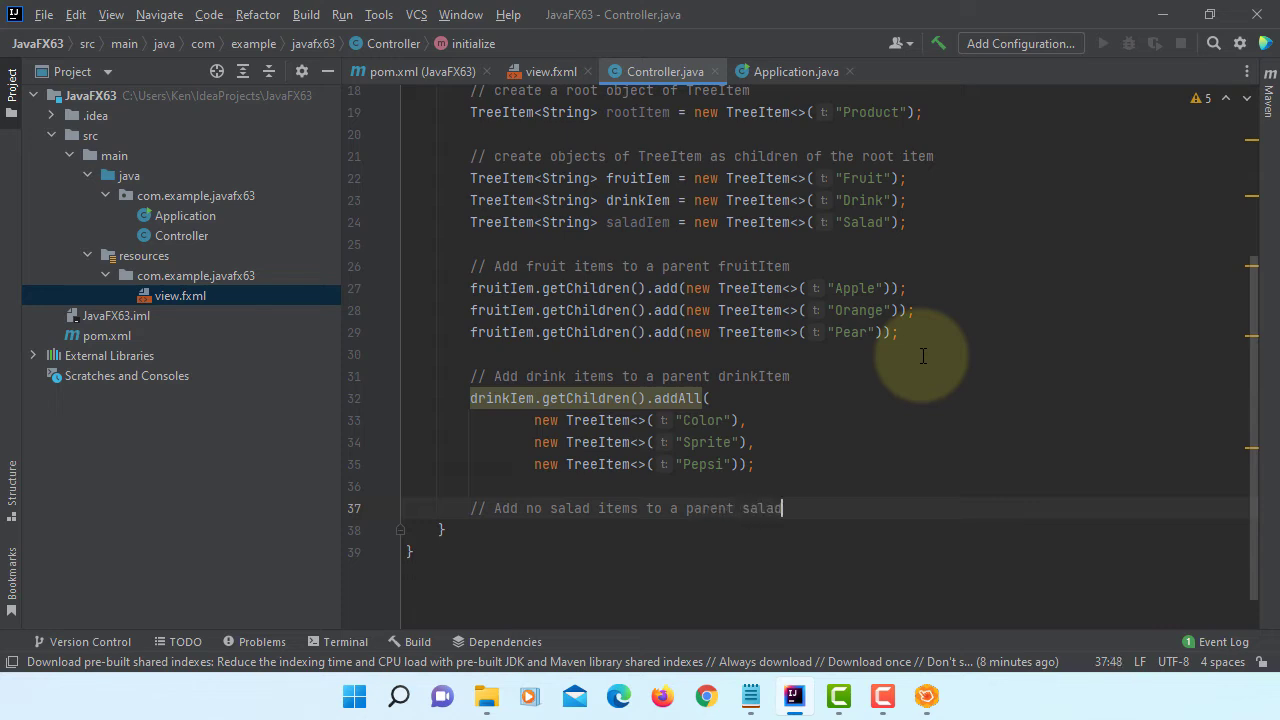
{"action": "type", "text": "Item"}
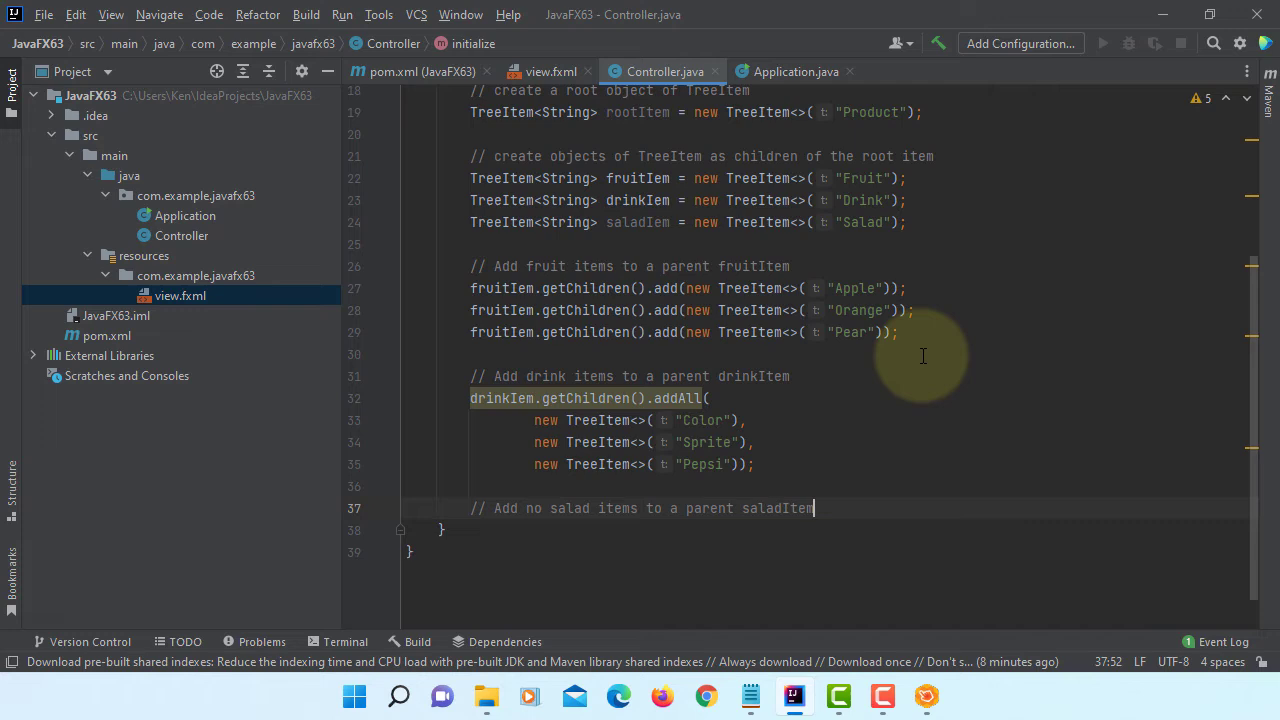
{"action": "key", "text": "enter"}
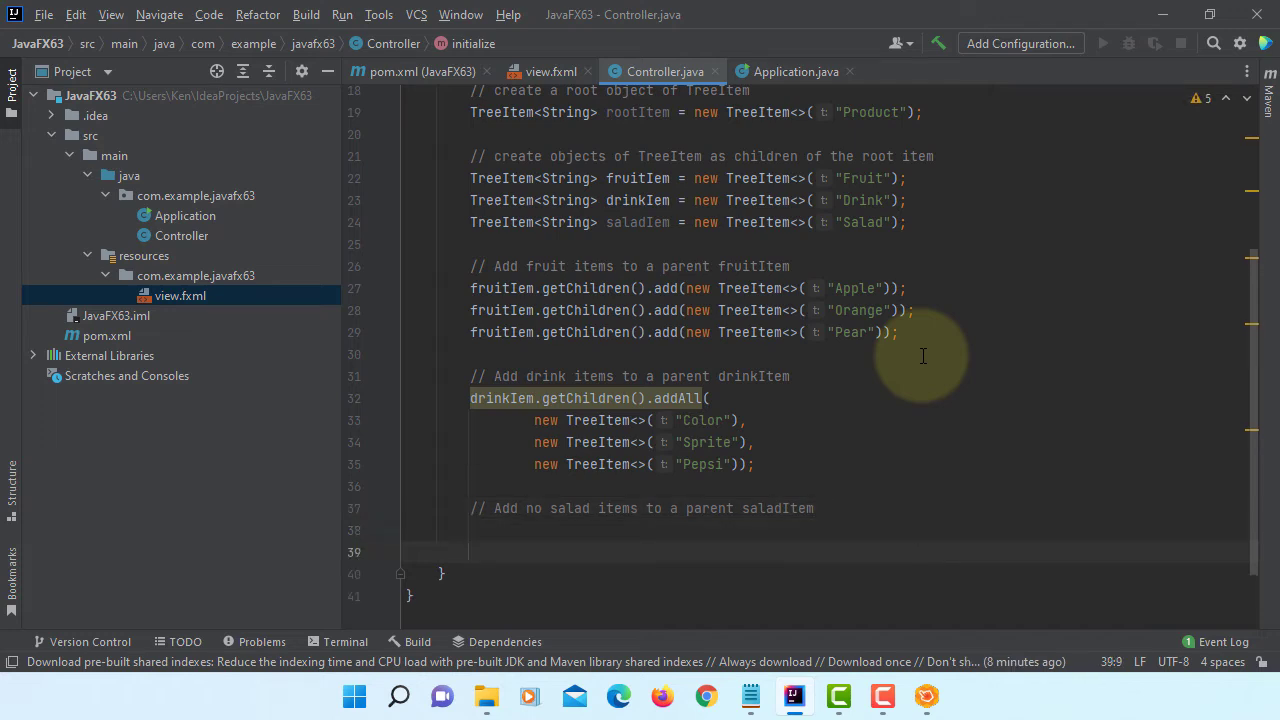
Write the comment '// Add three treeItems to a parent rootItem' and begin the rootItem call.
{"action": "type", "text": "// Add"}
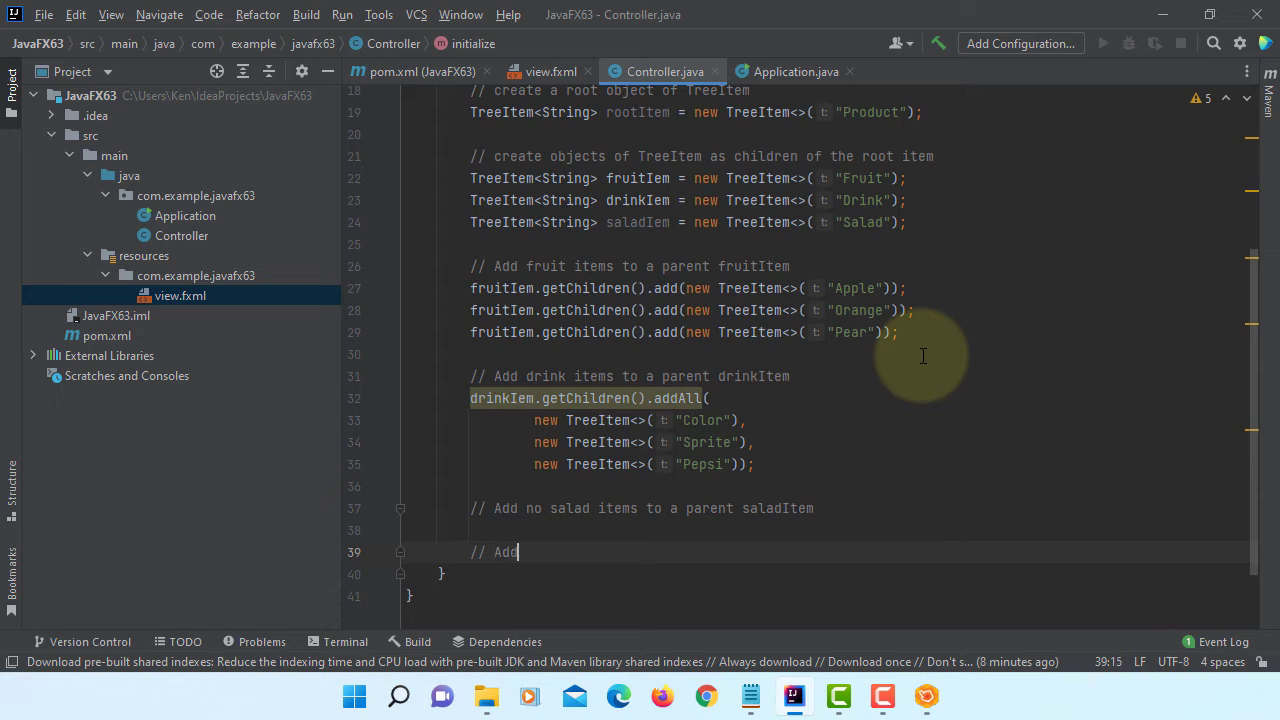
{"action": "type", "text": "three"}
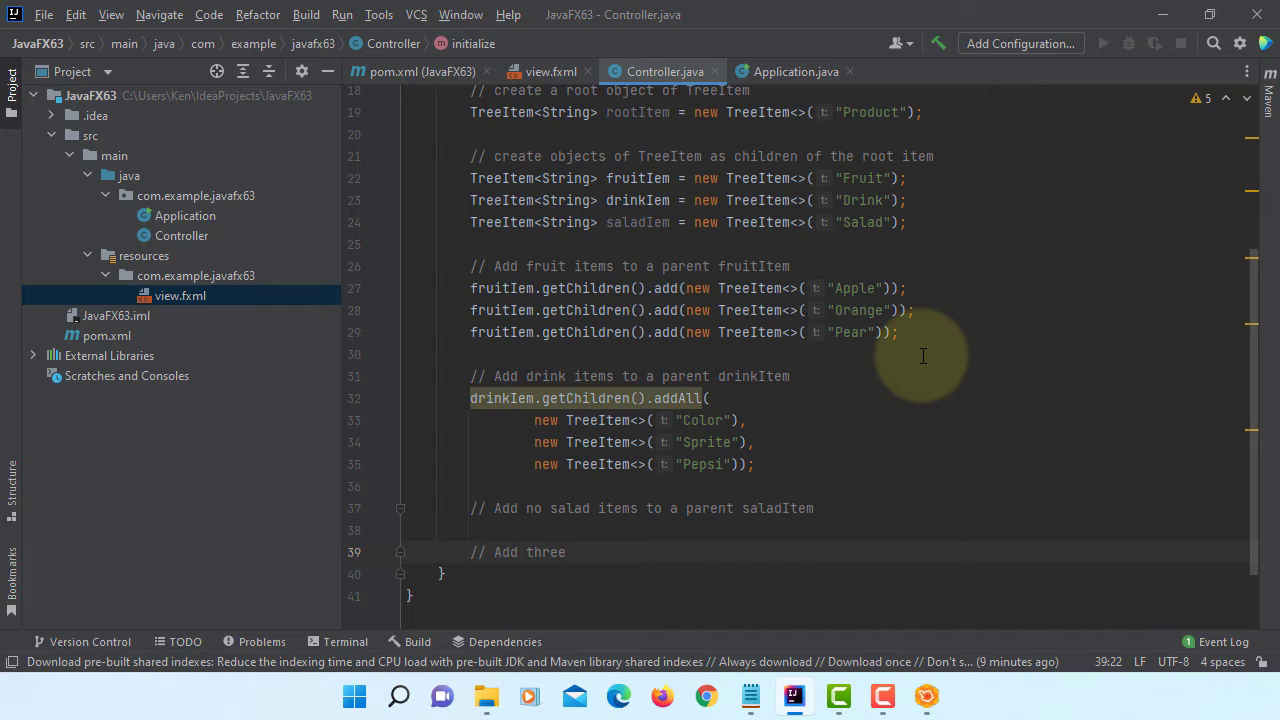
{"action": "type", "text": "treeI"}
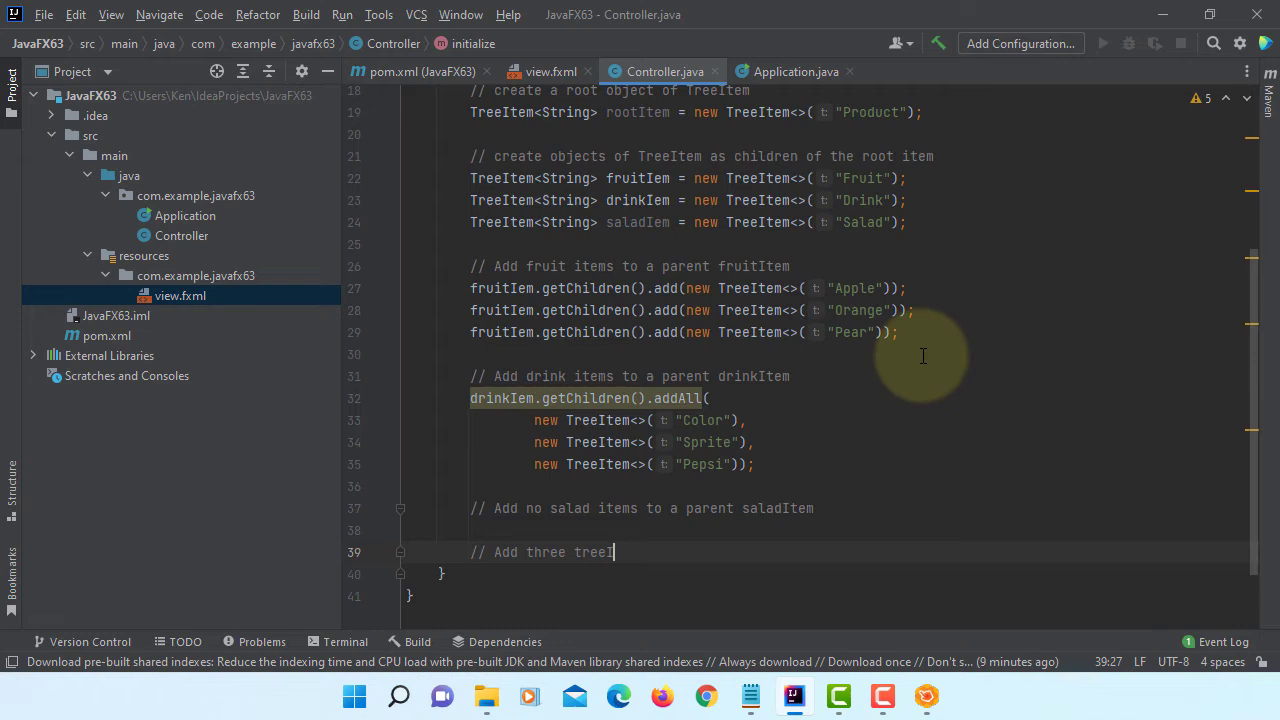
{"action": "type", "text": "tems to a"}
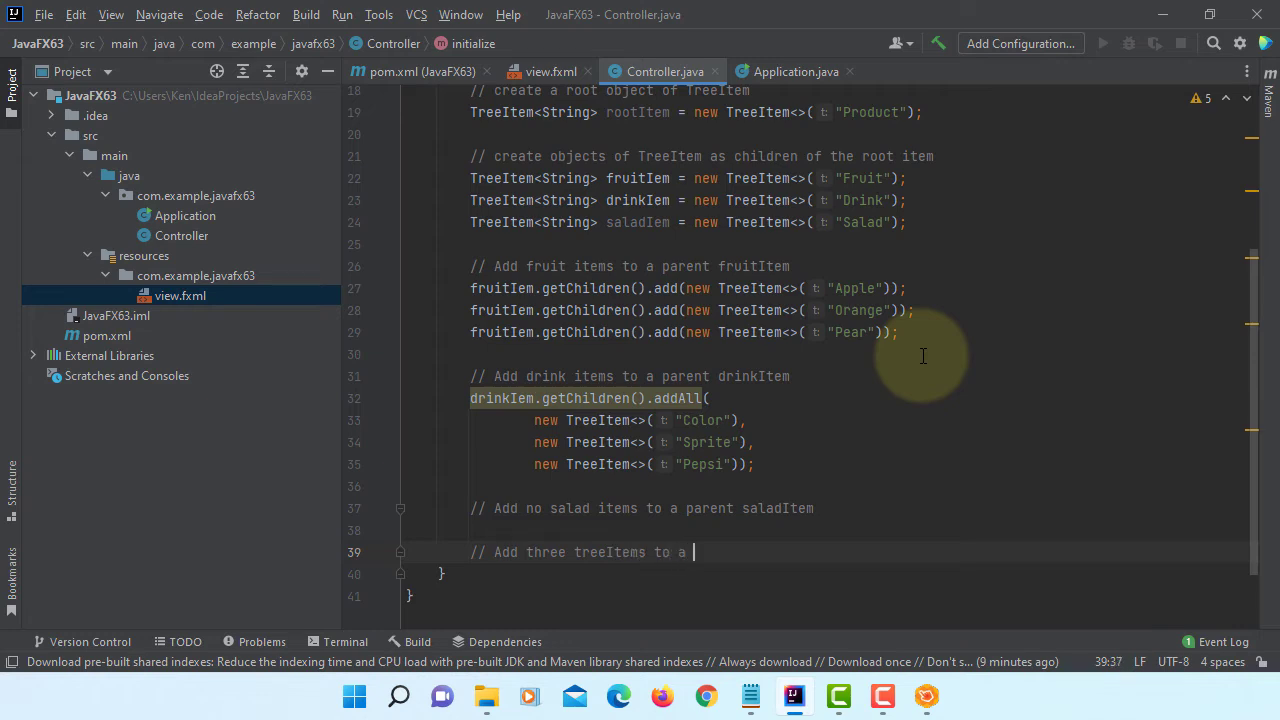
{"action": "type", "text": "parent"}
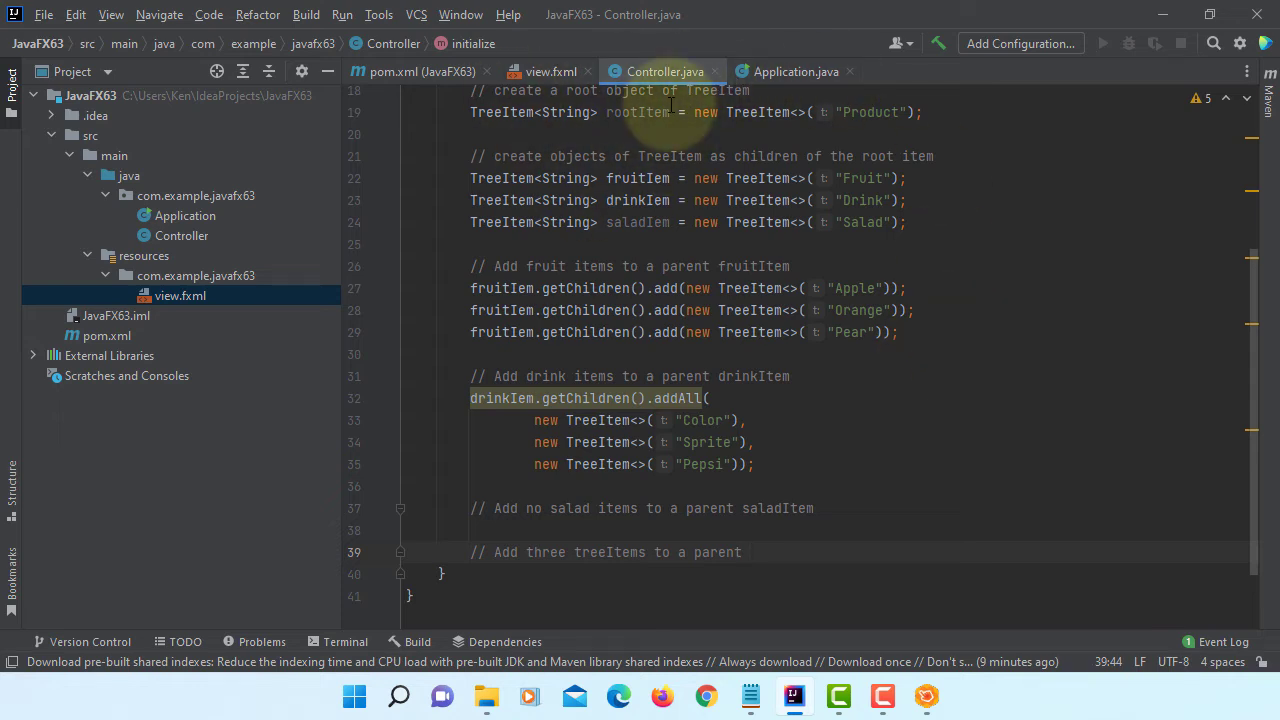
{"action": "type", "text": "root"}
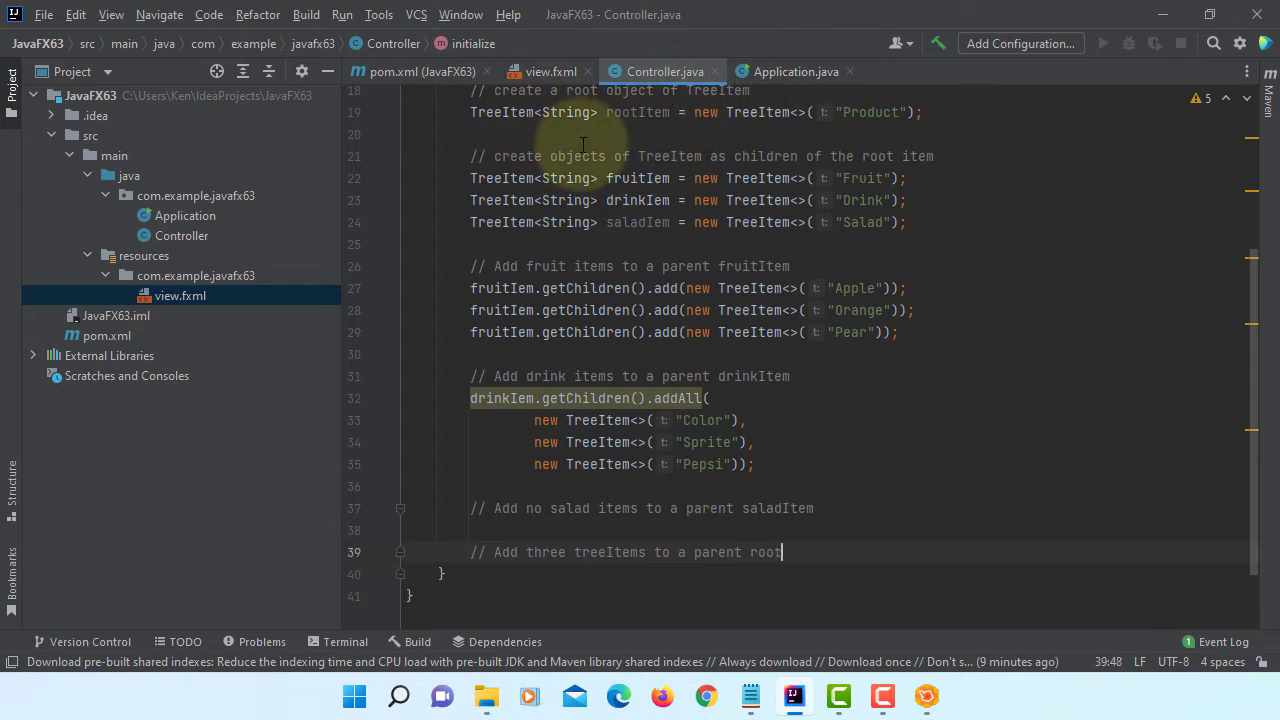
{"action": "type", "text": "Item"}
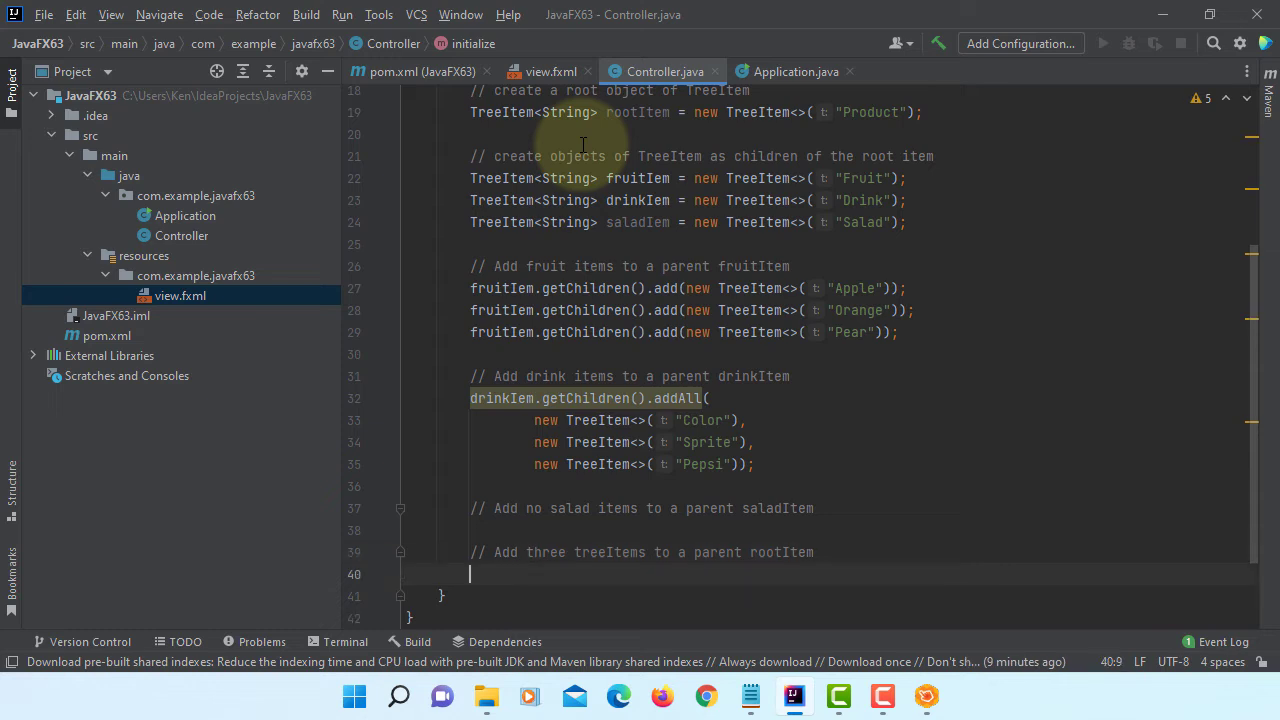
{"action": "type", "text": "rootItem.get"}
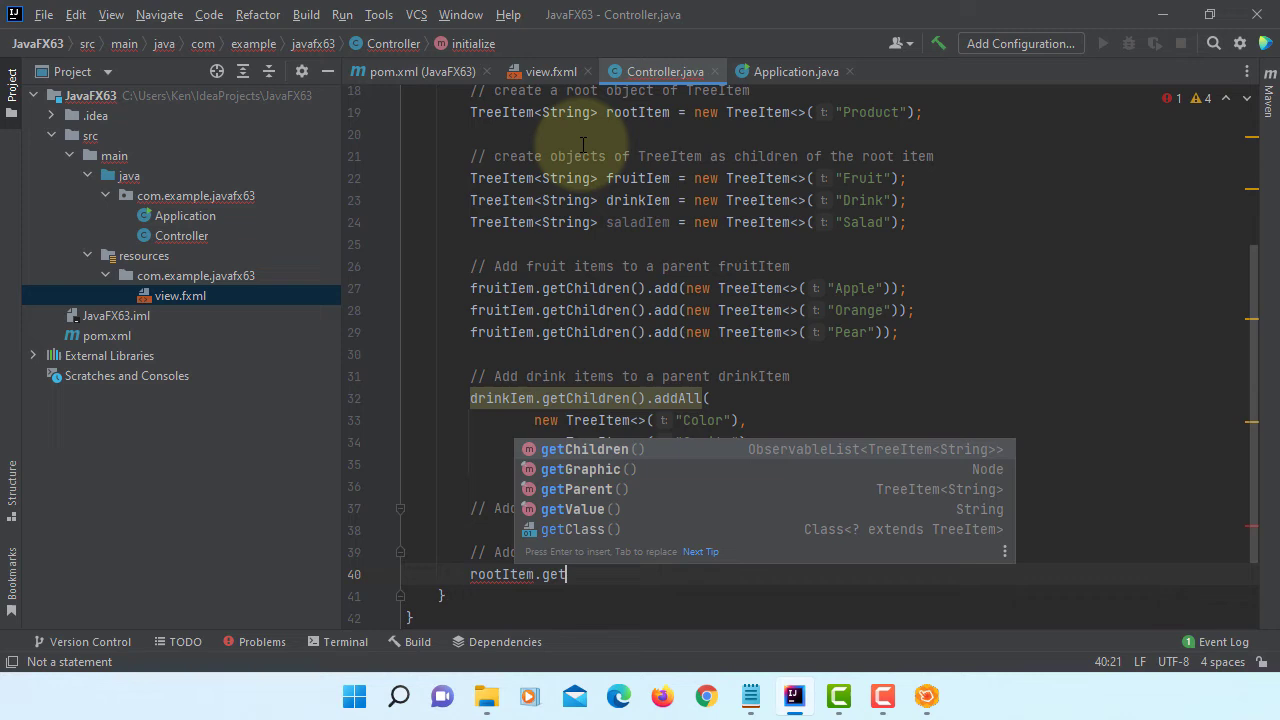
Complete rootItem.getChildren().addAll(fruitItem, drinkItem, saladItem); using autocomplete.
{"action": "type", "text": "Children().addAll("}
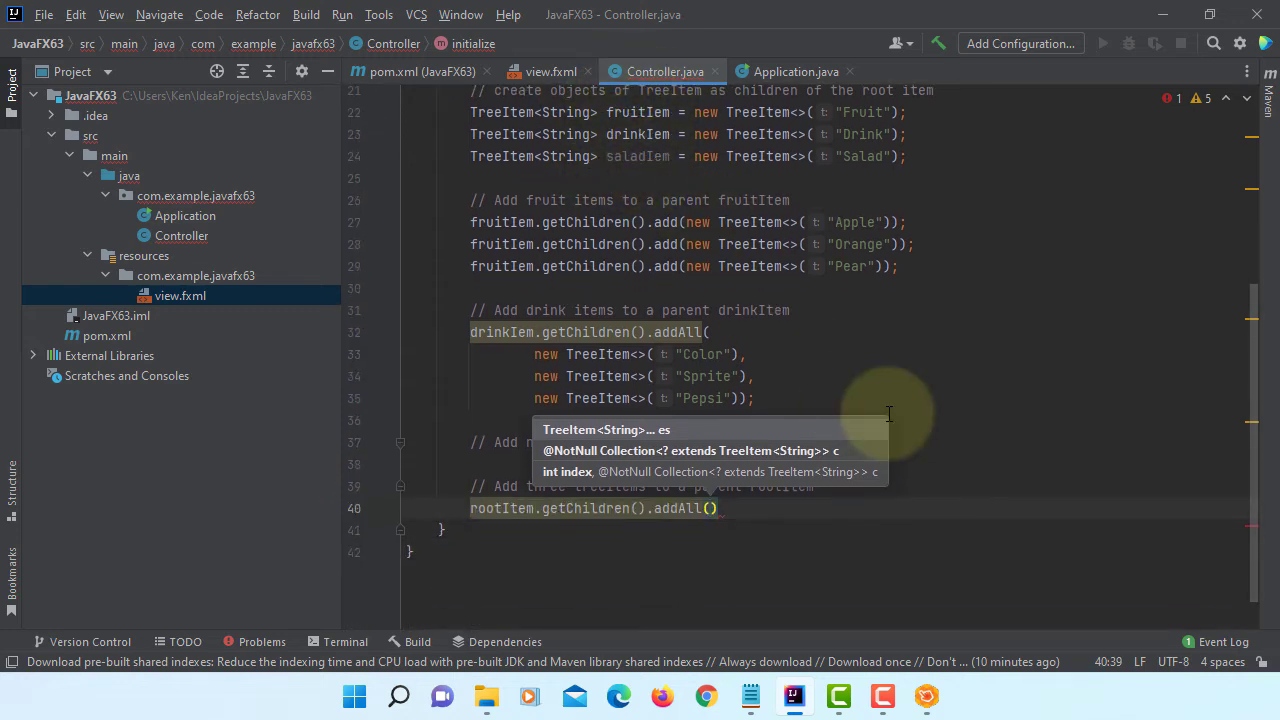
{"action": "type", "text": "fr"}
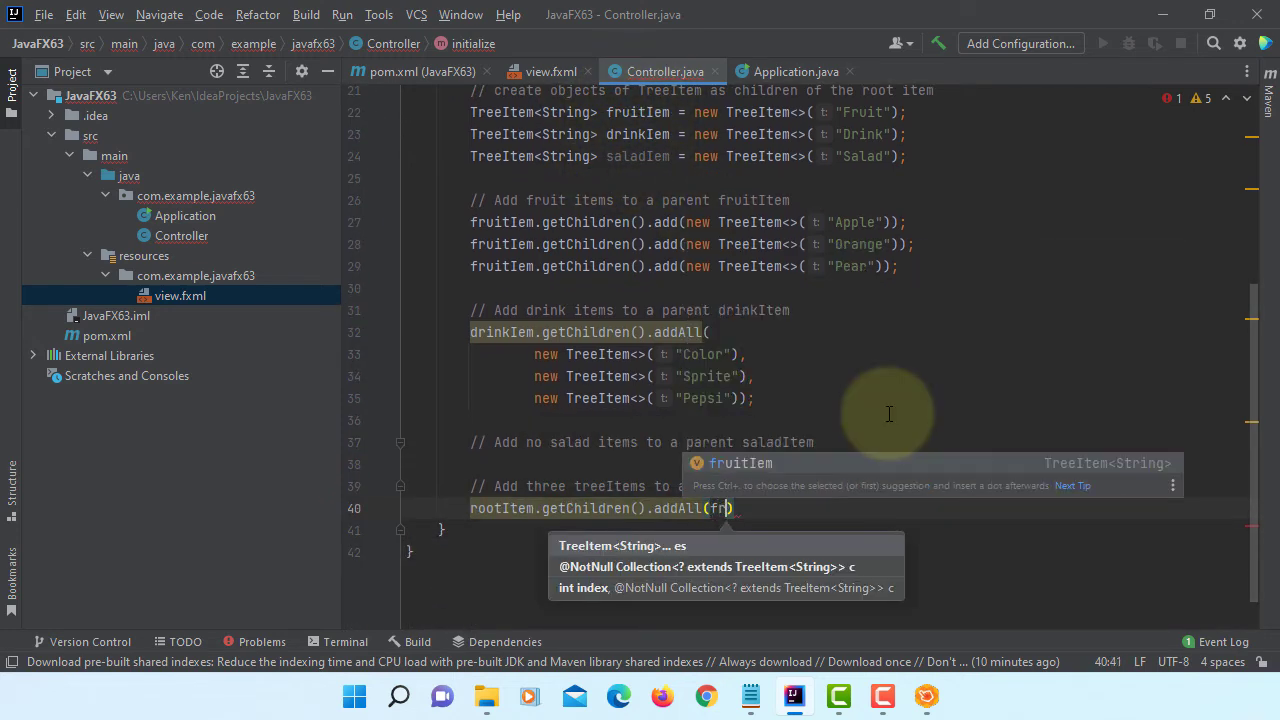
{"action": "type", "text": "ruitItem"}
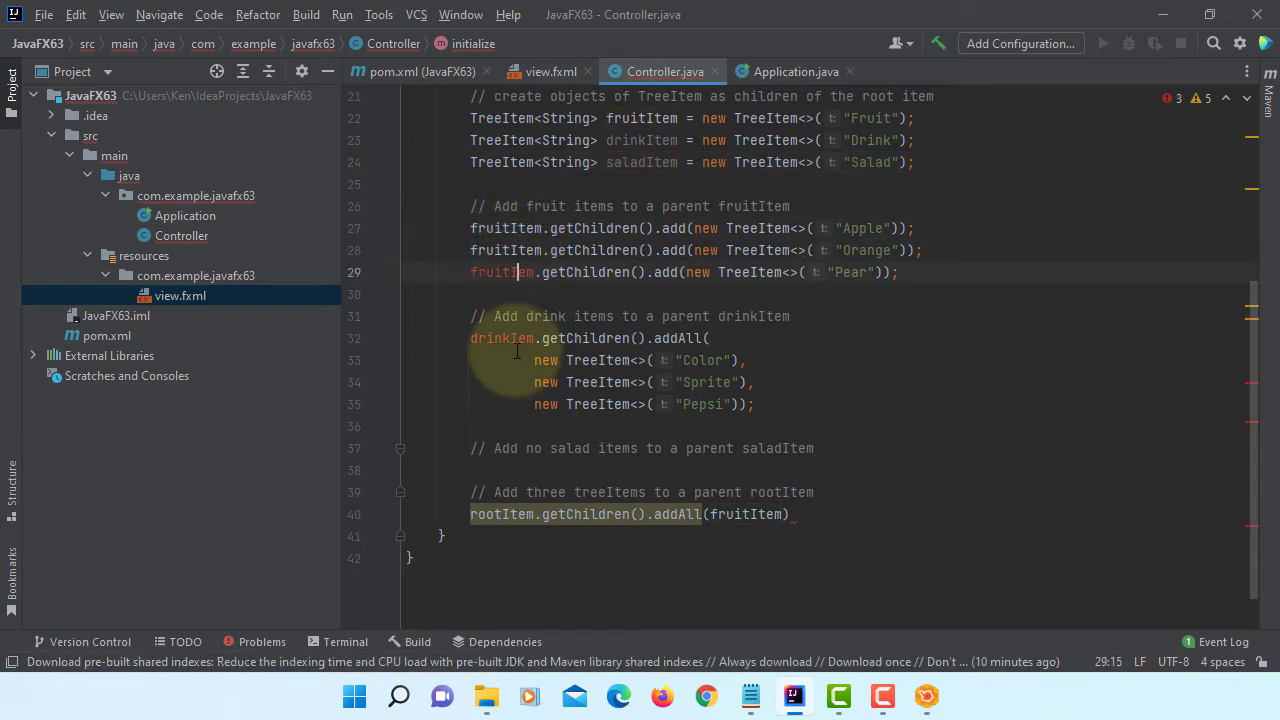
{"action": "left_click", "coordinate": [788, 514]}
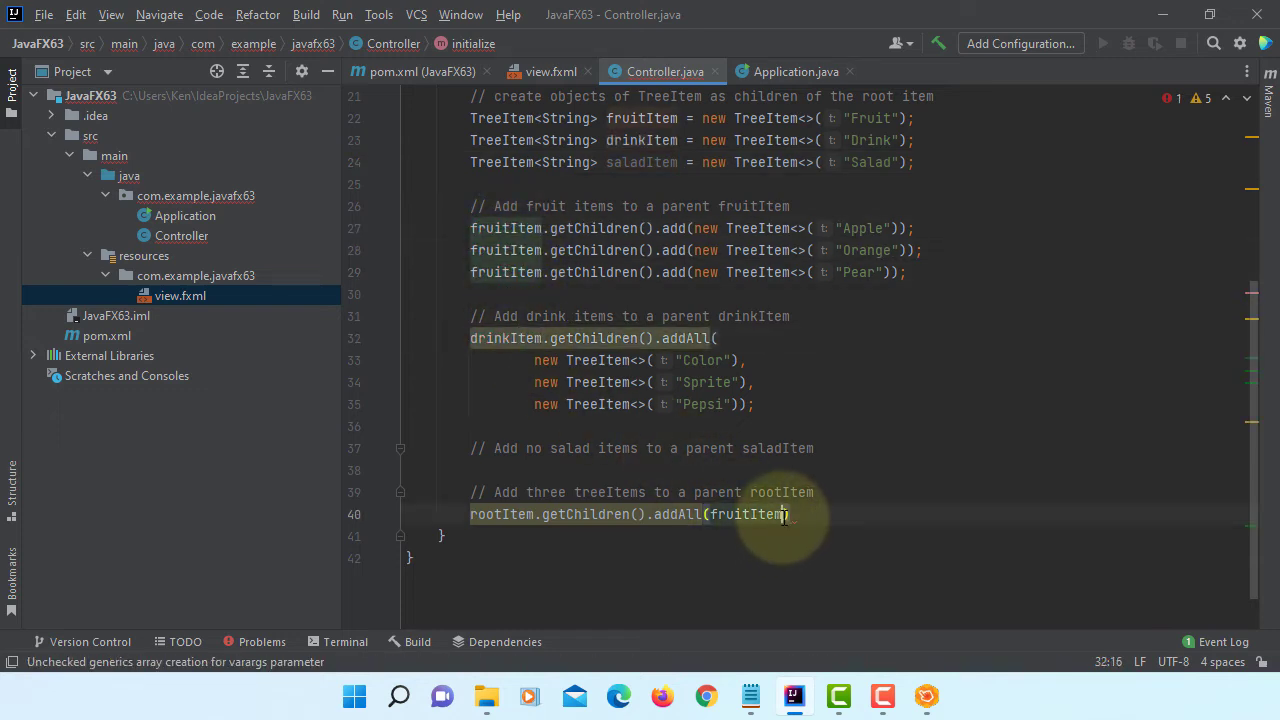
{"action": "type", "text": ", drinkItem,"}
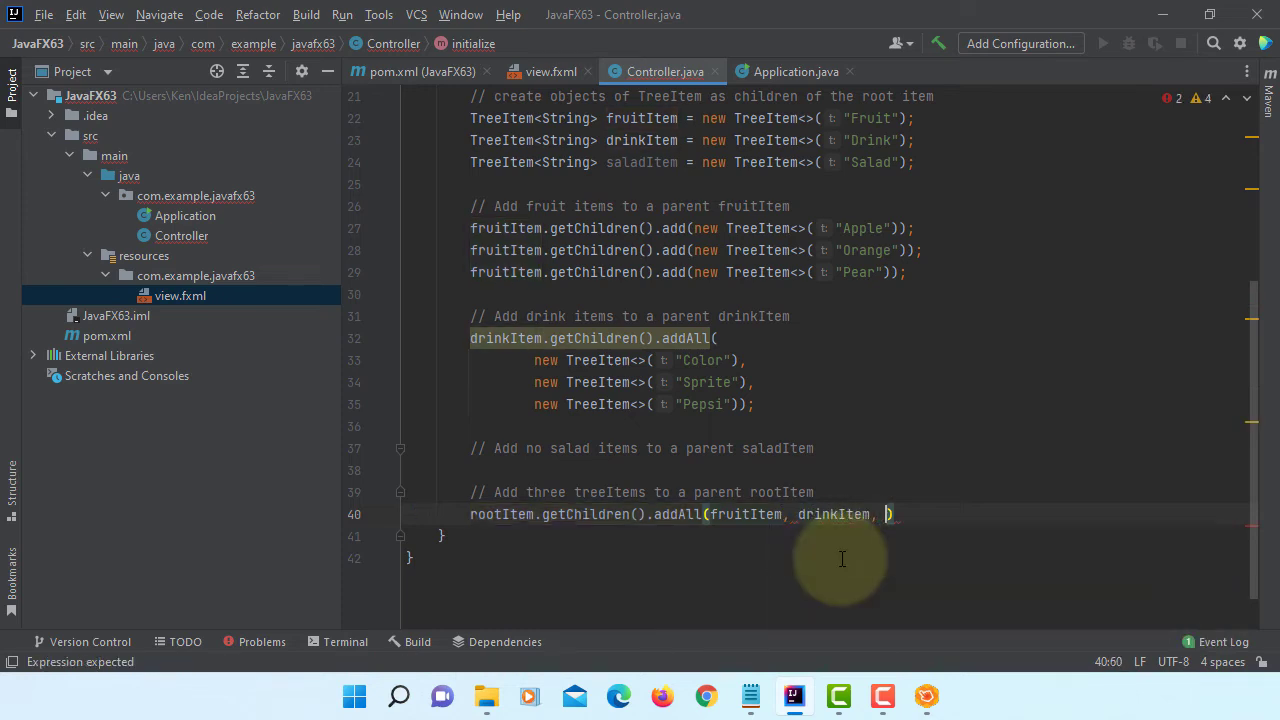
{"action": "type", "text": "salad"}
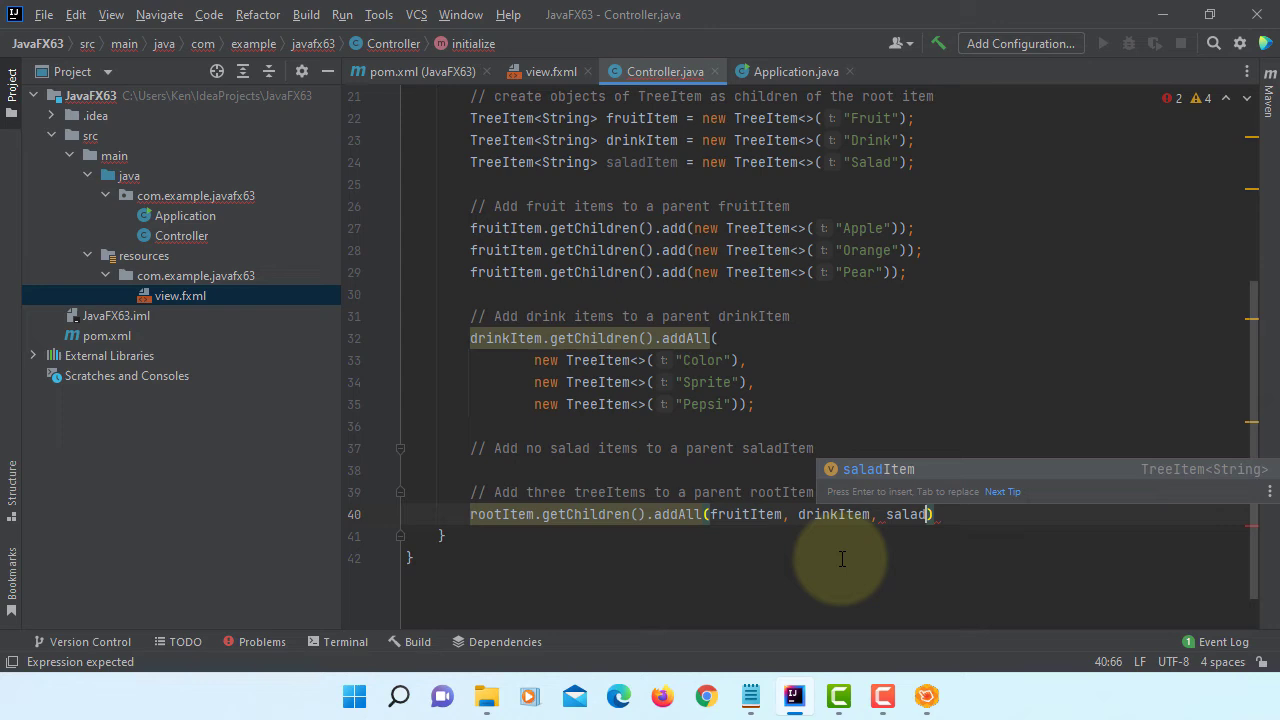
{"action": "key", "text": "enter"}
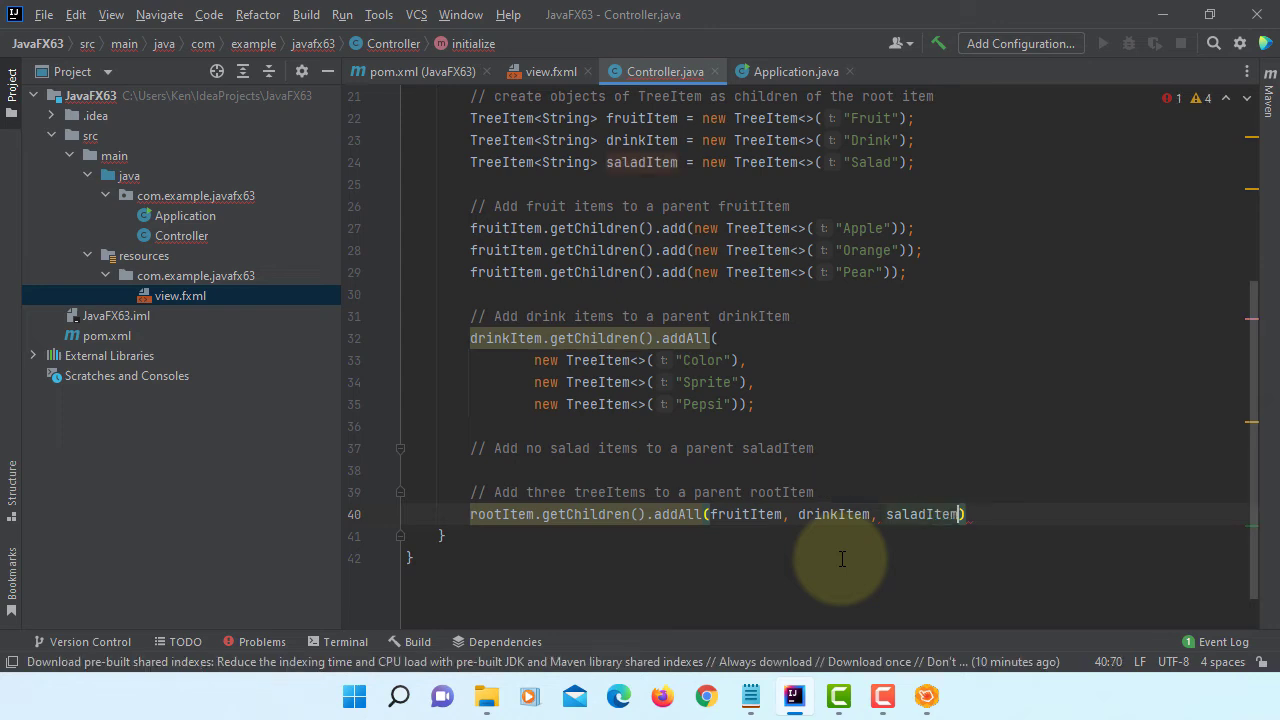
{"action": "type", "text": ";"}
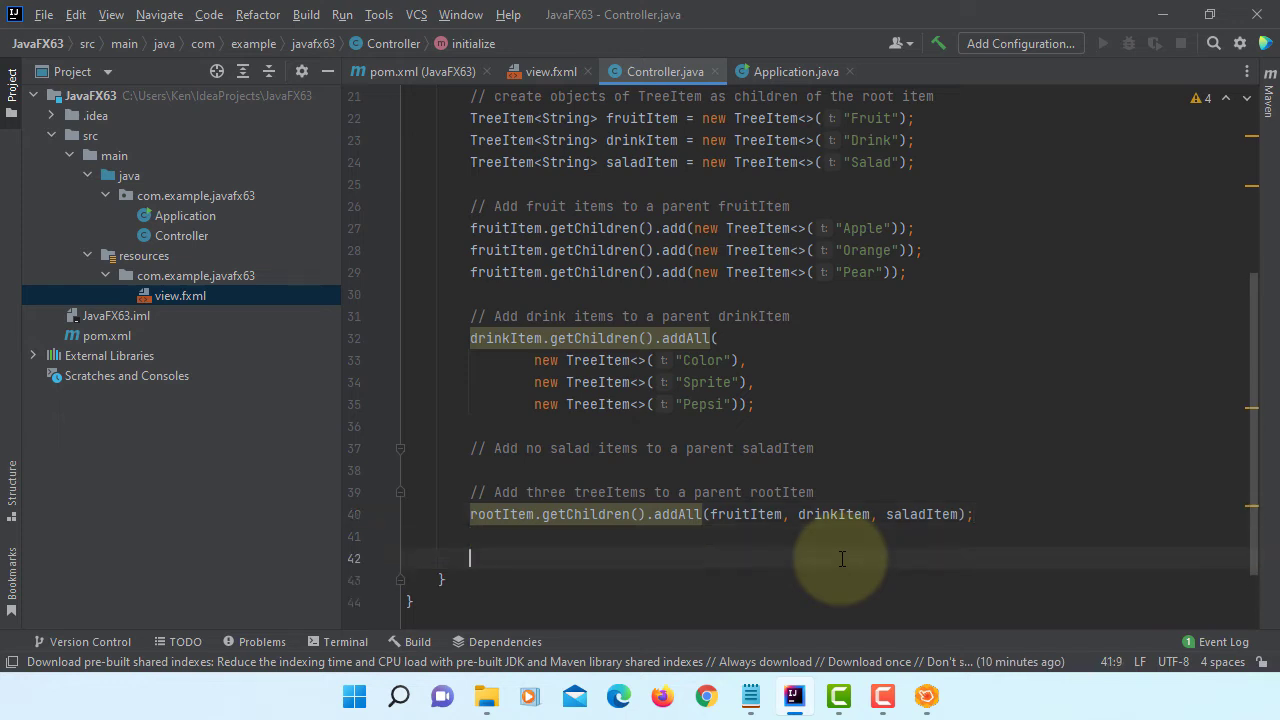
{"action": "type", "text": "// S"}
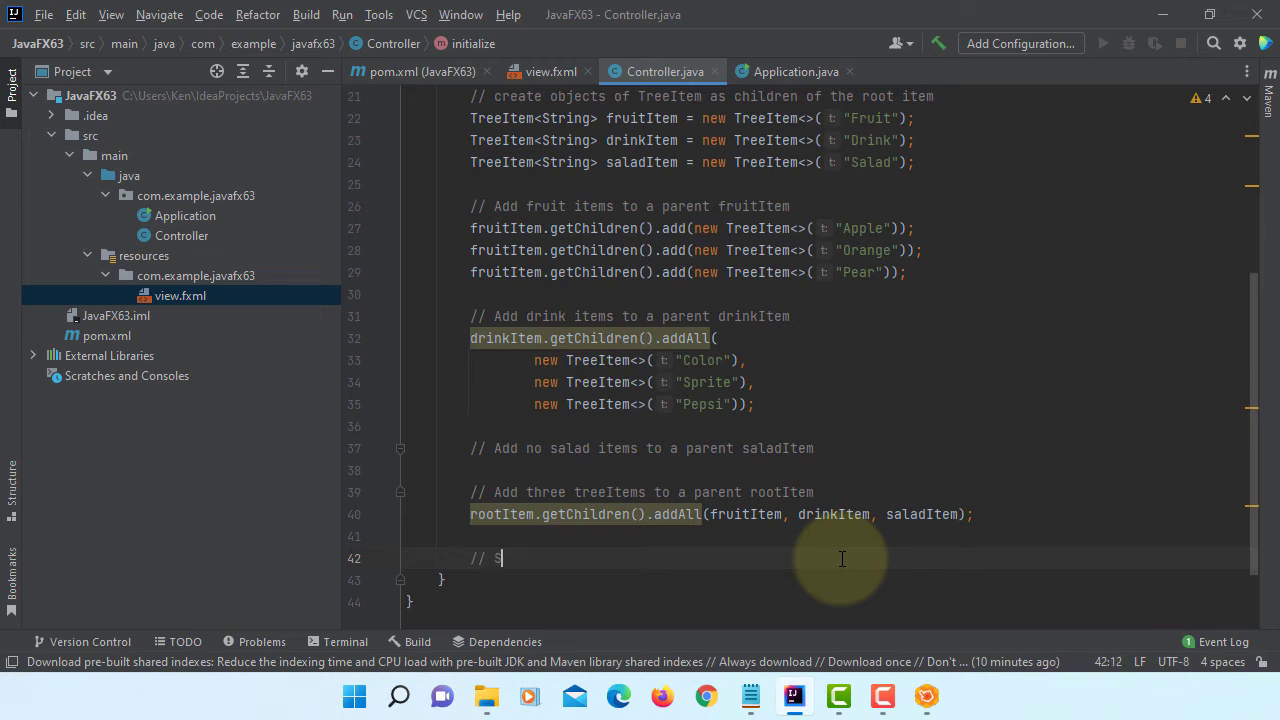
Write '// Set a root item of TreeItem' and tvCategory.setRoot(rootItem);.
{"action": "type", "text": "Set a"}
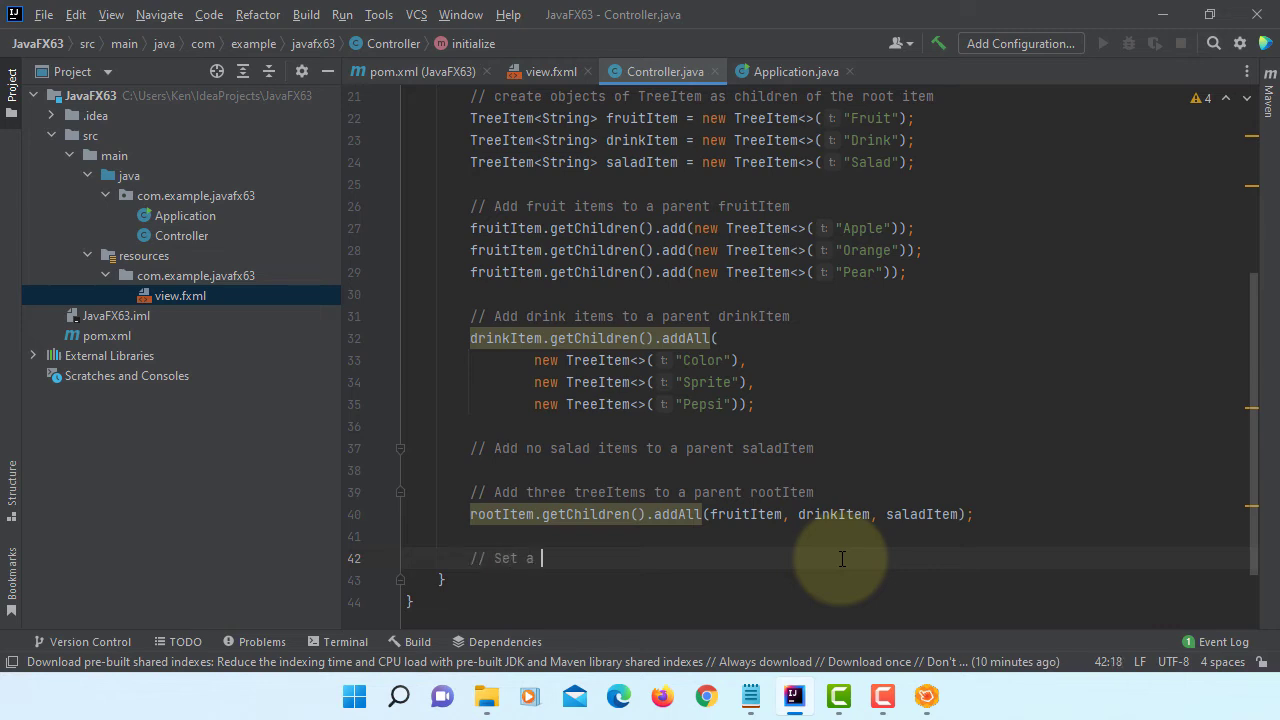
{"action": "type", "text": "root item of TreeItem"}
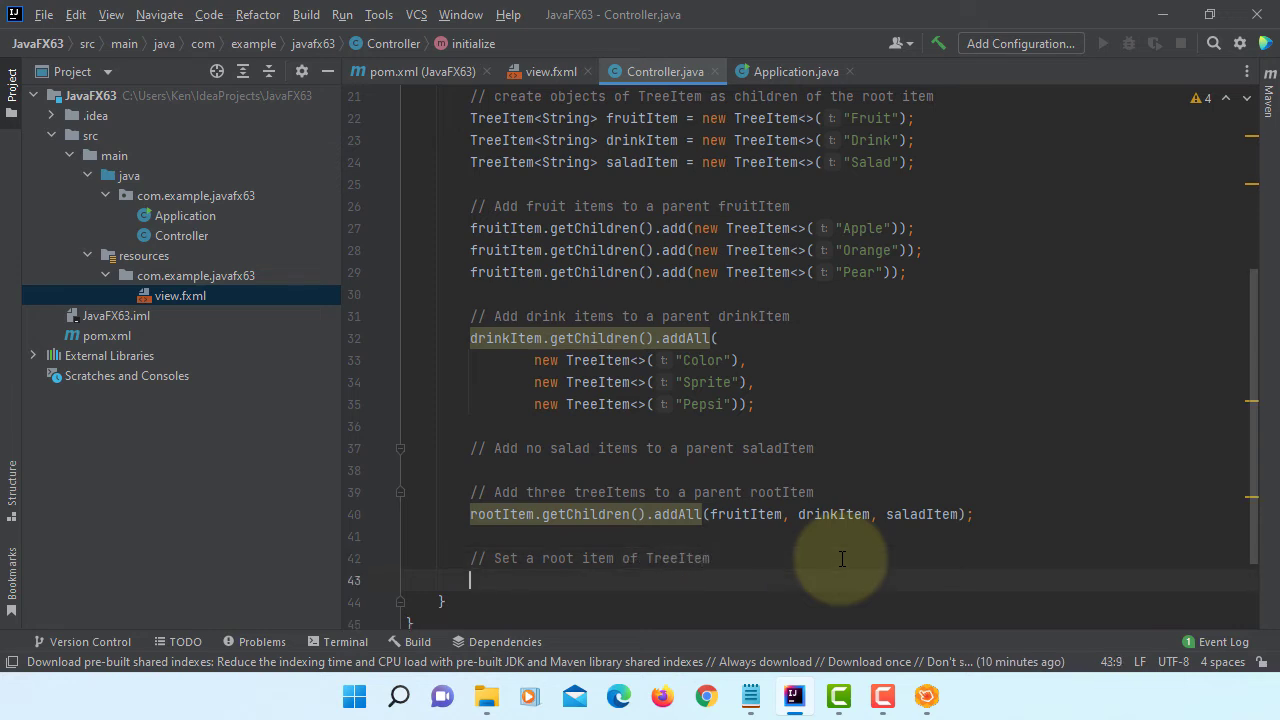
{"action": "type", "text": "tvCategory."}
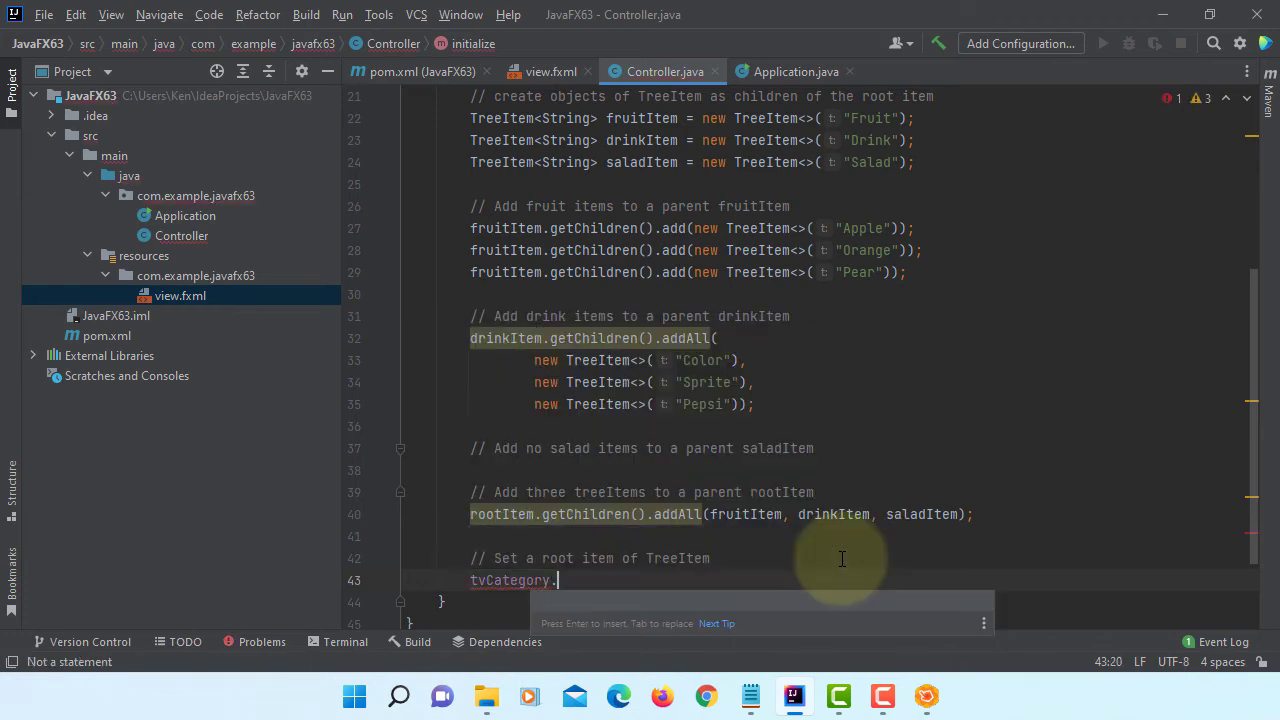
{"action": "type", "text": "setRo"}
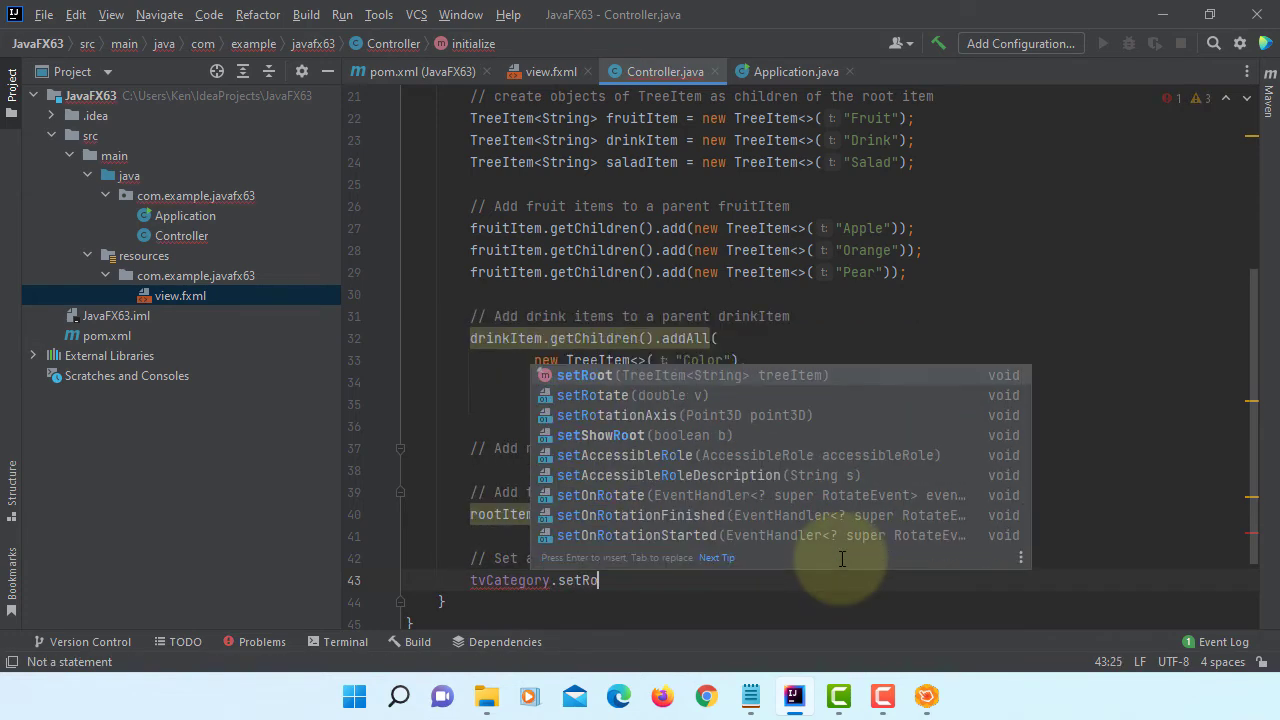
{"action": "type", "text": "ot(rootItem);"}
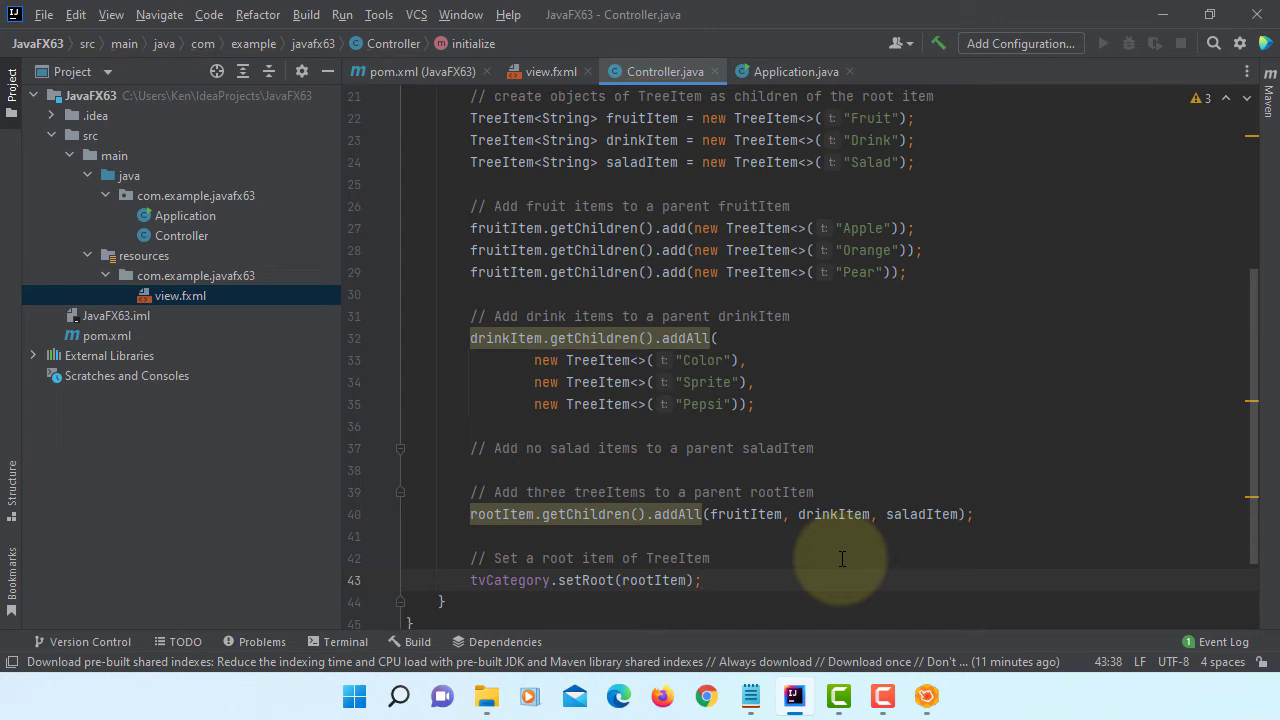
{"action": "scroll", "scroll_direction": "down", "scroll_amount": 3}
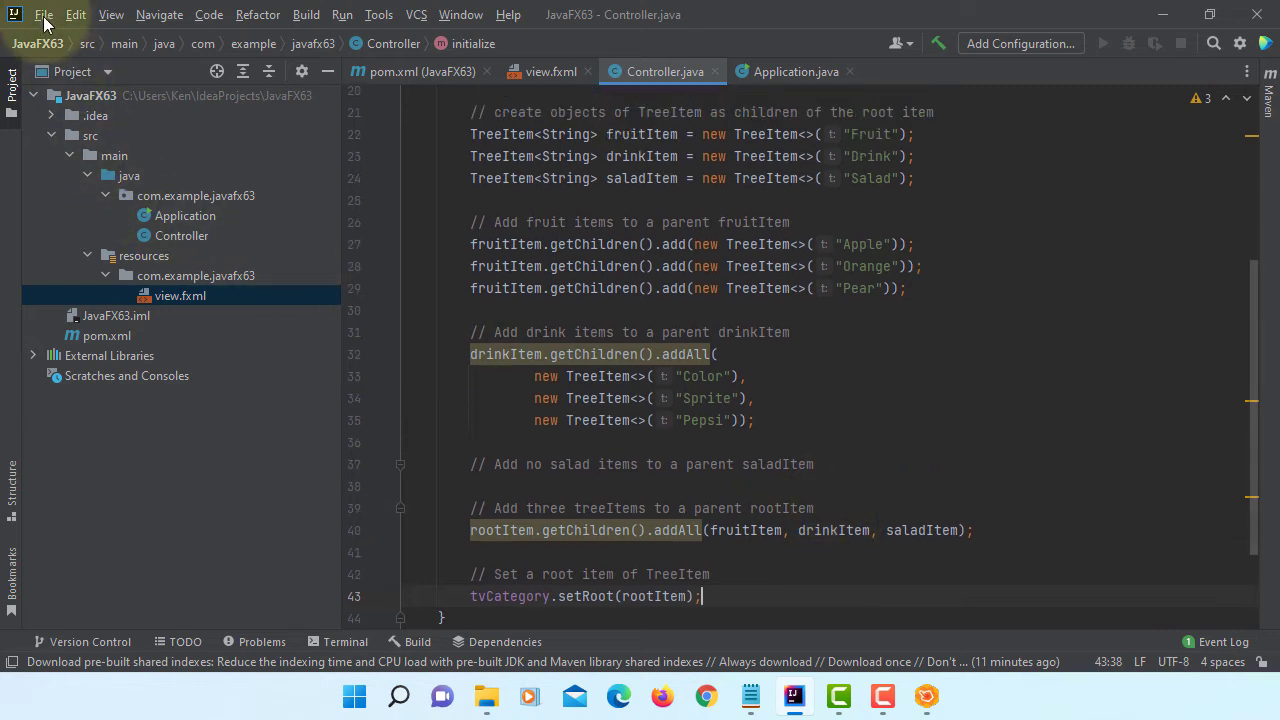
In Project Structure > Libraries, add a Java library from C:\Program Files\Java\javafx-sdk-17.0.1\lib and confirm.
{"action": "left_click", "coordinate": [44, 14]}
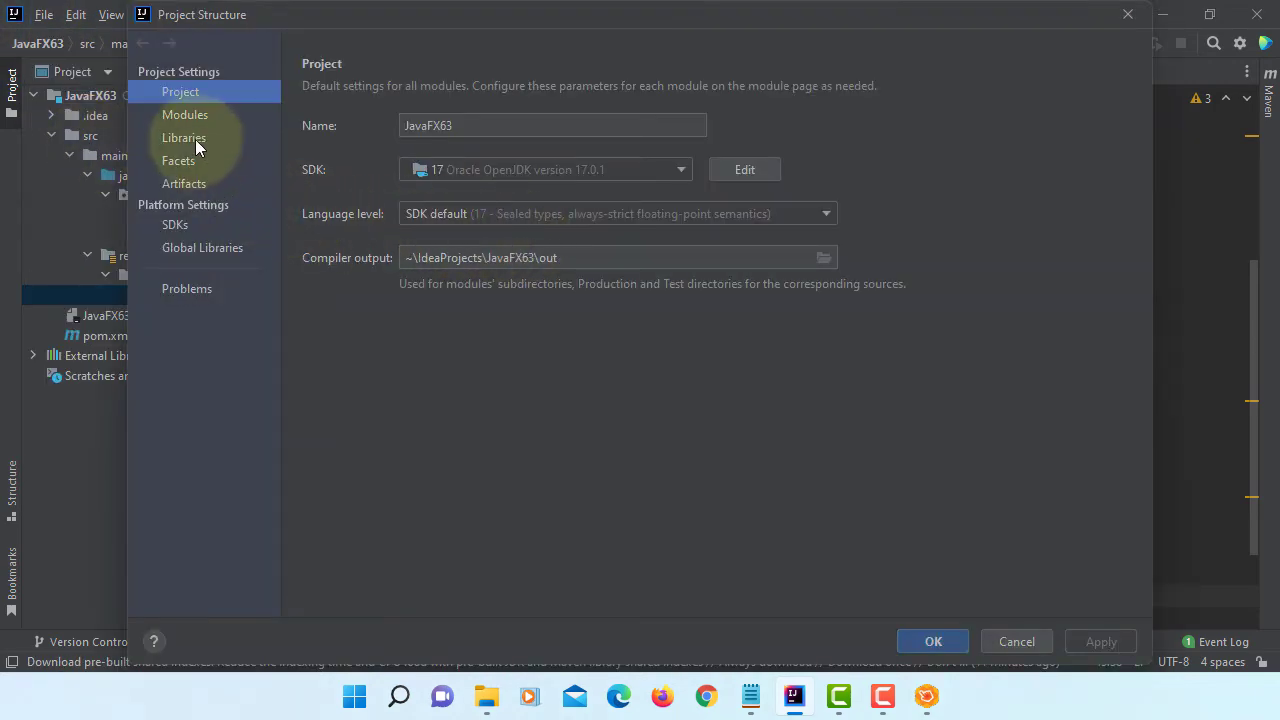
{"action": "left_click", "coordinate": [184, 136]}
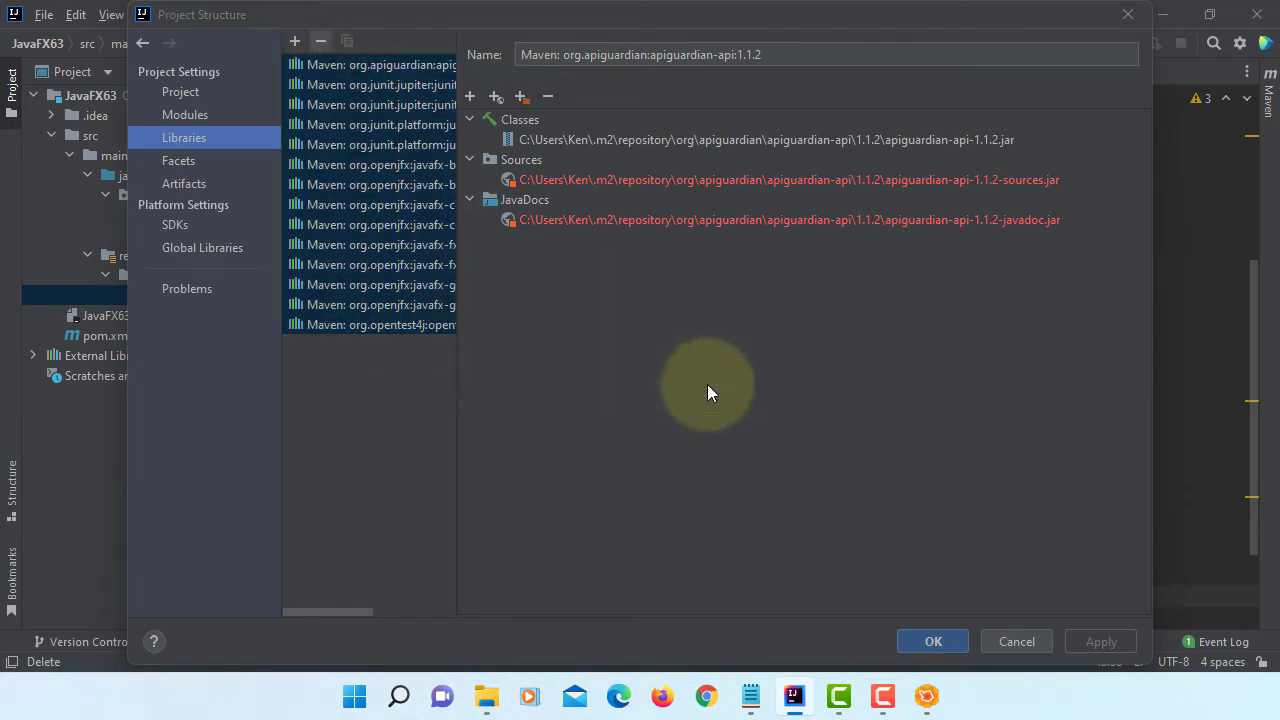
{"action": "left_click", "coordinate": [294, 40]}
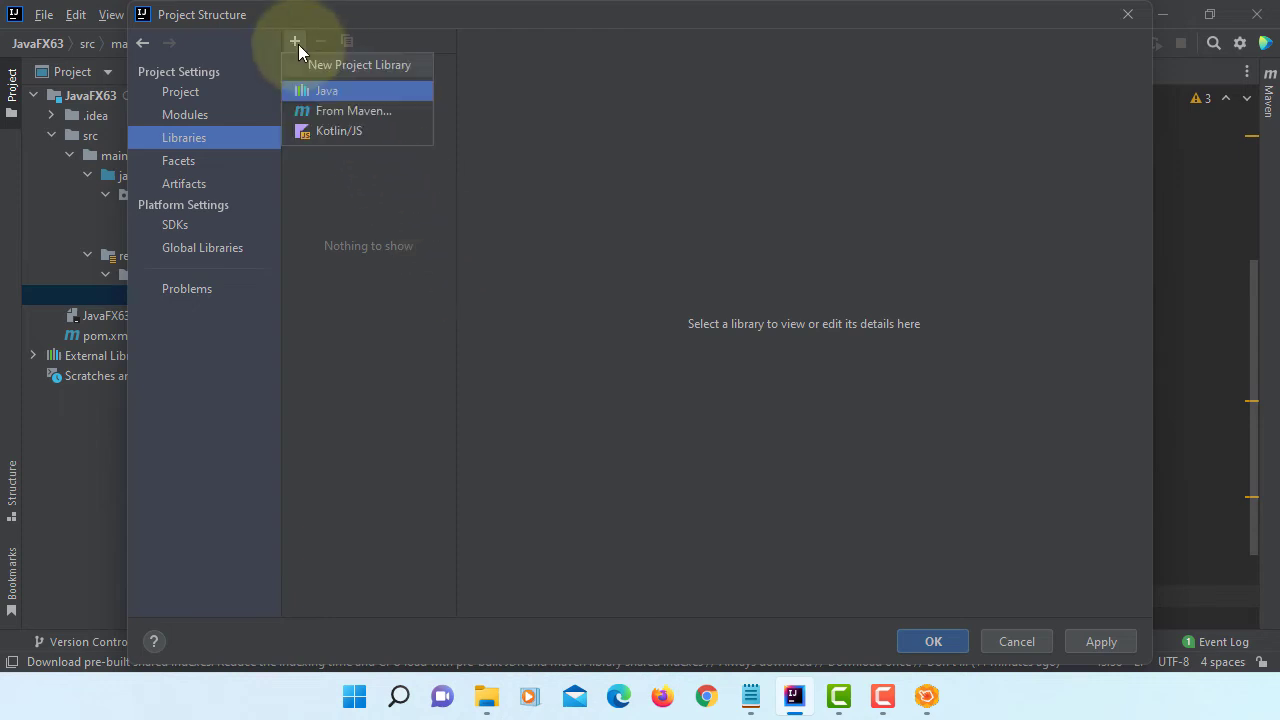
{"action": "left_click", "coordinate": [326, 90]}
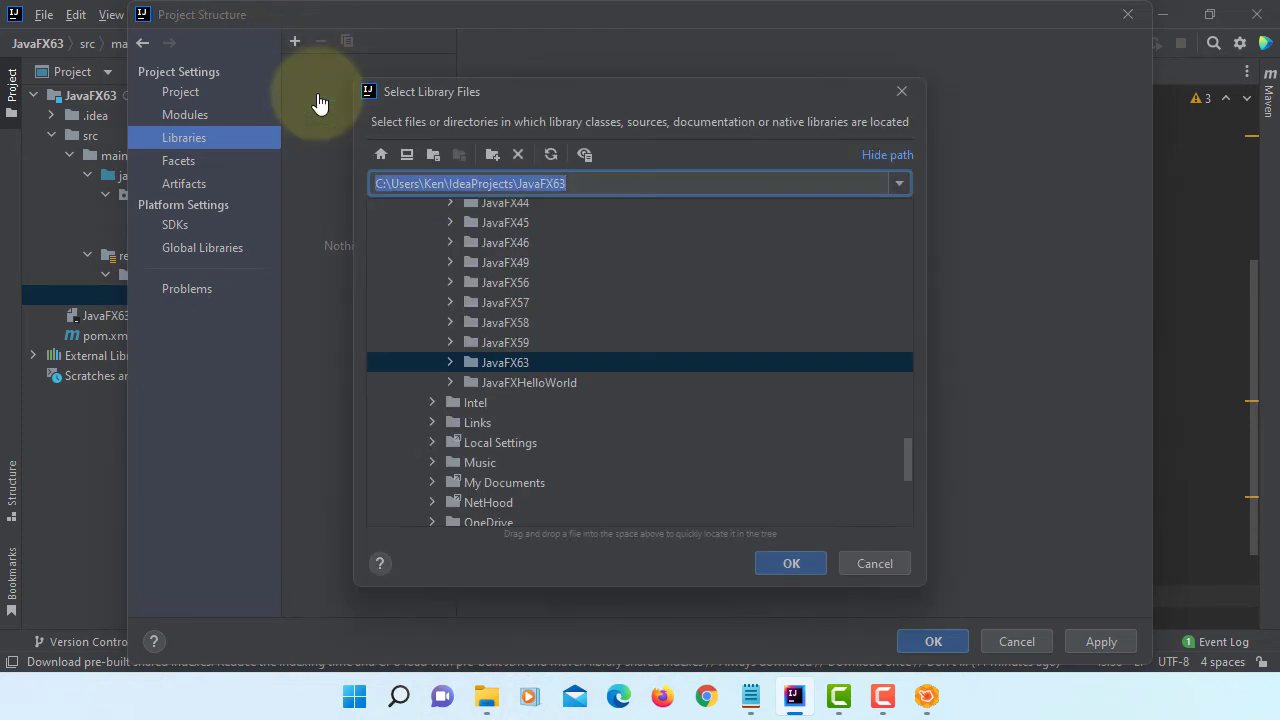
{"action": "mouse_move", "coordinate": [588, 222]}
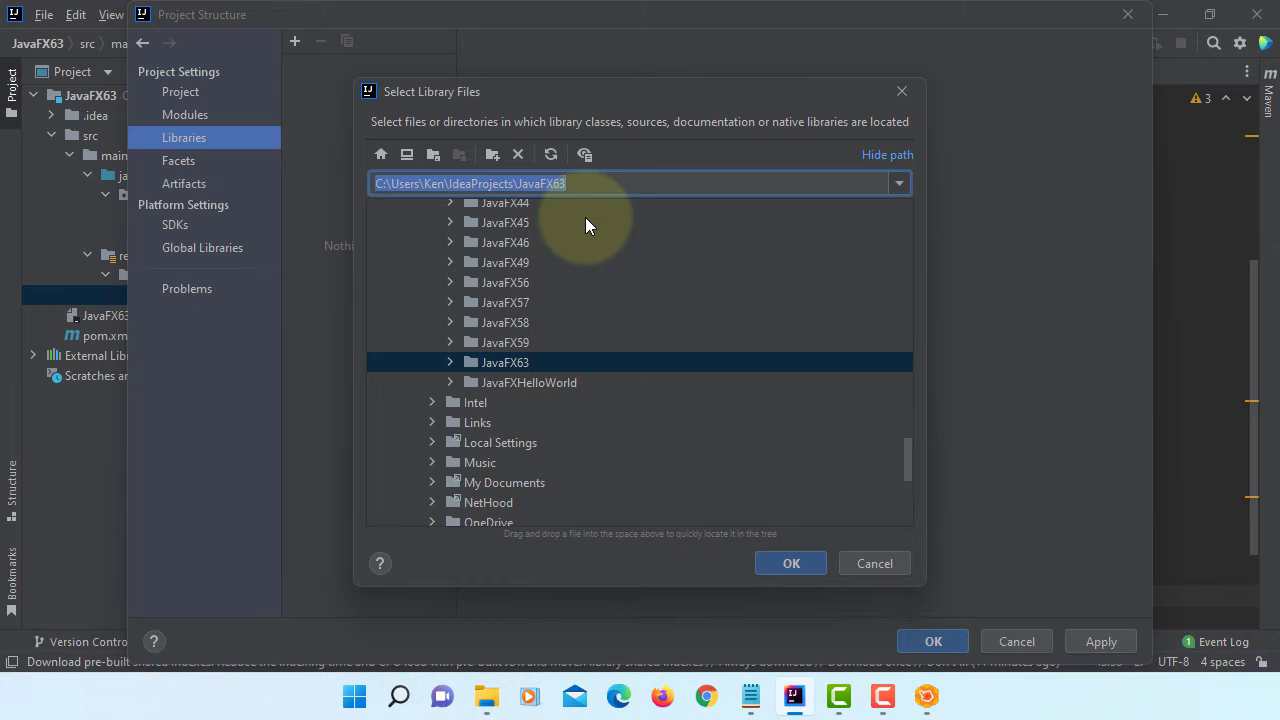
{"action": "mouse_move", "coordinate": [644, 248]}
{"action": "type", "text": "C:\\Program Files"}
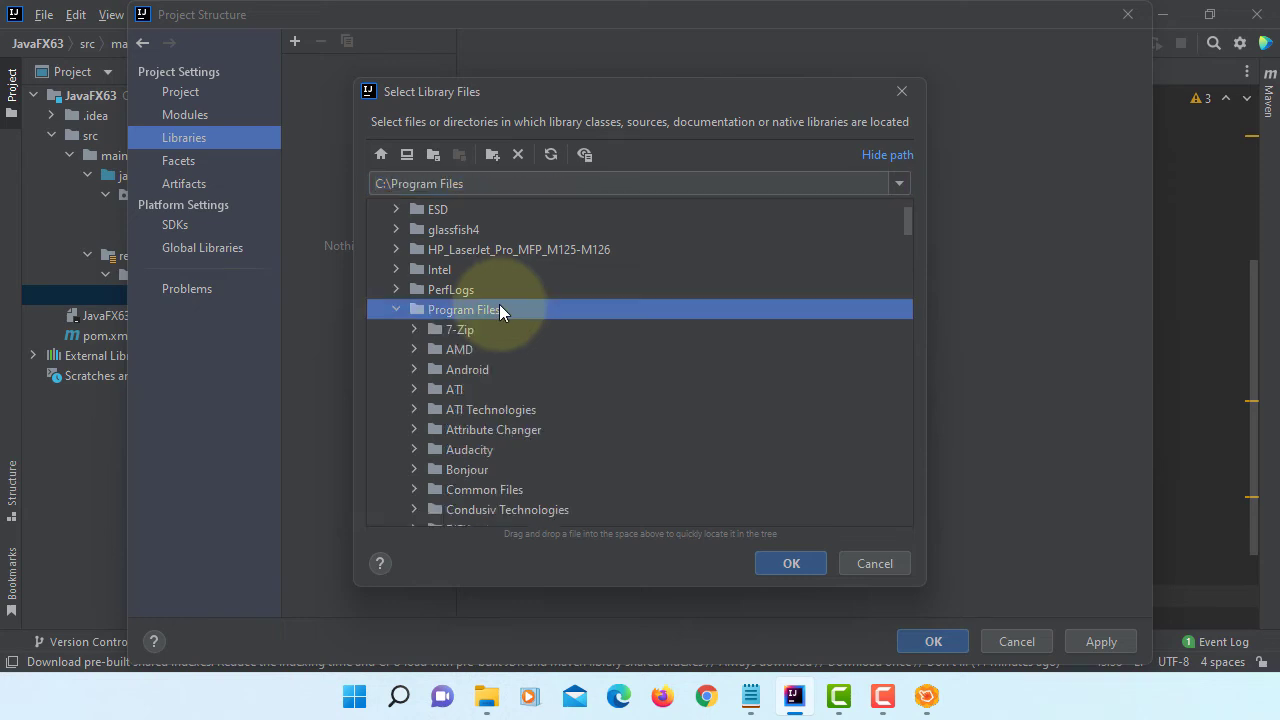
{"action": "scroll", "scroll_direction": "down", "scroll_amount": 3}
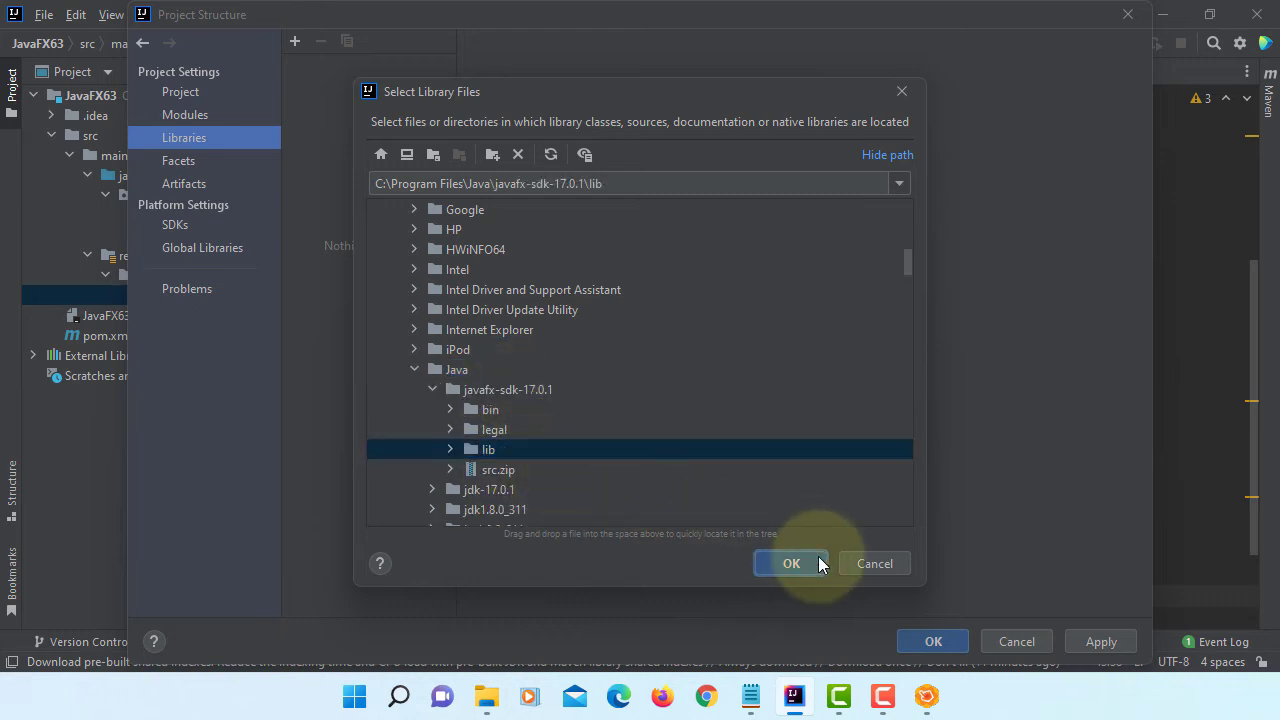
{"action": "left_click", "coordinate": [790, 564]}
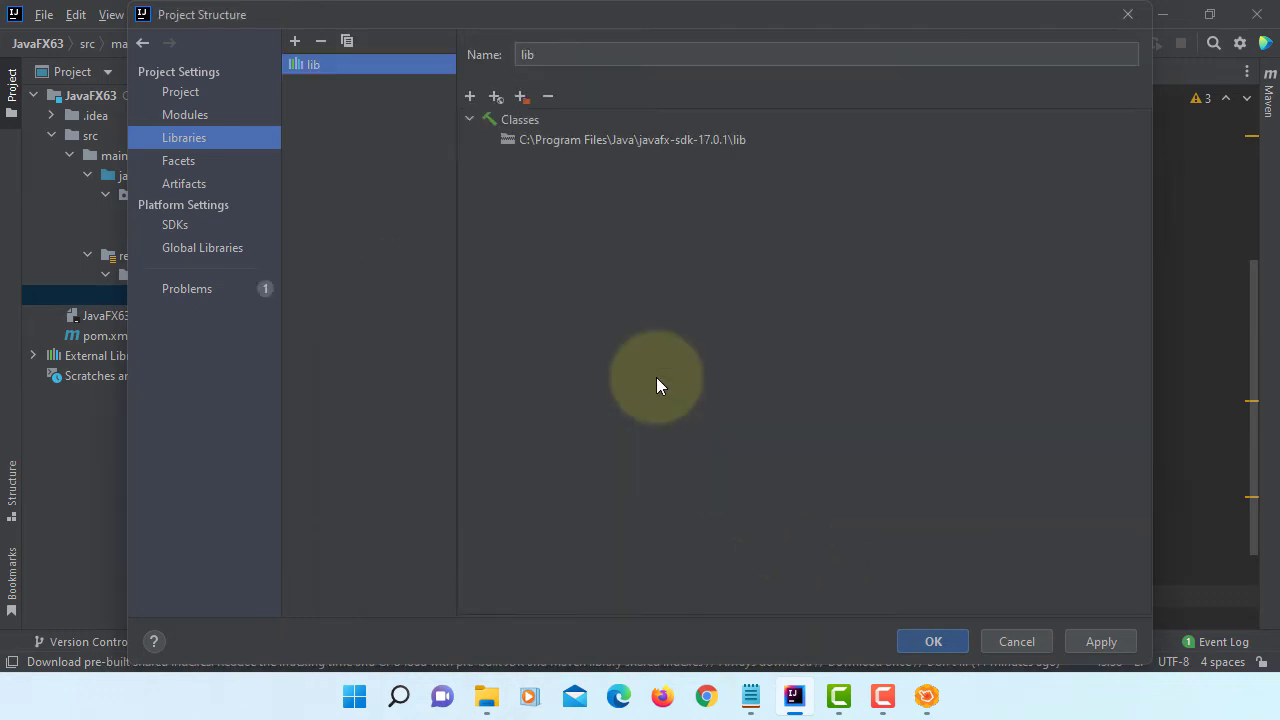
{"action": "mouse_move", "coordinate": [750, 232]}
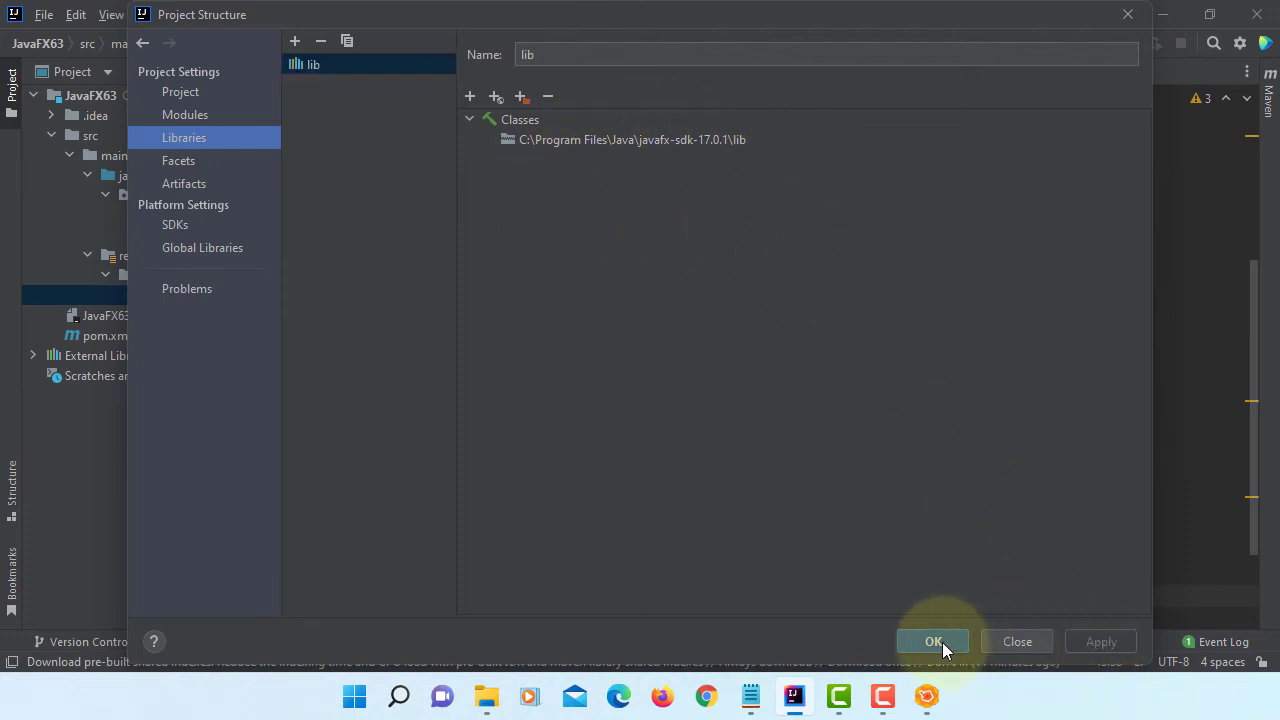
{"action": "left_click", "coordinate": [932, 640]}
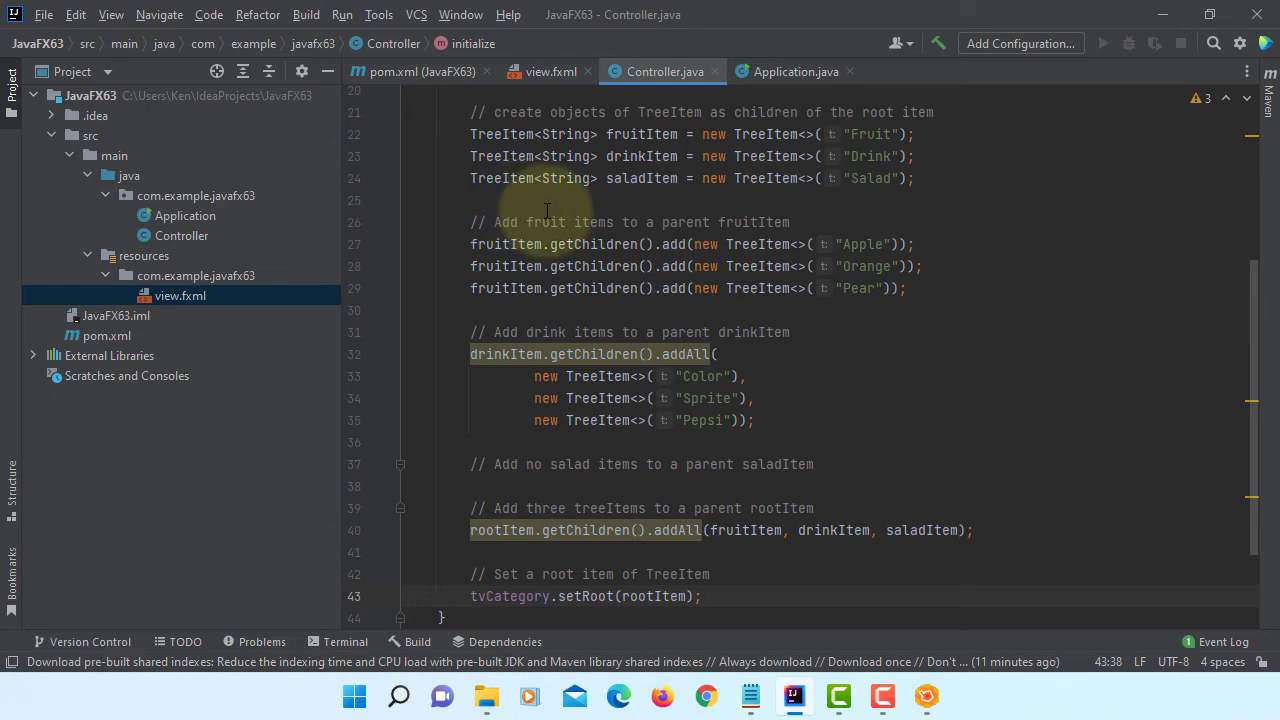
Build the project and create an Application run configuration named App with main class Application.
{"action": "left_click", "coordinate": [306, 14]}
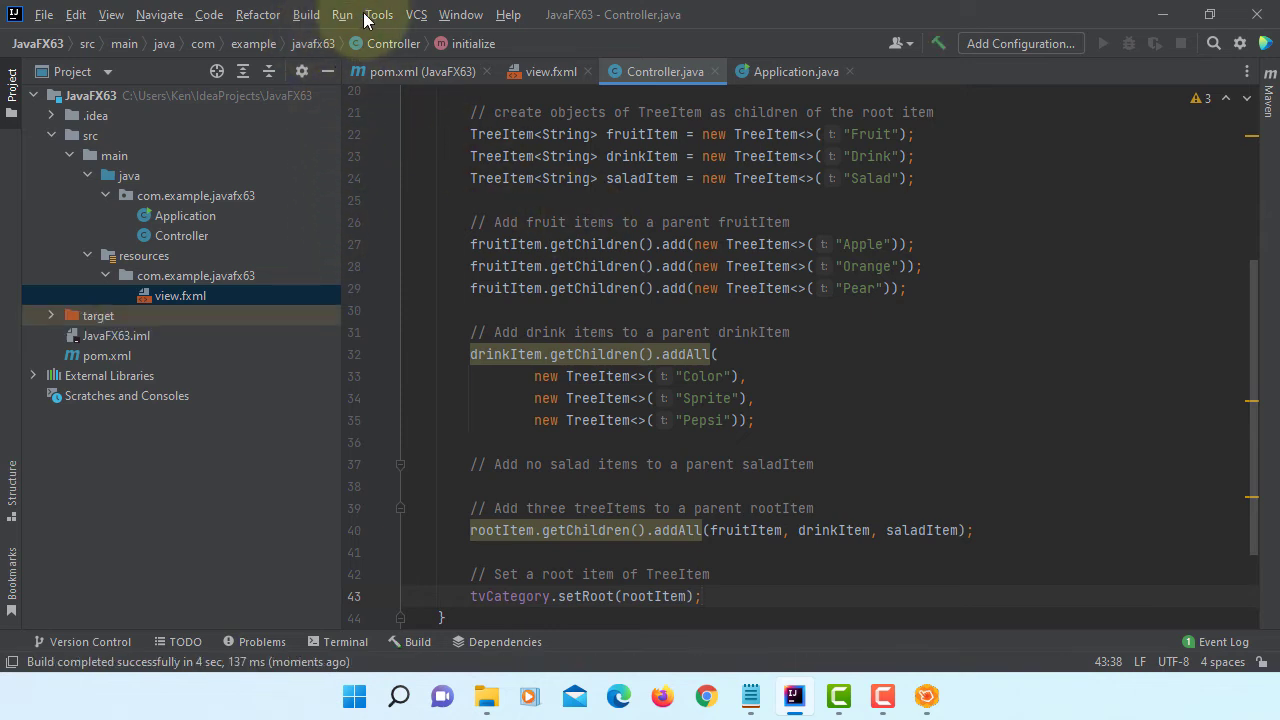
{"action": "left_click", "coordinate": [342, 14]}
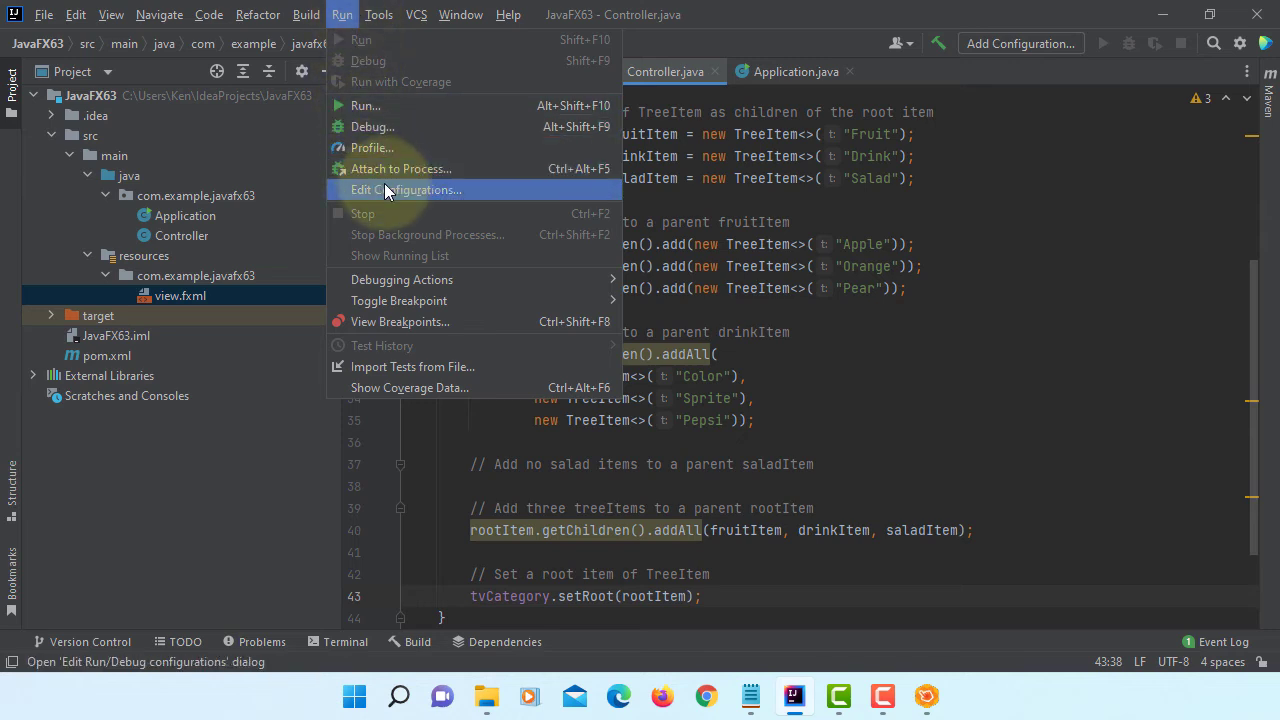
{"action": "left_click", "coordinate": [406, 190]}
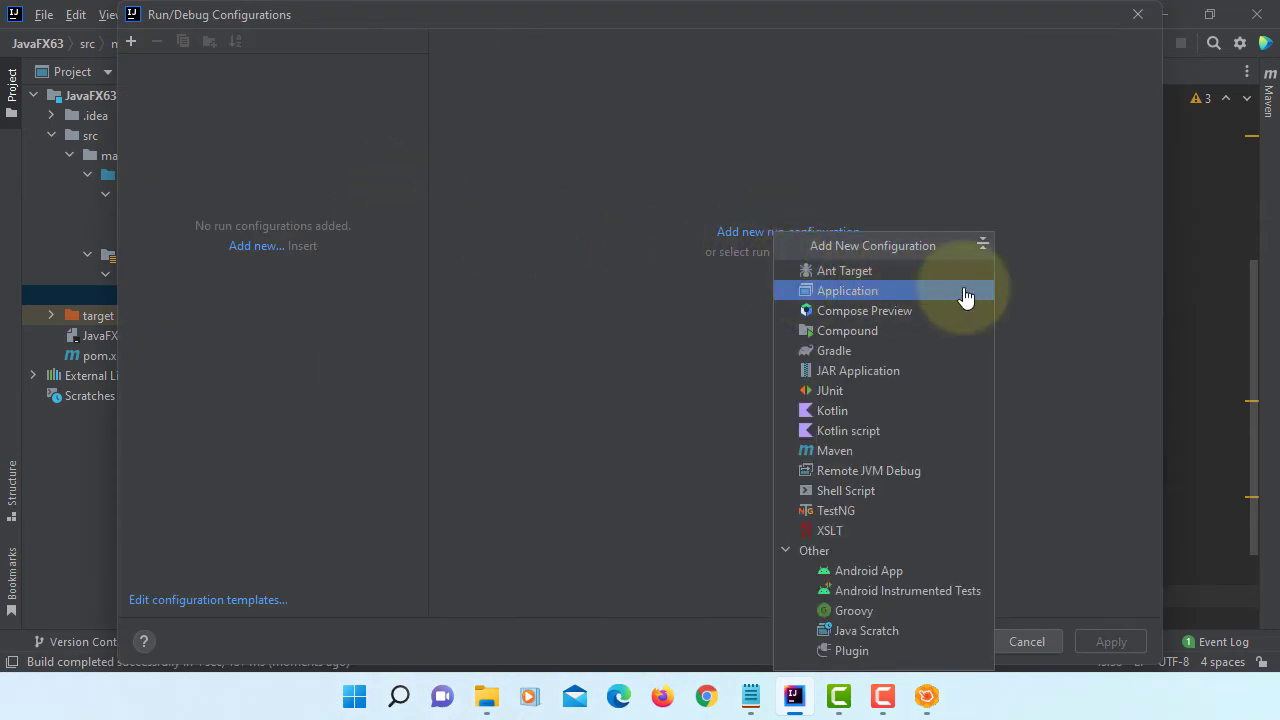
{"action": "left_click", "coordinate": [848, 290]}
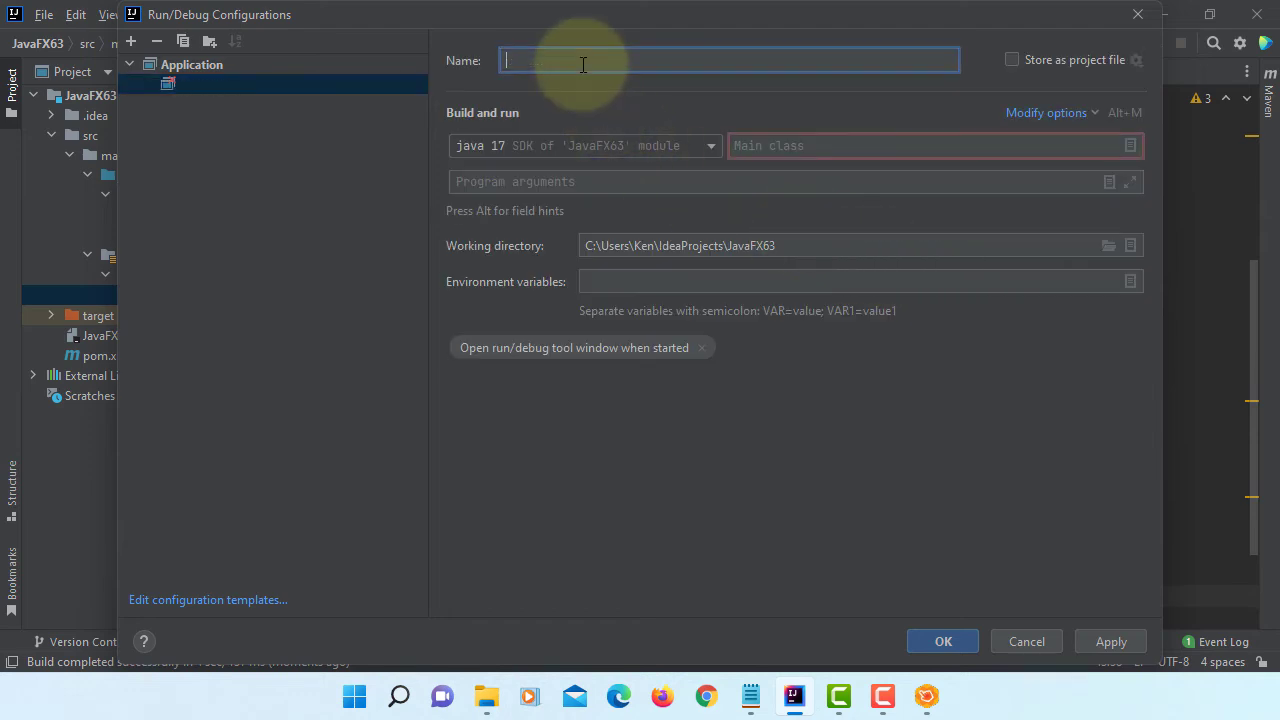
{"action": "type", "text": "App"}
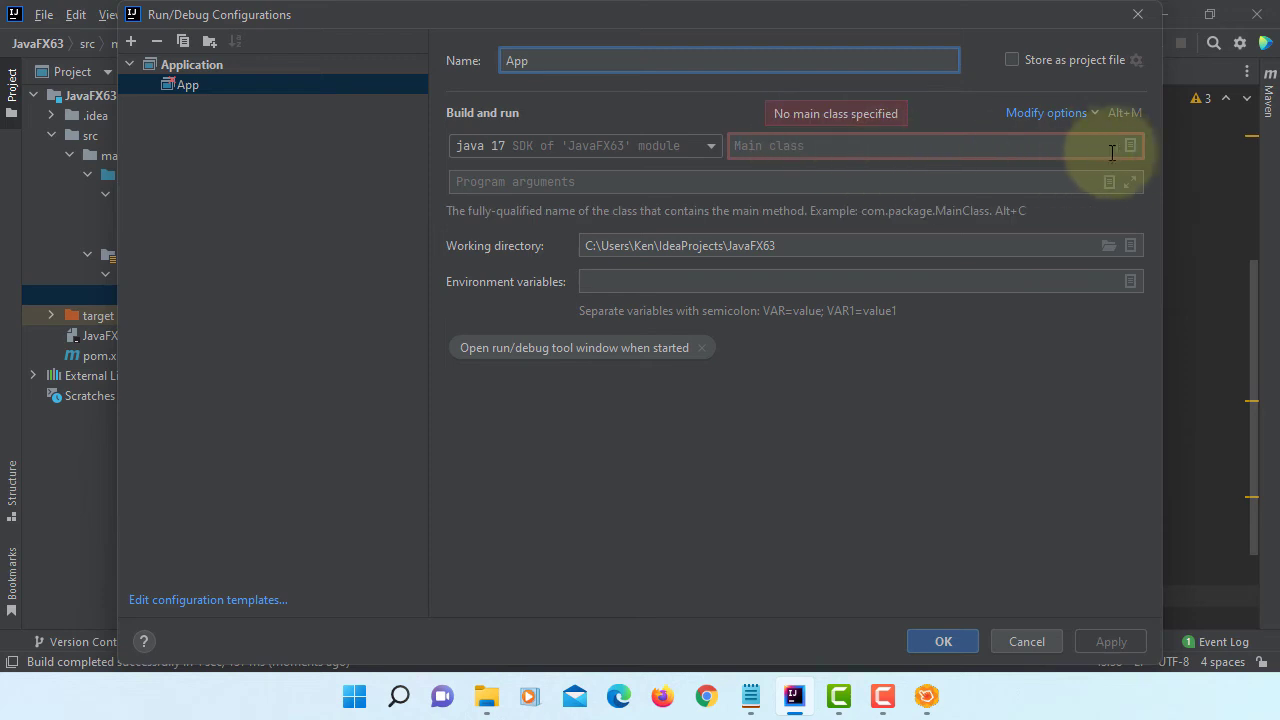
{"action": "left_click", "coordinate": [1130, 144]}
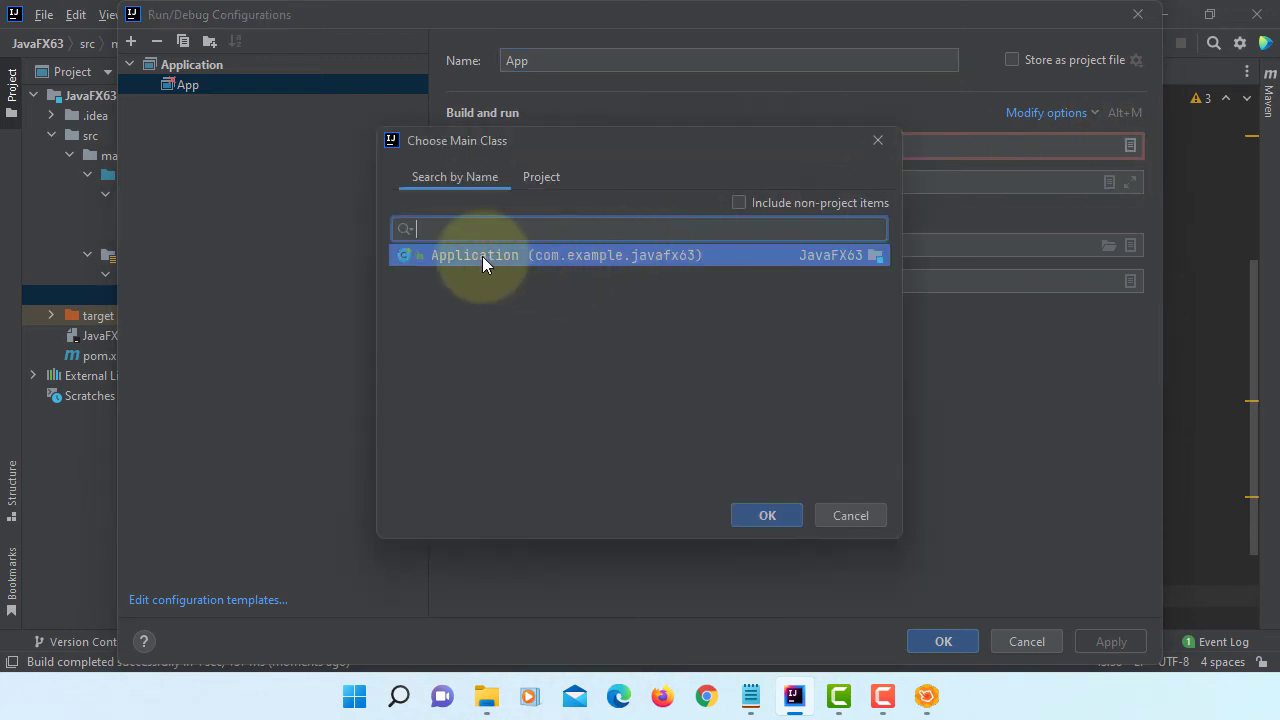
{"action": "left_click", "coordinate": [768, 516]}
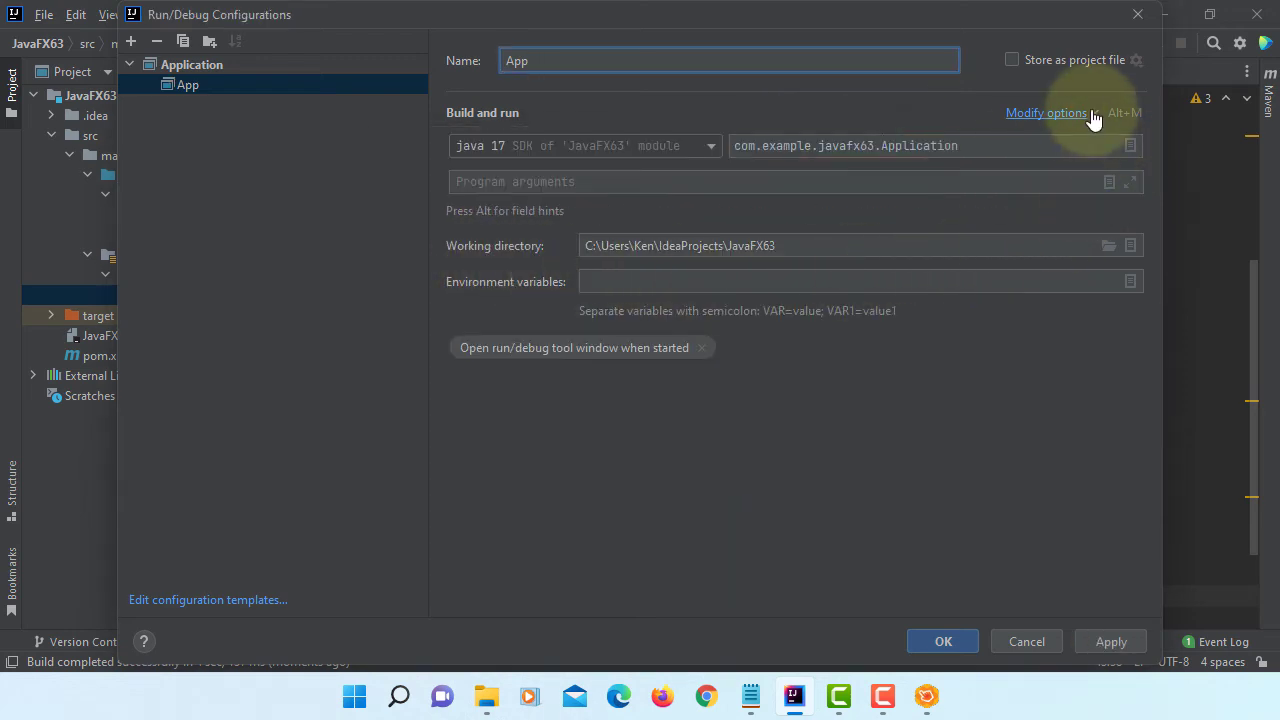
Add VM options --module-path "C:\Program Files\Java\javafx-sdk-17.0.1\lib" --add-modules javafx.controls,javafx.fxml and save.
{"action": "left_click", "coordinate": [1046, 112]}
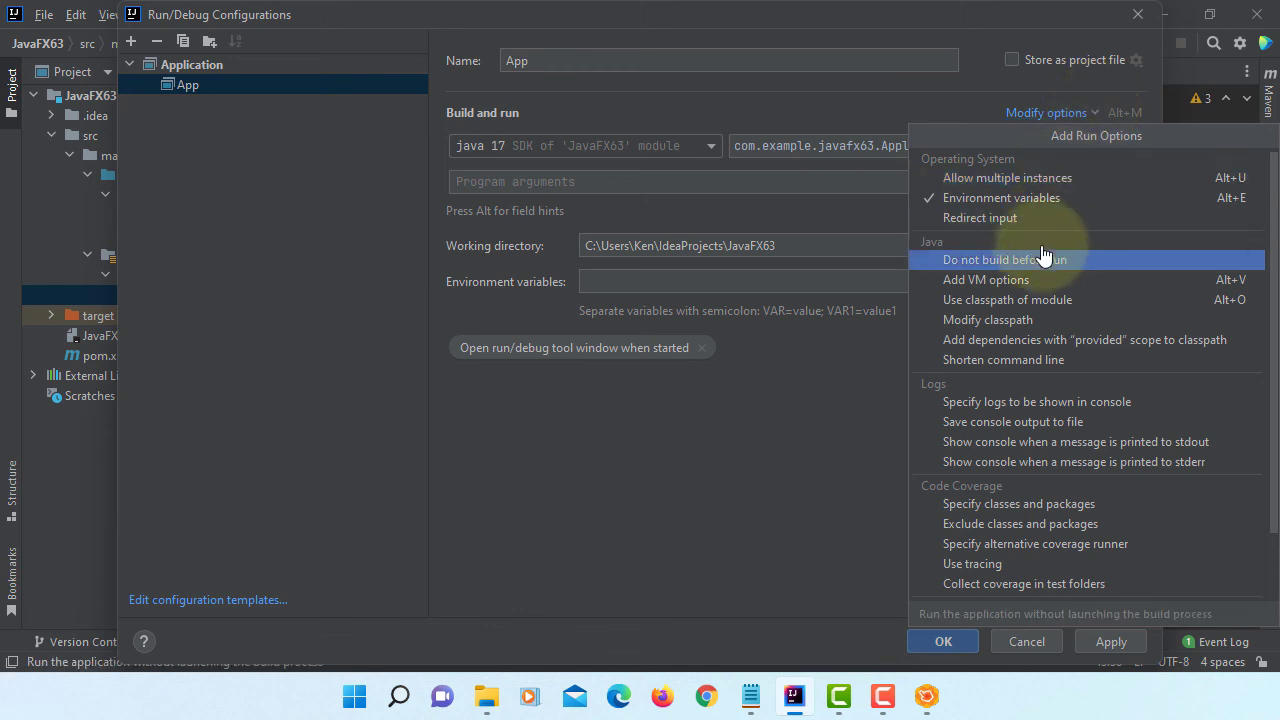
{"action": "left_click", "coordinate": [984, 280]}
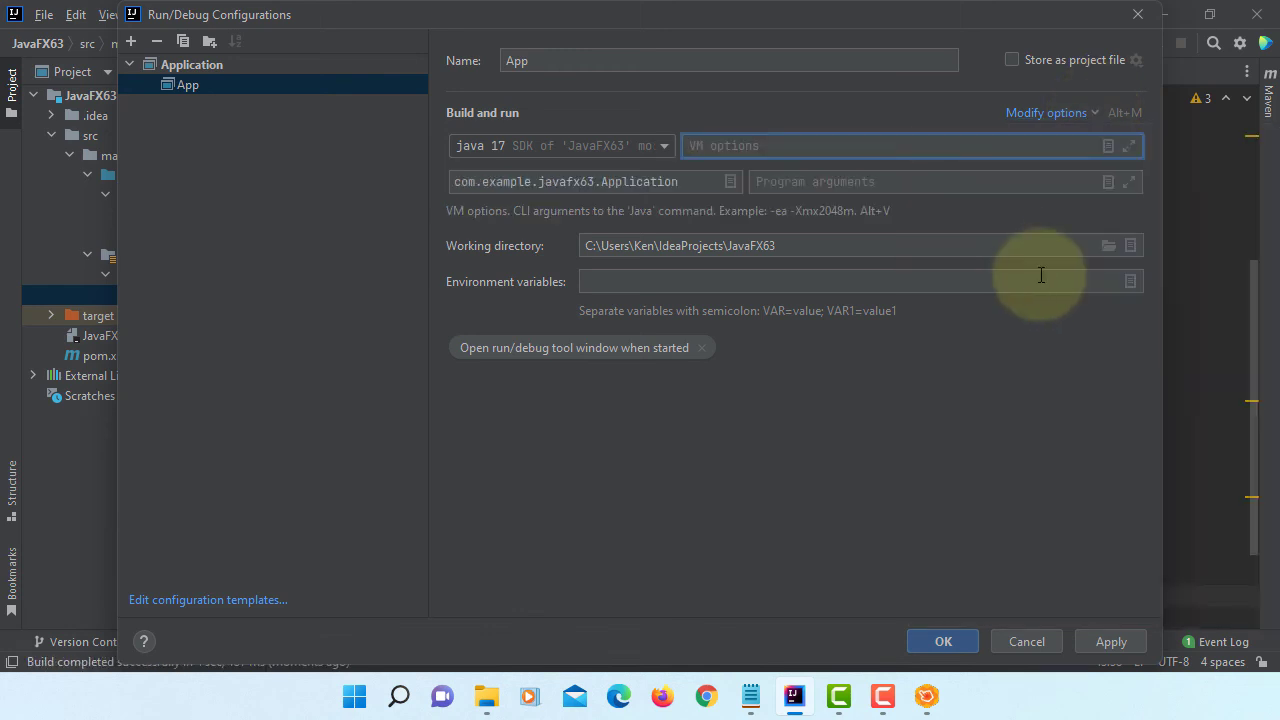
{"action": "left_click", "coordinate": [1130, 144]}
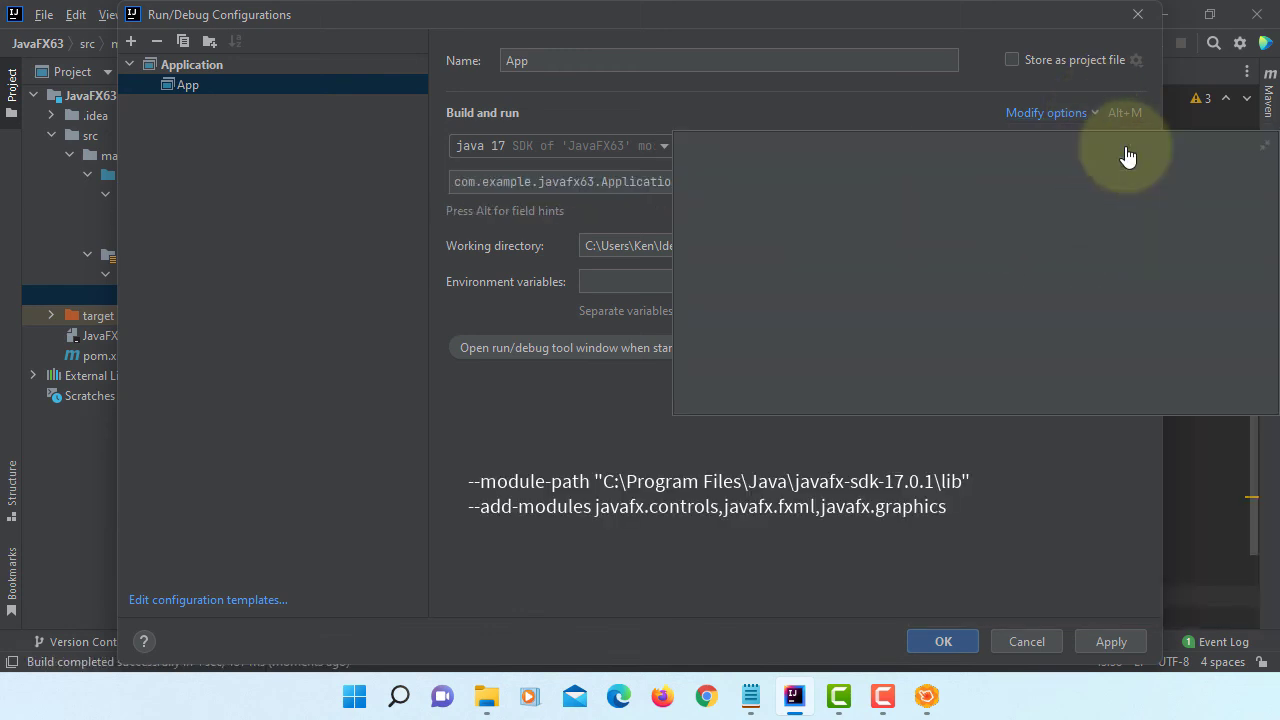
{"action": "type", "text": "--module"}
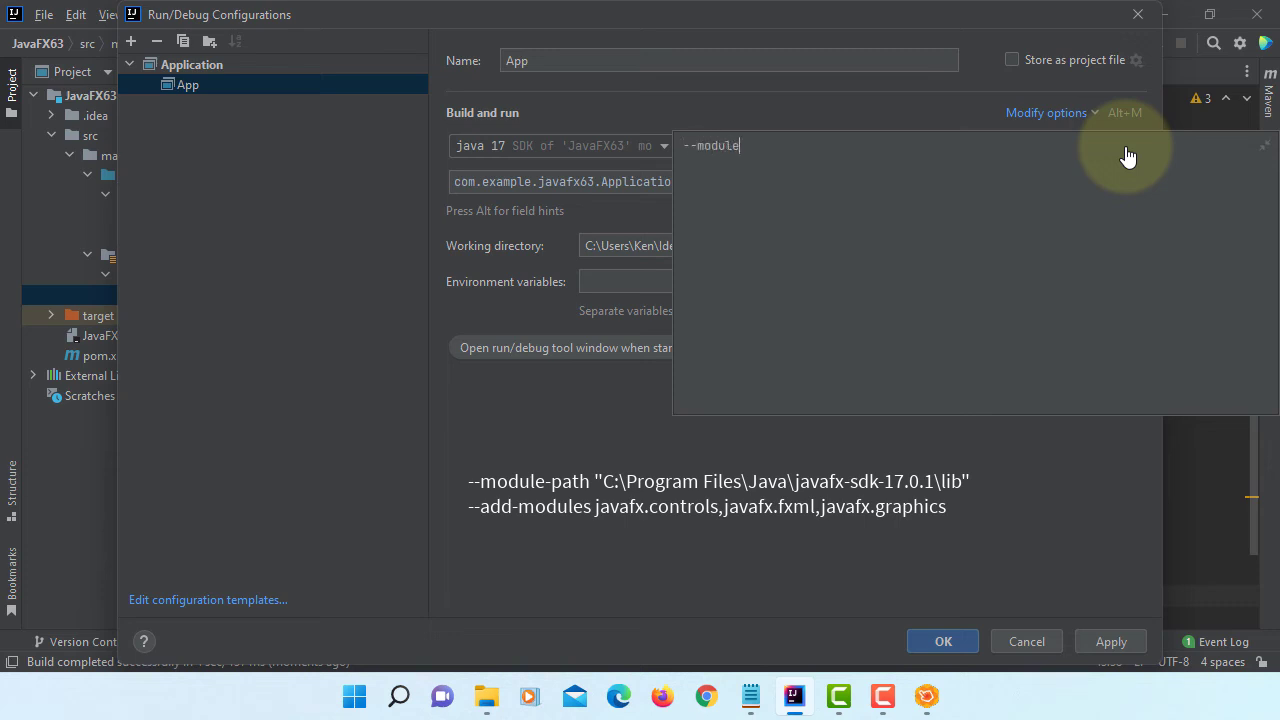
{"action": "type", "text": "-path"}
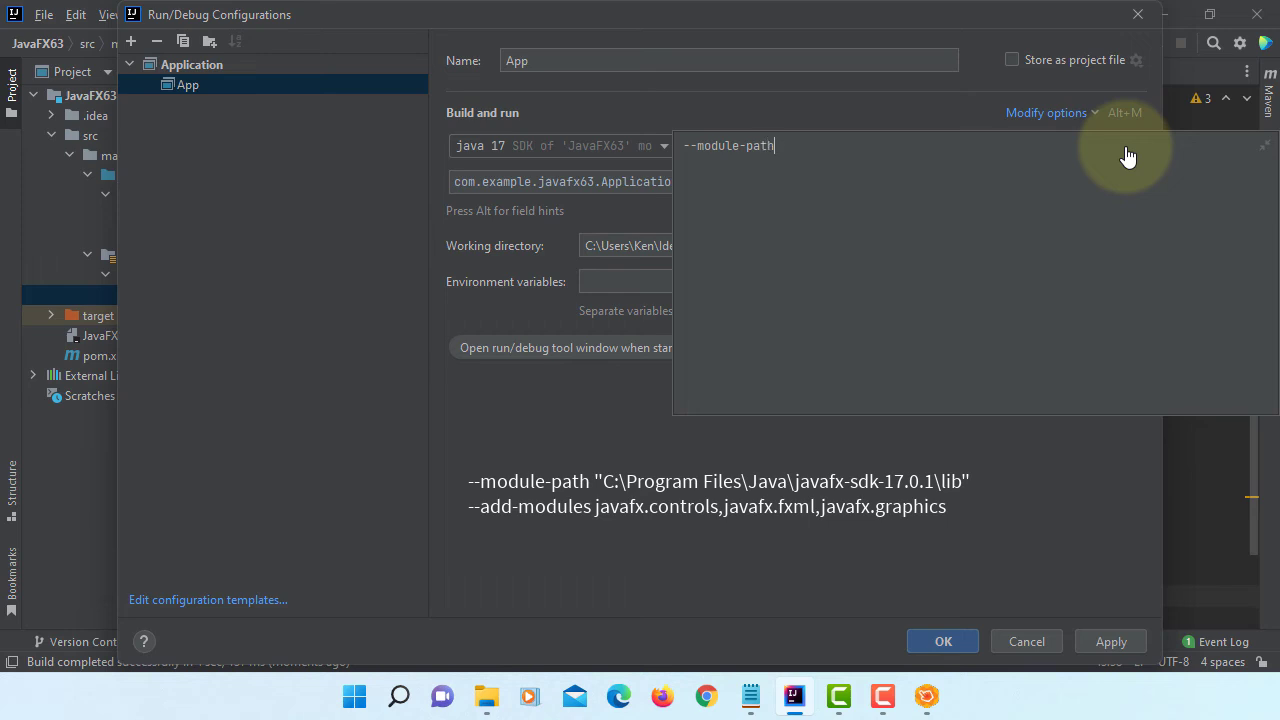
{"action": "type", "text": "\"\""}
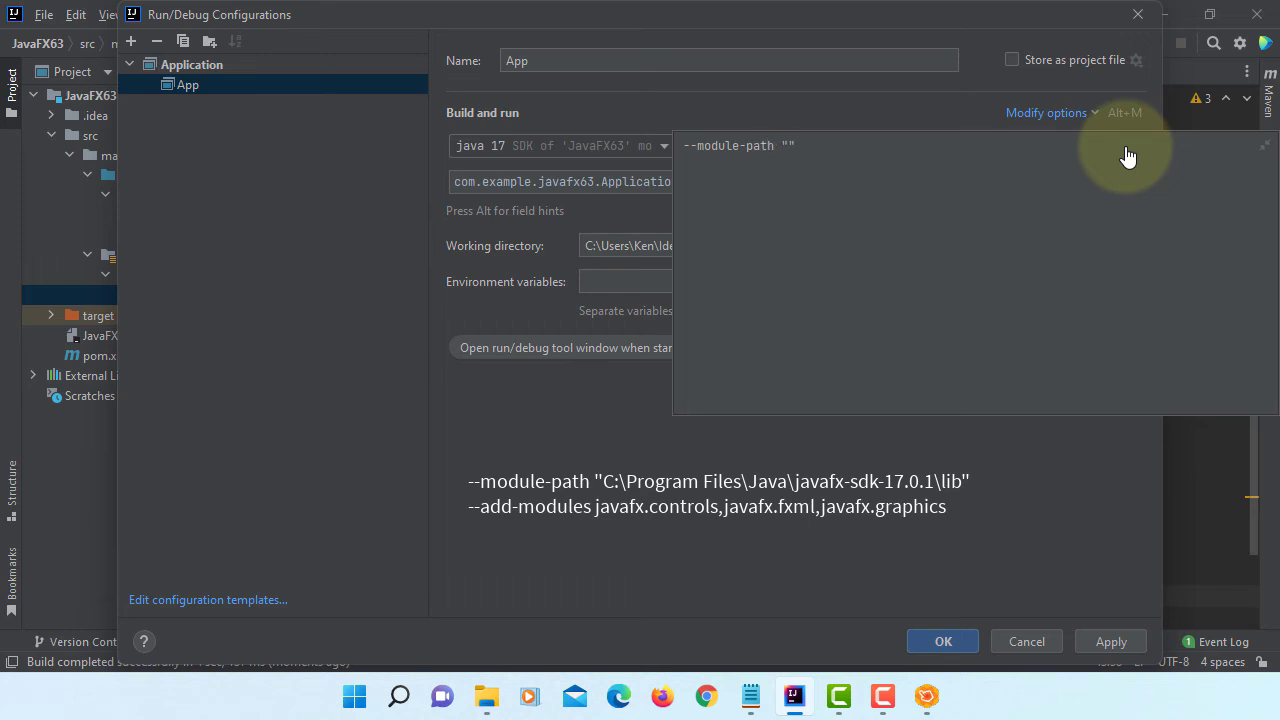
{"action": "left_click", "coordinate": [486, 696]}
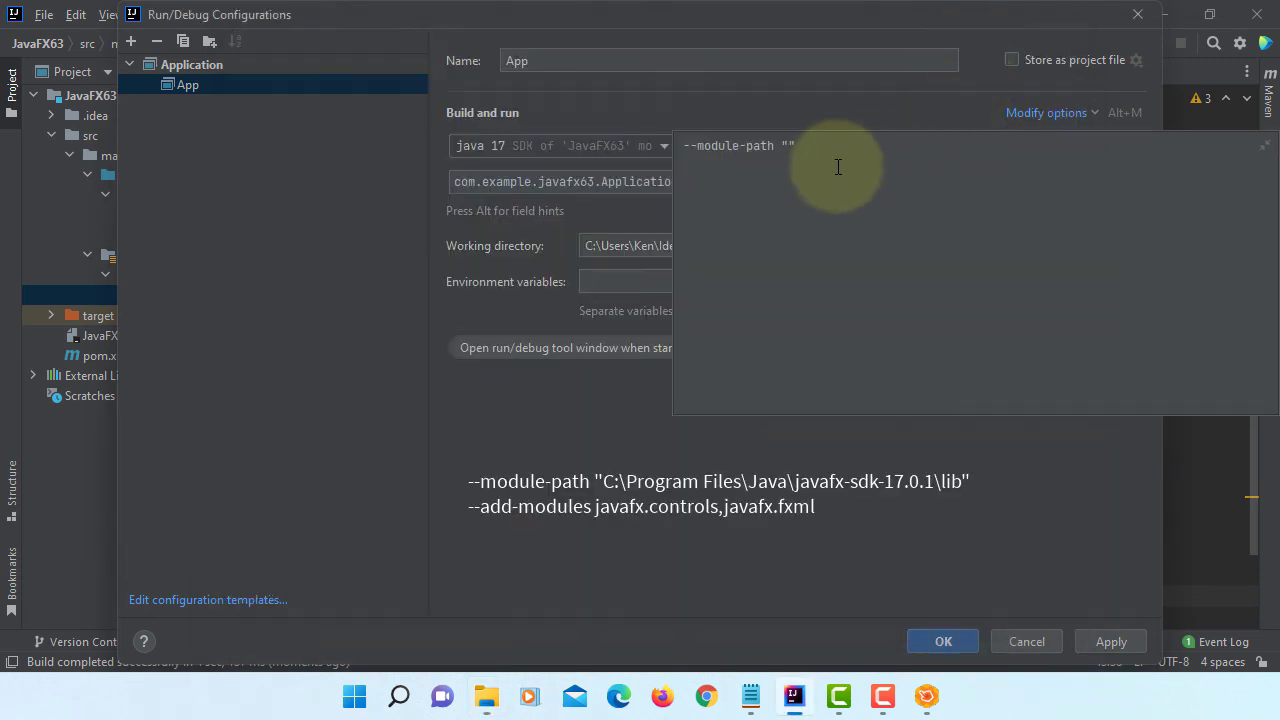
{"action": "type", "text": "C:\\Program Files\\Java\\javafx-sdk-17.0.1\\lib"}
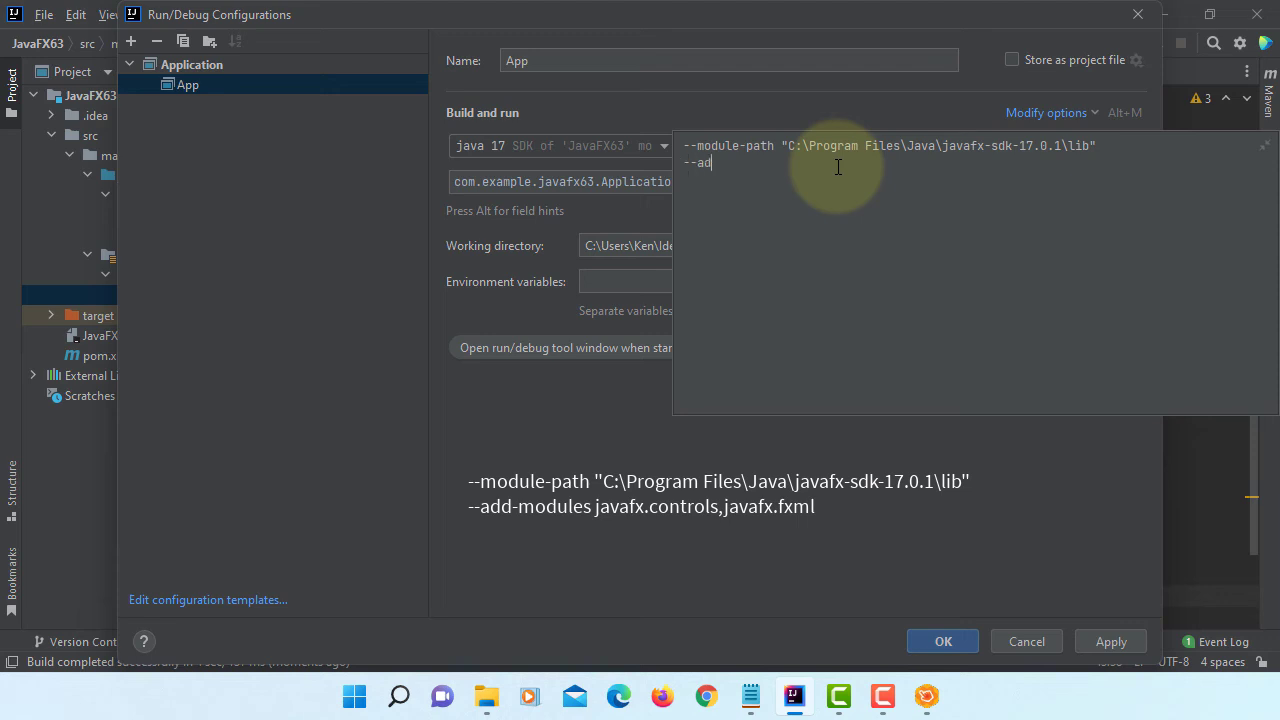
{"action": "type", "text": "d-modules javafx.controls,"}
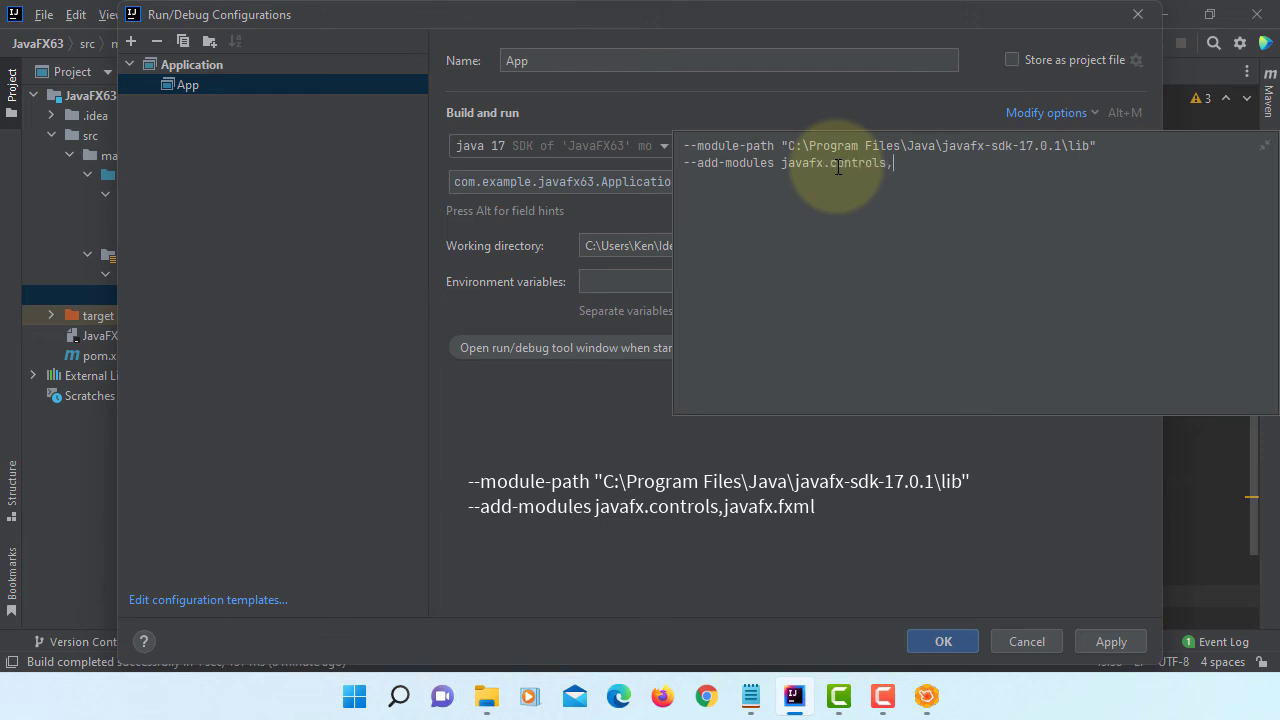
{"action": "type", "text": "javaf"}
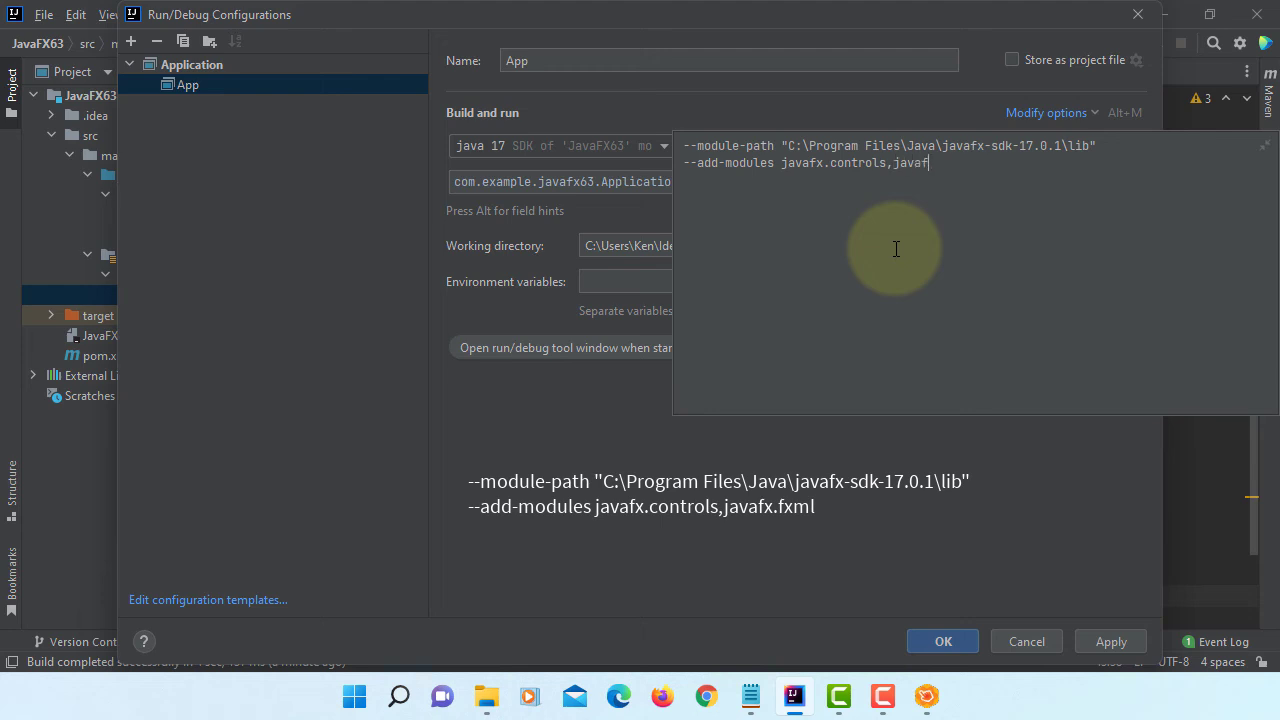
{"action": "type", "text": "x.fxml"}
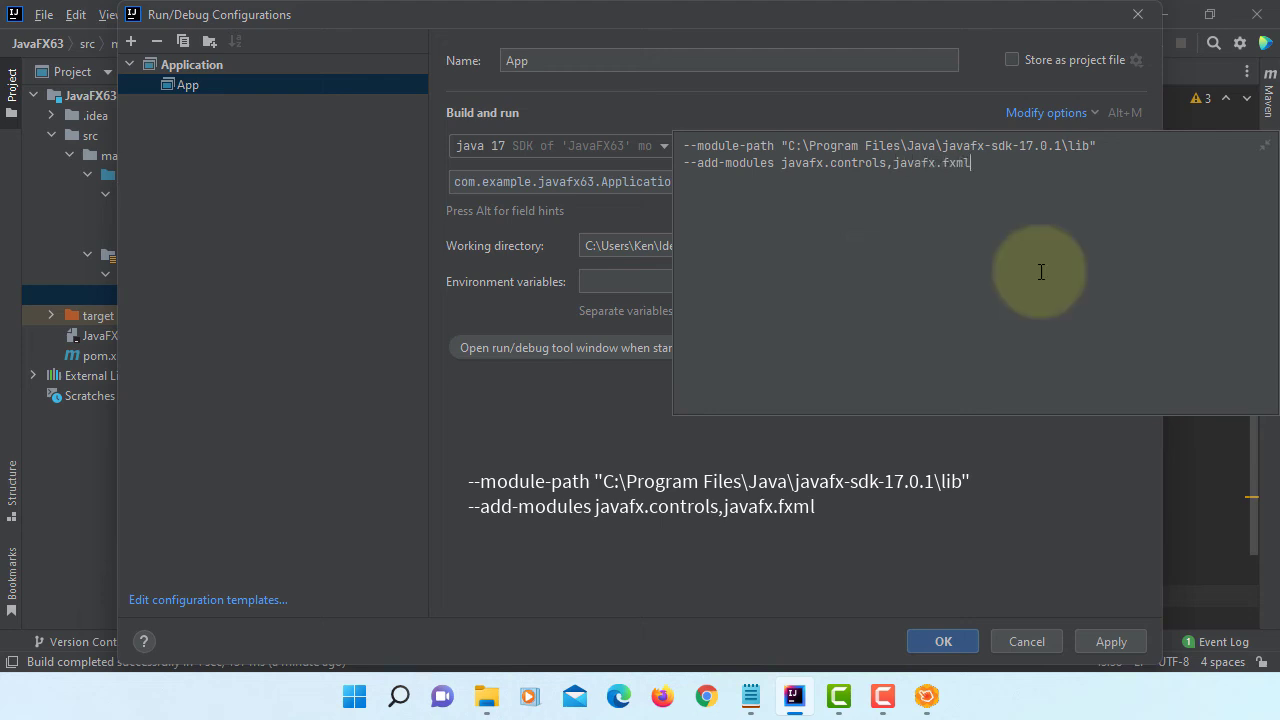
{"action": "left_click", "coordinate": [1110, 640]}
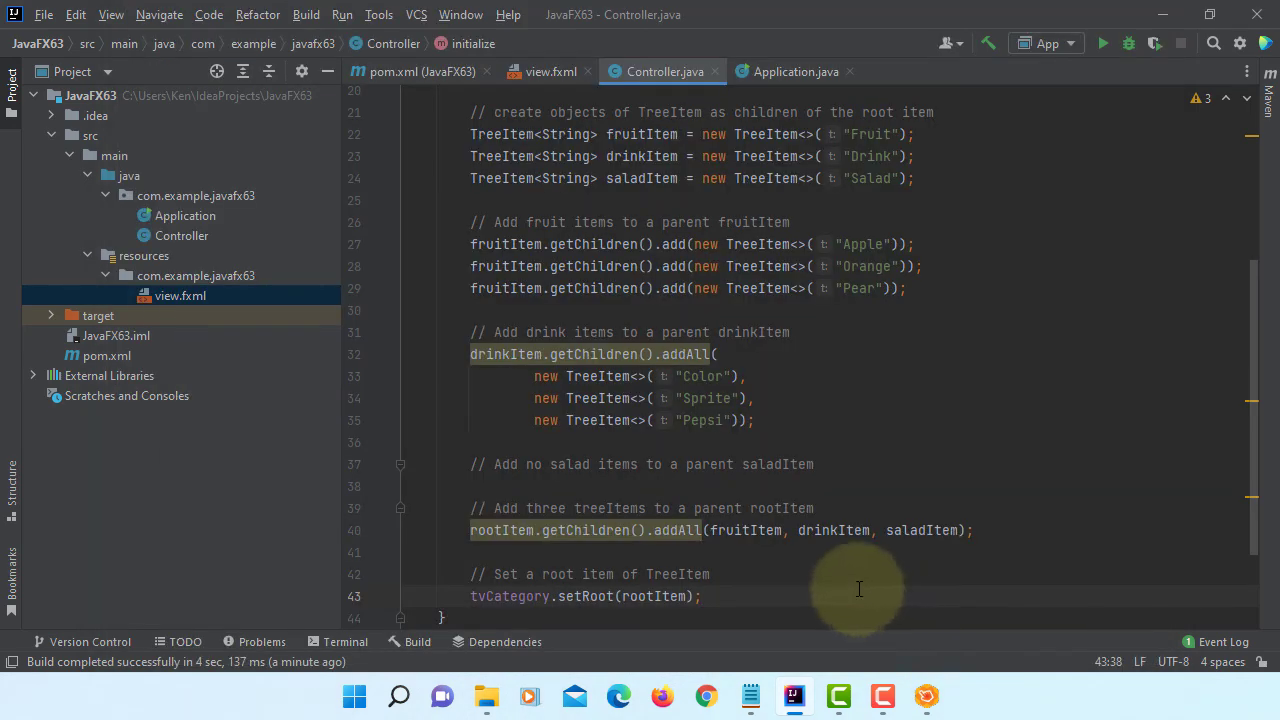
Run 'App' and expand the Product and Drink items, selecting Salad.
{"action": "left_click", "coordinate": [342, 14]}
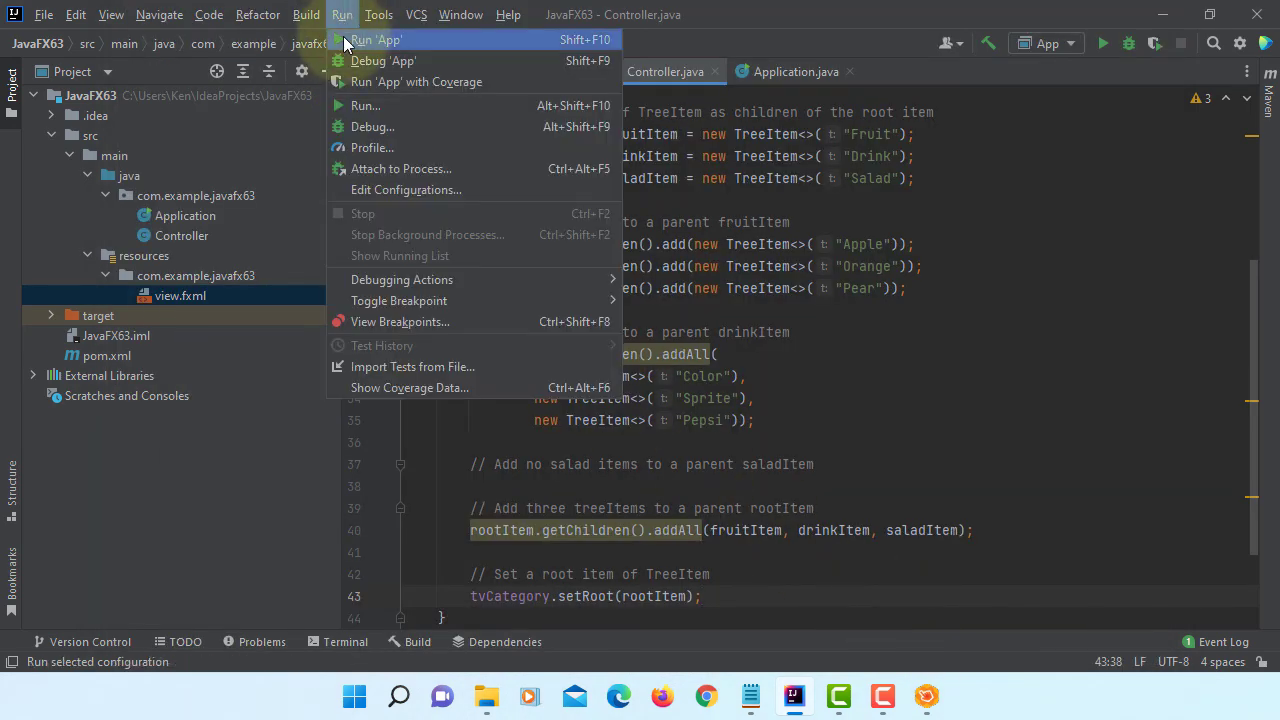
{"action": "left_click", "coordinate": [376, 40]}
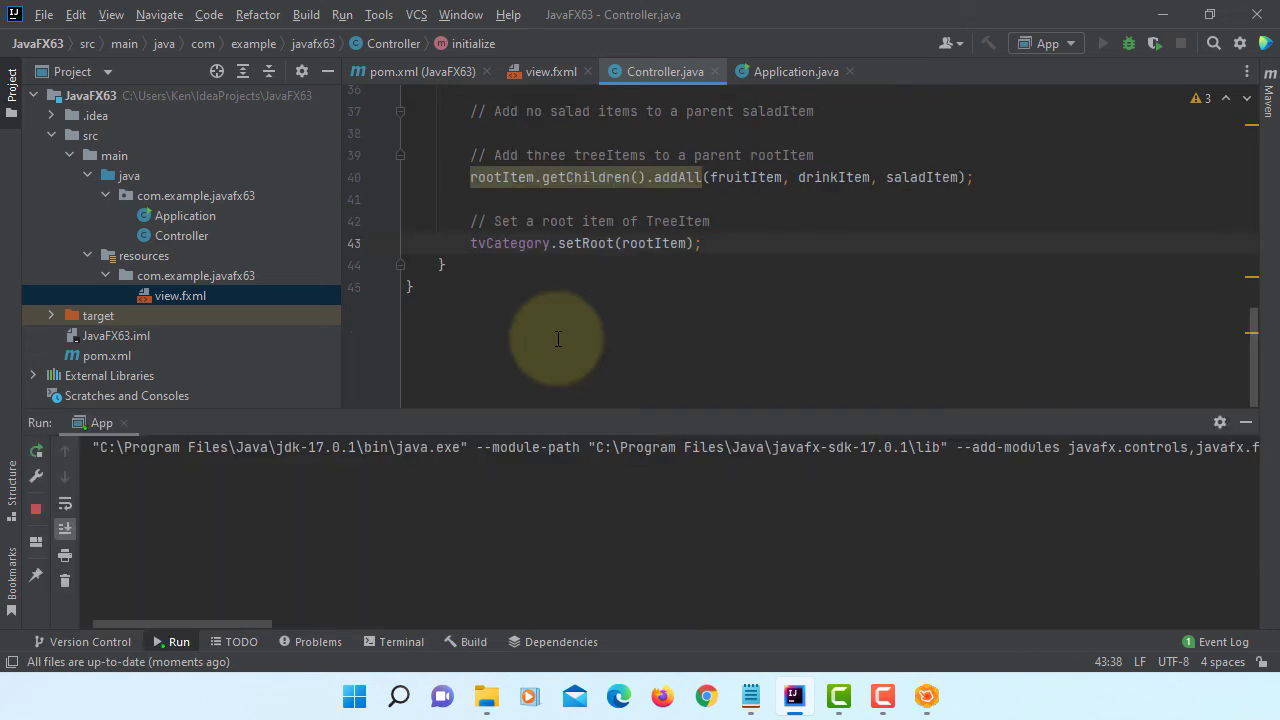
{"action": "left_click", "coordinate": [1104, 44]}
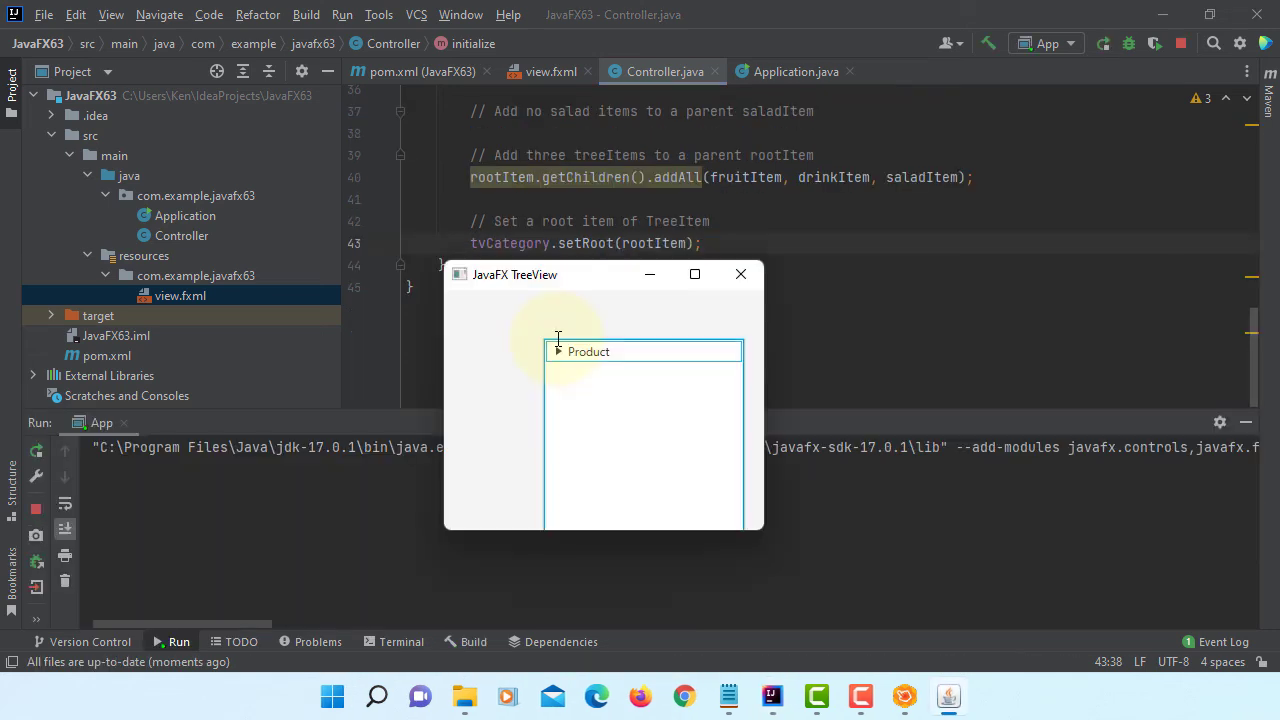
{"action": "left_click", "coordinate": [558, 352]}
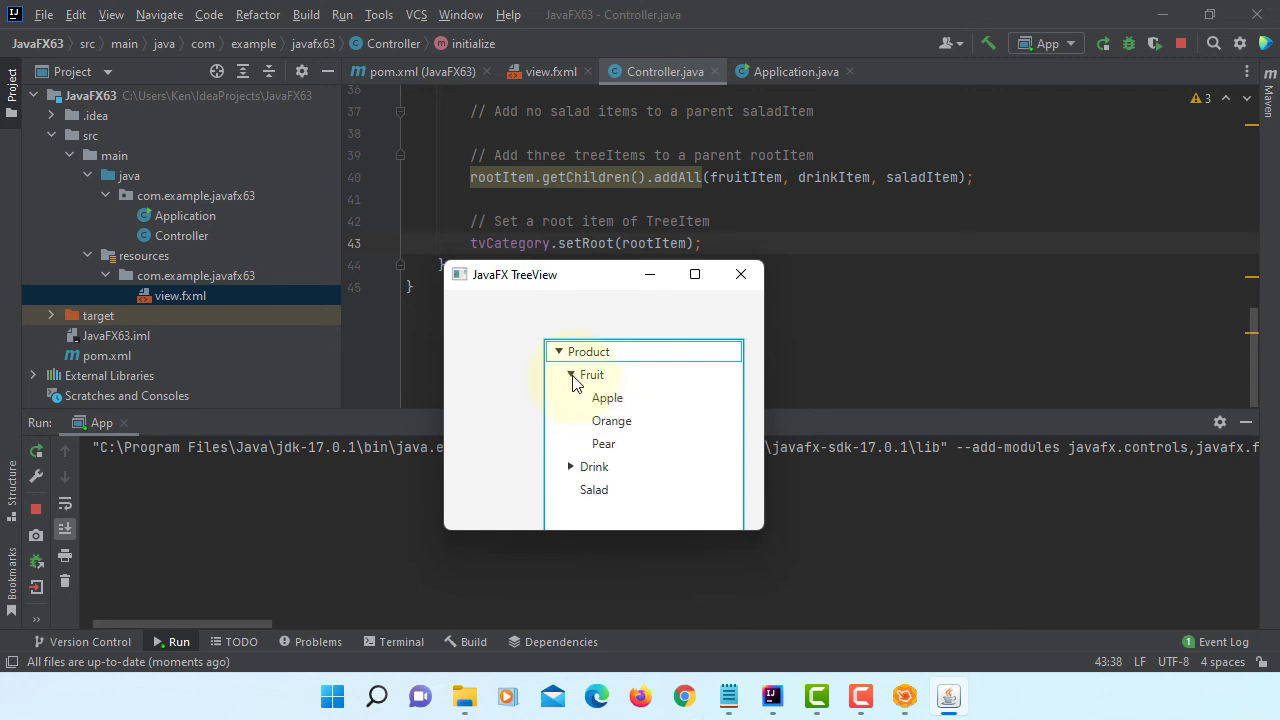
{"action": "left_click", "coordinate": [572, 466]}
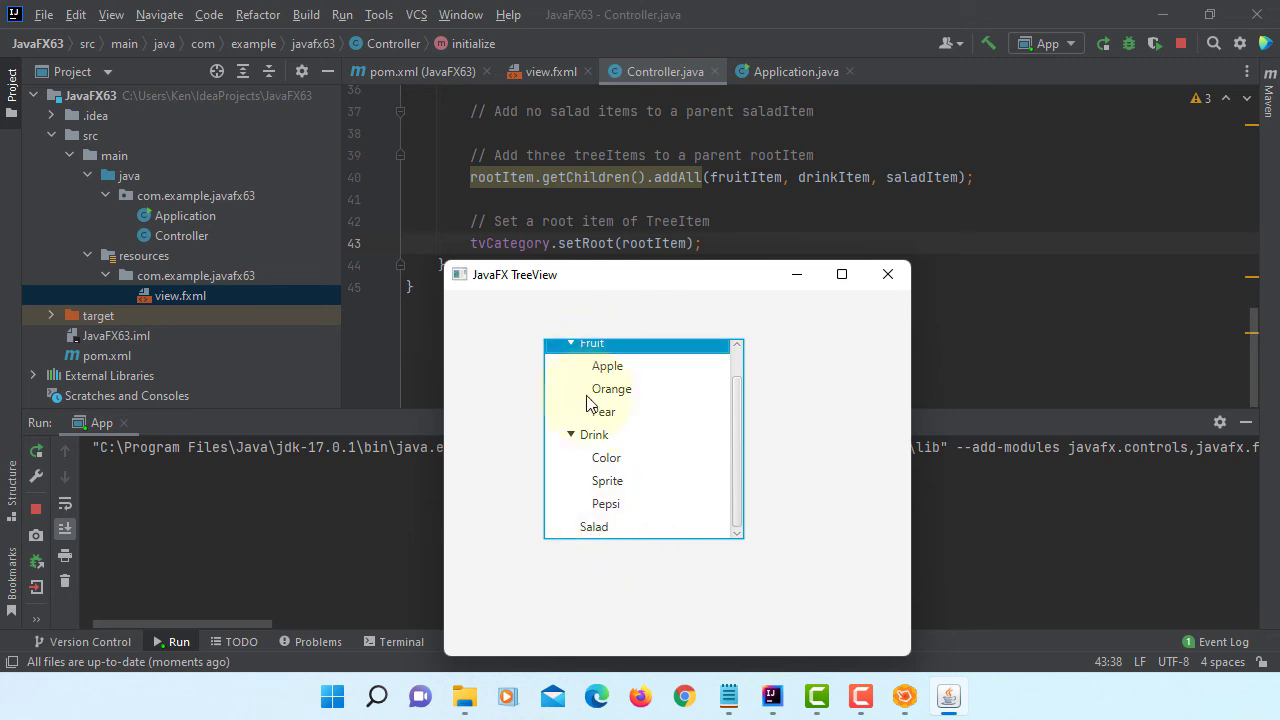
{"action": "left_click", "coordinate": [594, 528]}
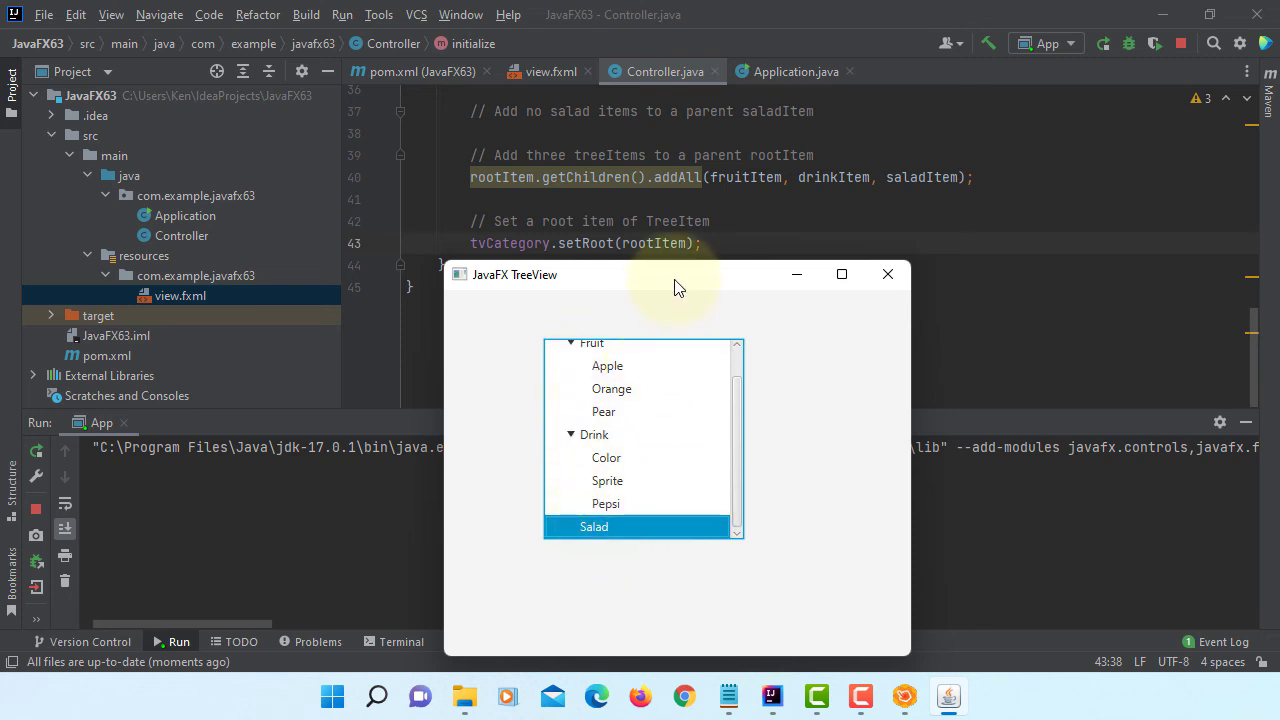
Move the app window aside, select Pear and Salad, then close the running app.
{"action": "left_click_drag", "start_coordinate": [676, 274], "coordinate": [804, 220]}
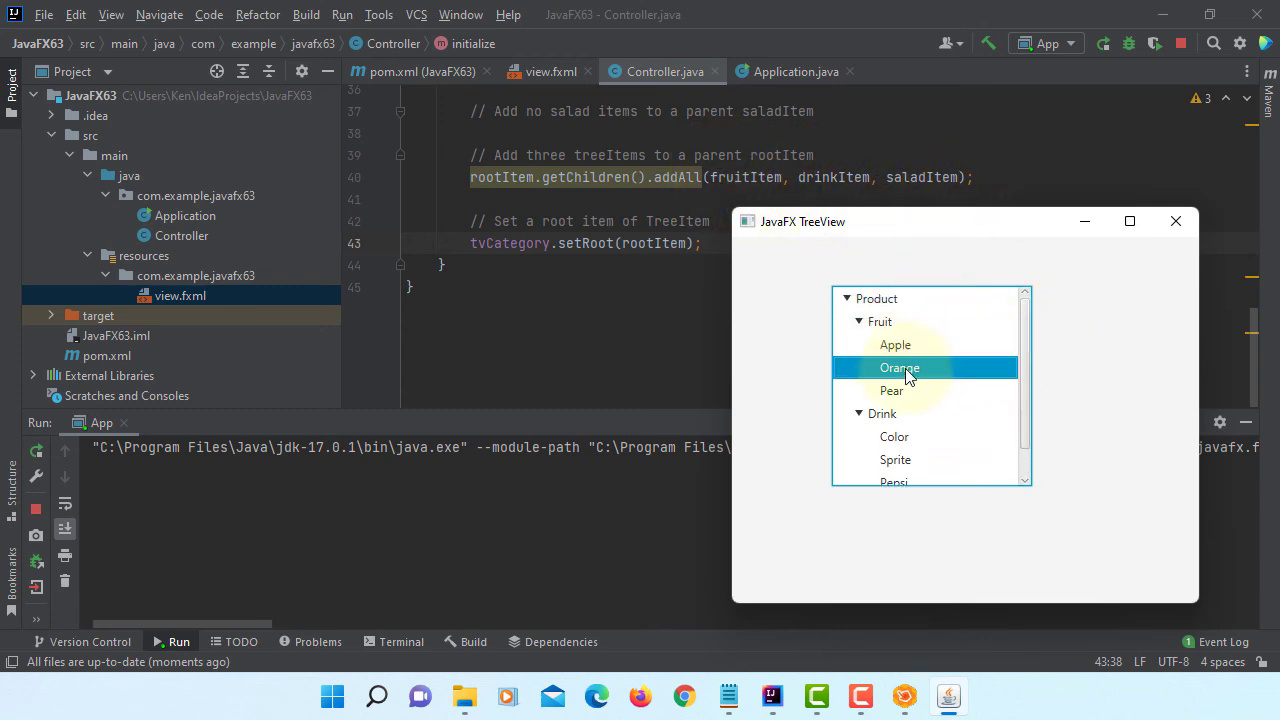
{"action": "left_click", "coordinate": [892, 390]}
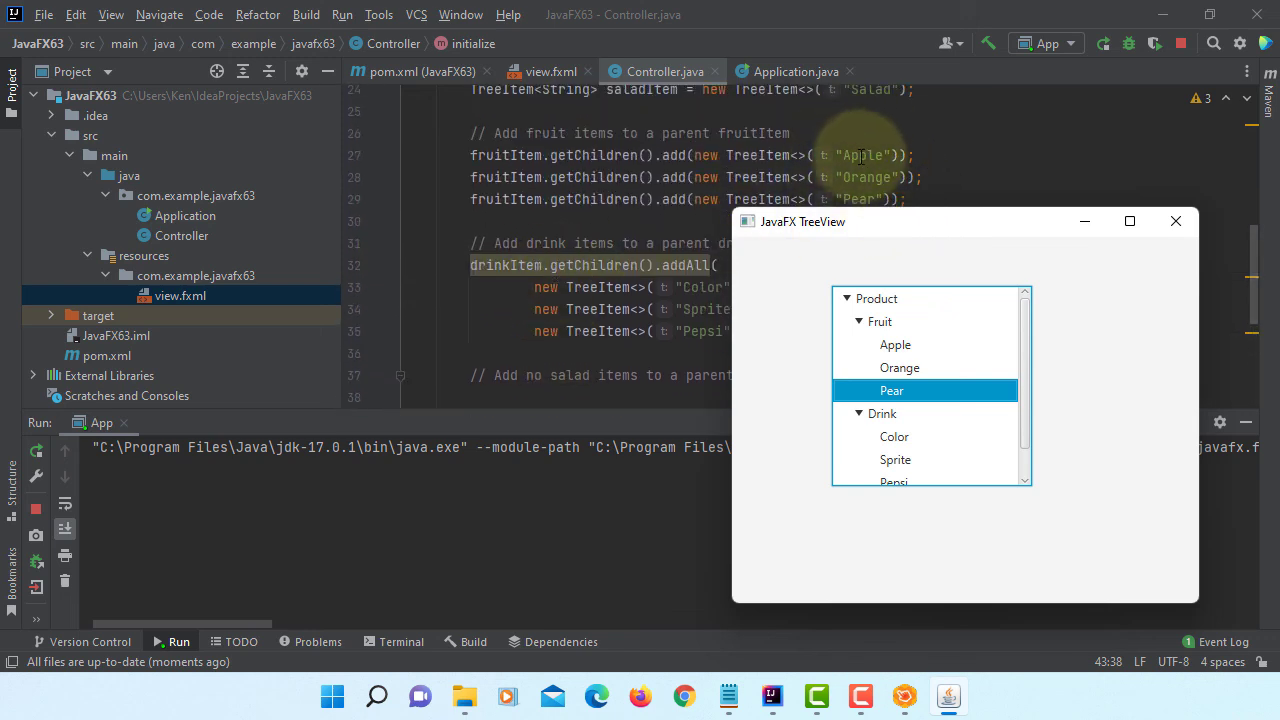
{"action": "mouse_move", "coordinate": [600, 230]}
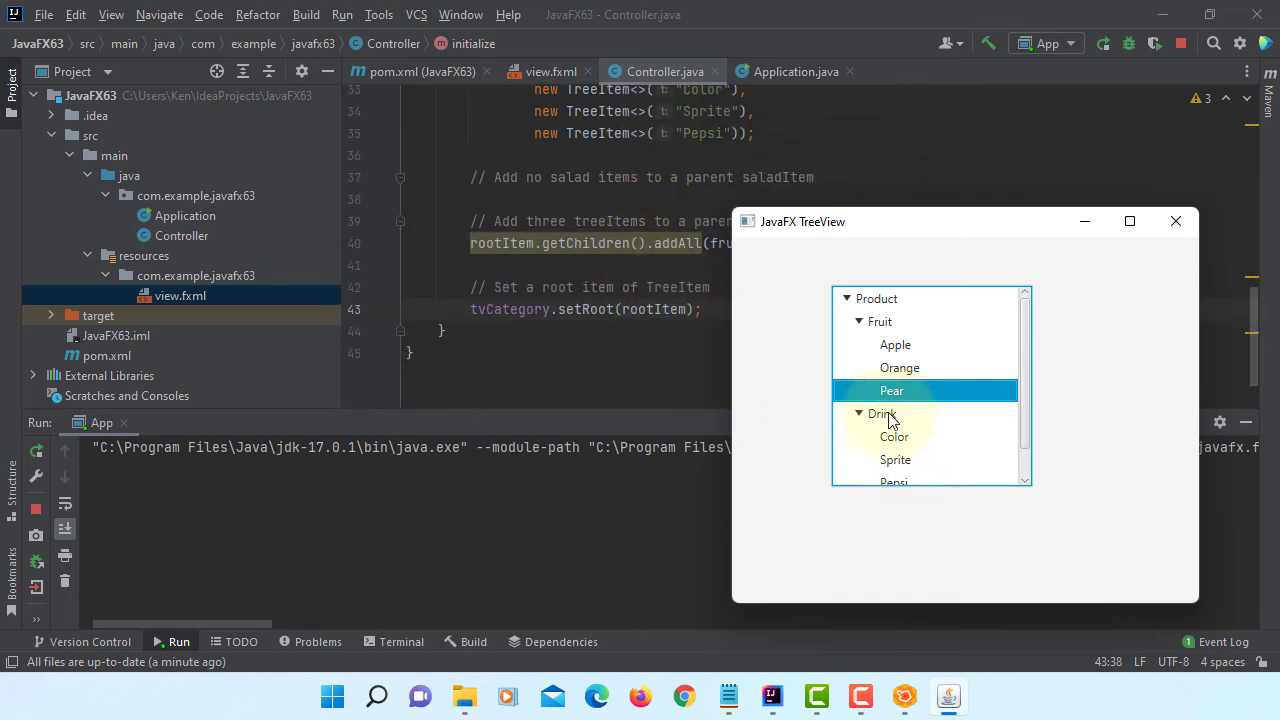
{"action": "scroll", "scroll_direction": "down", "scroll_amount": 3}
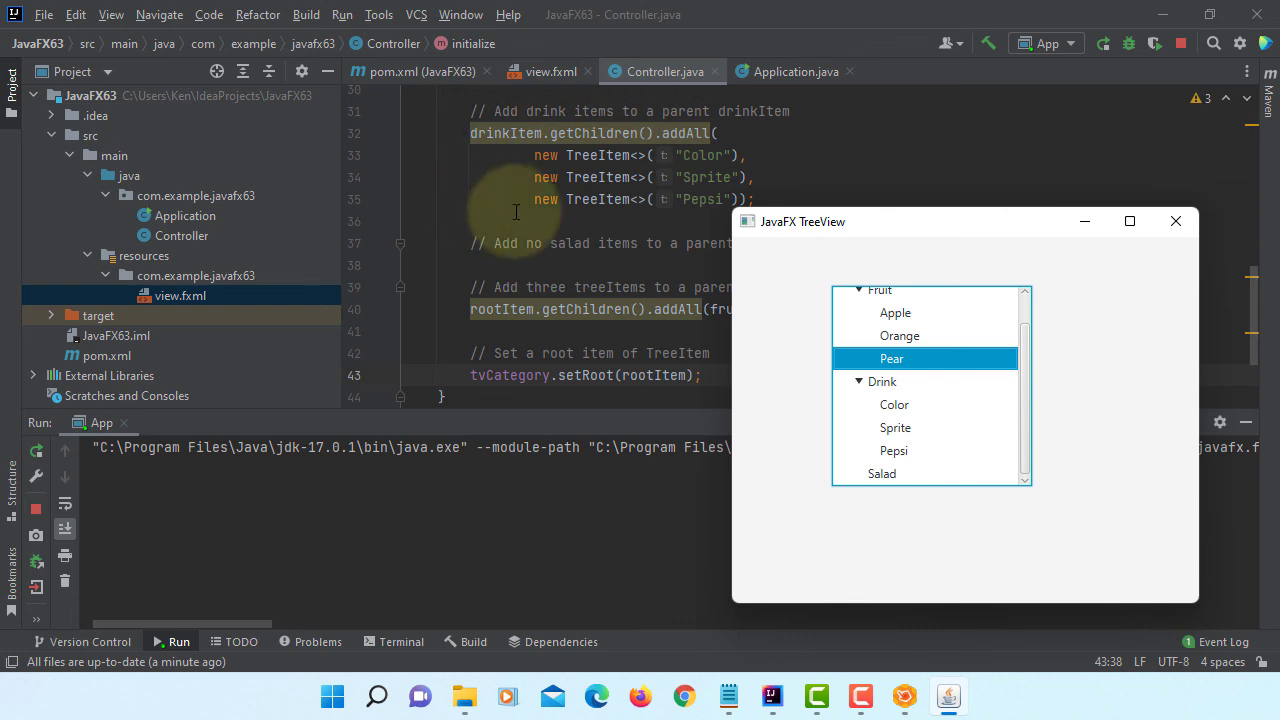
{"action": "scroll", "scroll_direction": "down", "scroll_amount": 3}
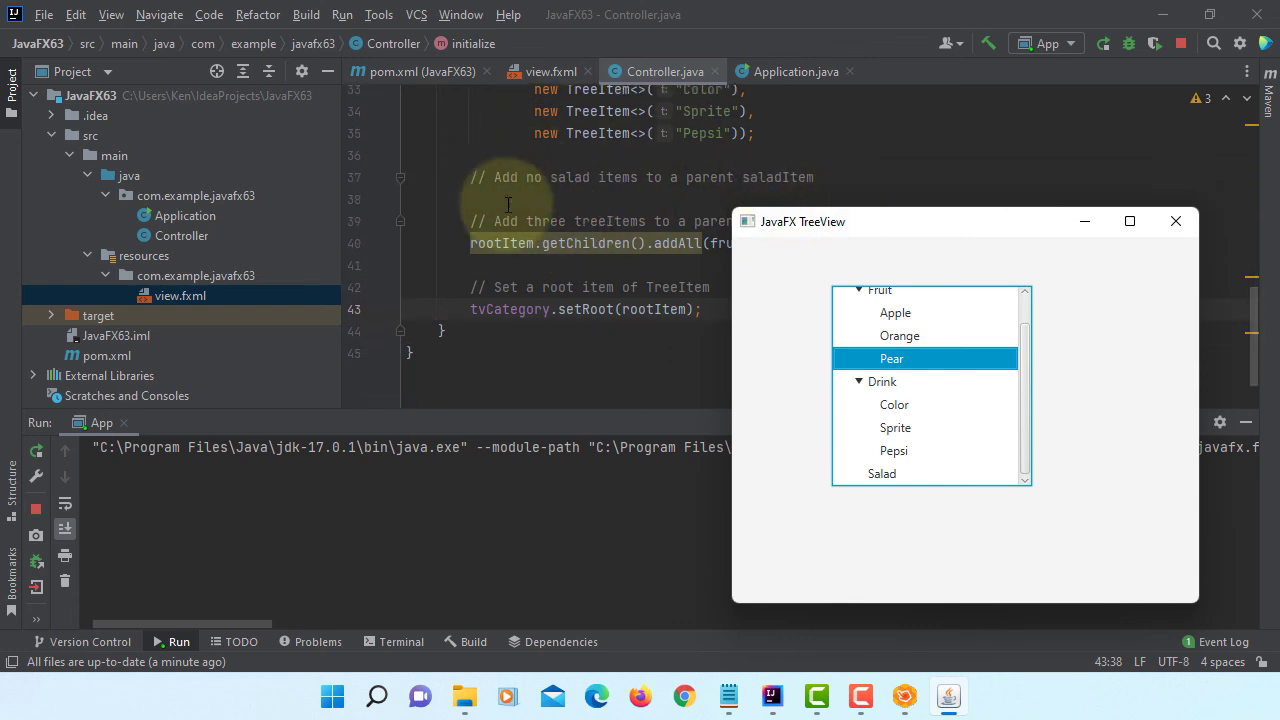
{"action": "left_click", "coordinate": [882, 472]}
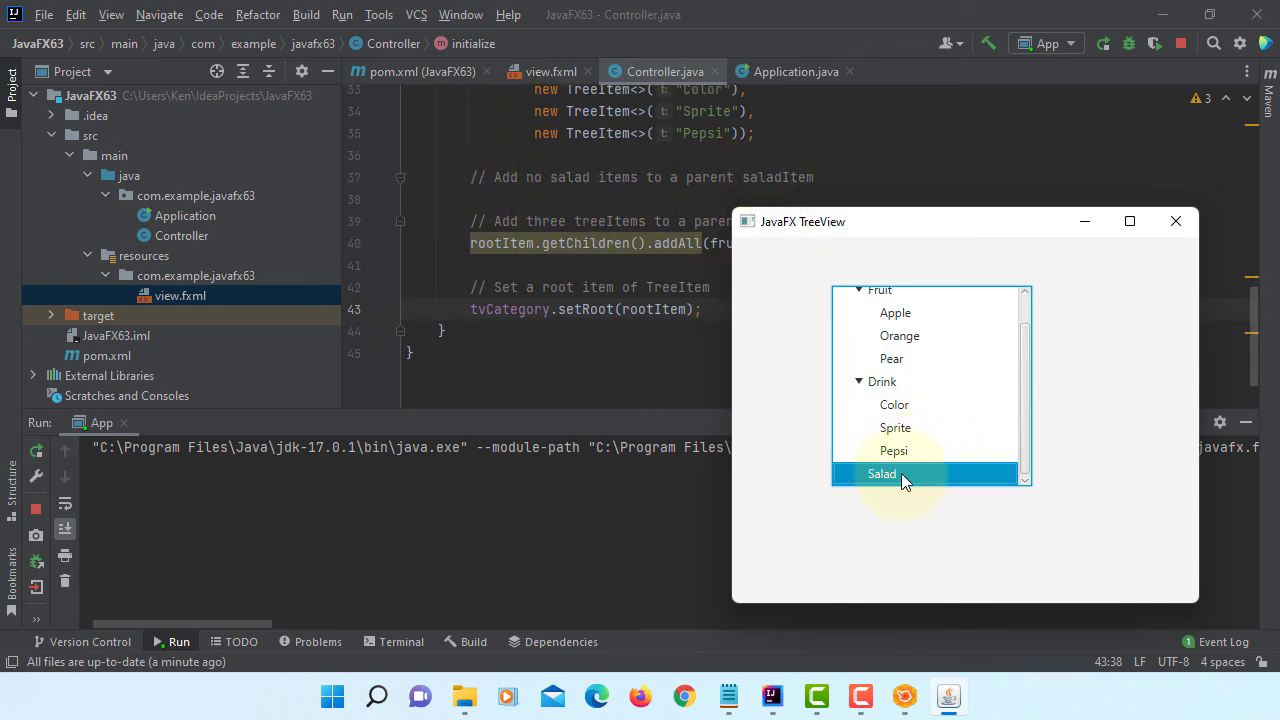
{"action": "left_click", "coordinate": [876, 298]}
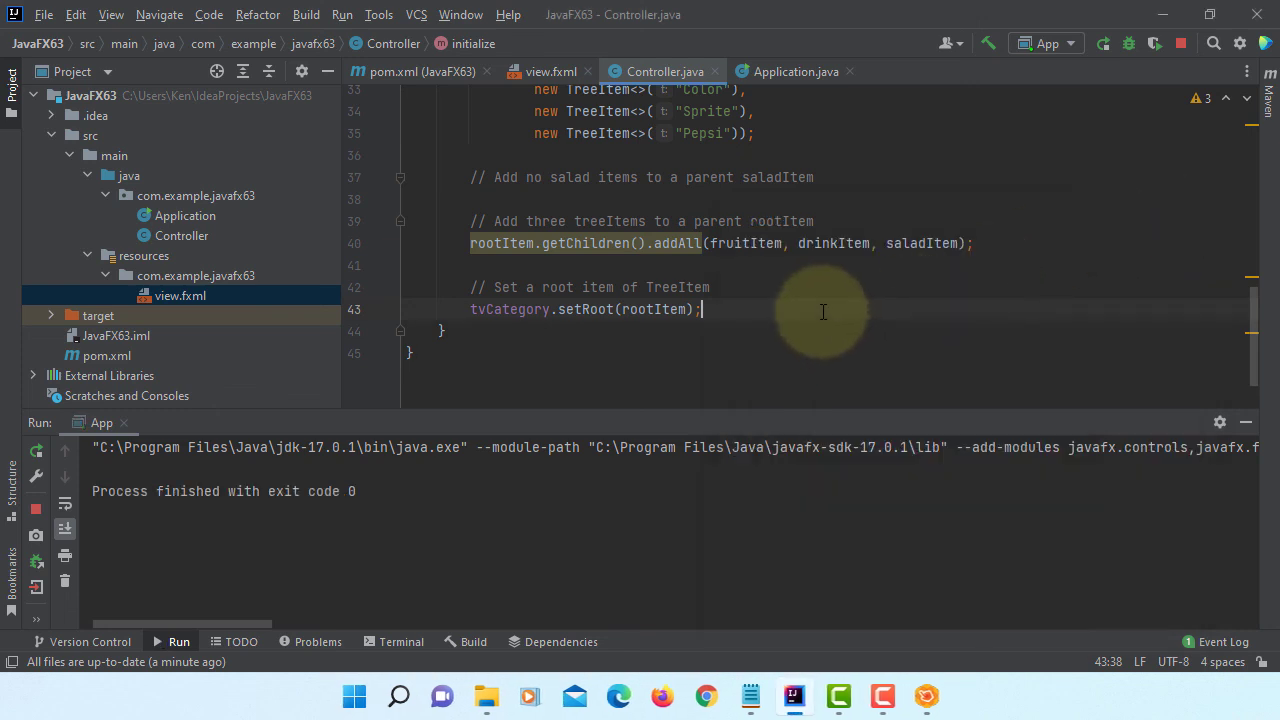
Add '// Hide the root item of TreeView' and tvCategory.setShowRoot(false); below setRoot.
{"action": "key", "text": "enter"}
{"action": "type", "text": "//"}
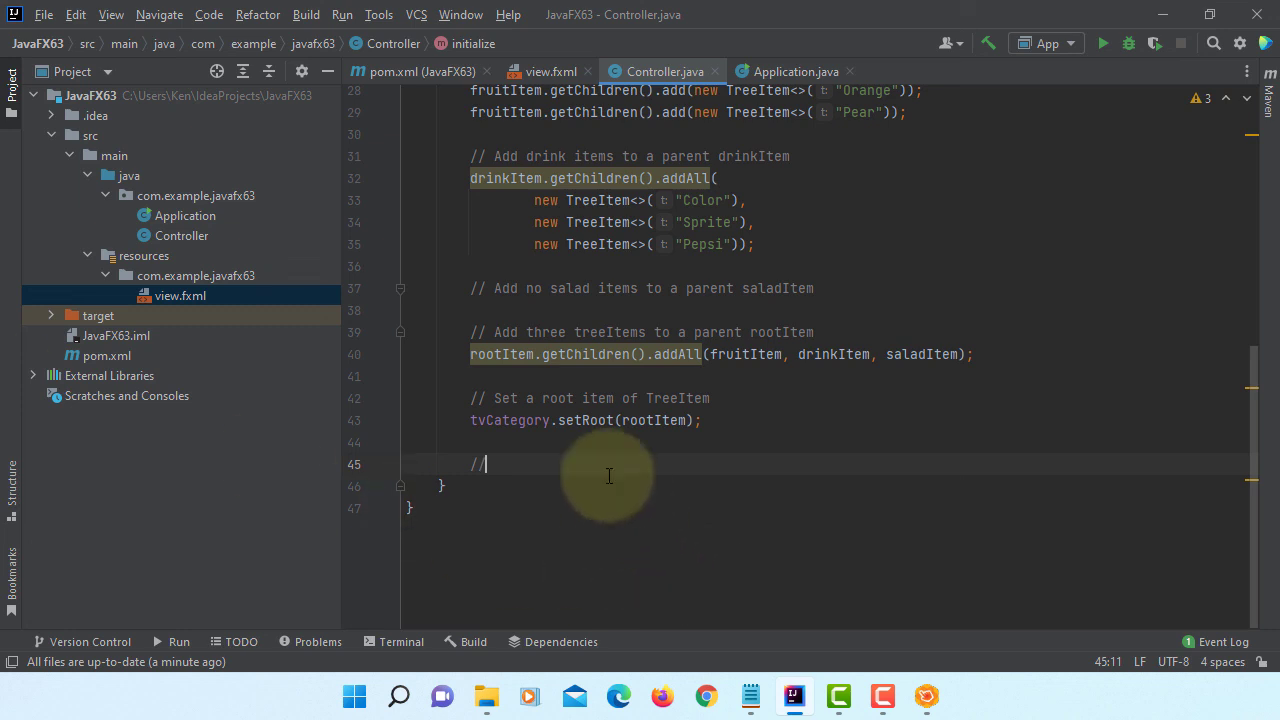
{"action": "type", "text": "Hide t"}
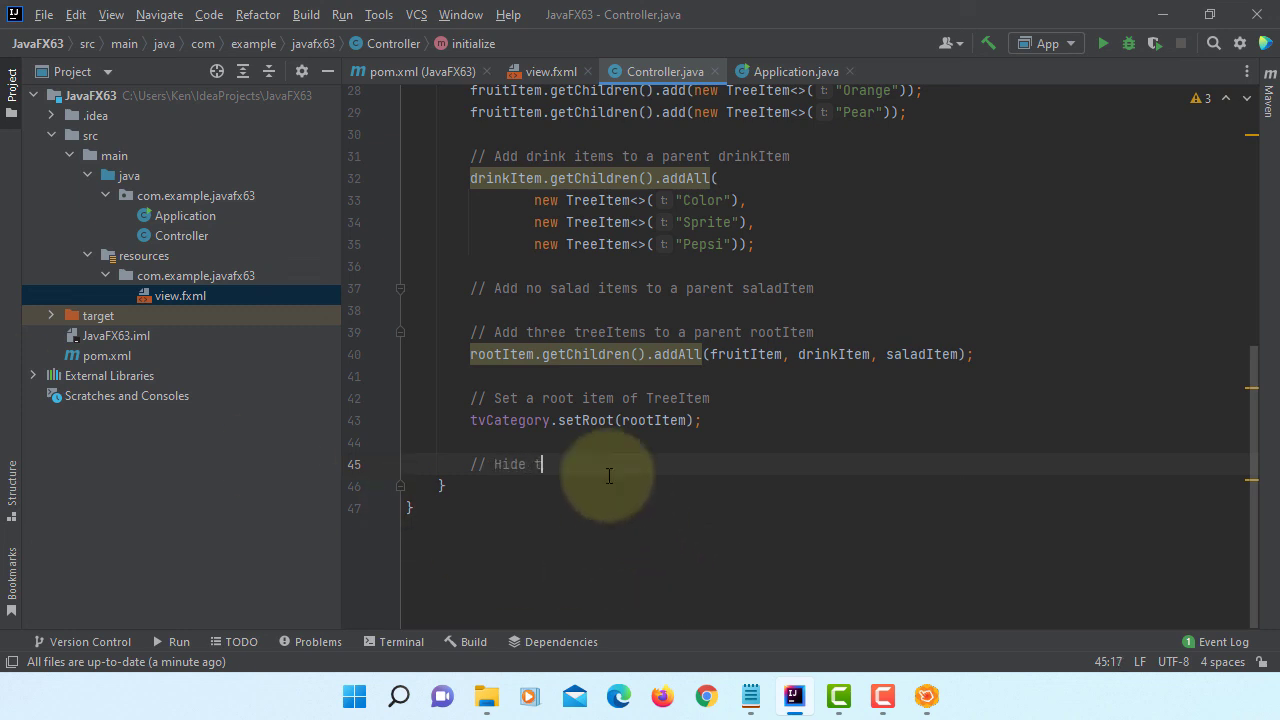
{"action": "type", "text": "he root item of Tr"}
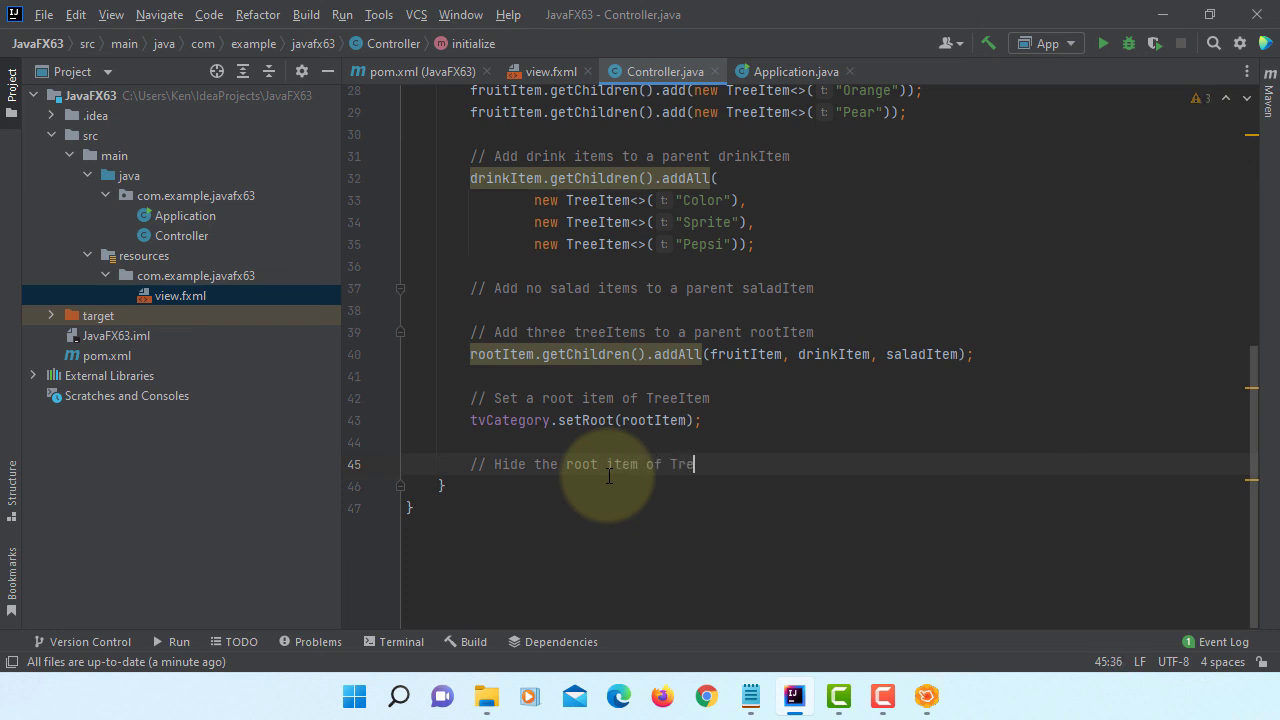
{"action": "type", "text": "eView"}
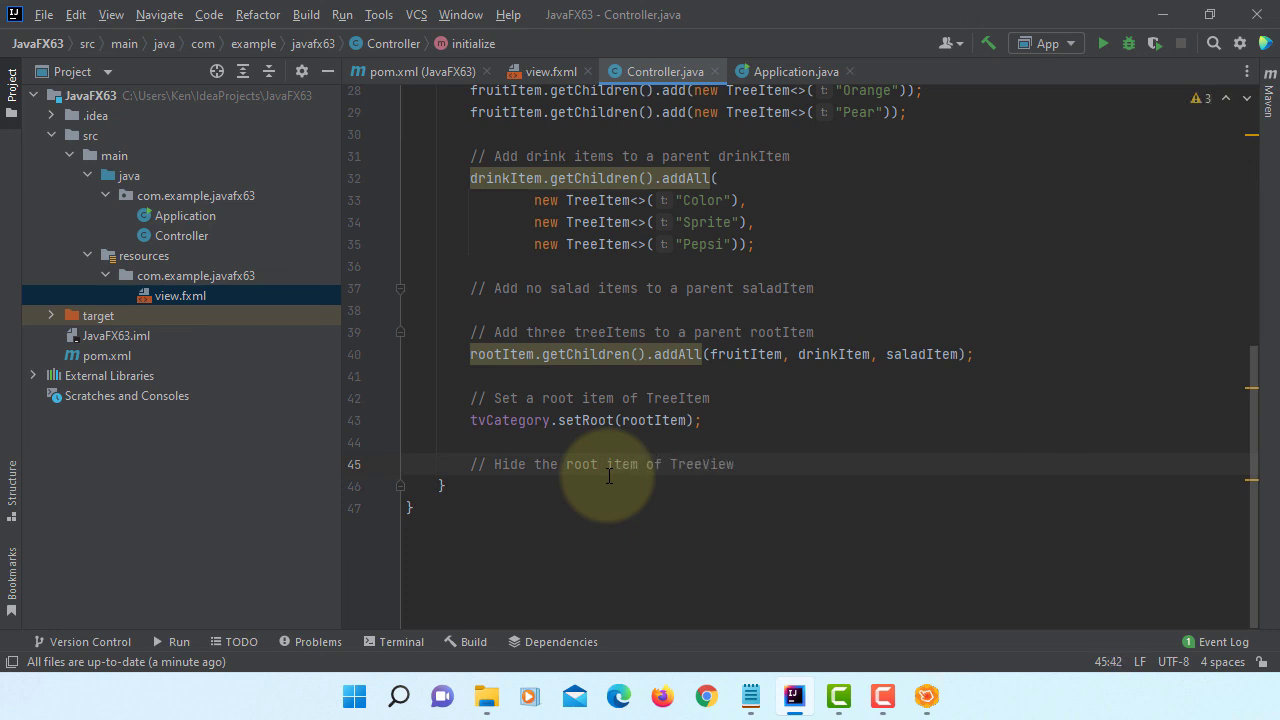
{"action": "type", "text": "t"}
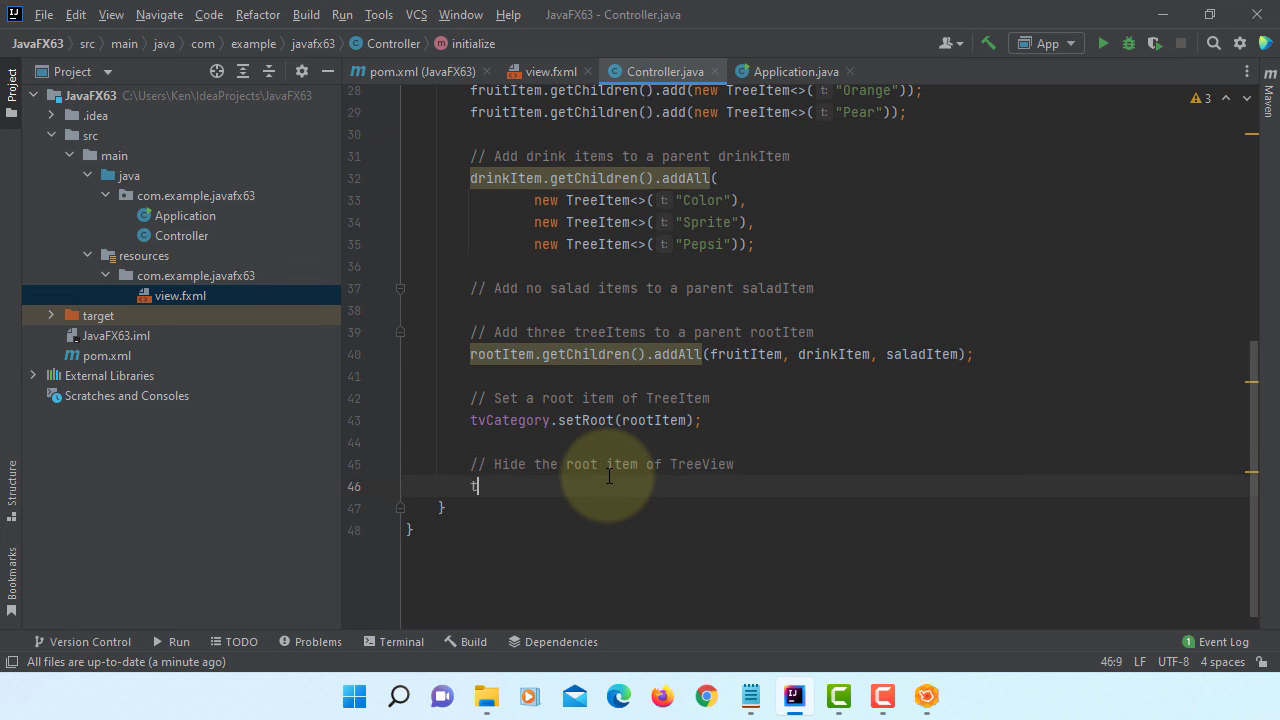
{"action": "type", "text": "vCategory."}
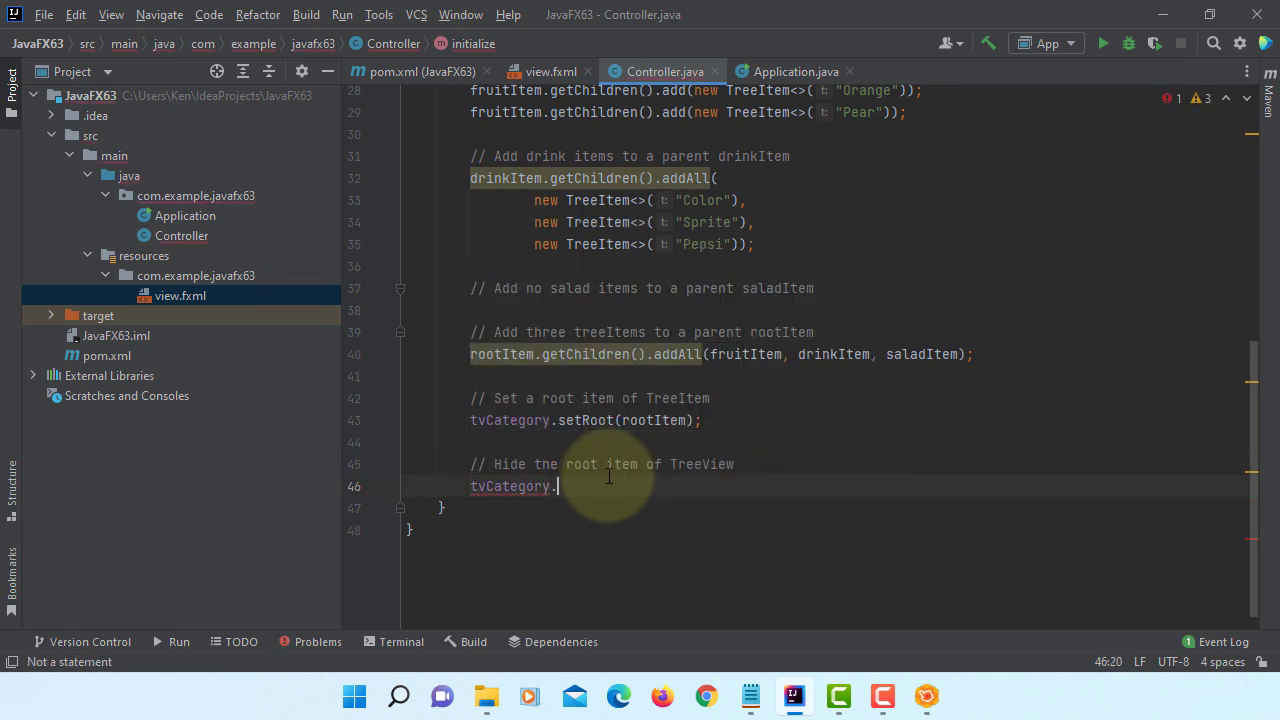
{"action": "type", "text": "setShowRoot();"}
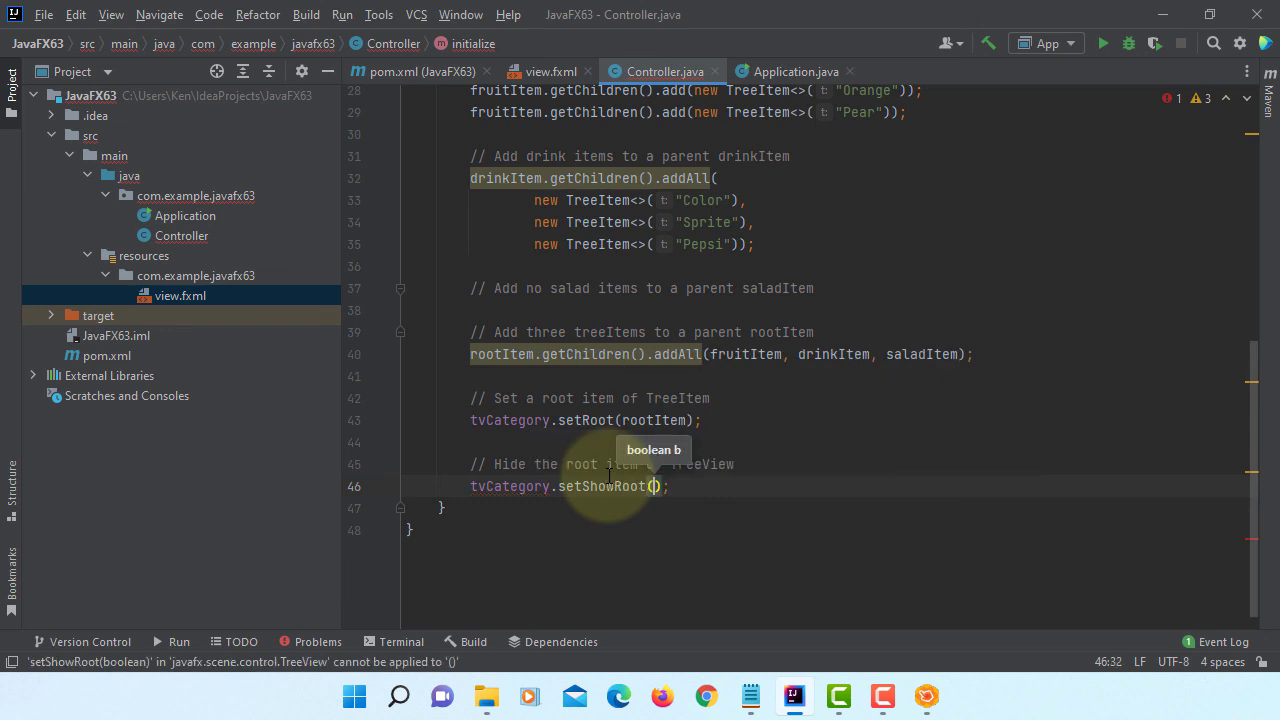
{"action": "type", "text": "false"}
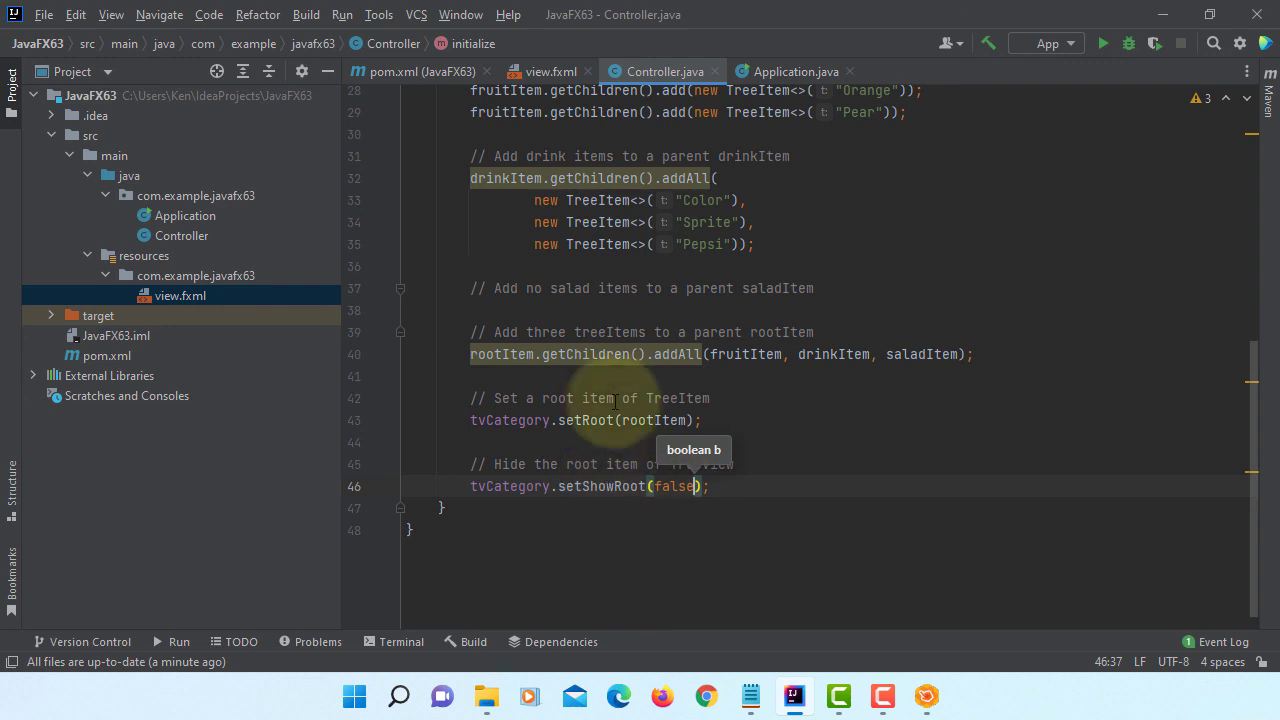
{"action": "left_click", "coordinate": [306, 14]}
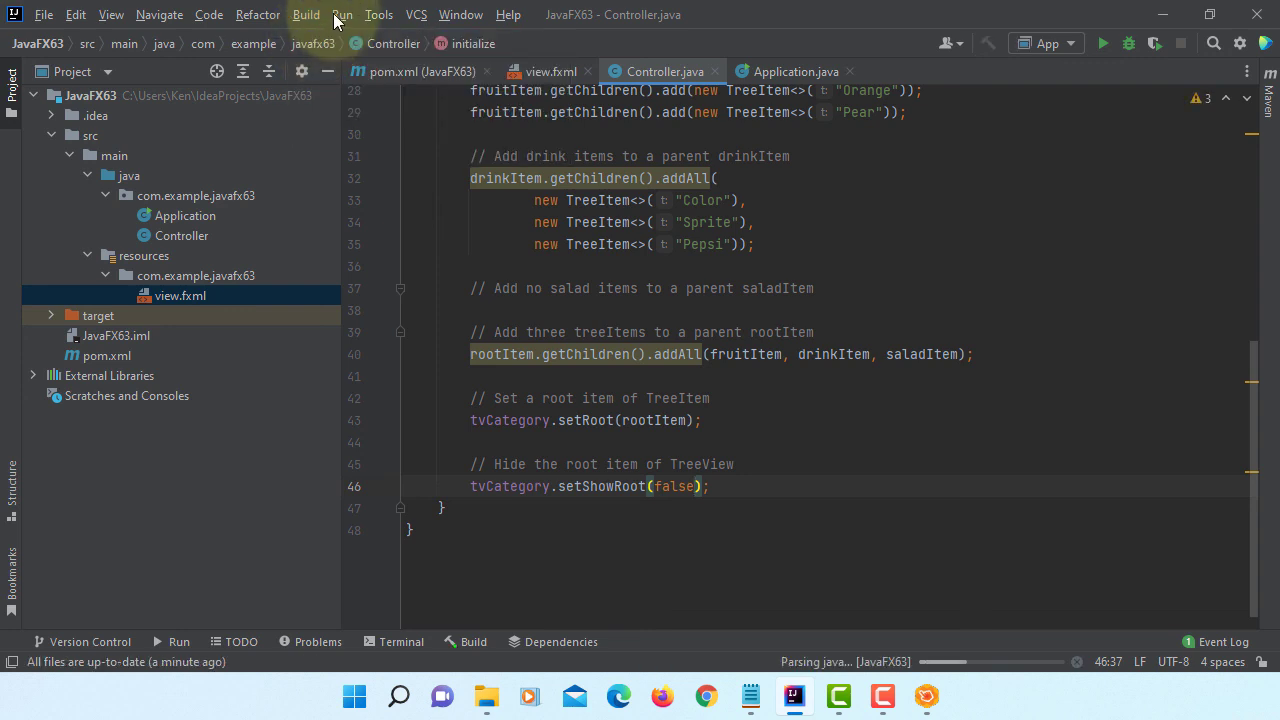
Relaunch 'App' and expand Fruit, confirming Fruit, Drink and Salad show with no Product root.
{"action": "left_click", "coordinate": [342, 14]}
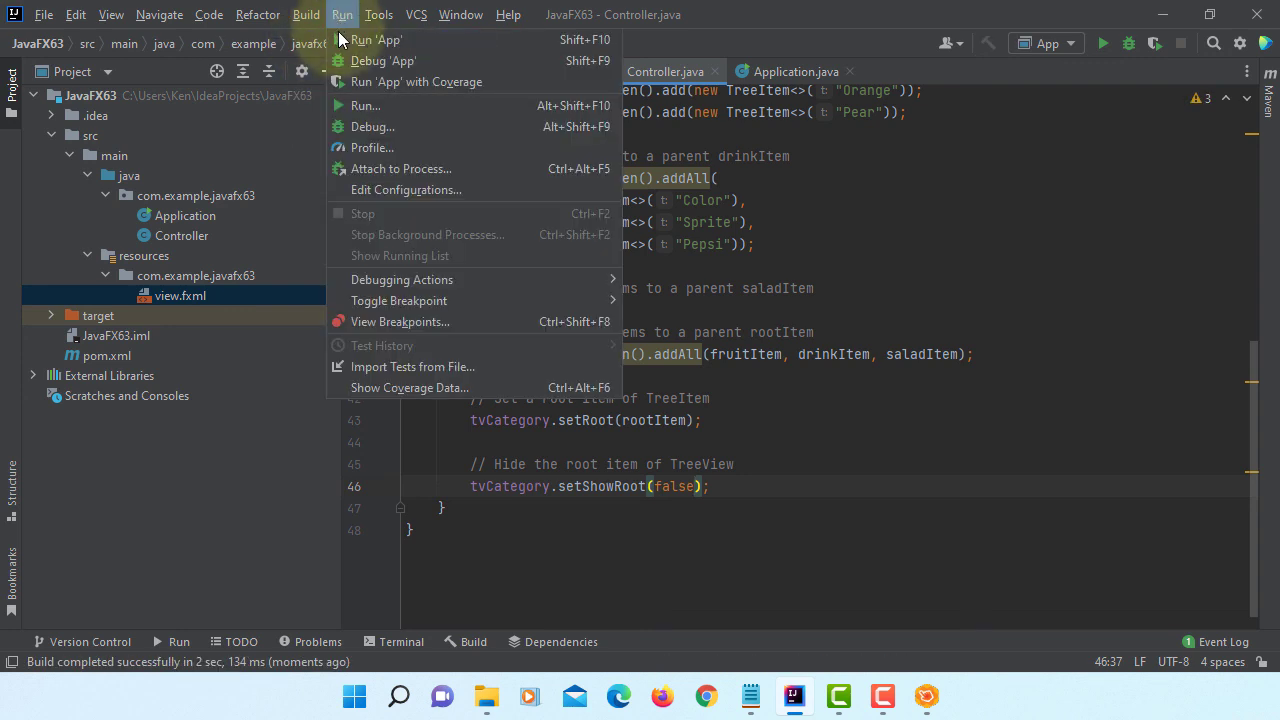
{"action": "left_click", "coordinate": [376, 40]}
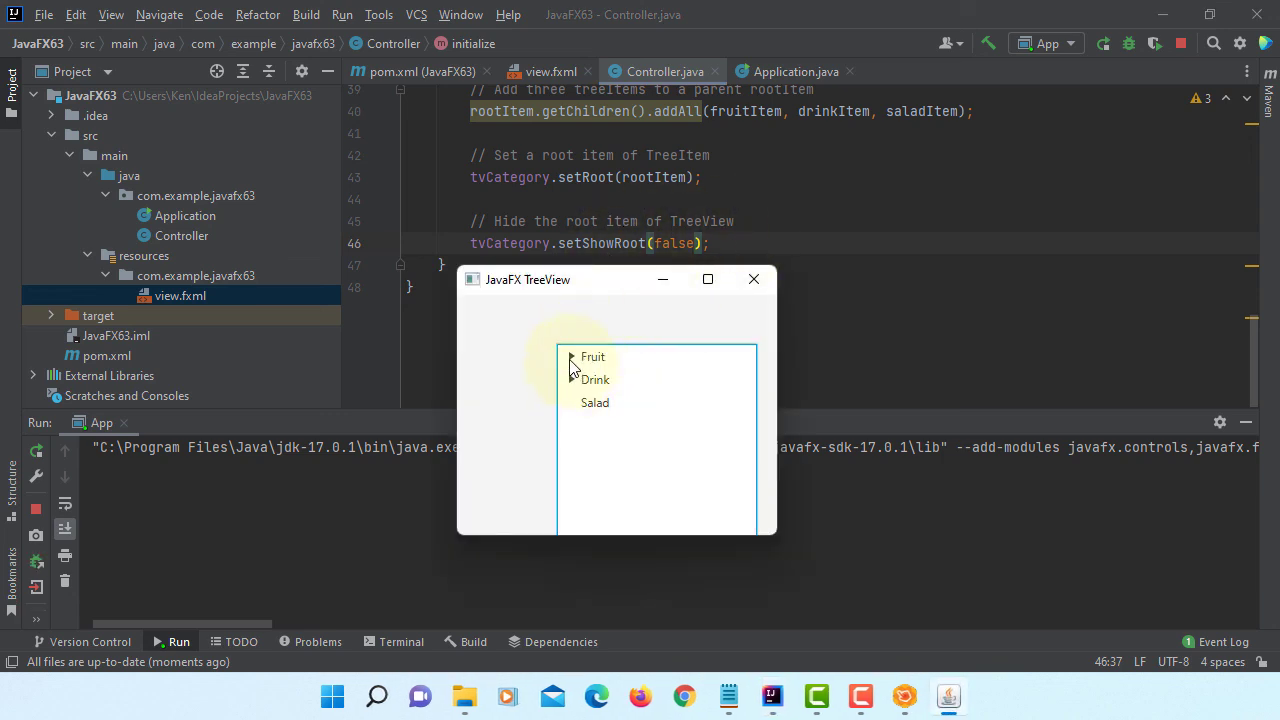
{"action": "left_click", "coordinate": [572, 356]}
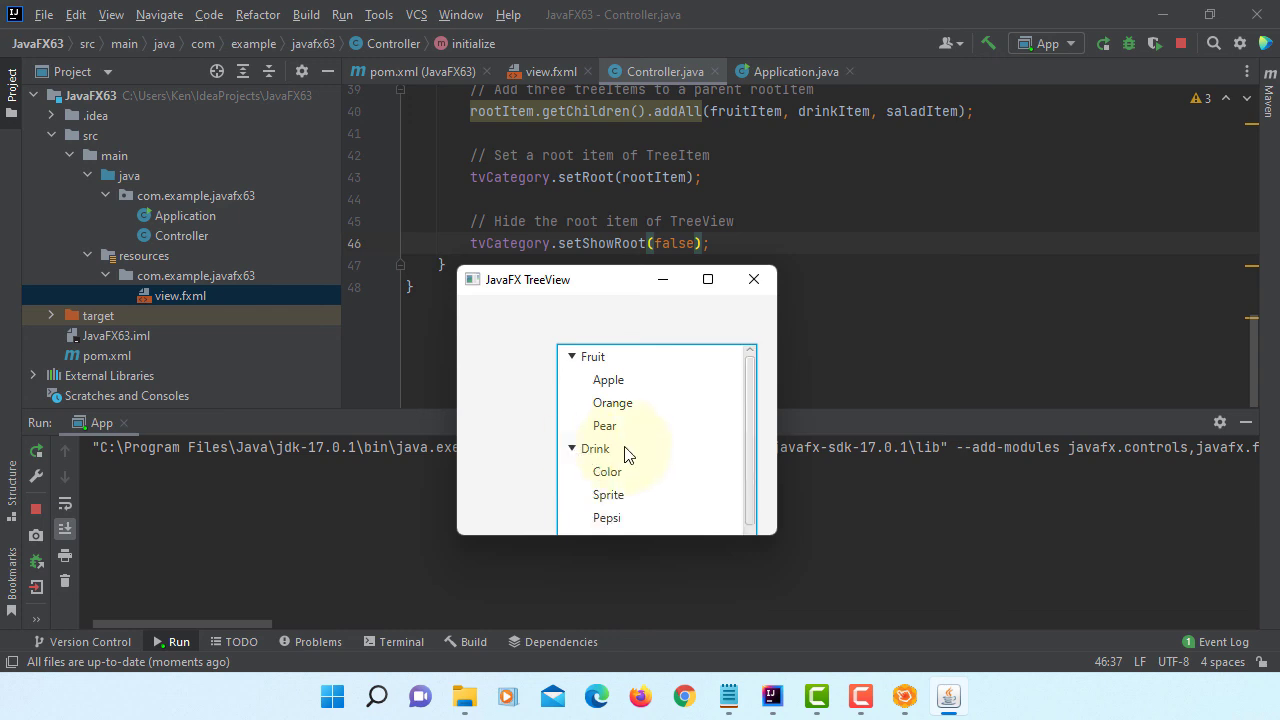